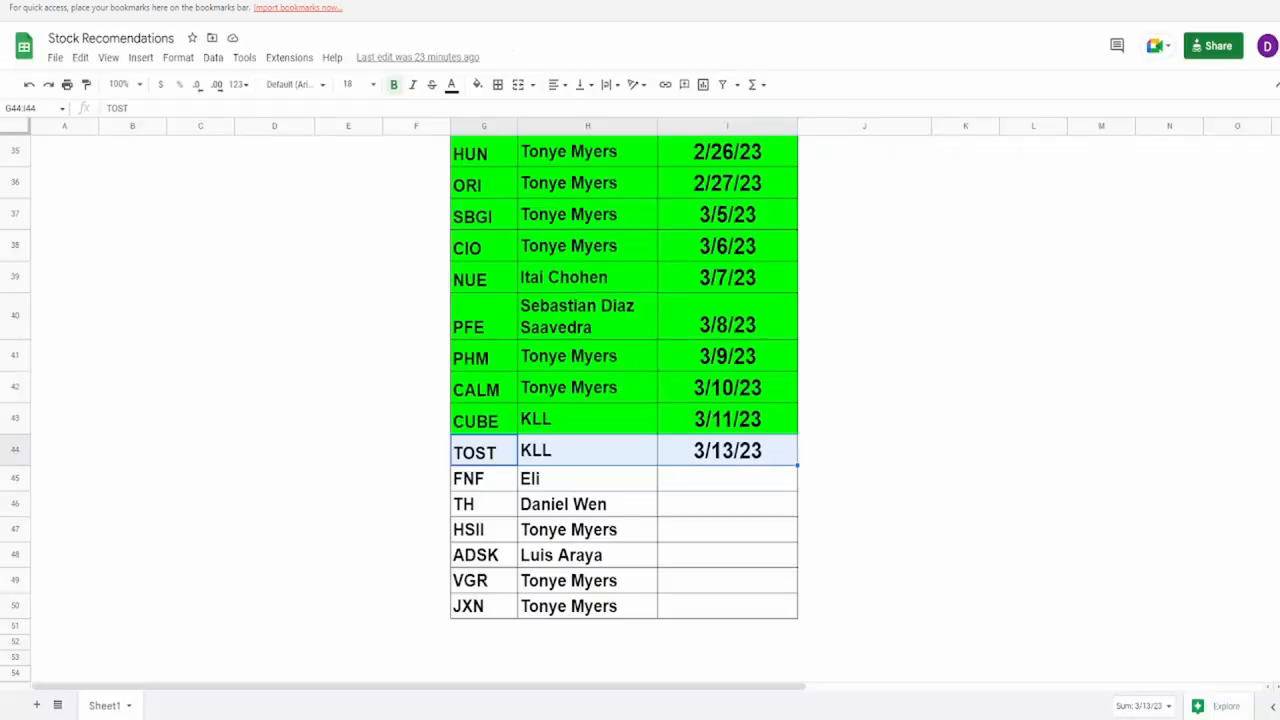
mouse_move(546, 464)
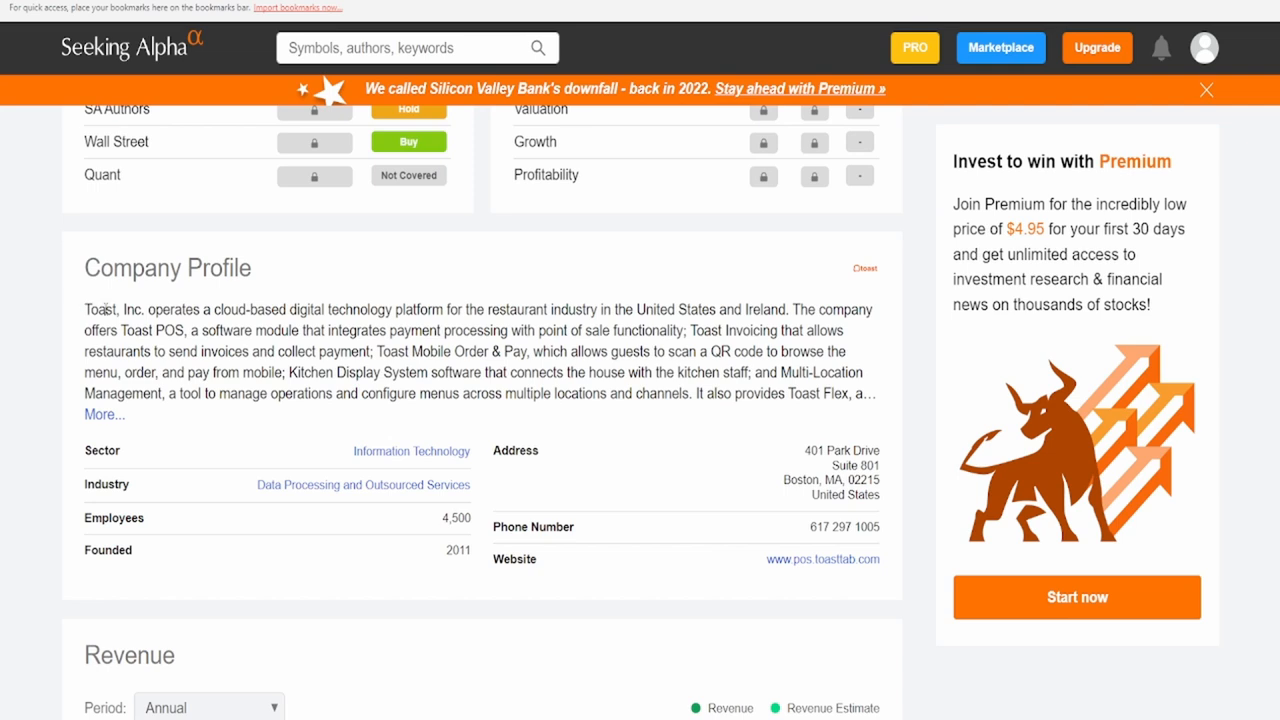
Highlight parts of Toast's company profile description while reading it, then review the latest quarter's earnings
left_click_drag(190, 308, 368, 308)
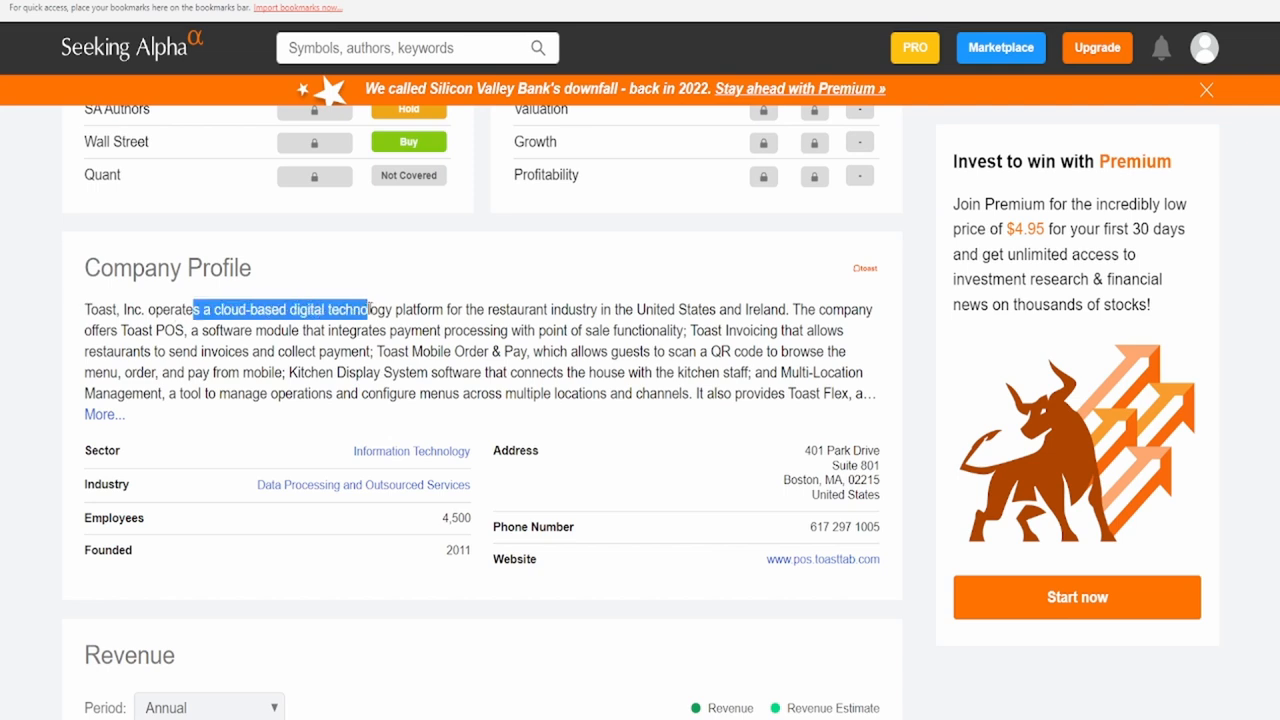
left_click_drag(364, 308, 622, 330)
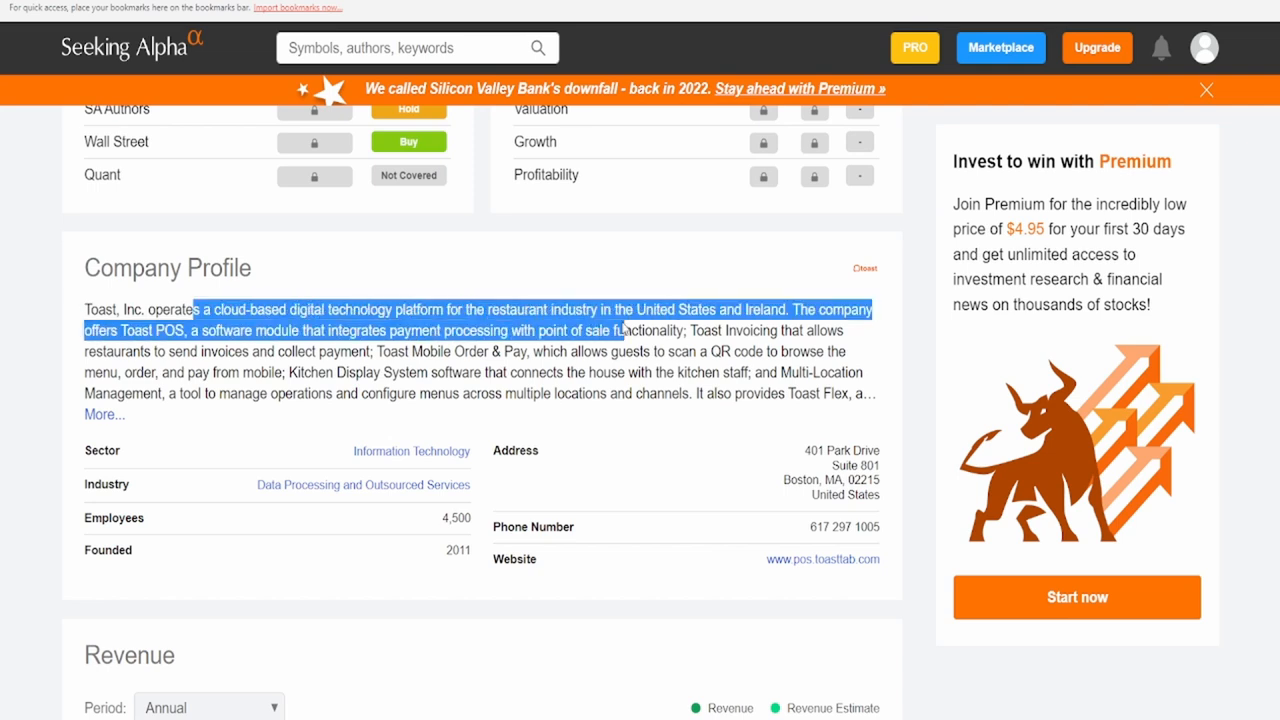
left_click_drag(620, 330, 780, 308)
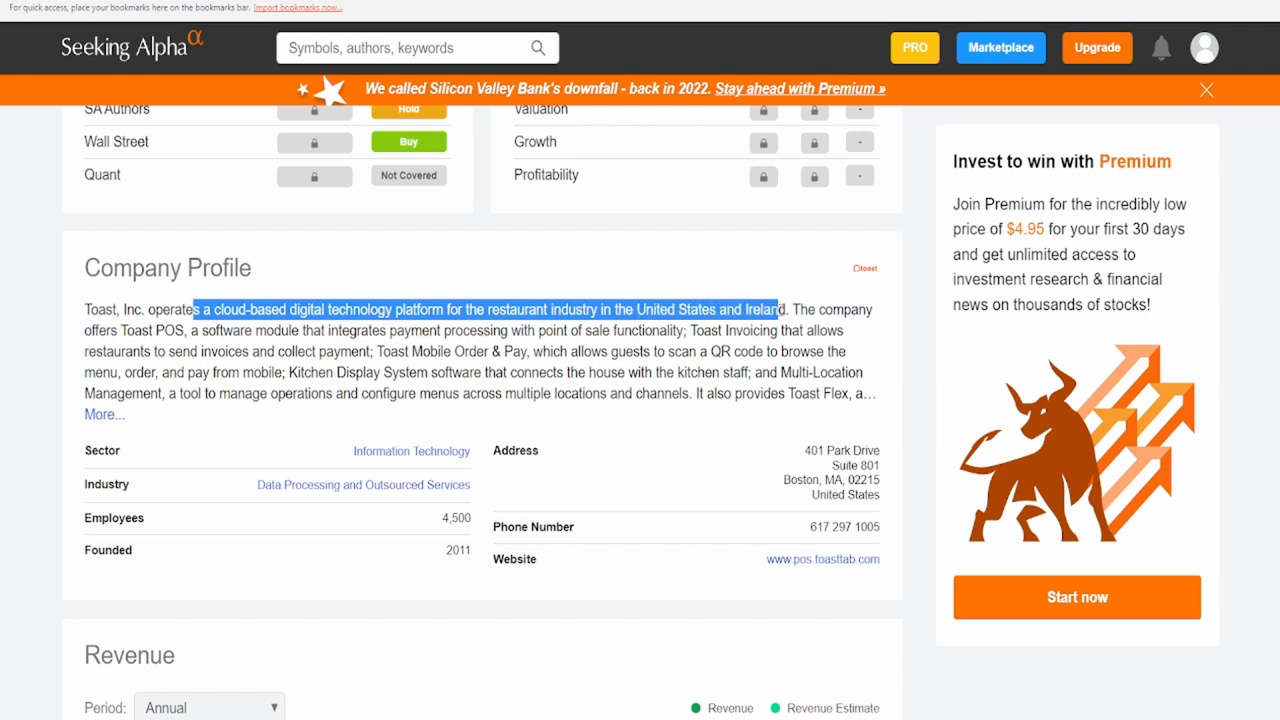
left_click(784, 310)
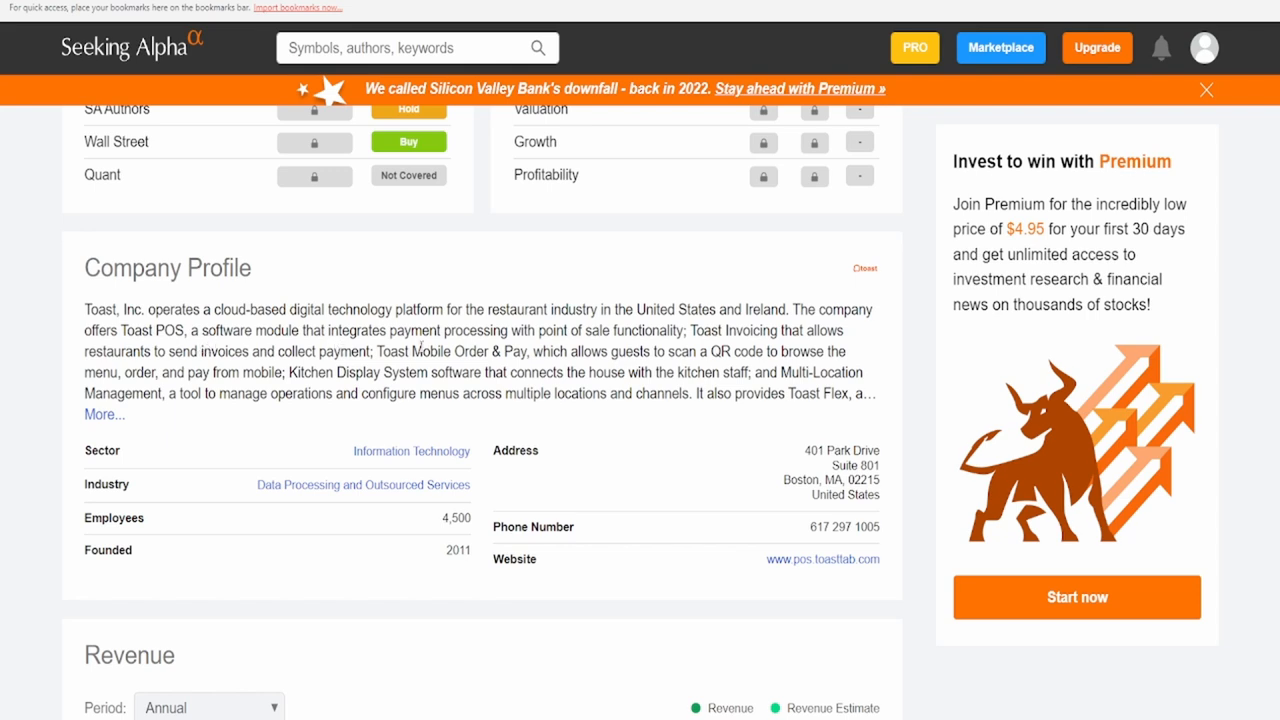
mouse_move(656, 324)
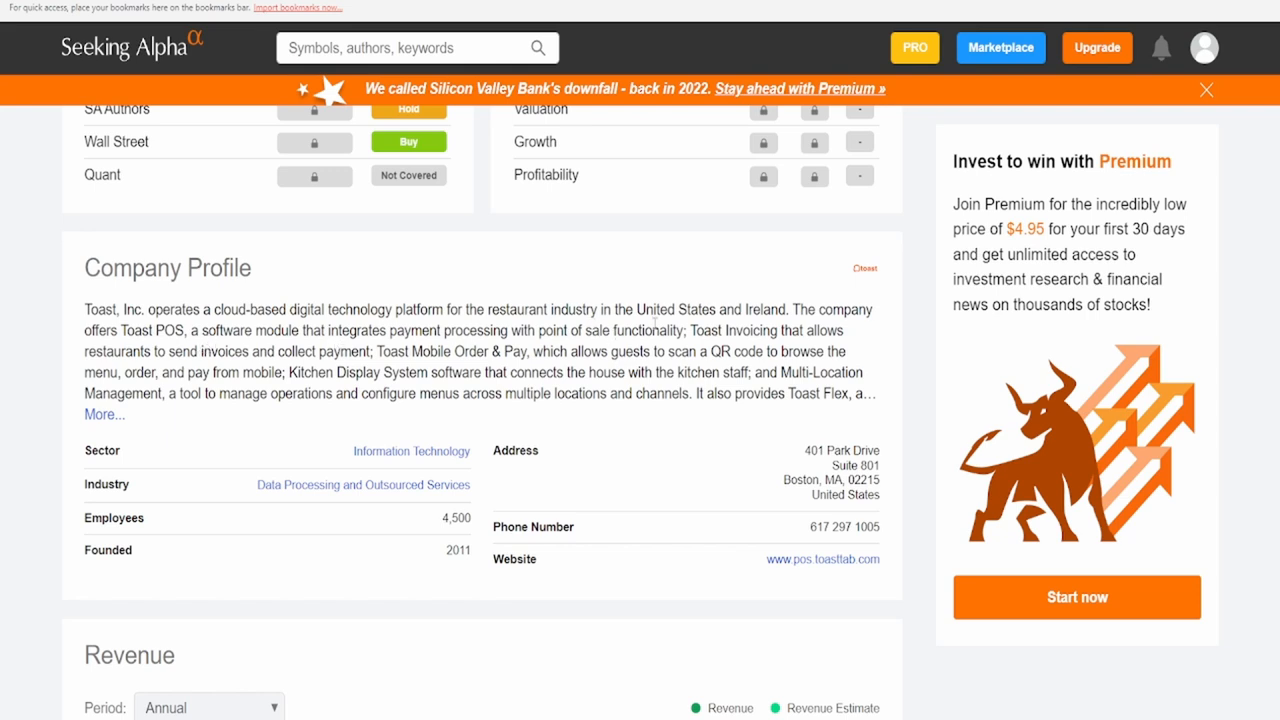
mouse_move(756, 360)
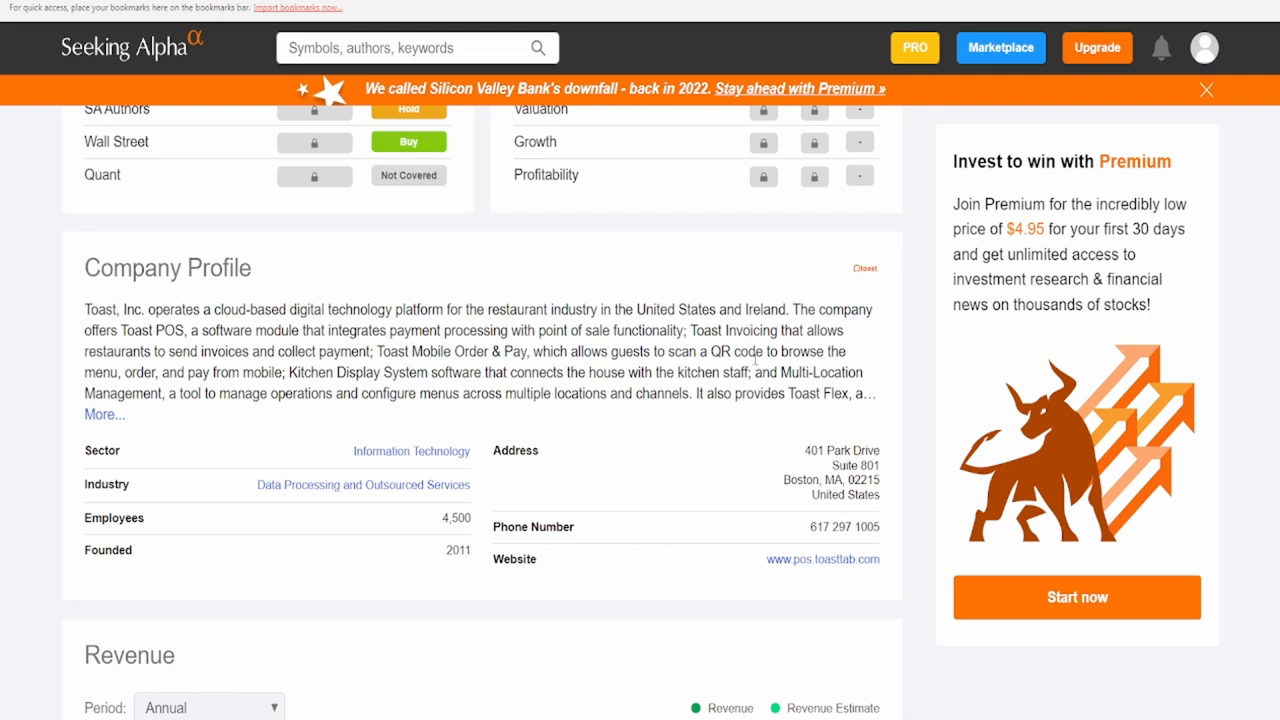
left_click_drag(112, 352, 240, 352)
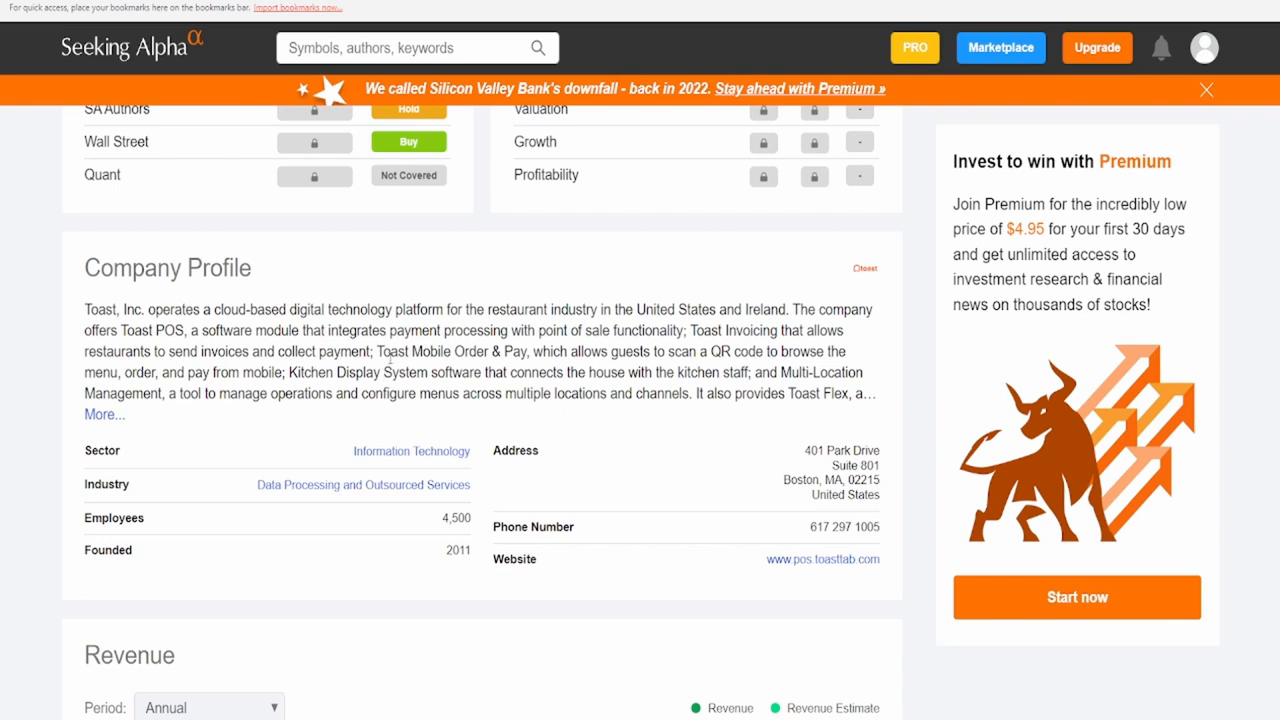
mouse_move(628, 366)
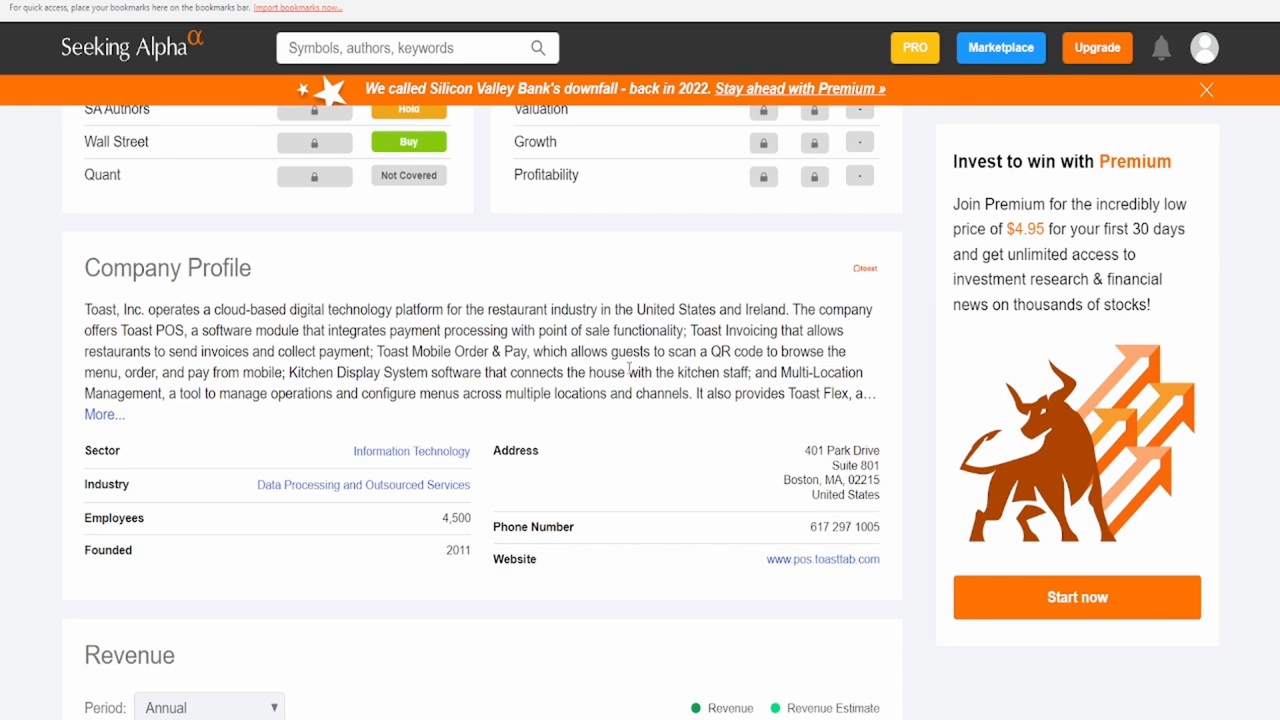
mouse_move(830, 368)
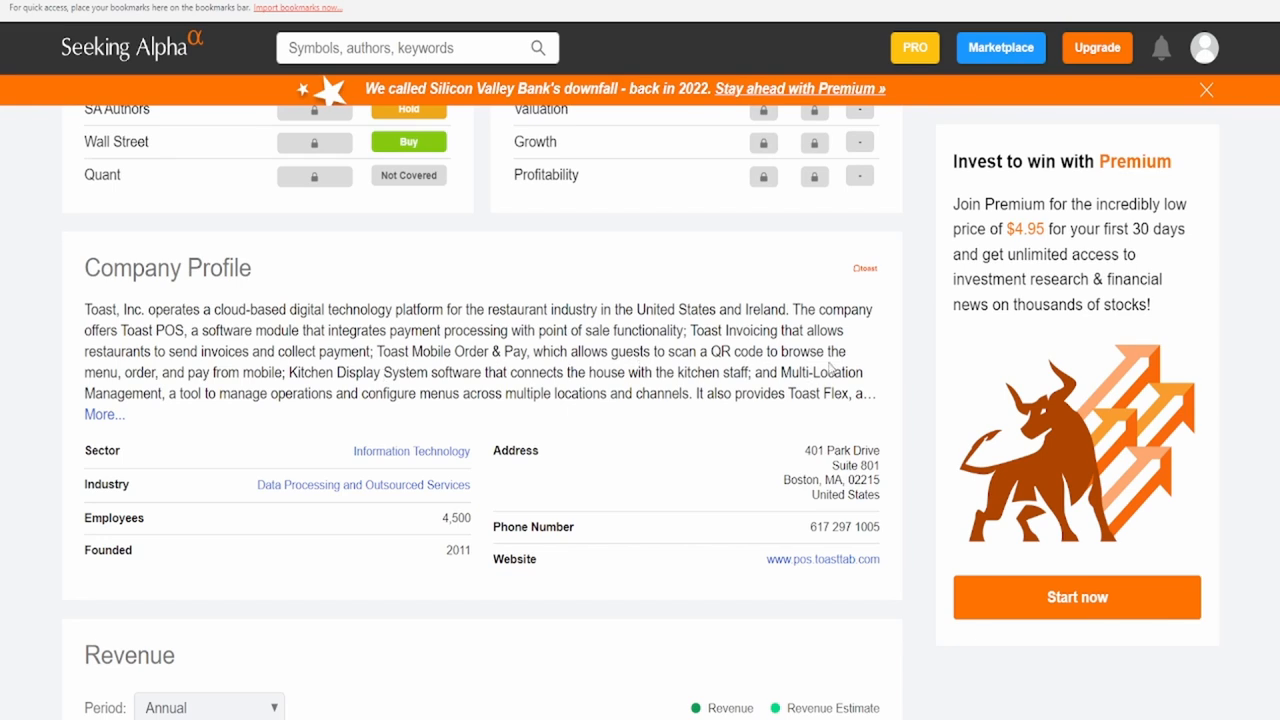
mouse_move(224, 374)
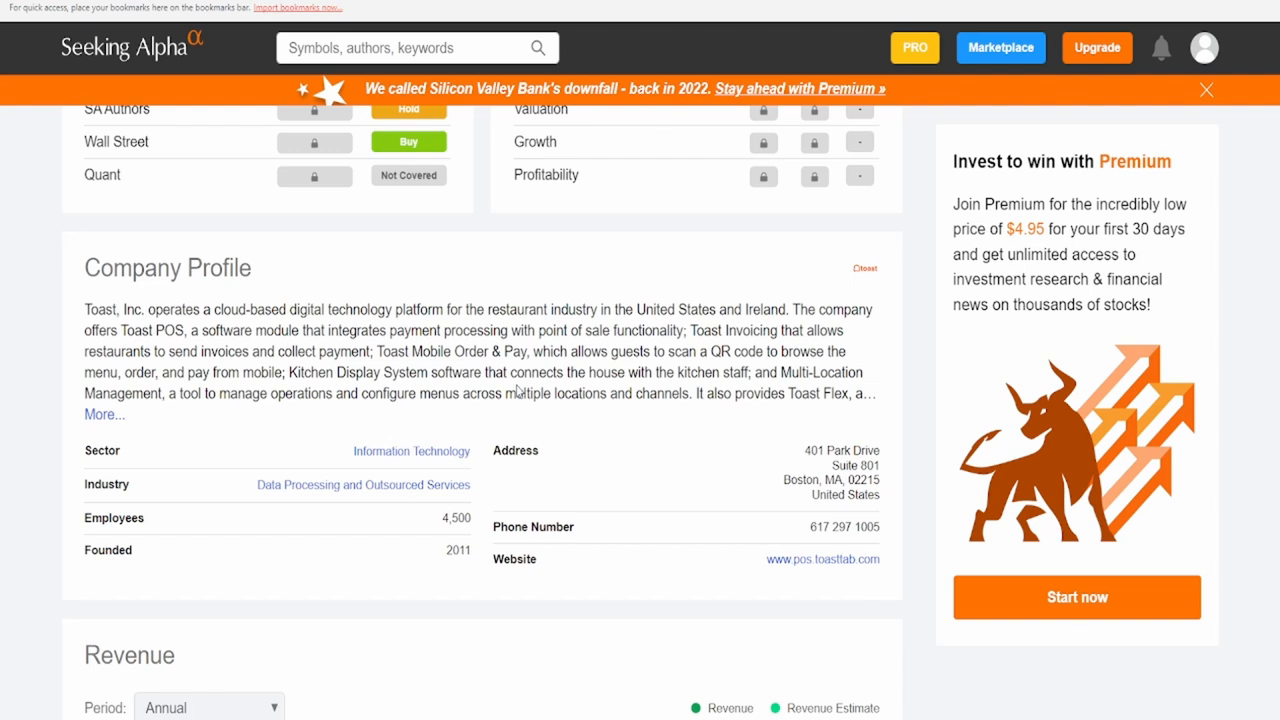
mouse_move(156, 440)
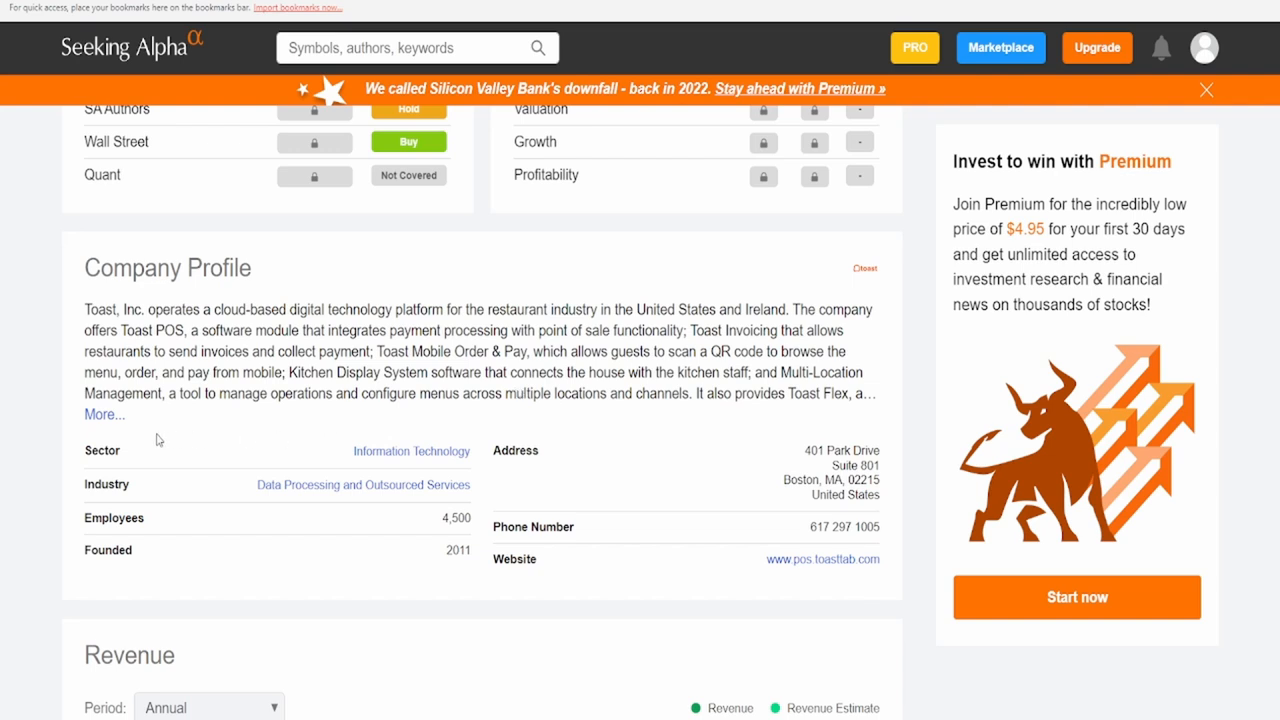
double_click(372, 392)
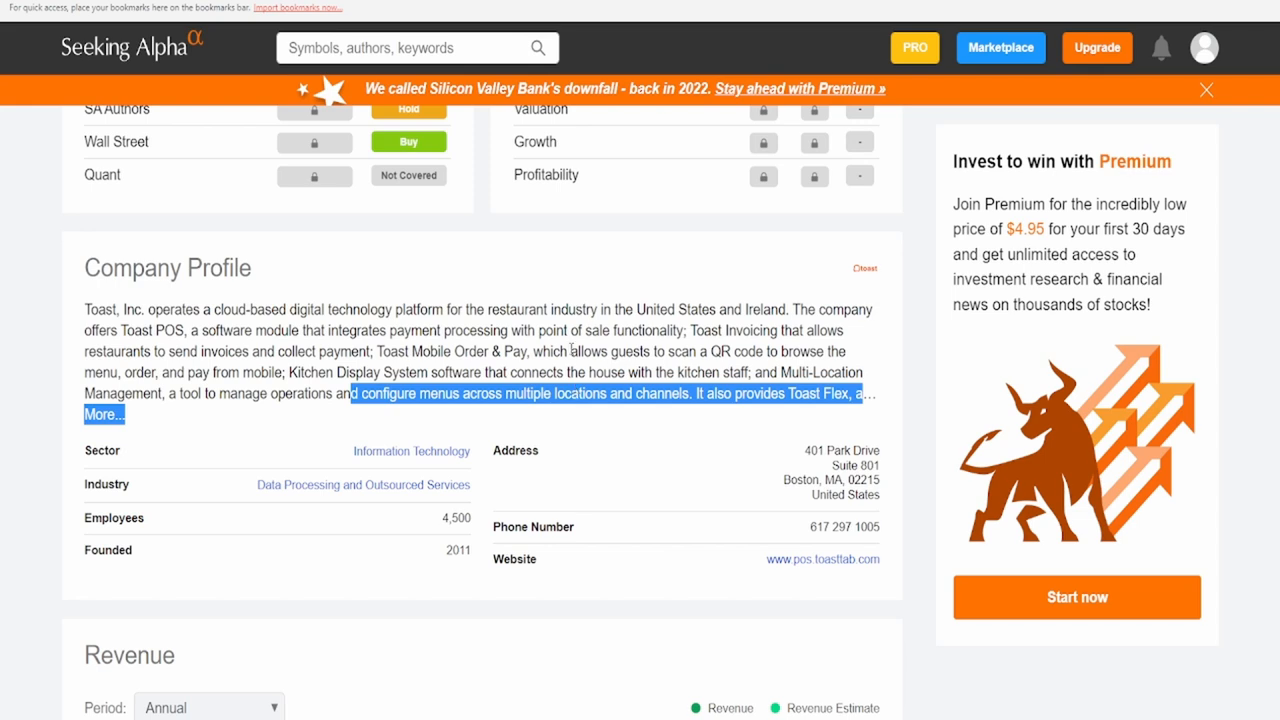
mouse_move(418, 388)
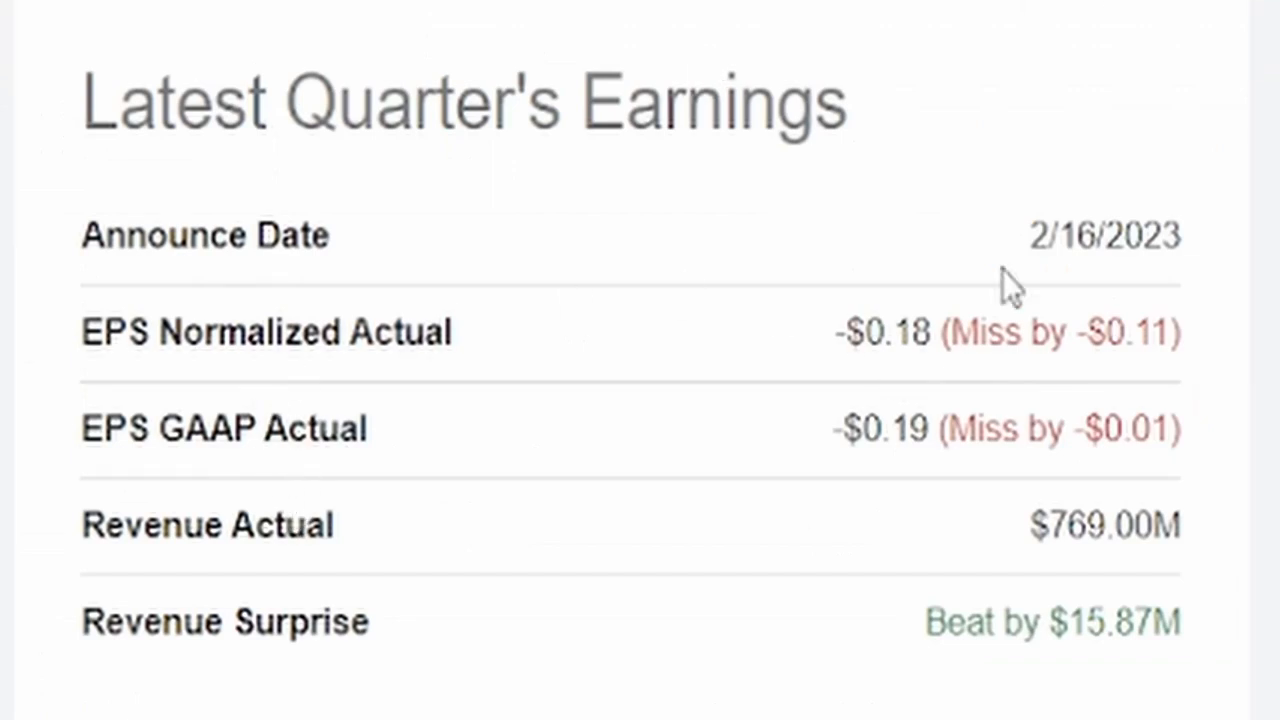
mouse_move(436, 390)
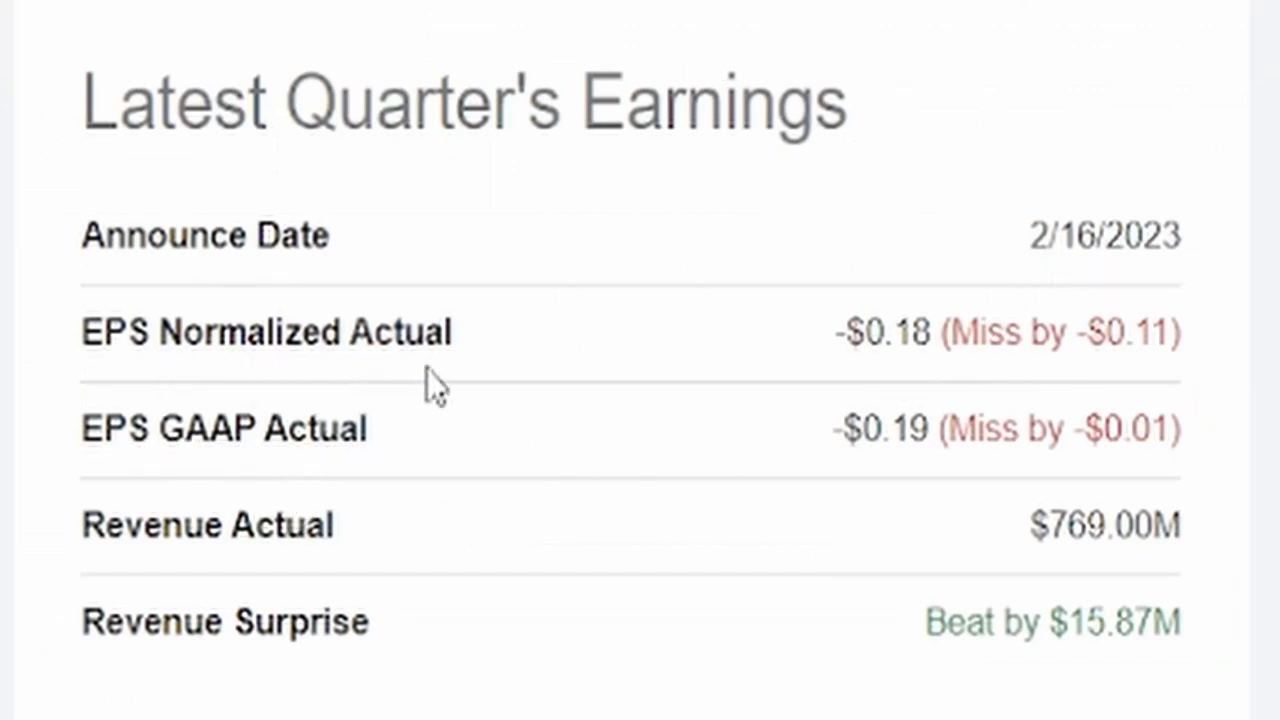
mouse_move(878, 390)
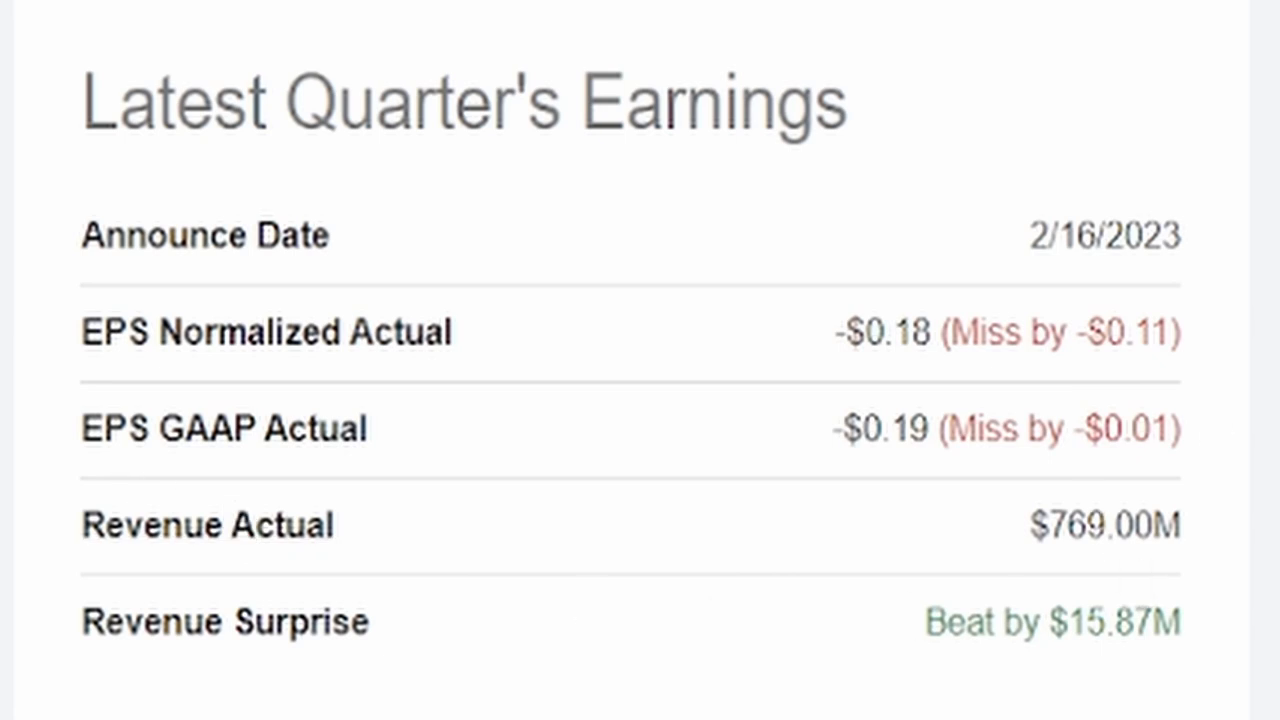
mouse_move(1190, 590)
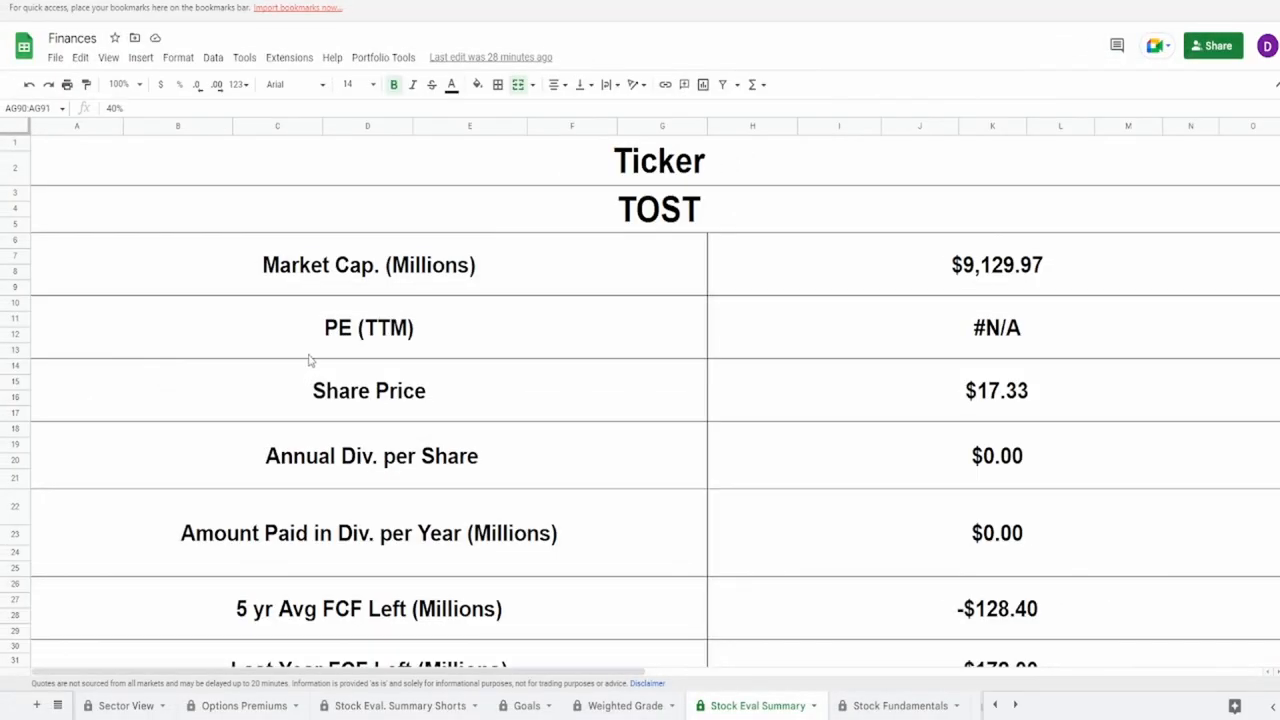
mouse_move(384, 368)
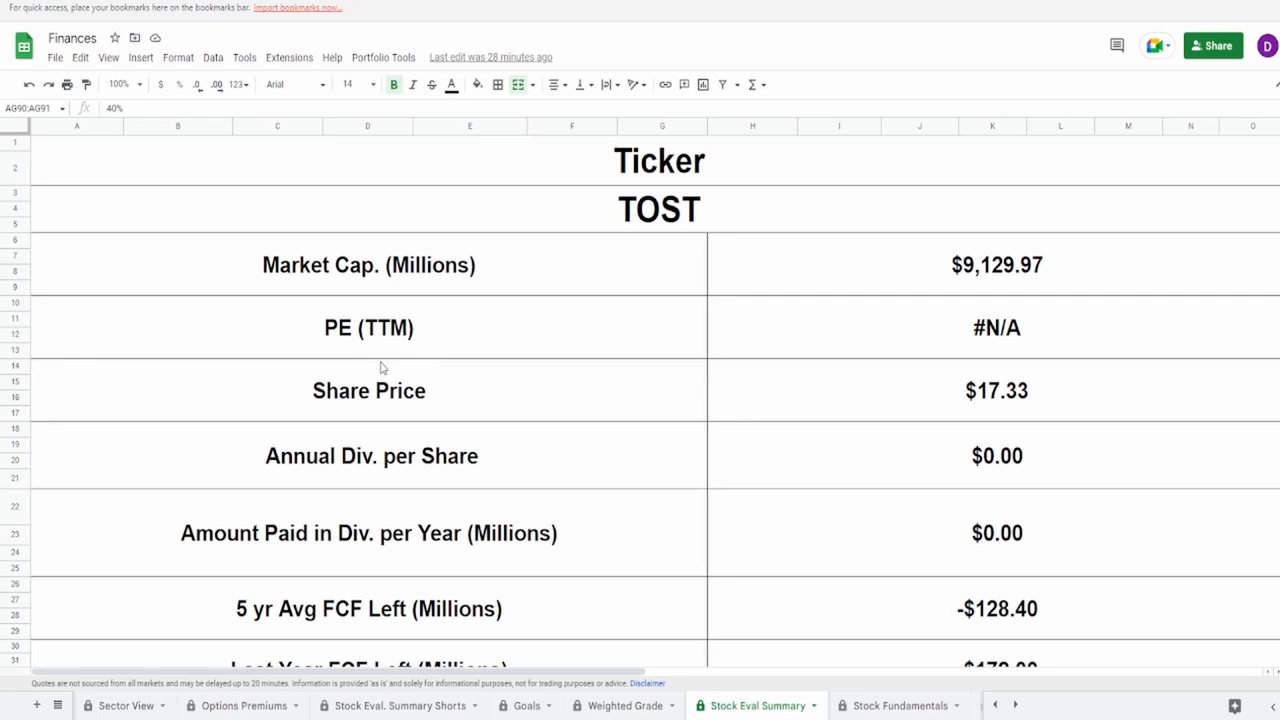
mouse_move(360, 368)
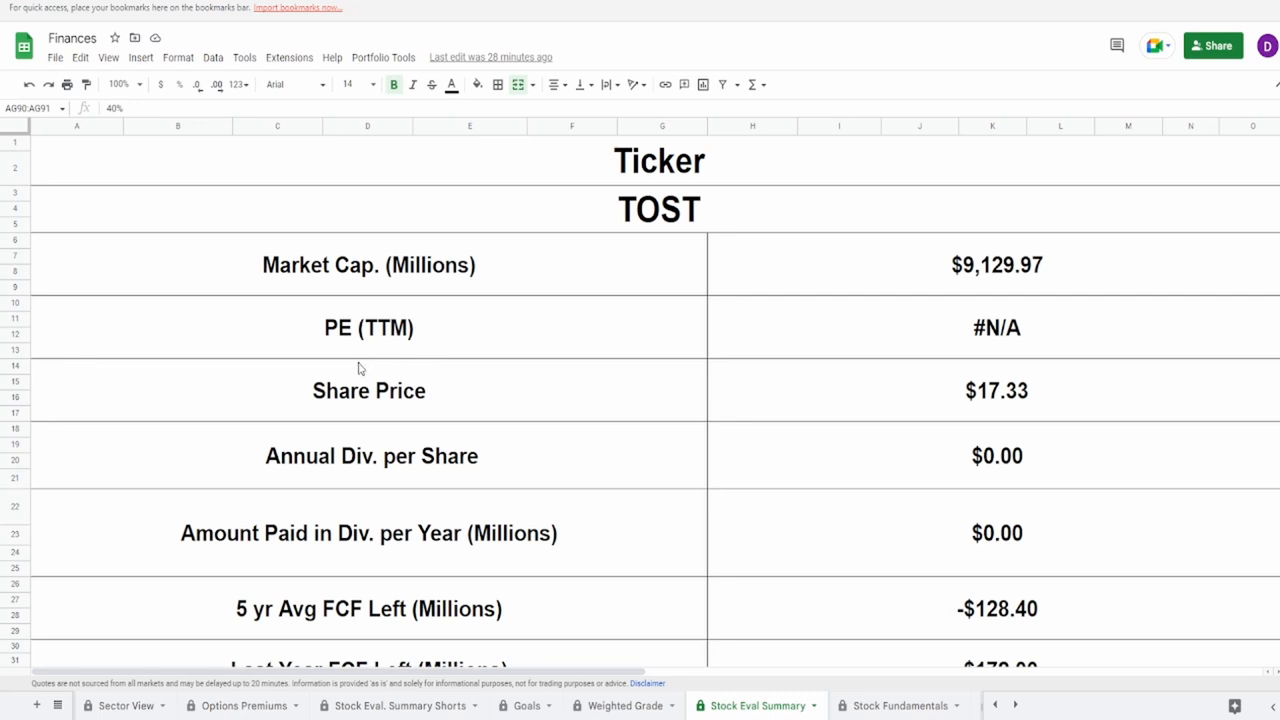
Inspect the #N/A PE (TTM) cell, the $9,129.97M market cap formula and the TOST ticker cell
left_click(996, 328)
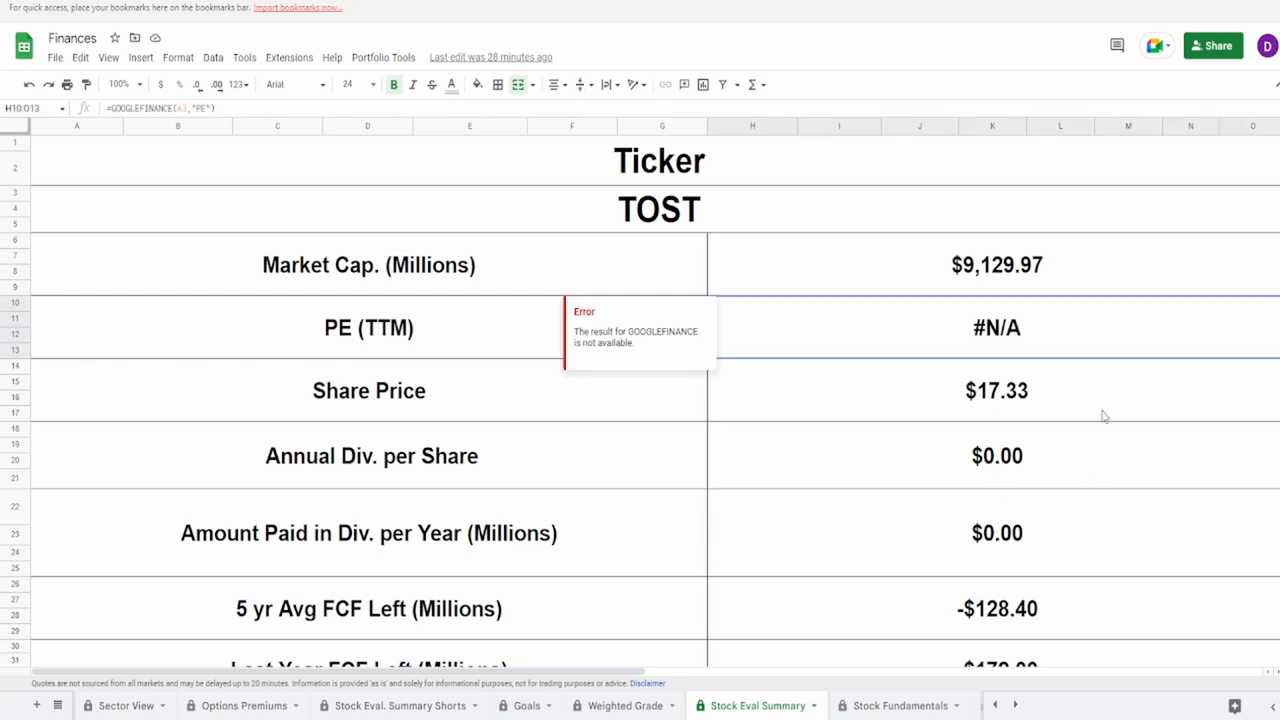
left_click(660, 208)
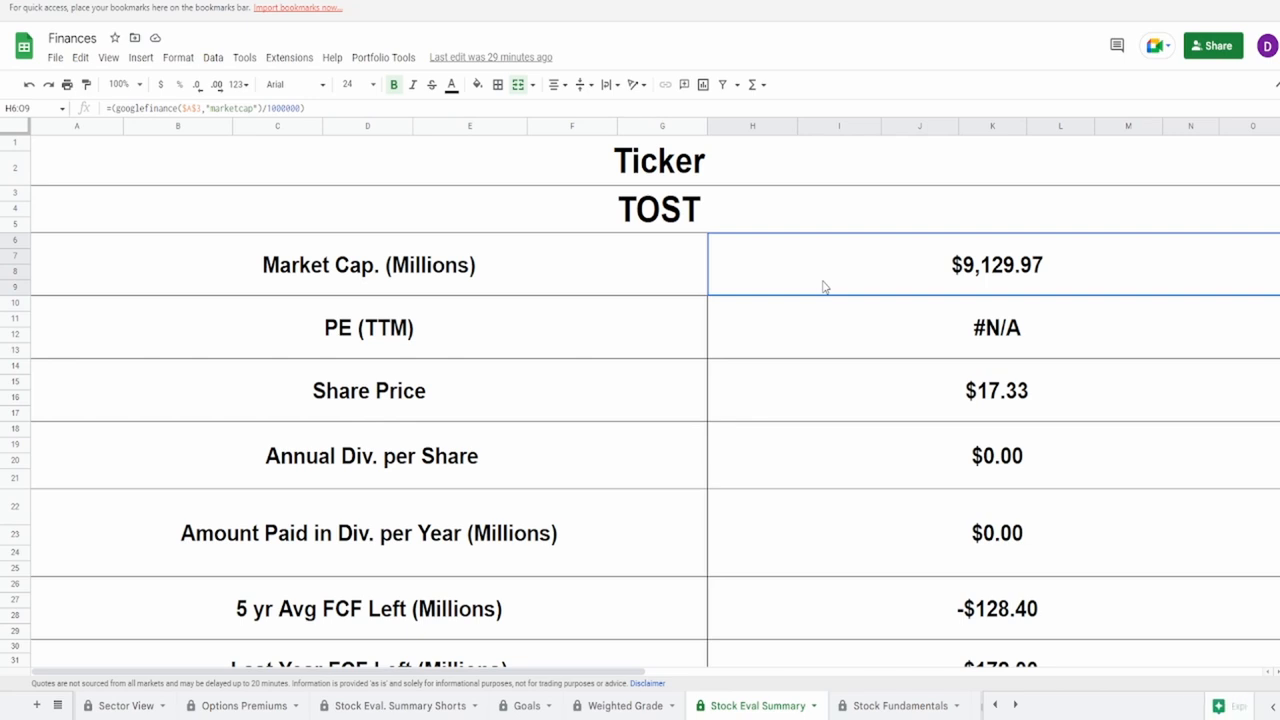
left_click(996, 328)
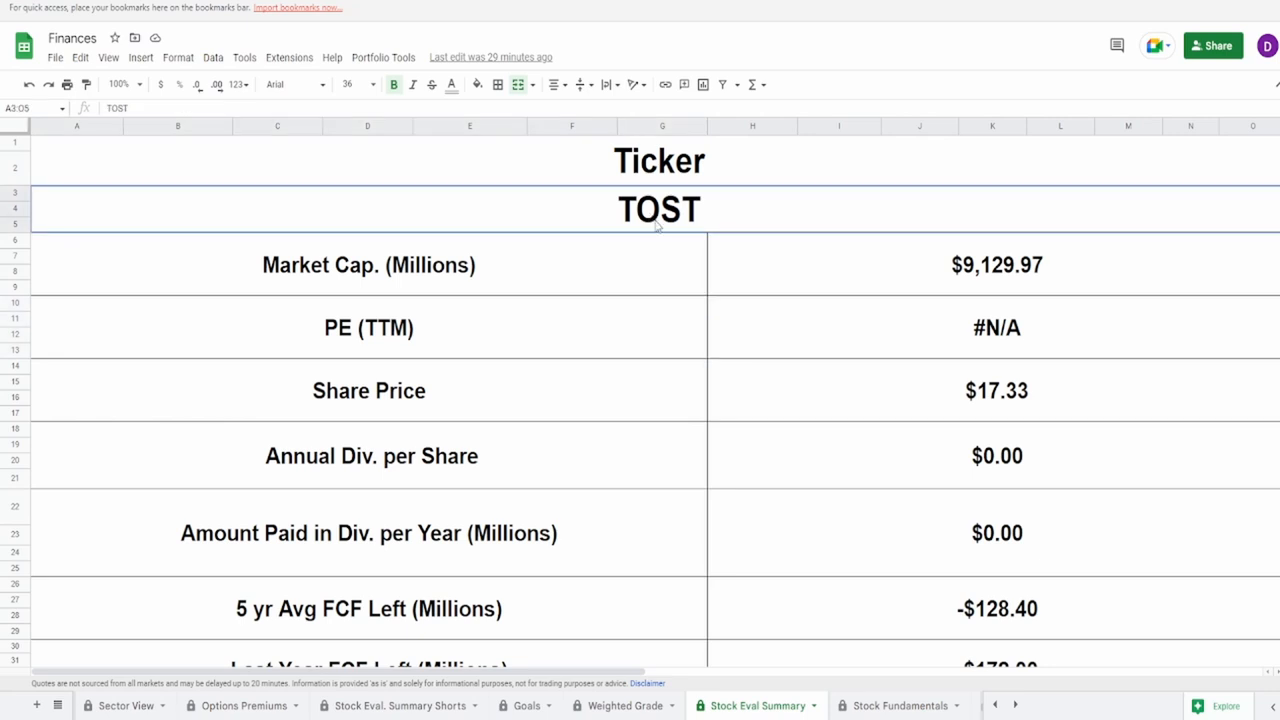
type("AAPL")
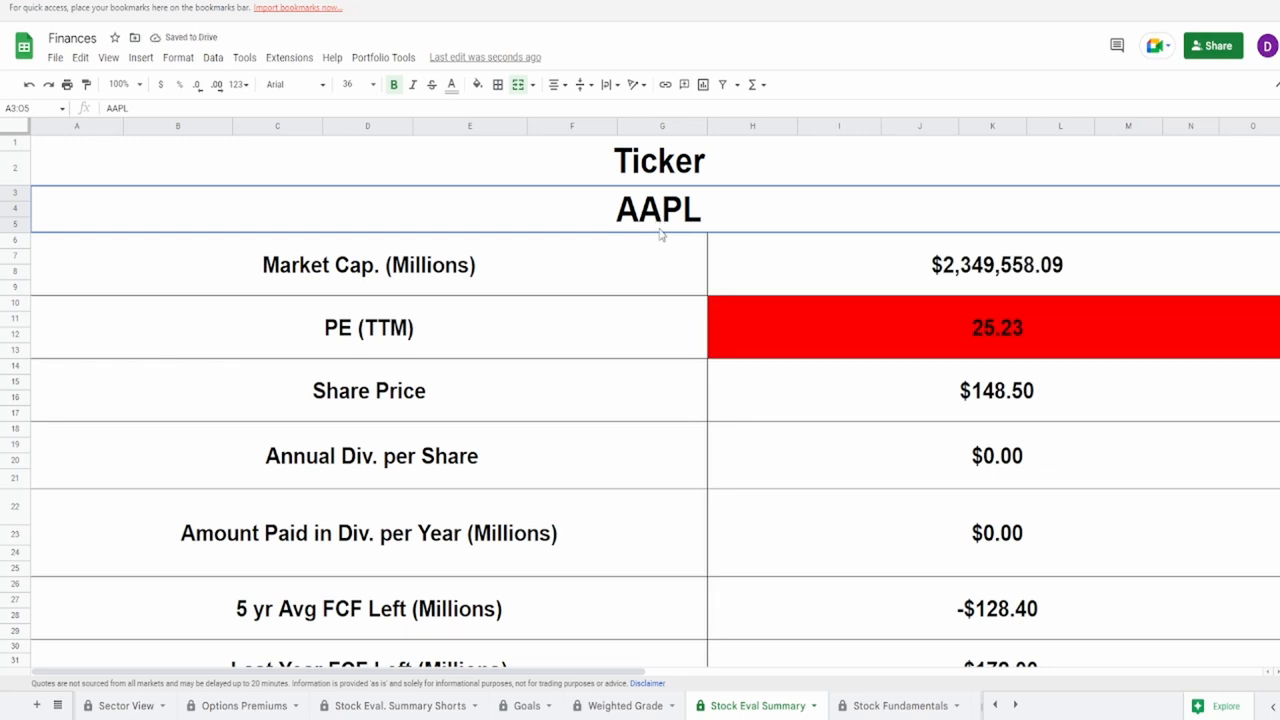
type("TOST")
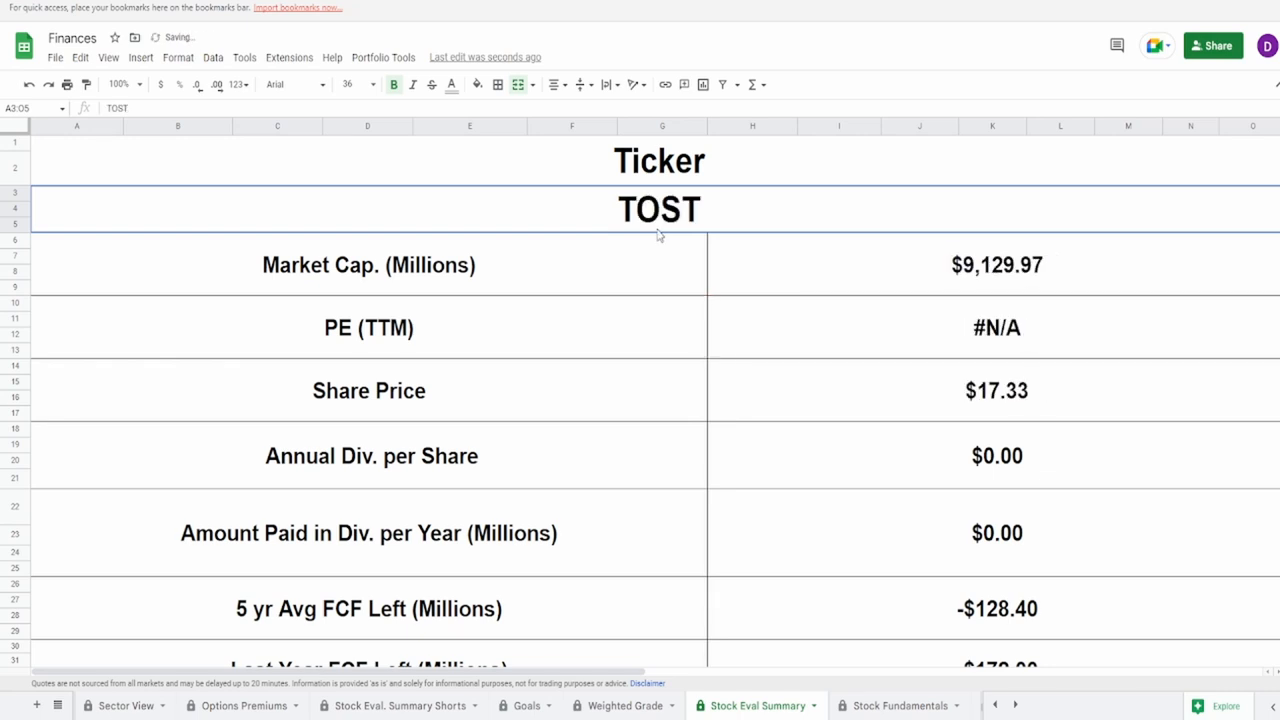
mouse_move(650, 254)
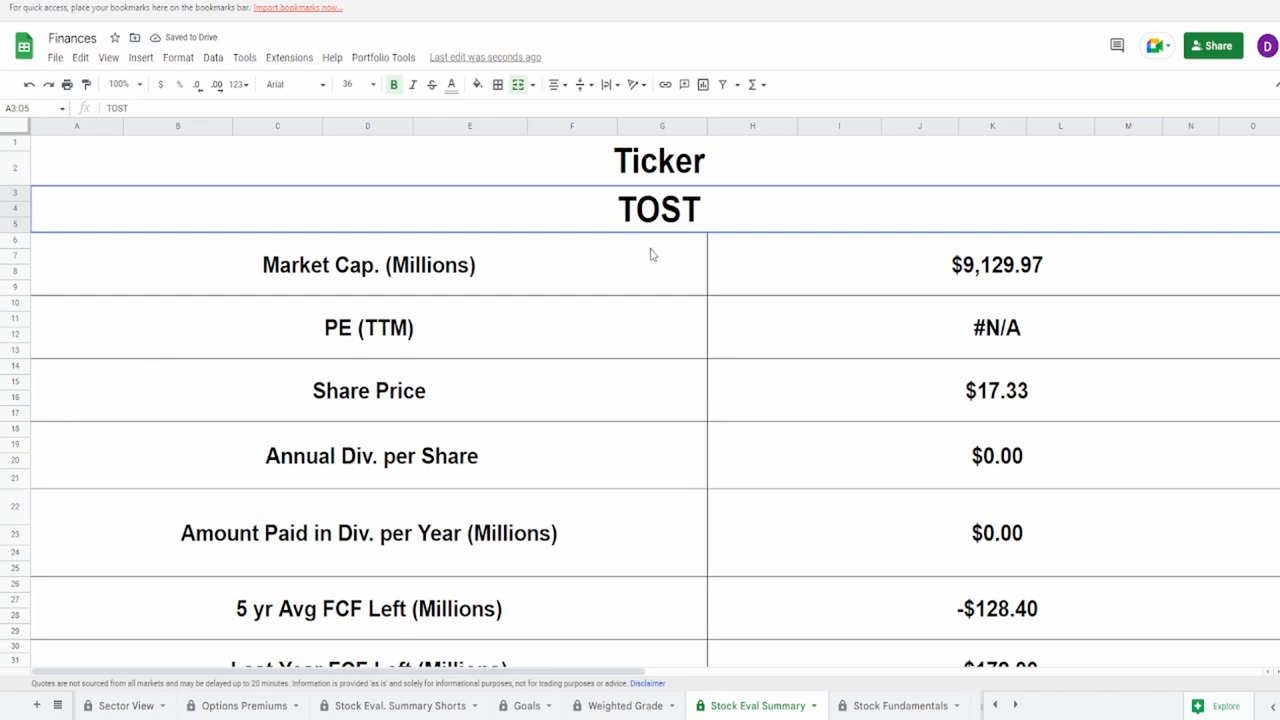
mouse_move(632, 284)
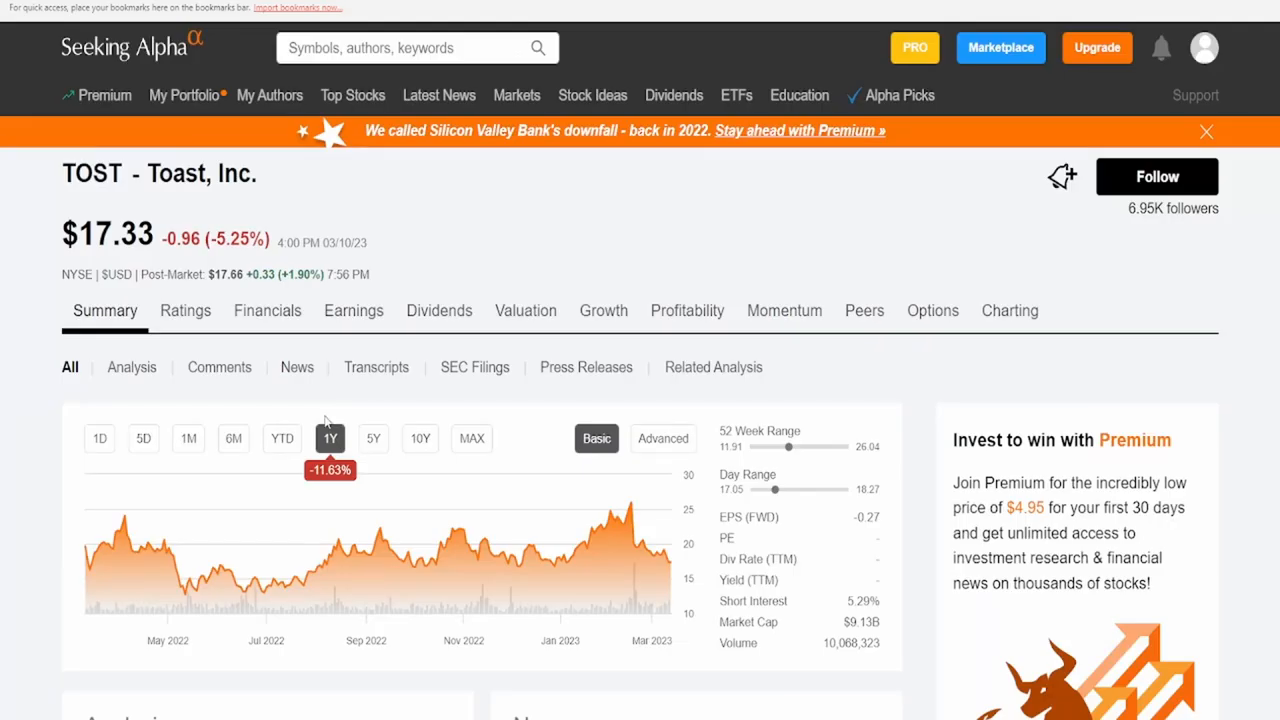
left_click(282, 438)
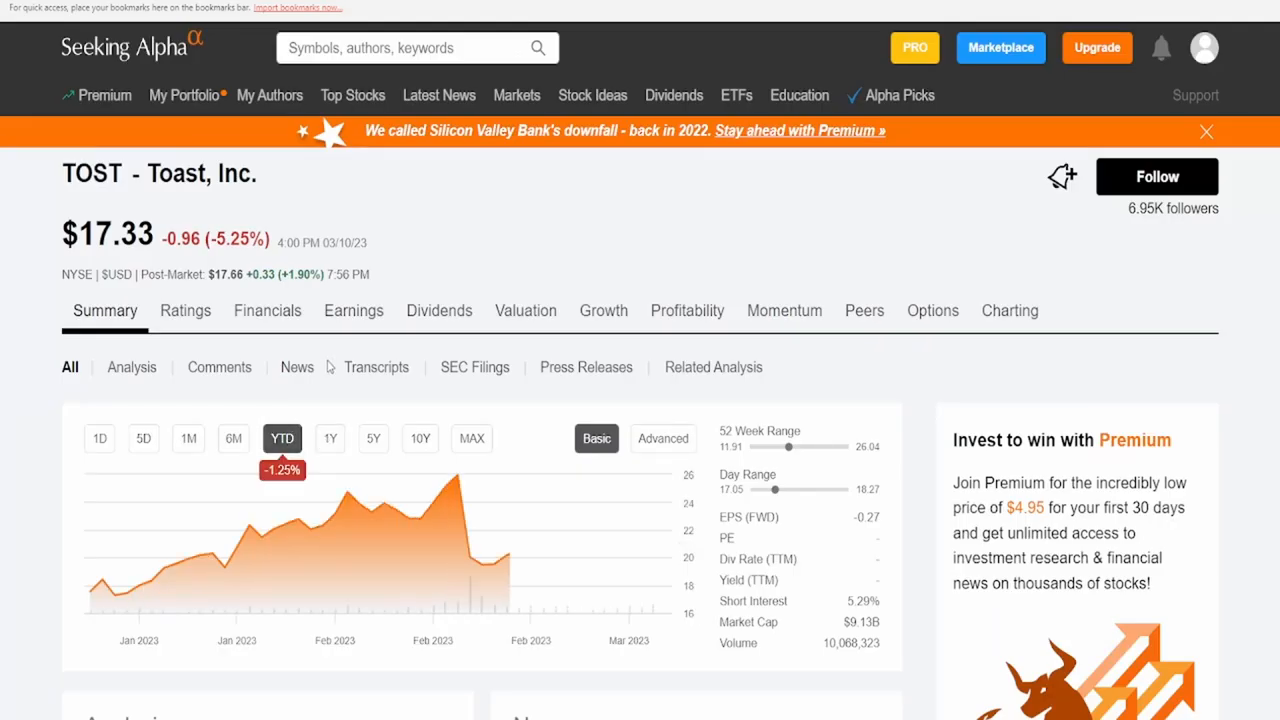
mouse_move(640, 590)
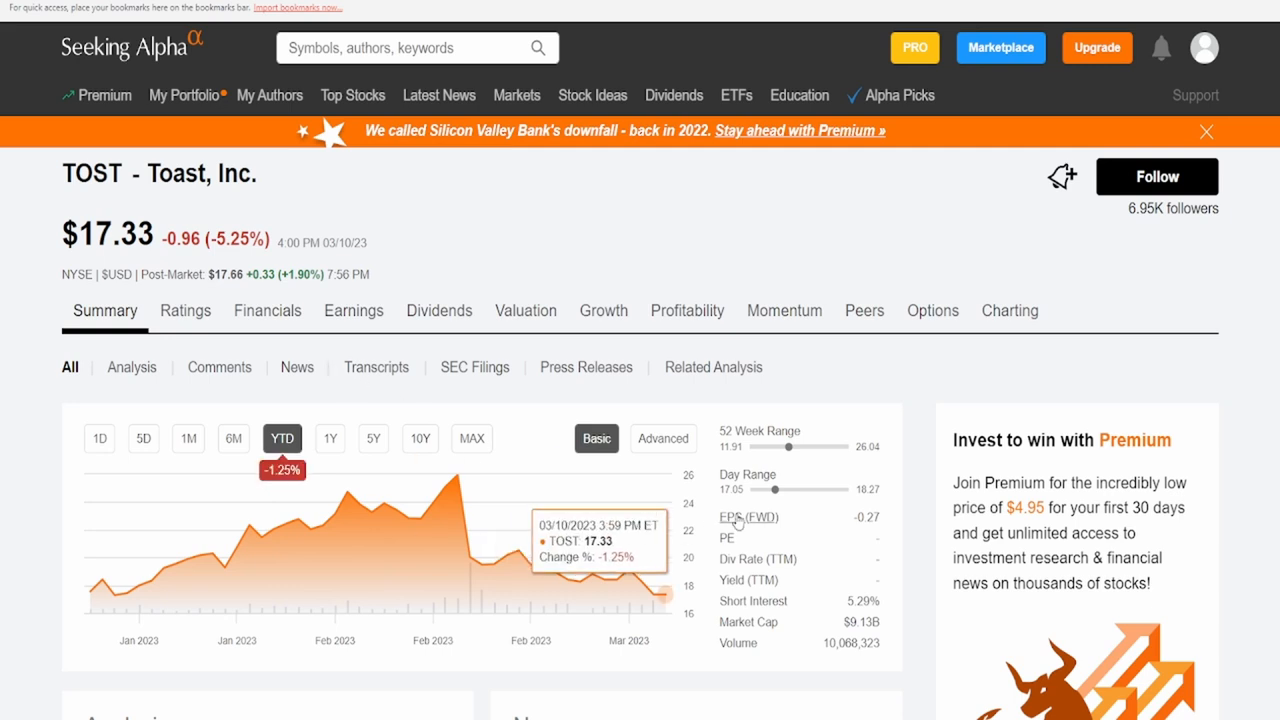
mouse_move(714, 452)
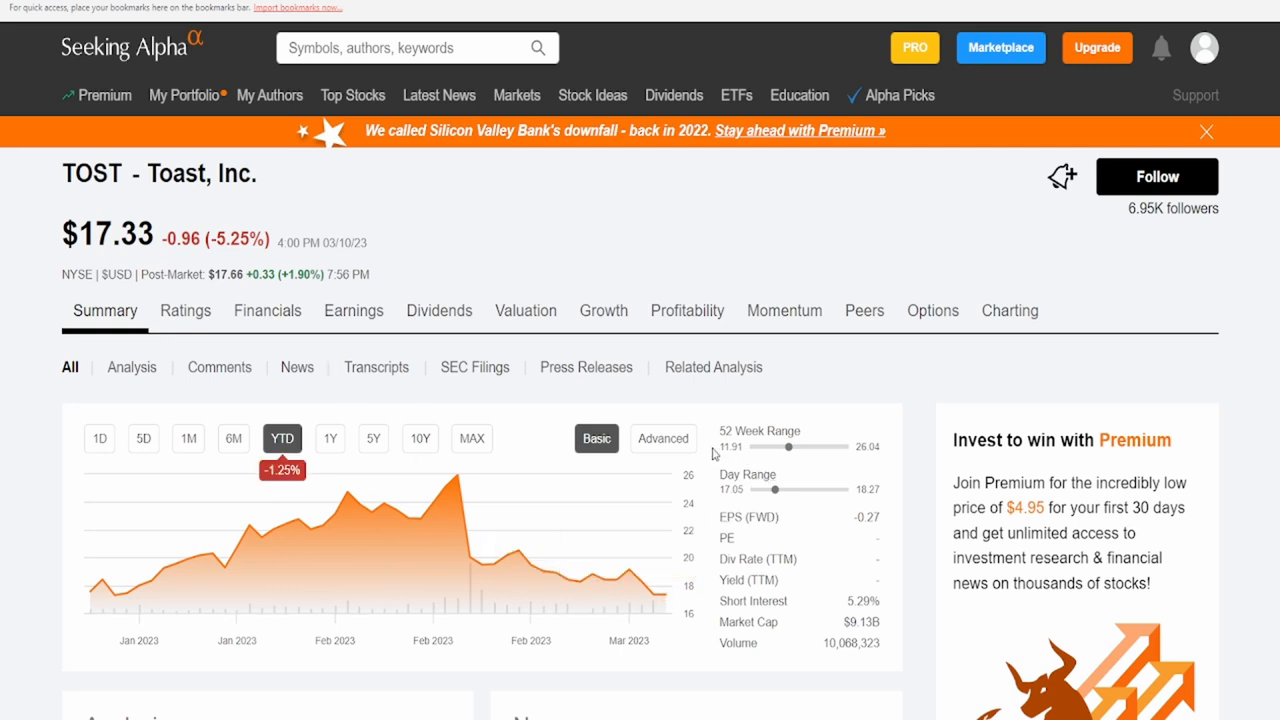
mouse_move(880, 456)
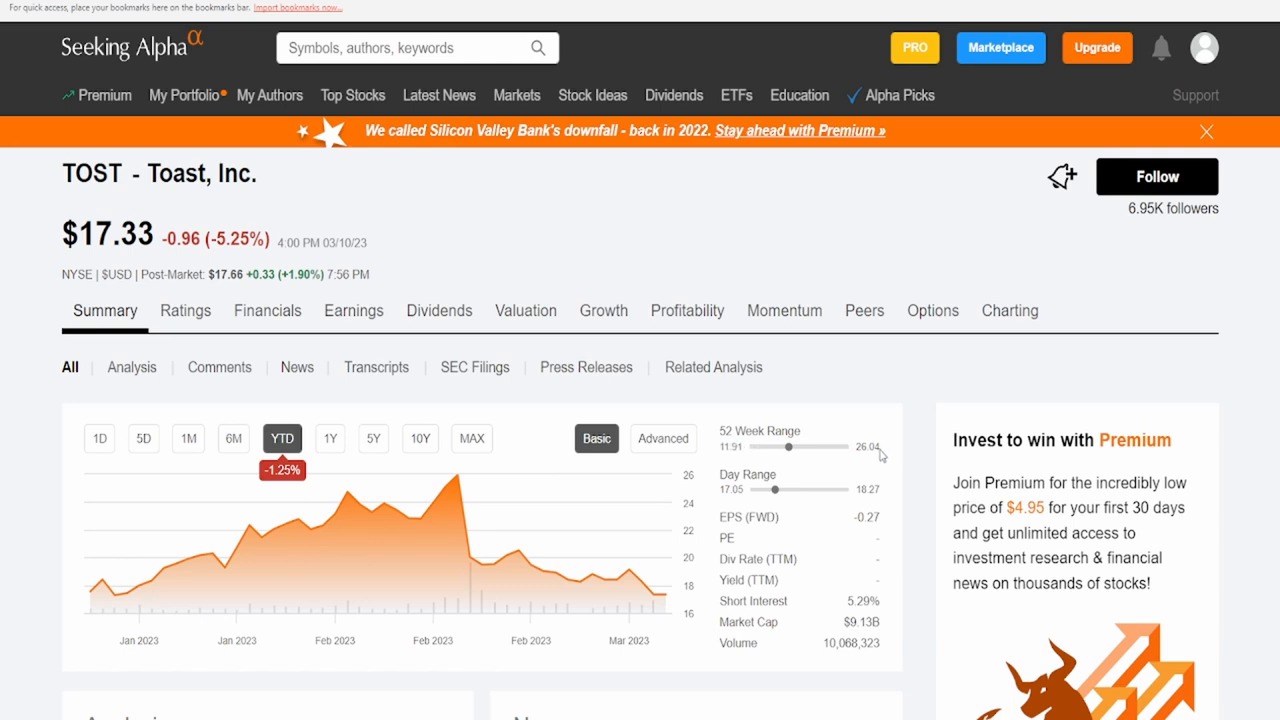
mouse_move(384, 408)
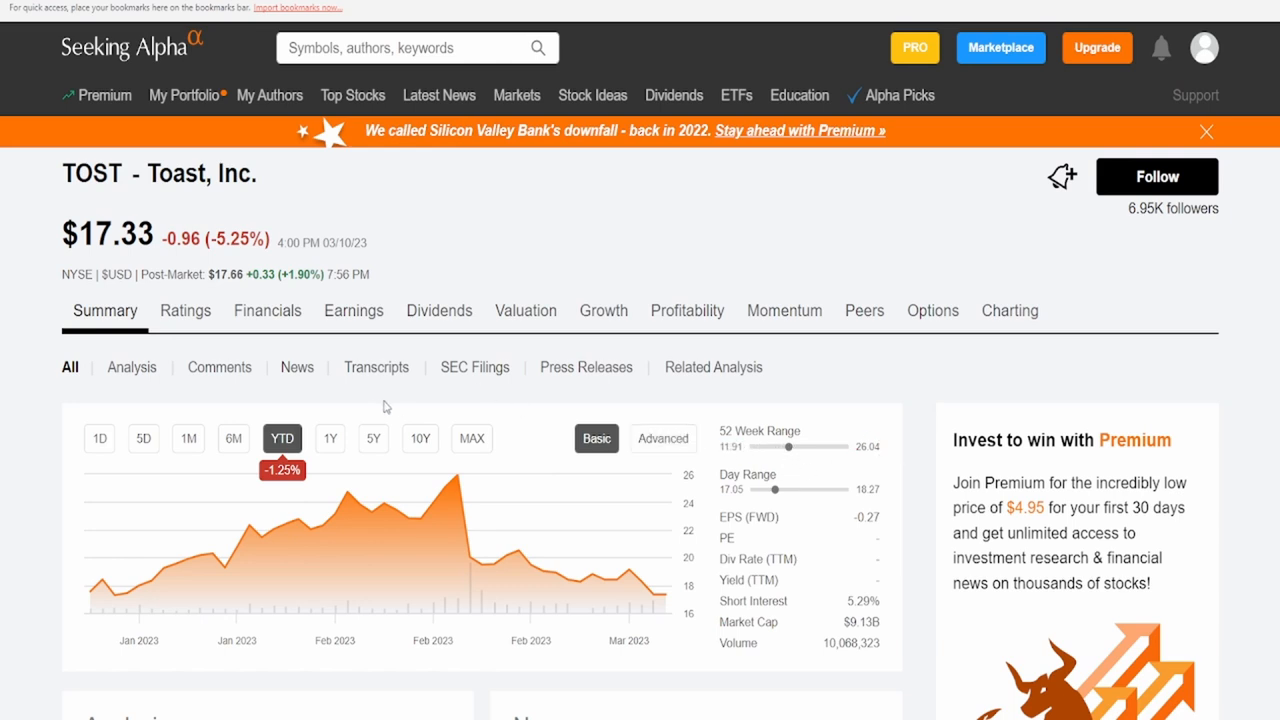
mouse_move(378, 408)
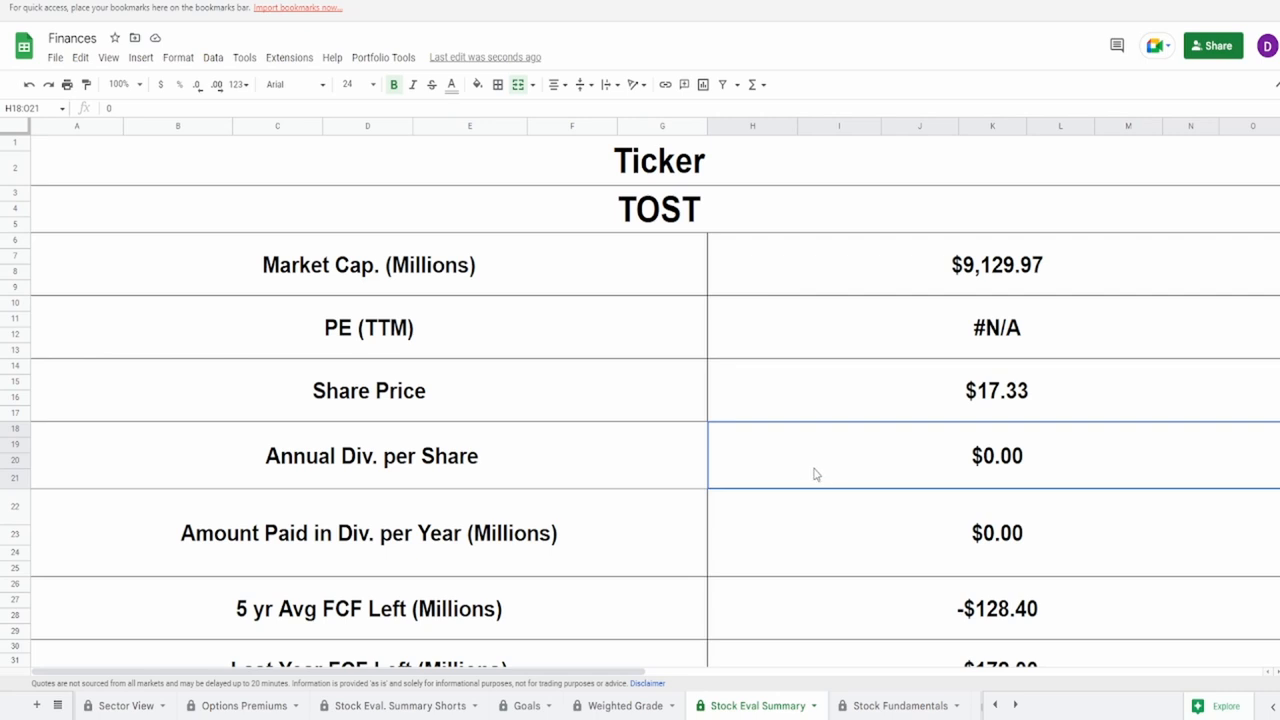
Review TOST's FCF Left figures: -$128.40M five-year average and -$172.00M last year
scroll("down", 3)
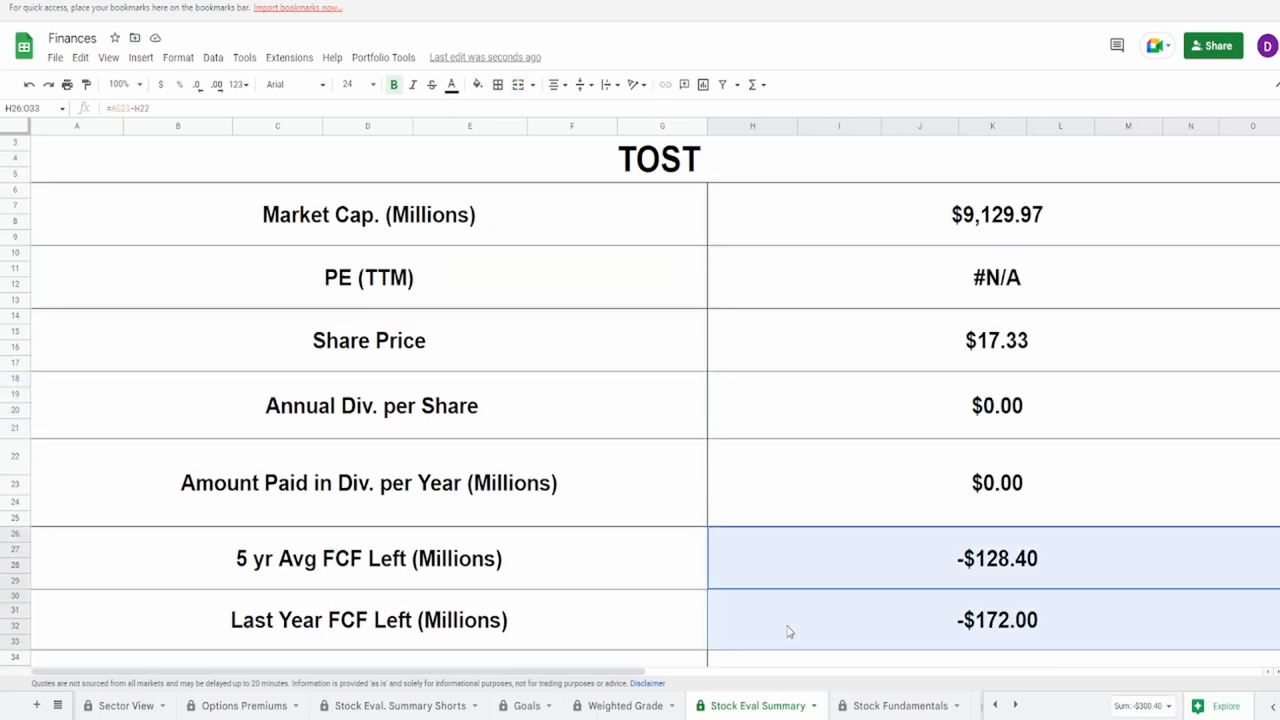
mouse_move(796, 566)
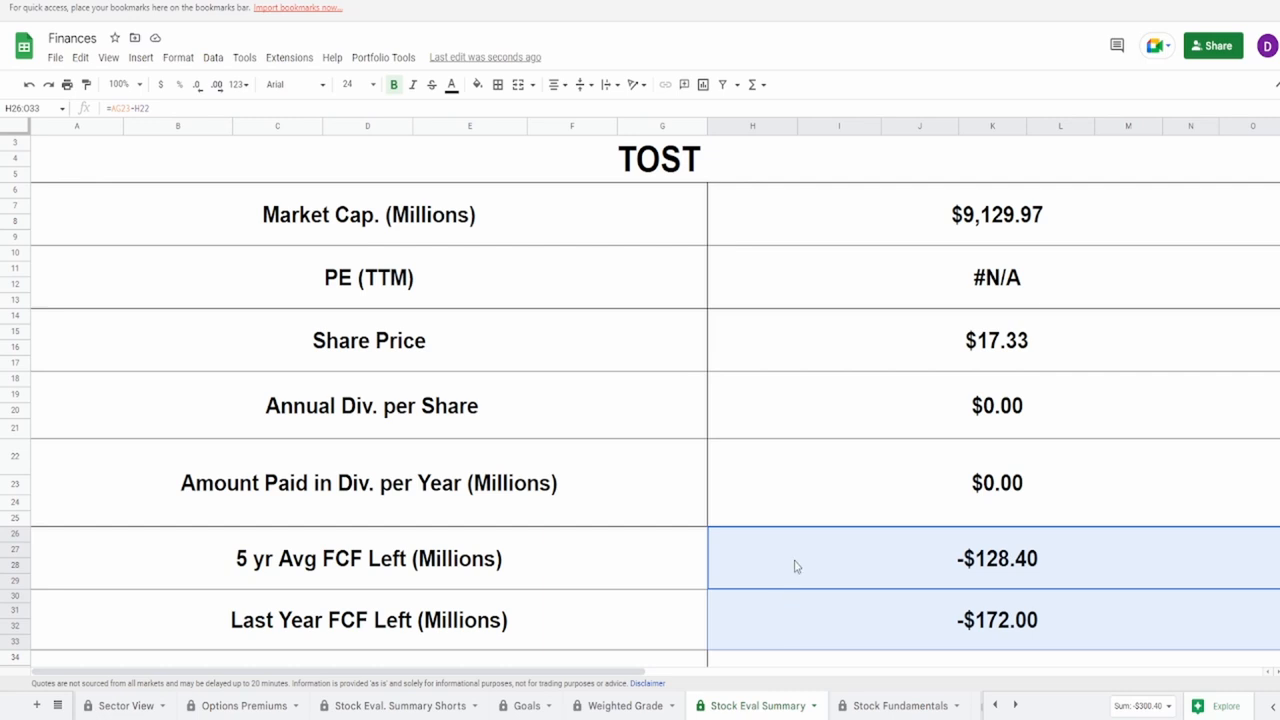
left_click(996, 620)
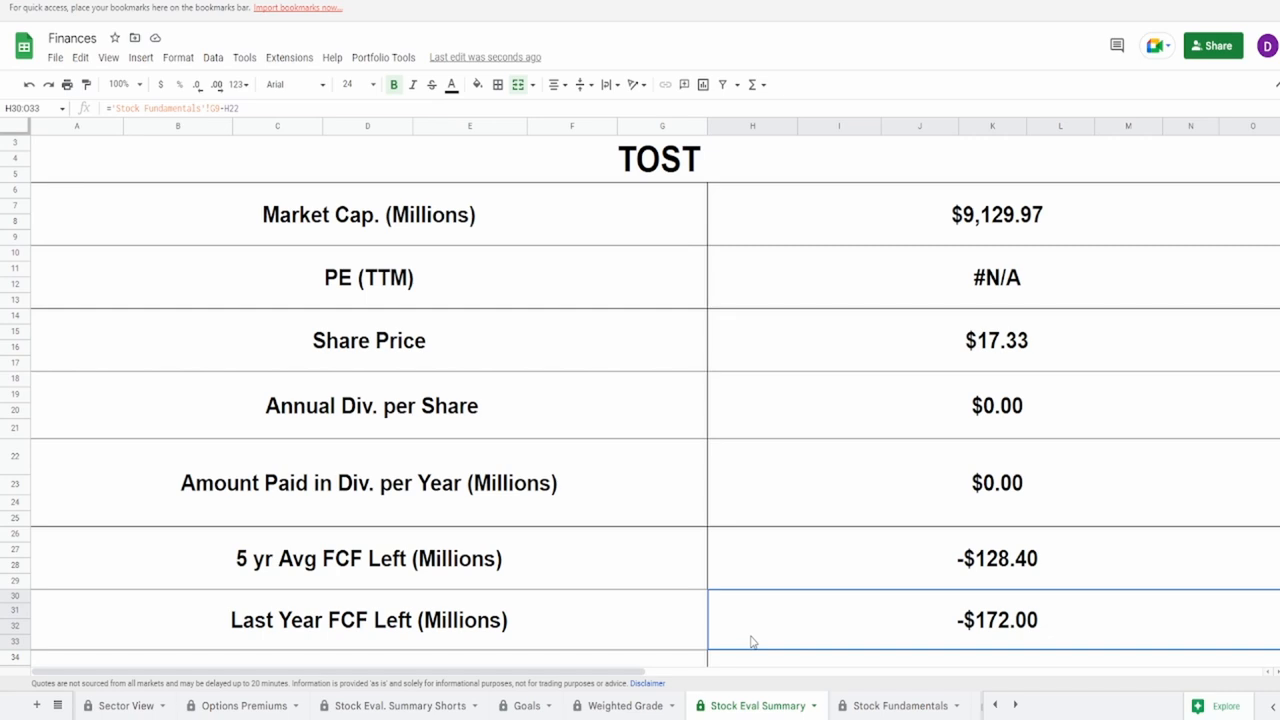
mouse_move(742, 624)
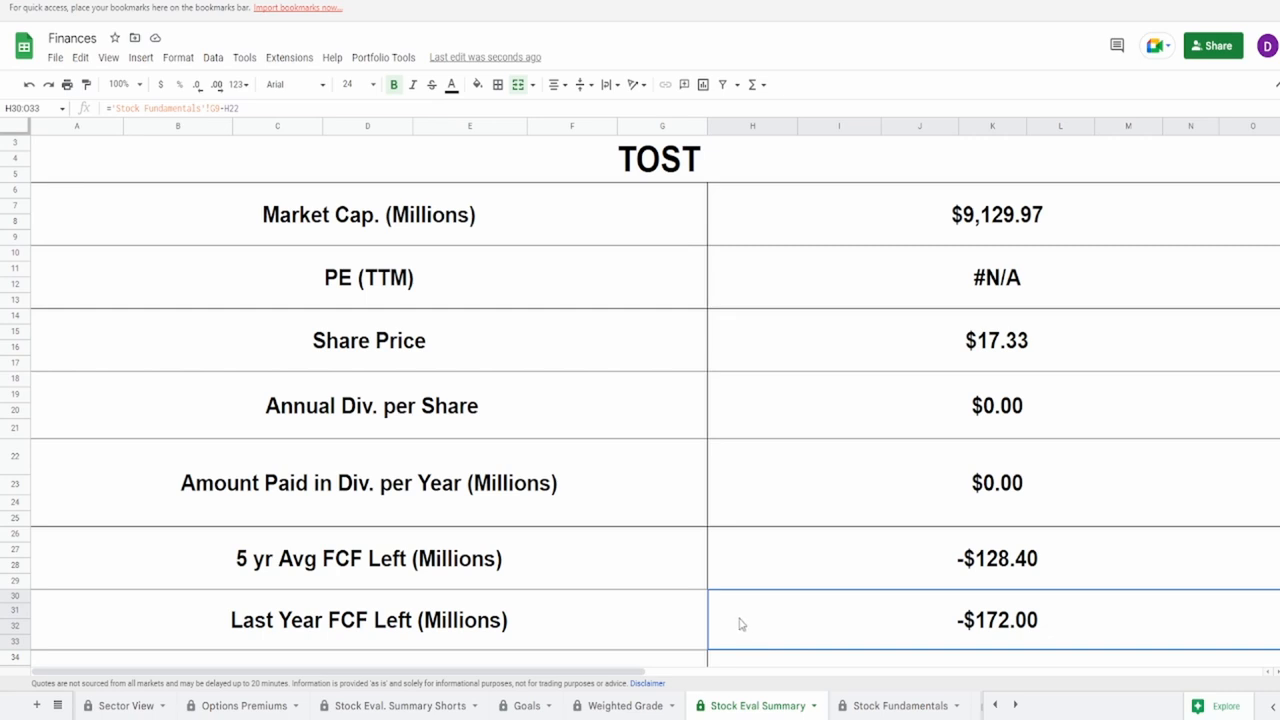
mouse_move(650, 574)
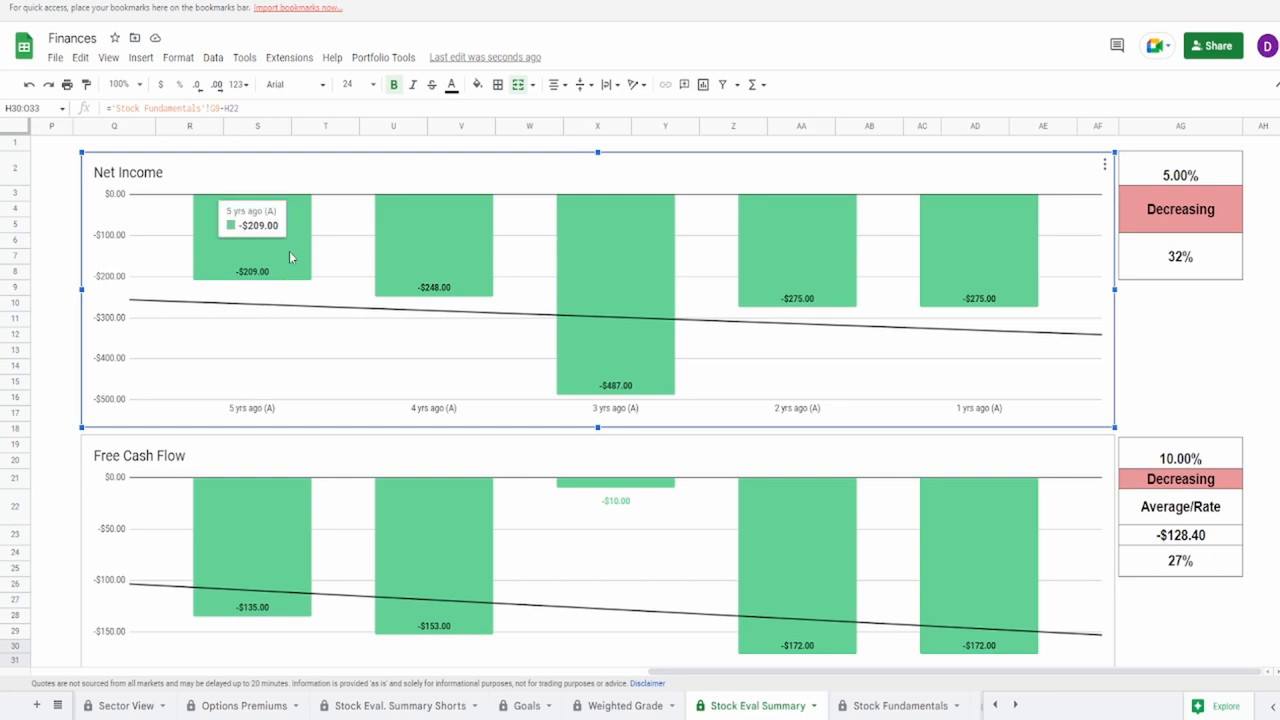
mouse_move(616, 316)
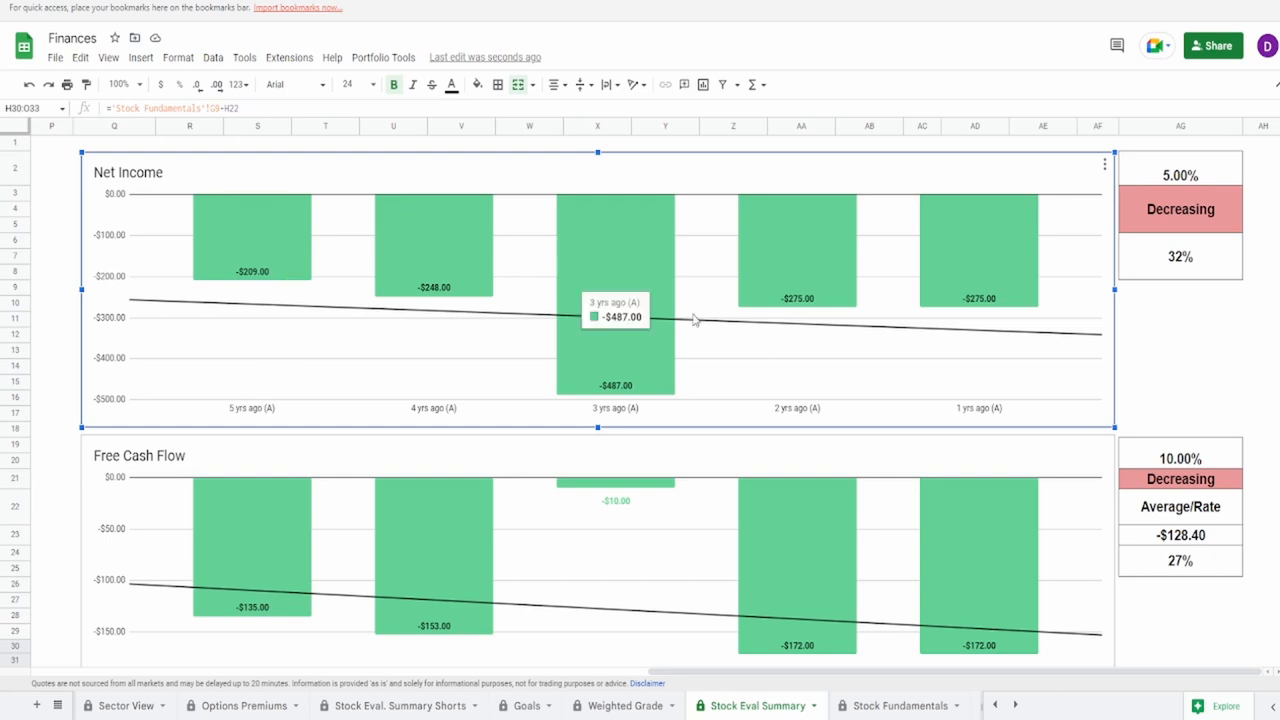
mouse_move(996, 290)
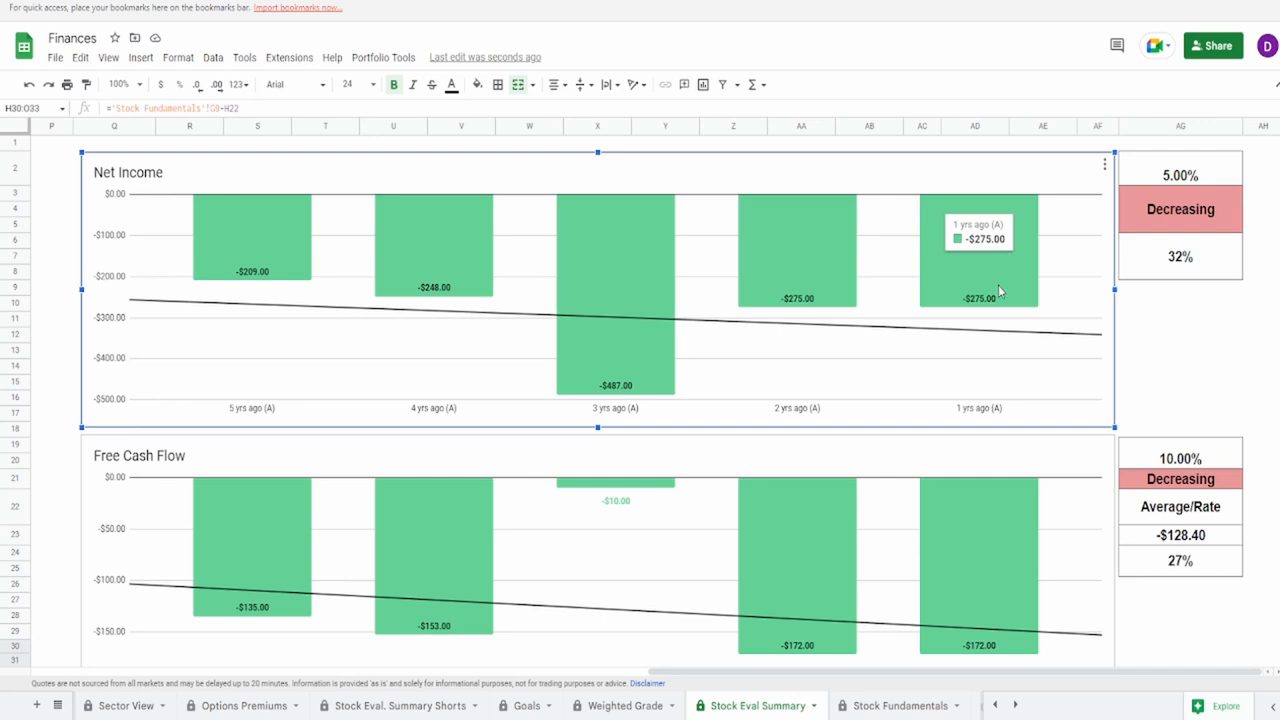
mouse_move(998, 290)
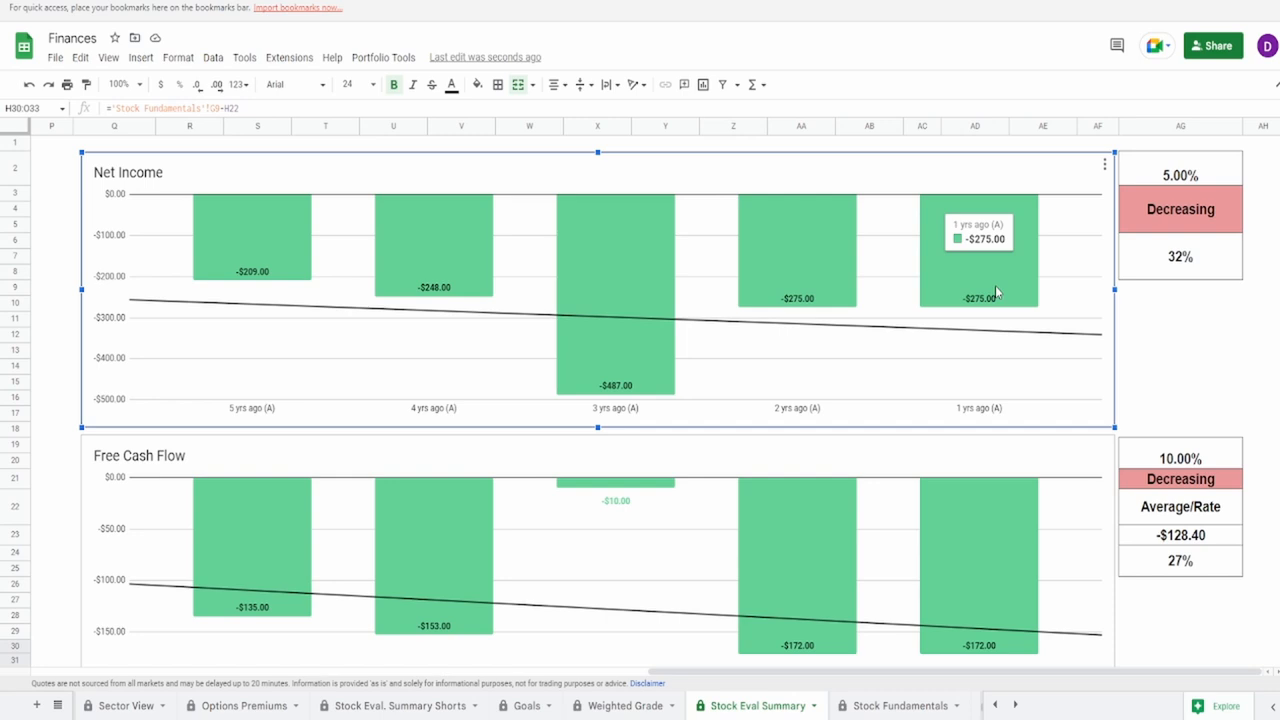
mouse_move(420, 298)
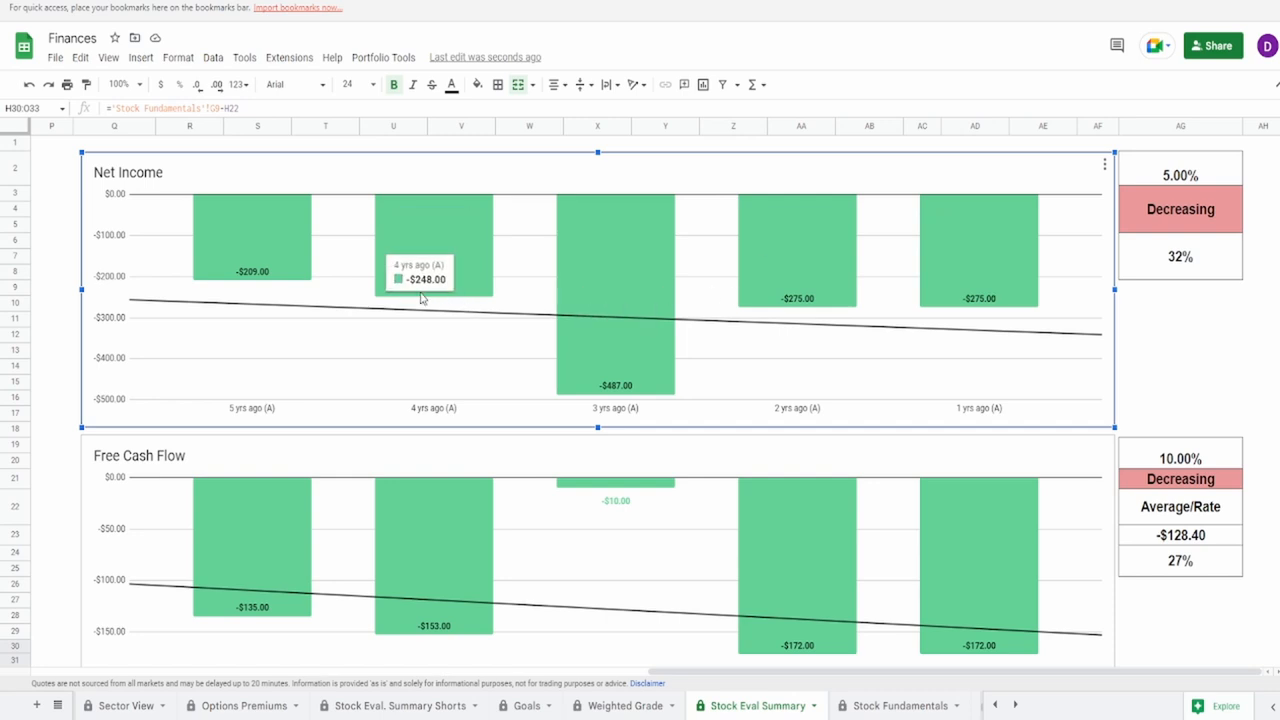
left_click(1180, 256)
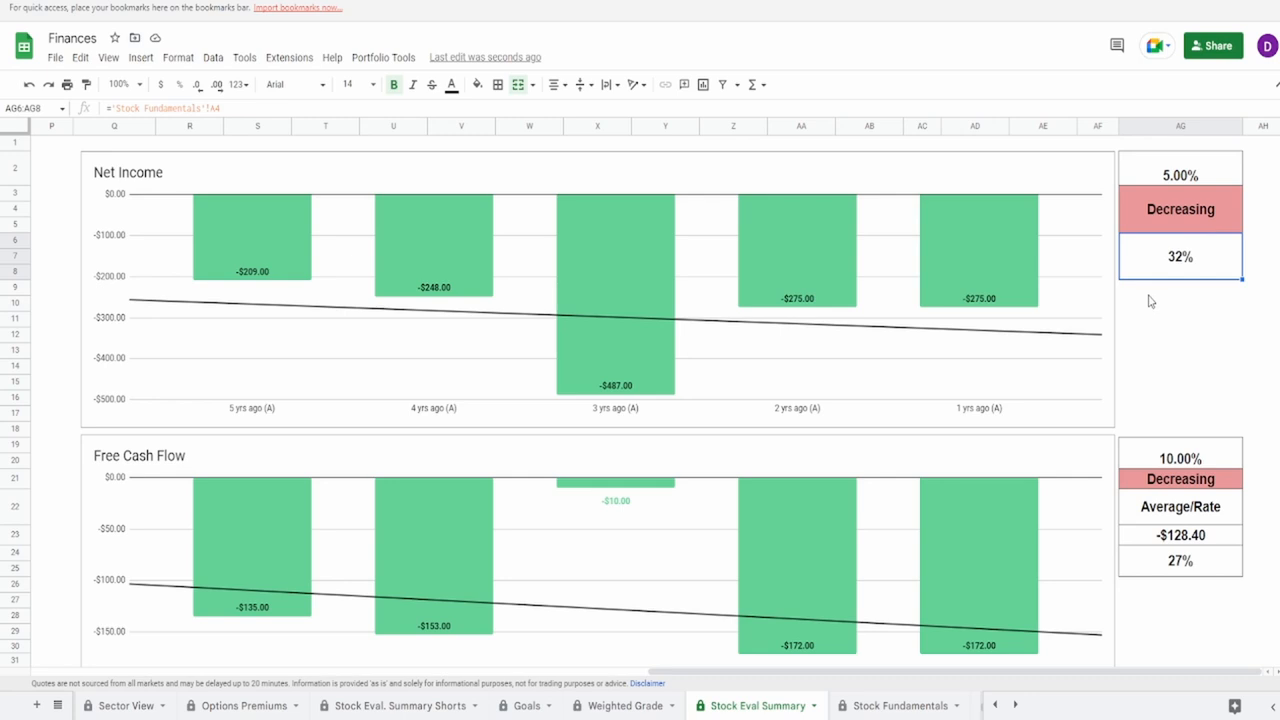
left_click(432, 250)
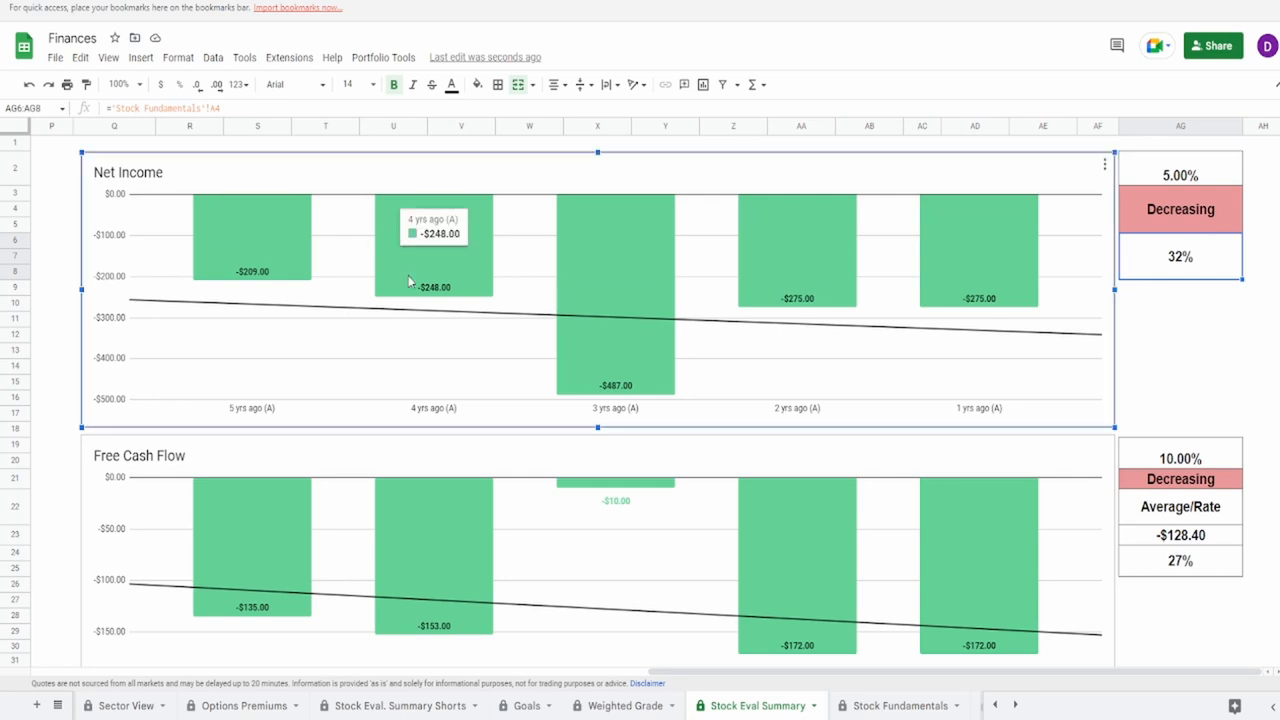
mouse_move(602, 340)
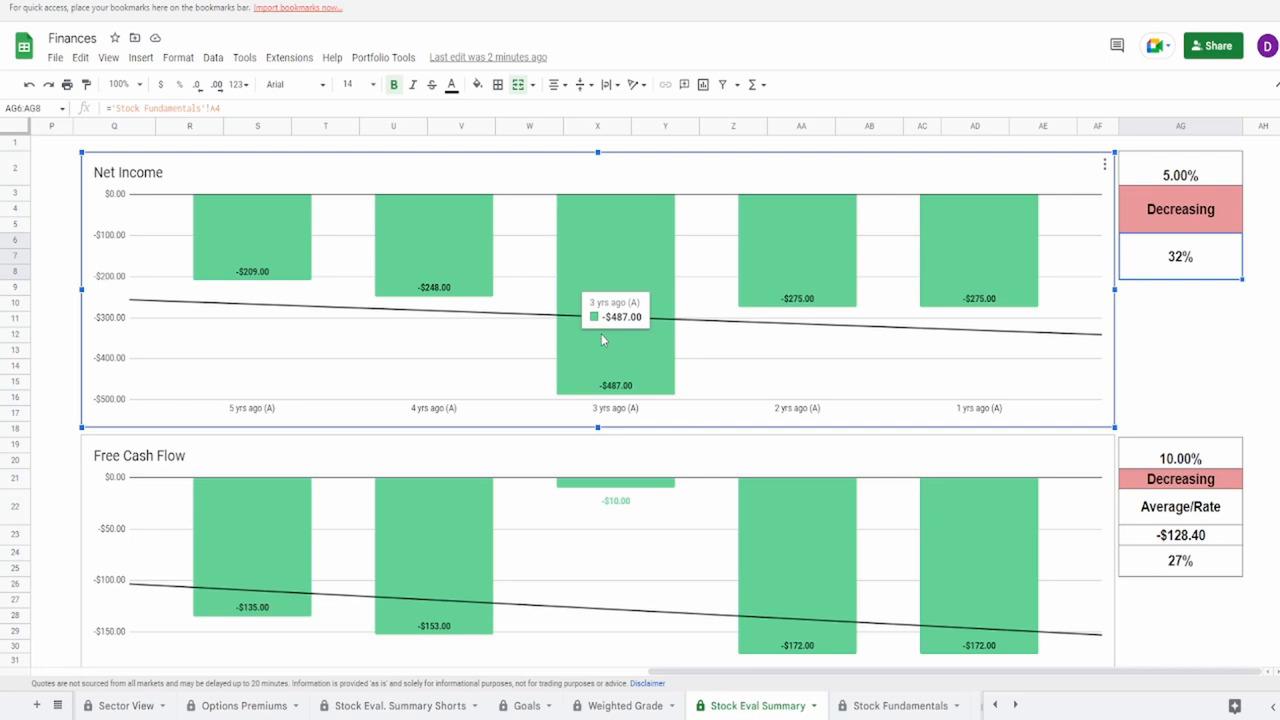
mouse_move(236, 276)
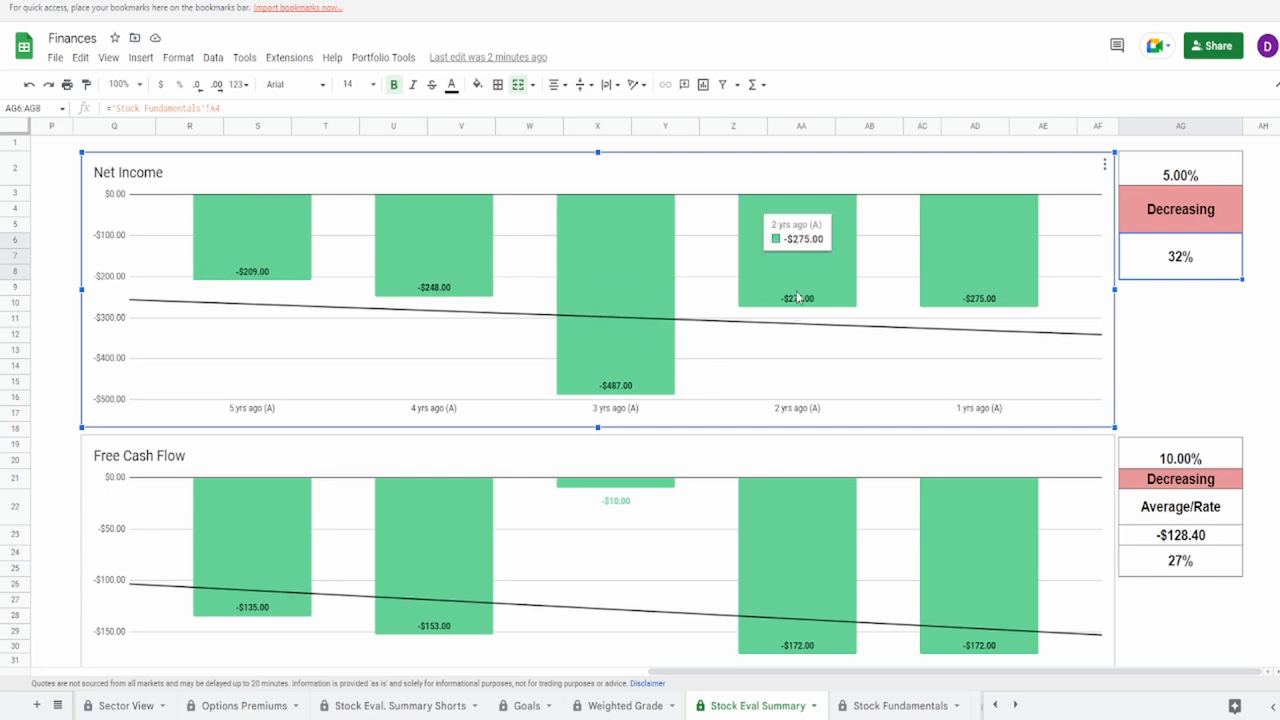
mouse_move(684, 228)
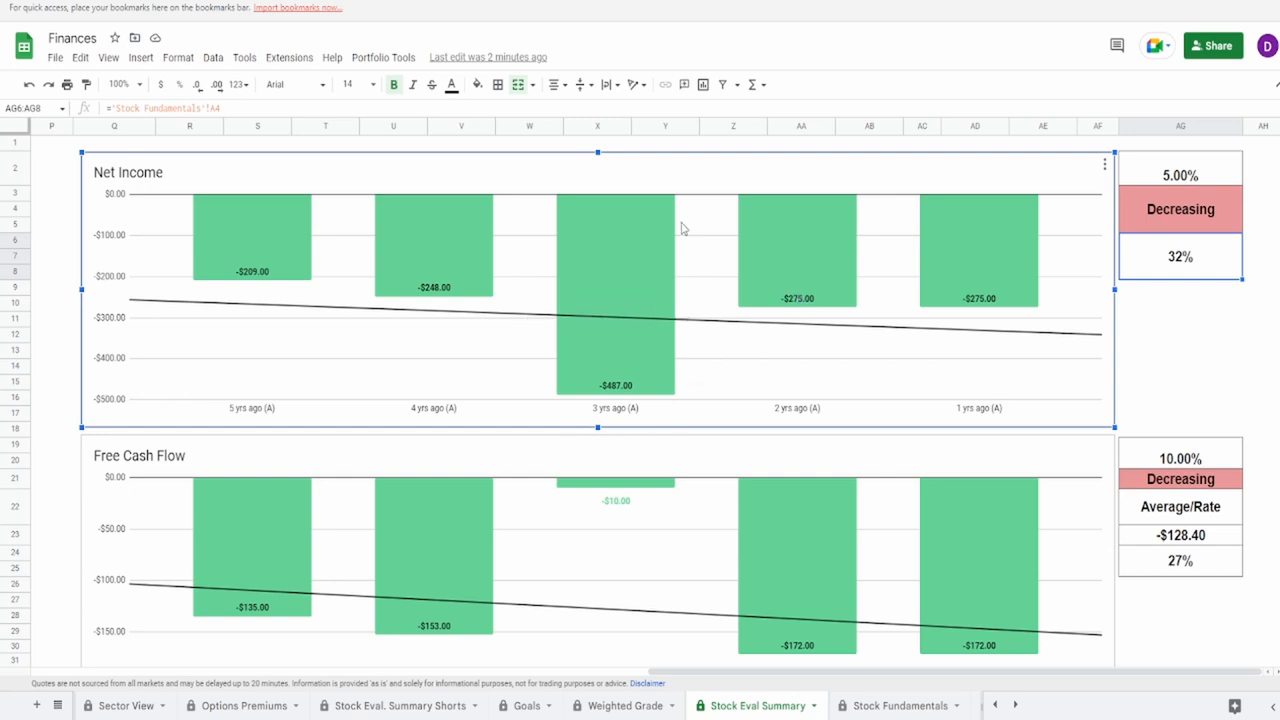
mouse_move(1148, 204)
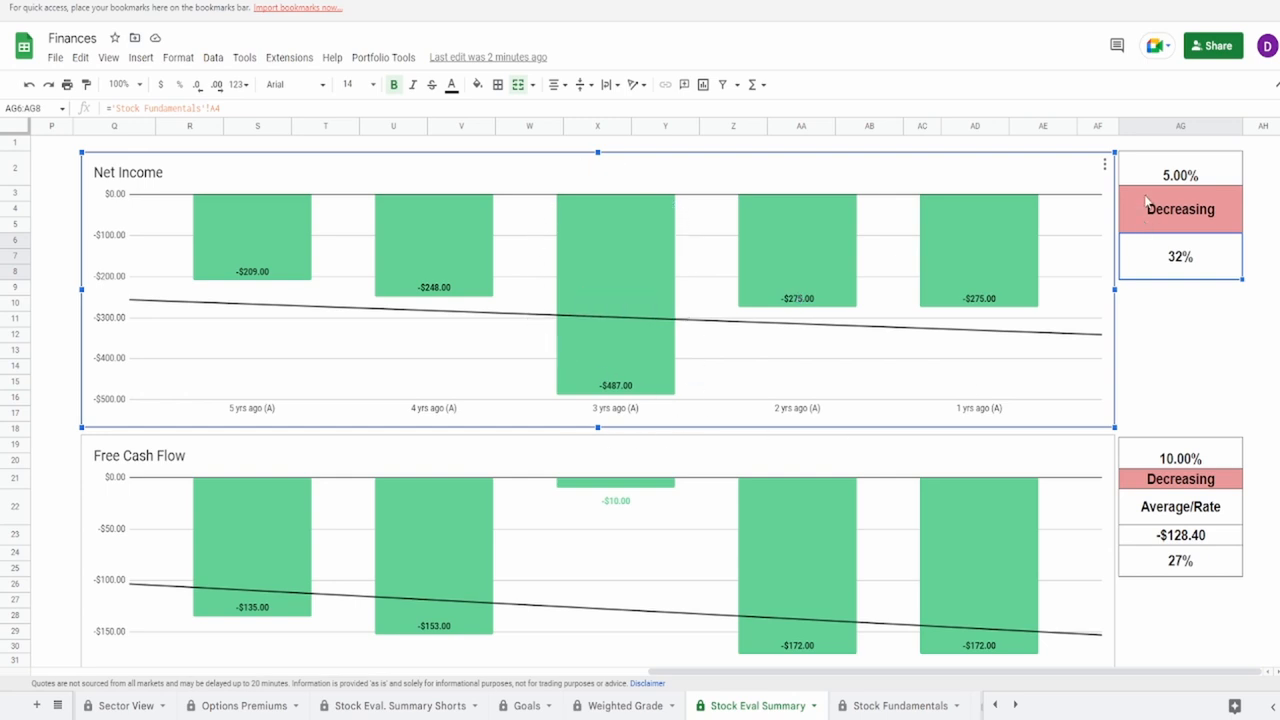
left_click(1180, 168)
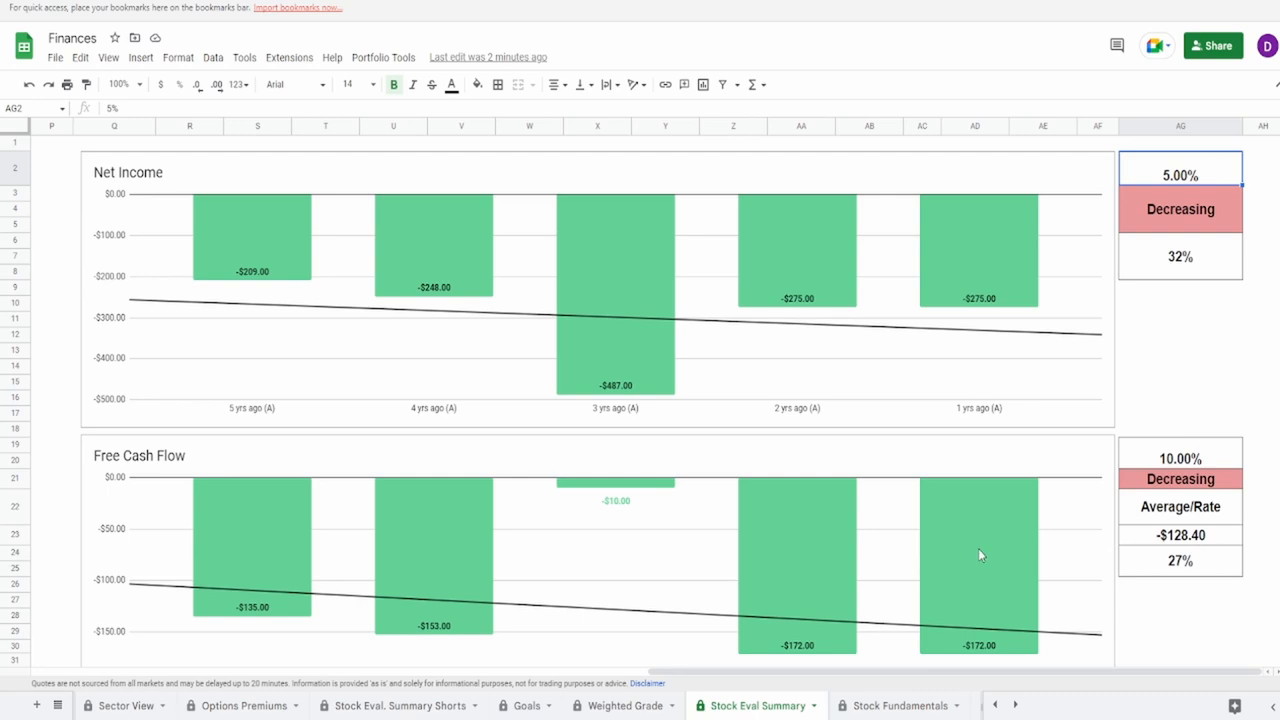
scroll("down", 3)
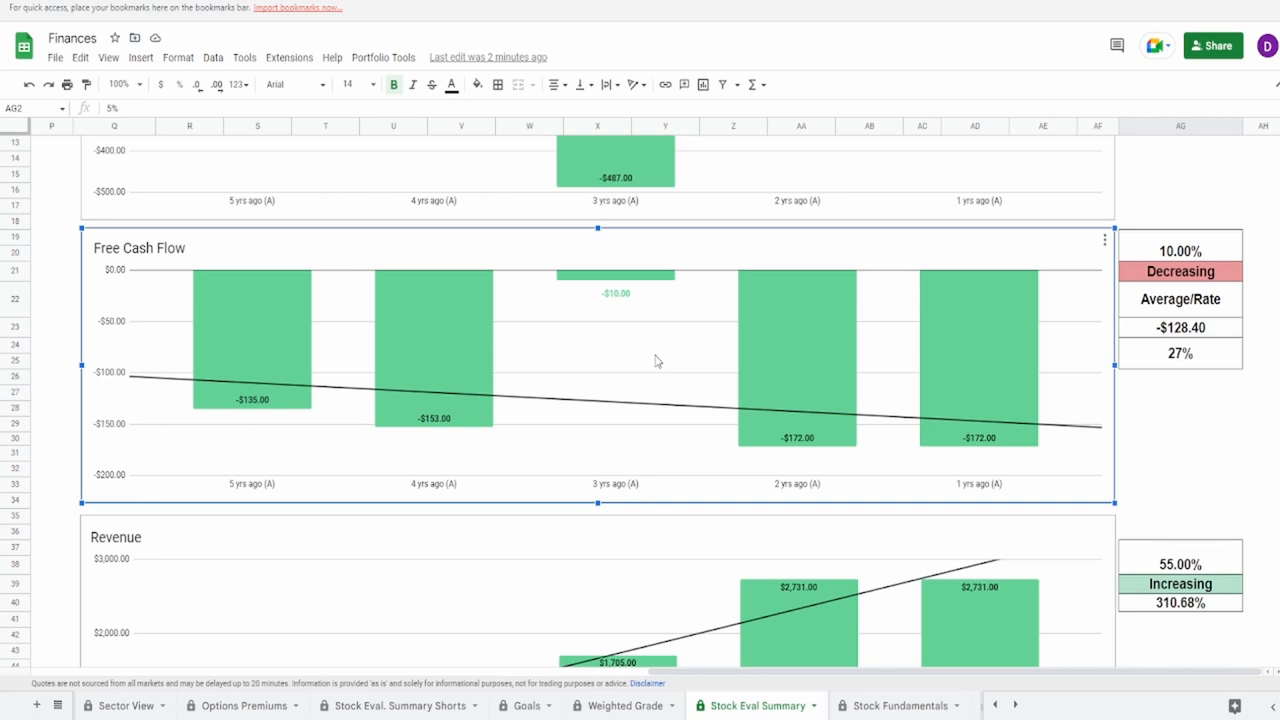
mouse_move(252, 340)
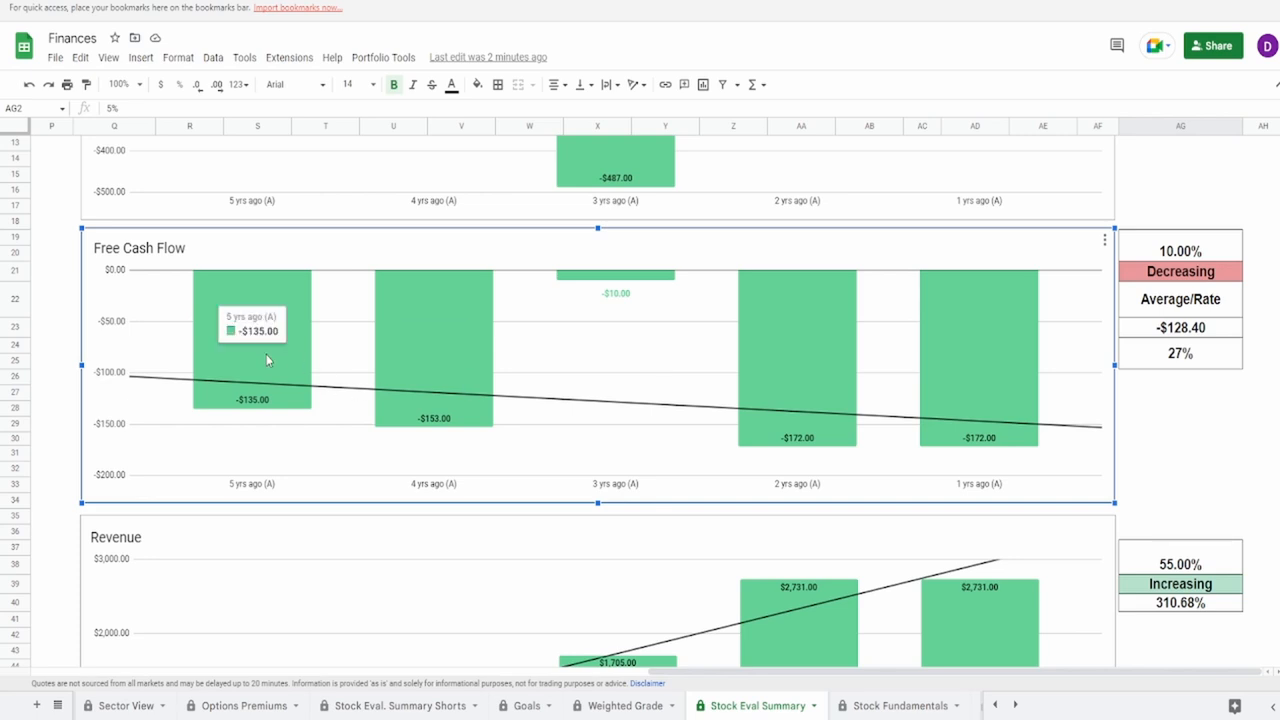
mouse_move(910, 410)
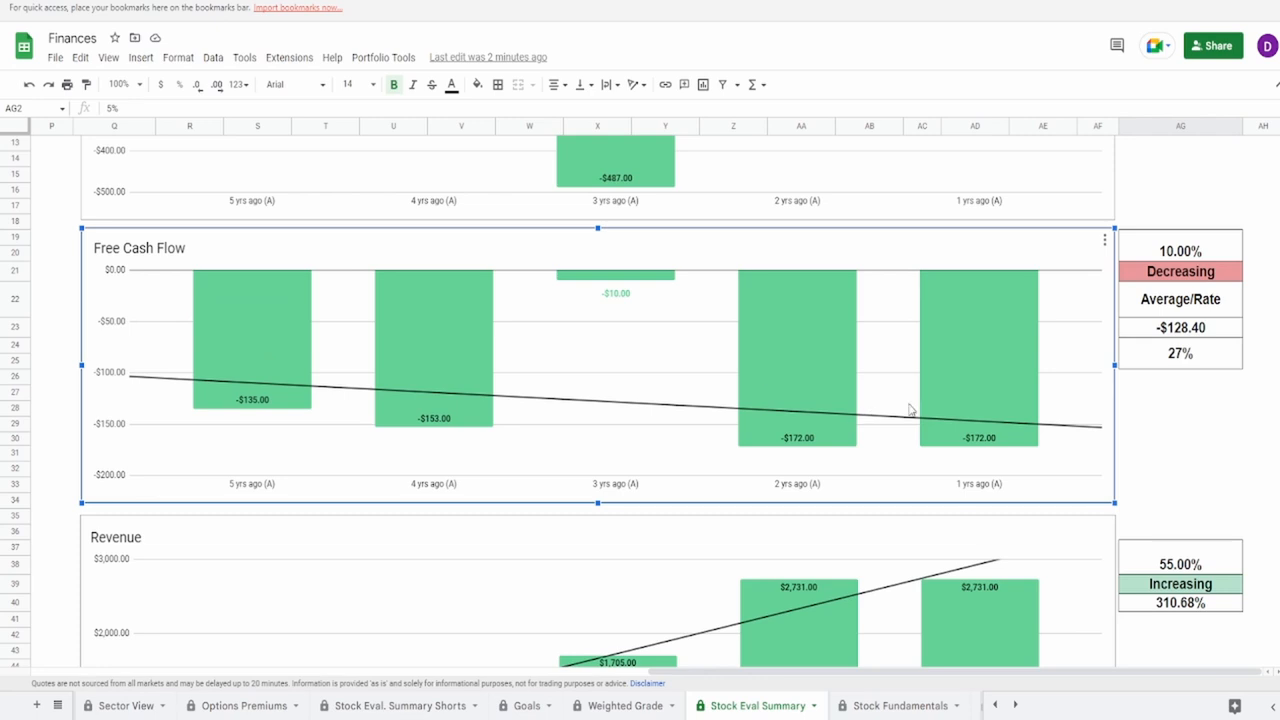
mouse_move(970, 404)
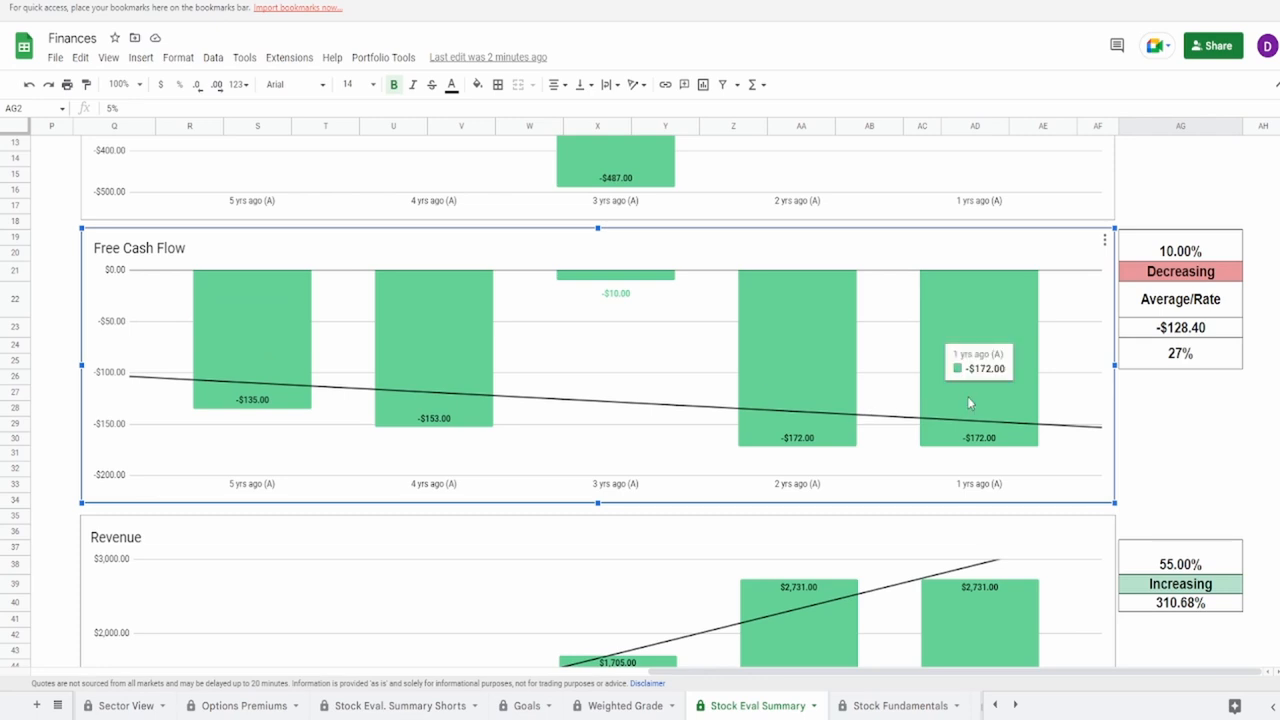
left_click(1180, 328)
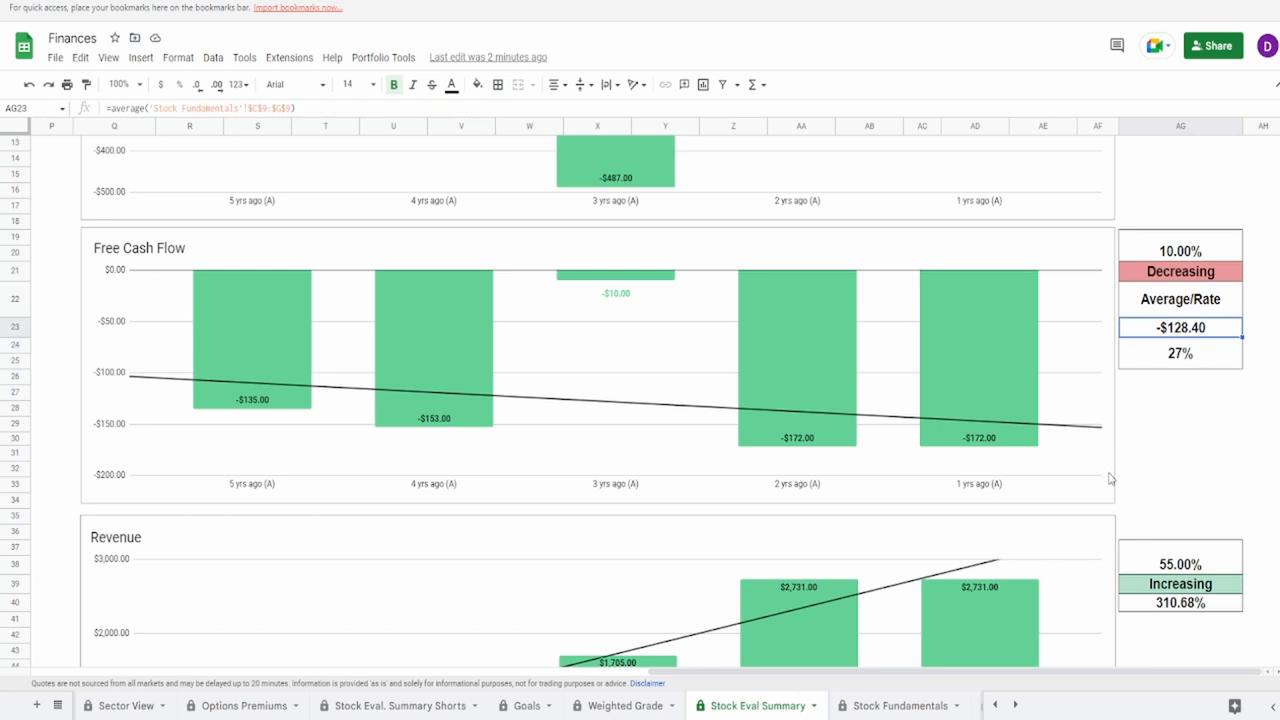
left_click(520, 414)
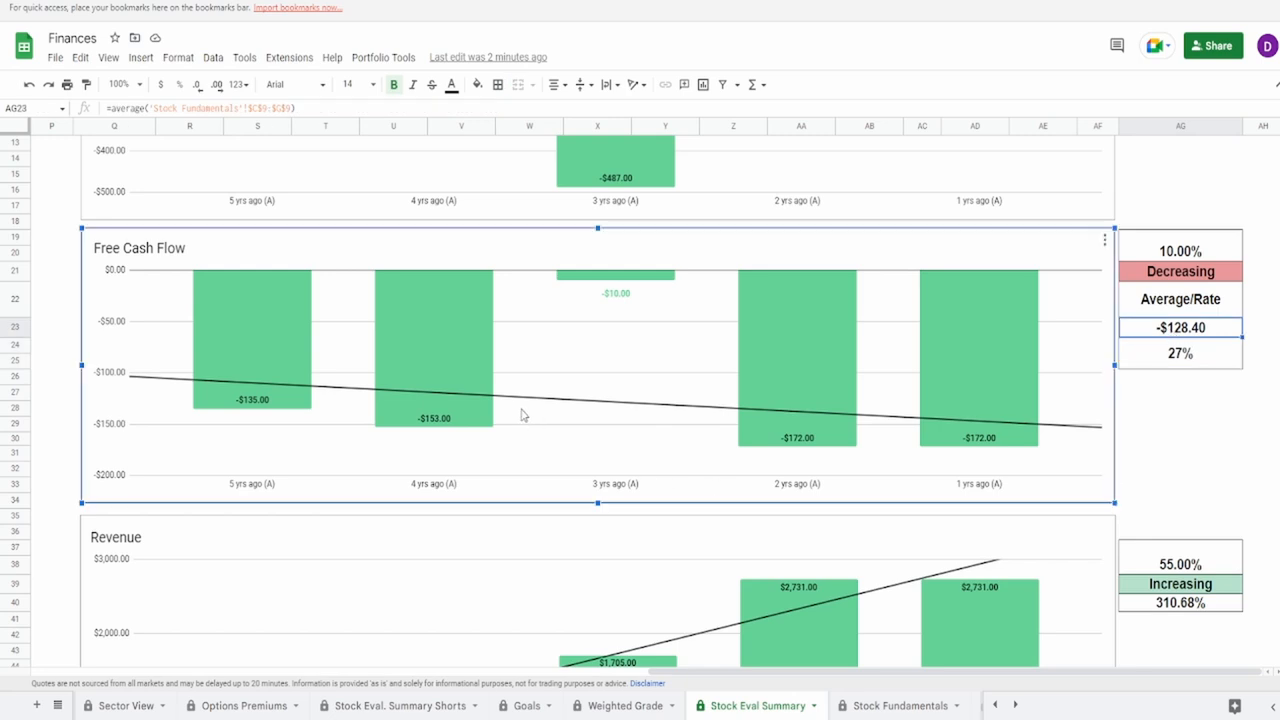
mouse_move(496, 410)
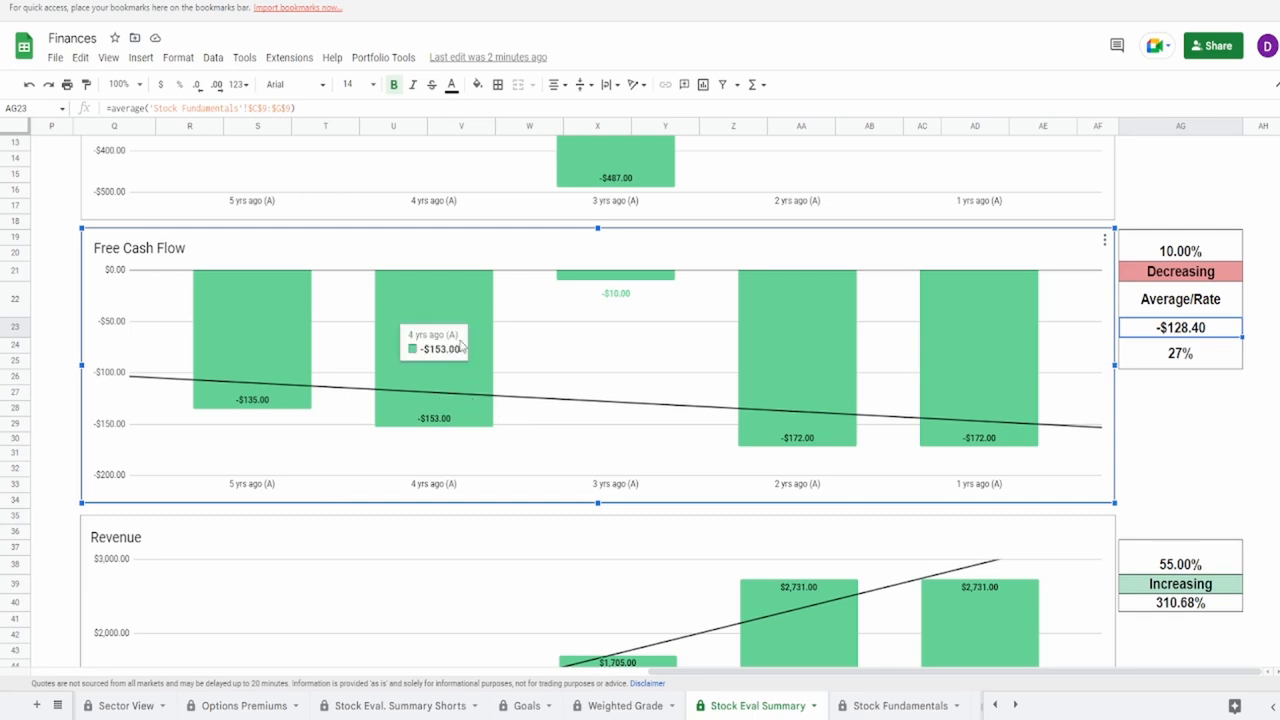
mouse_move(616, 280)
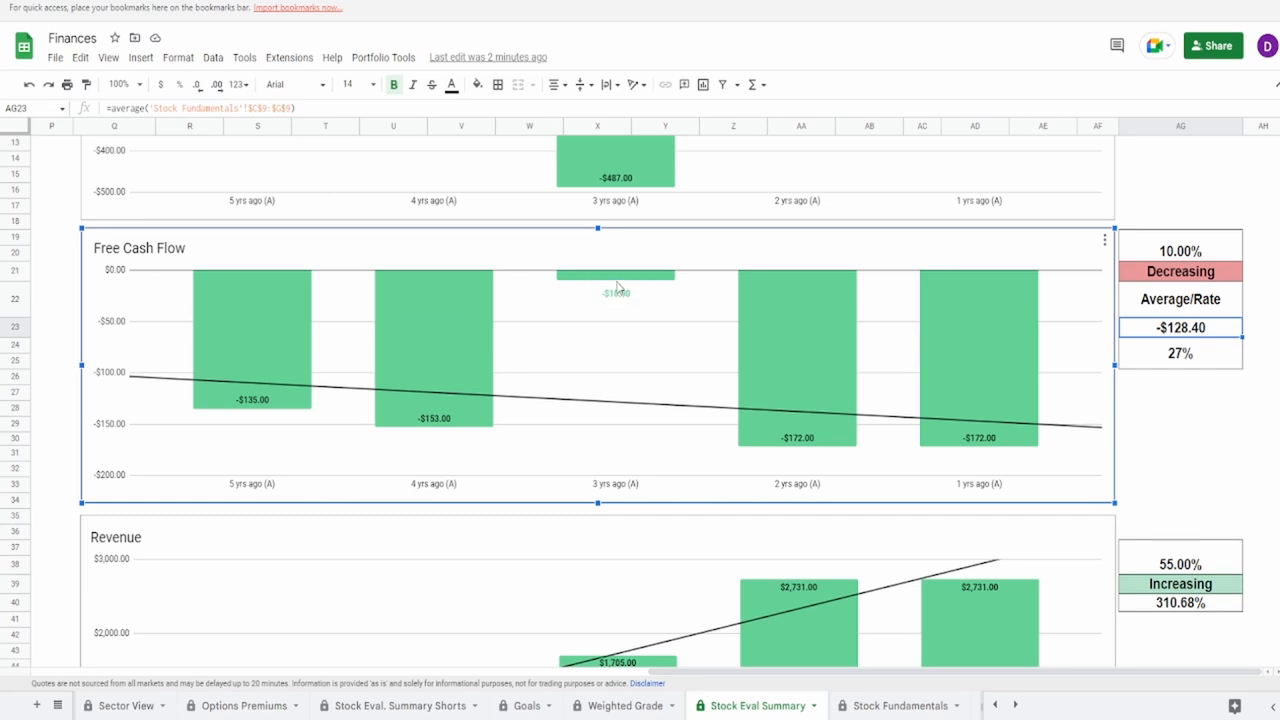
mouse_move(616, 280)
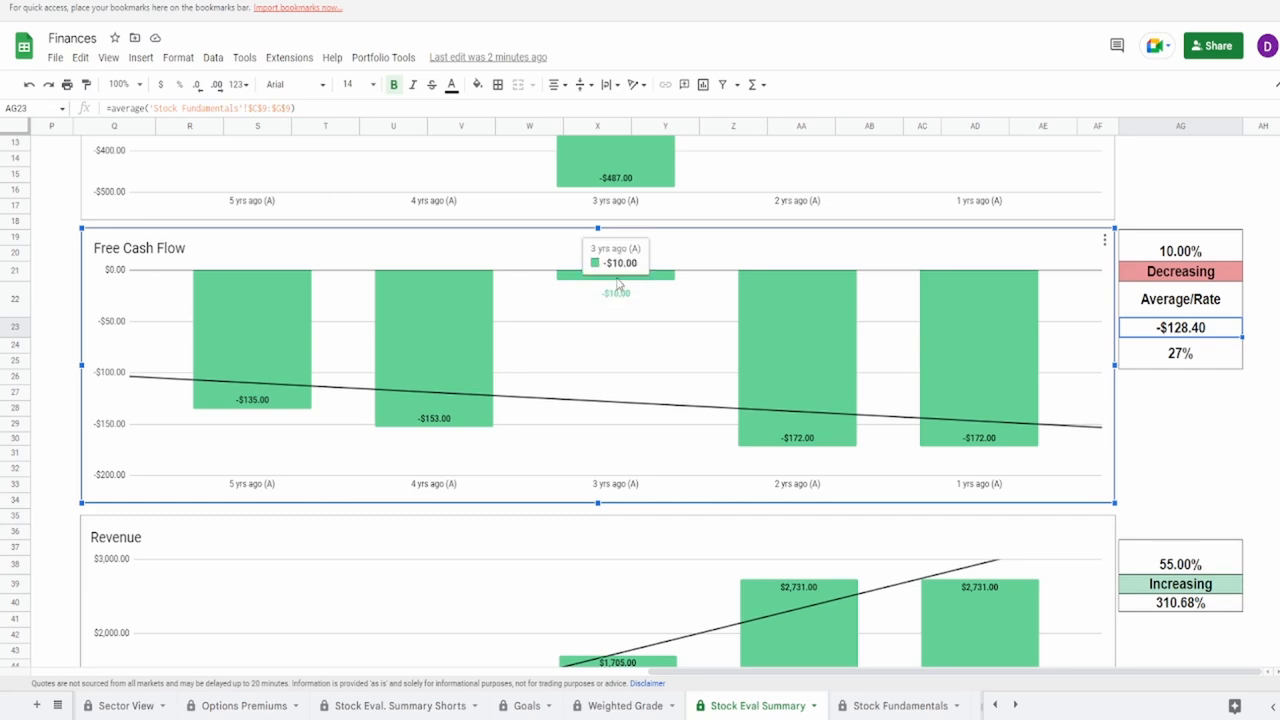
mouse_move(380, 384)
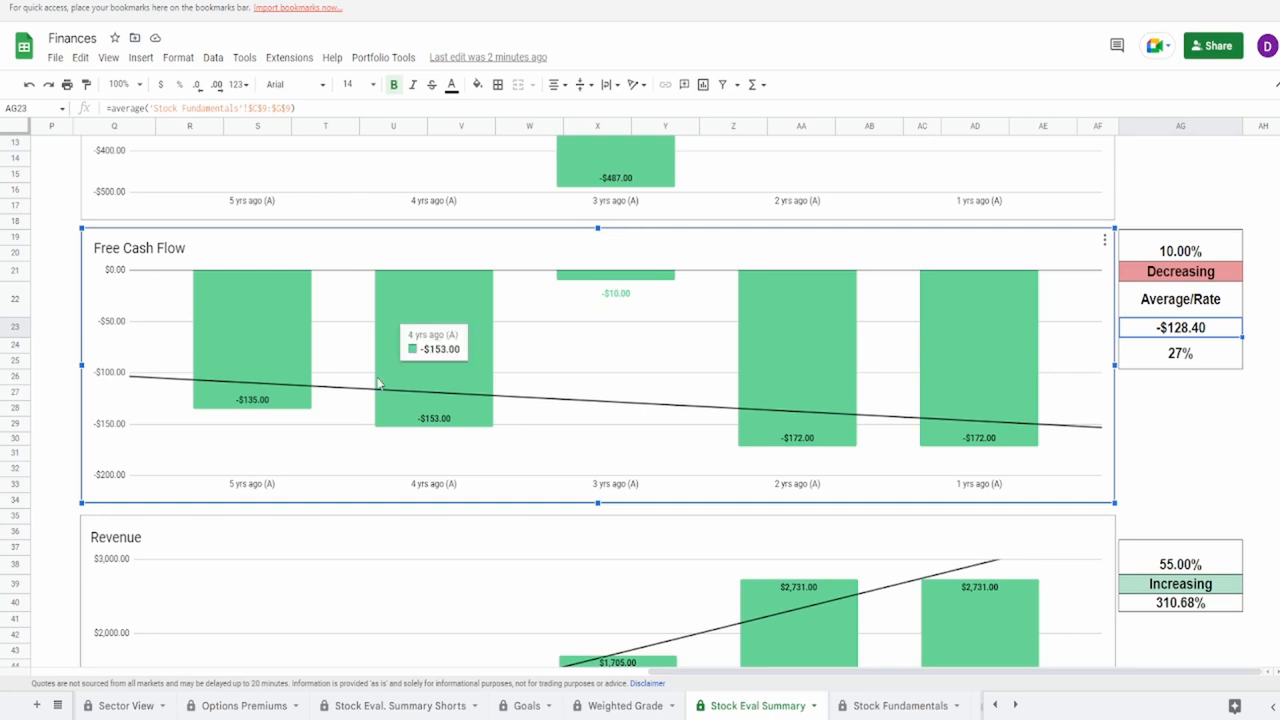
mouse_move(468, 388)
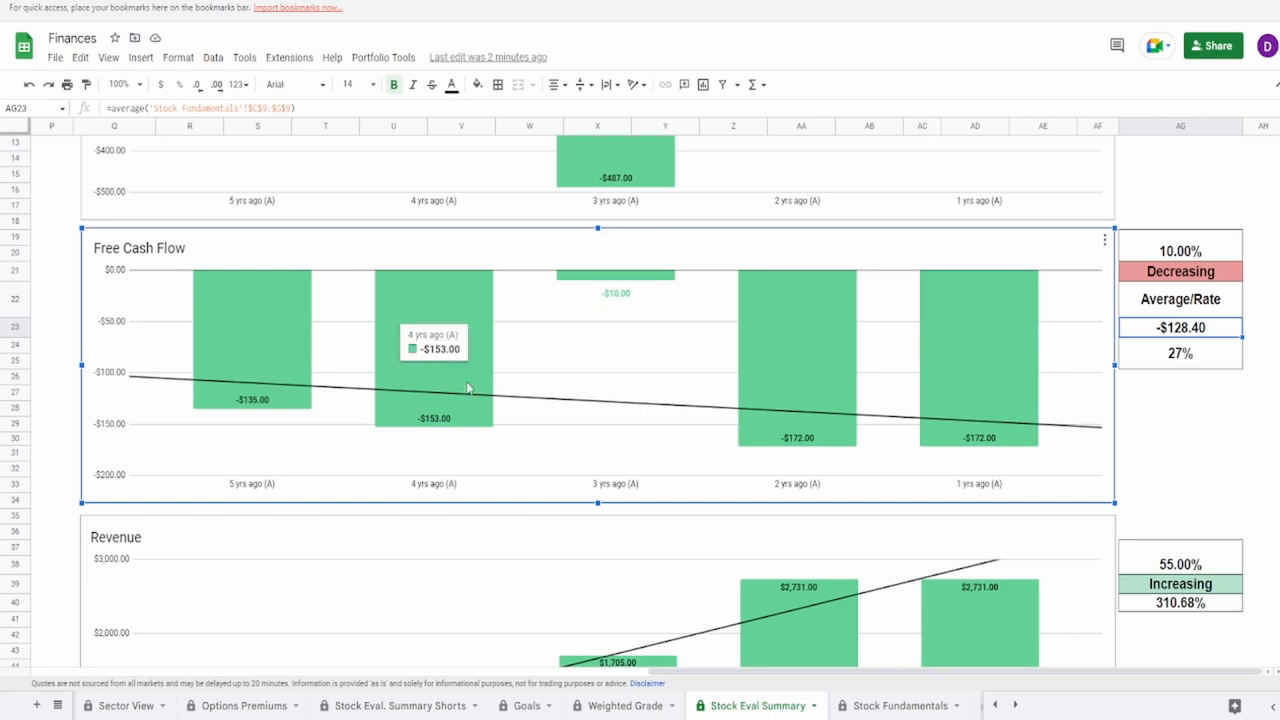
mouse_move(784, 404)
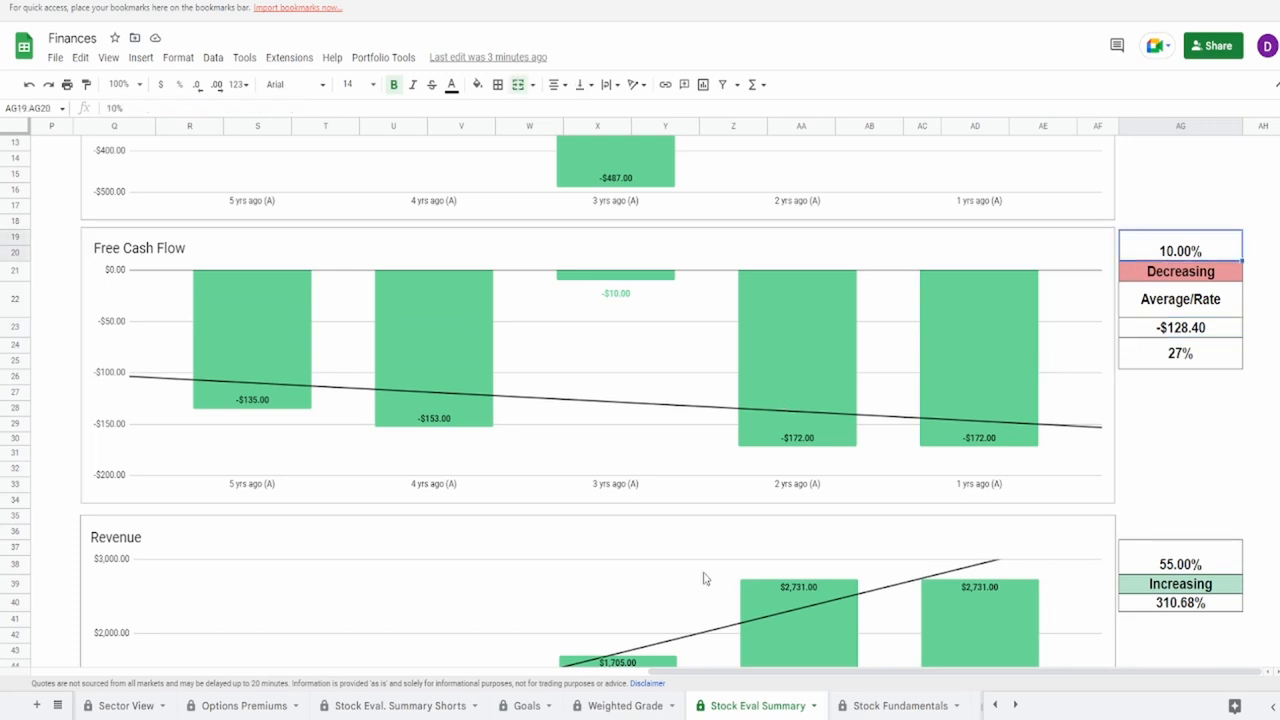
scroll("down", 3)
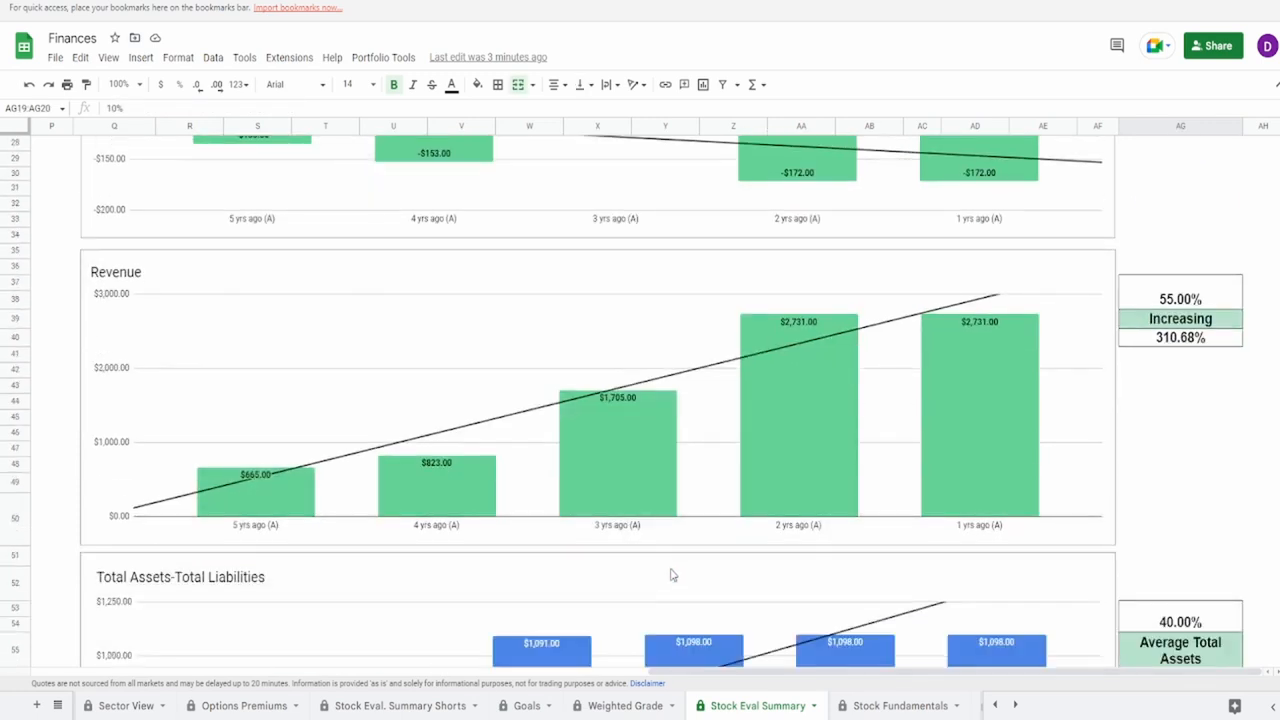
left_click(664, 556)
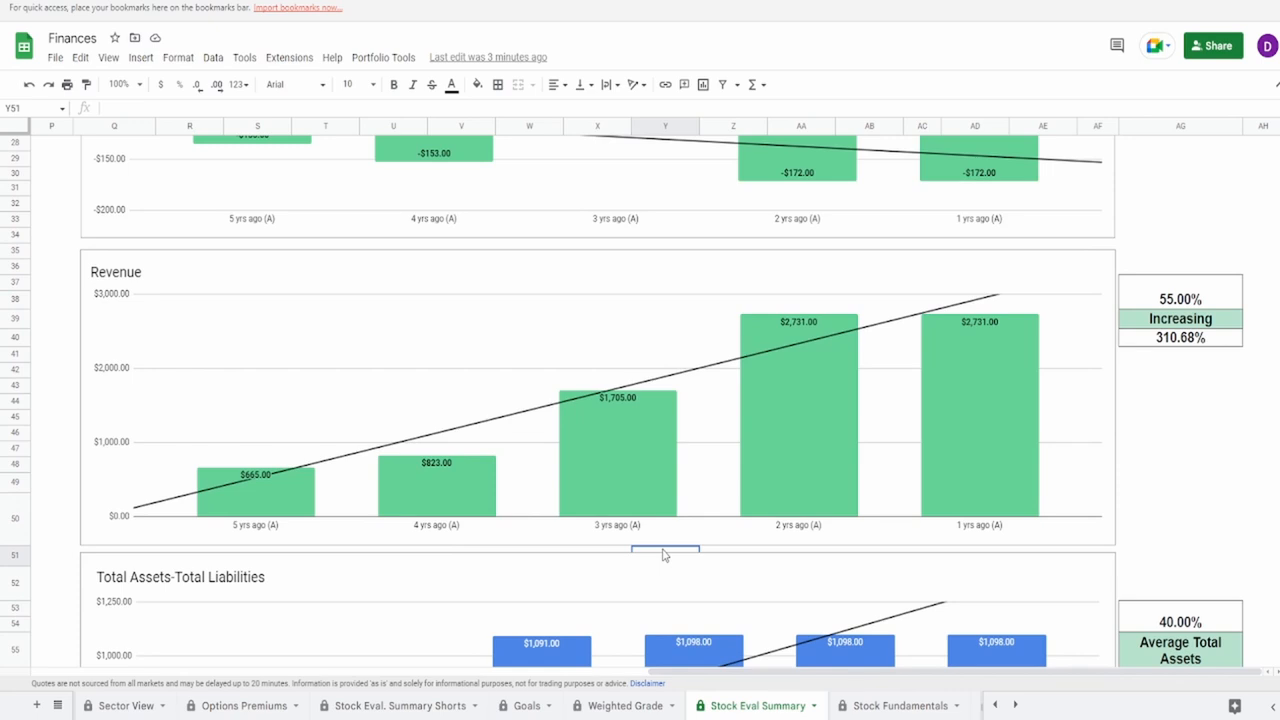
mouse_move(664, 548)
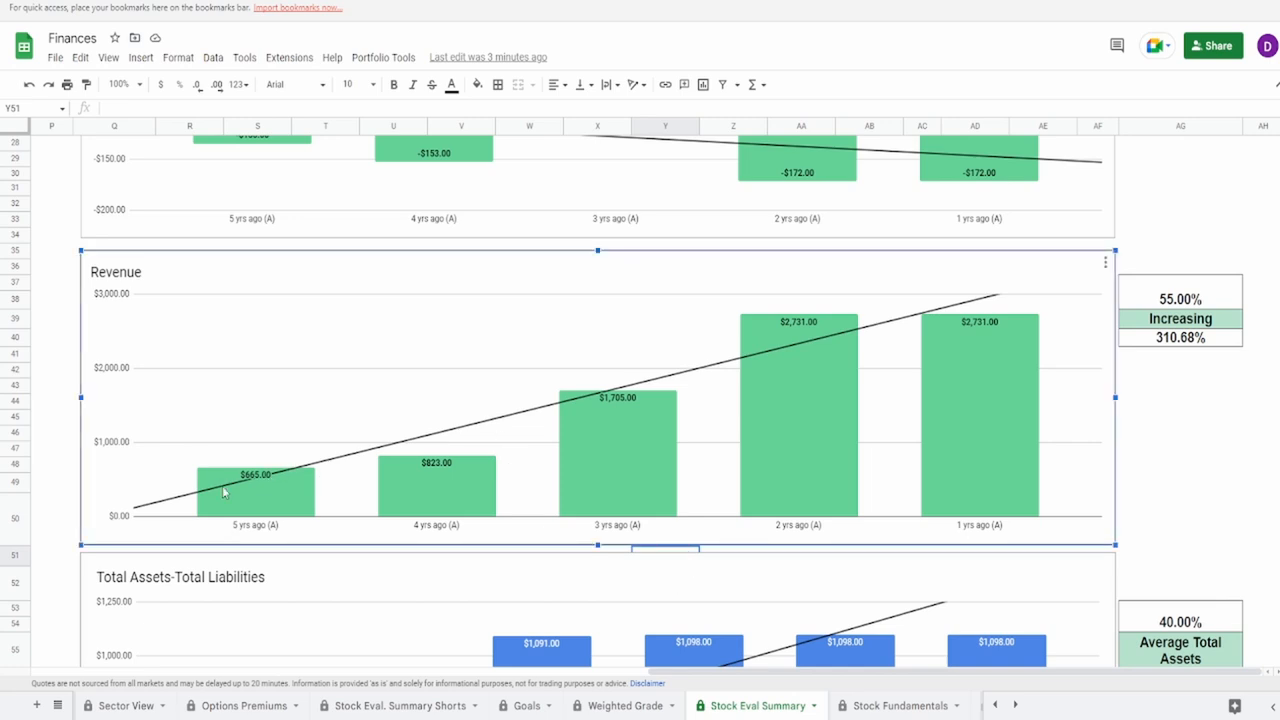
mouse_move(256, 476)
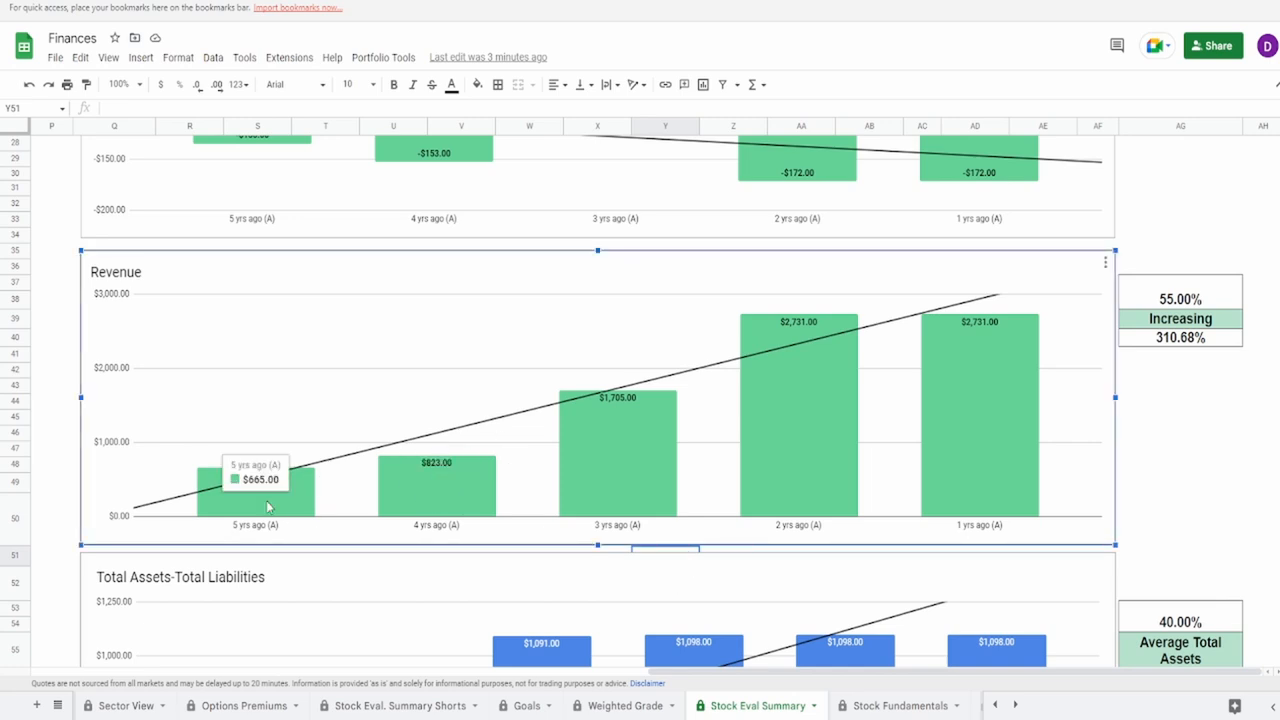
mouse_move(984, 452)
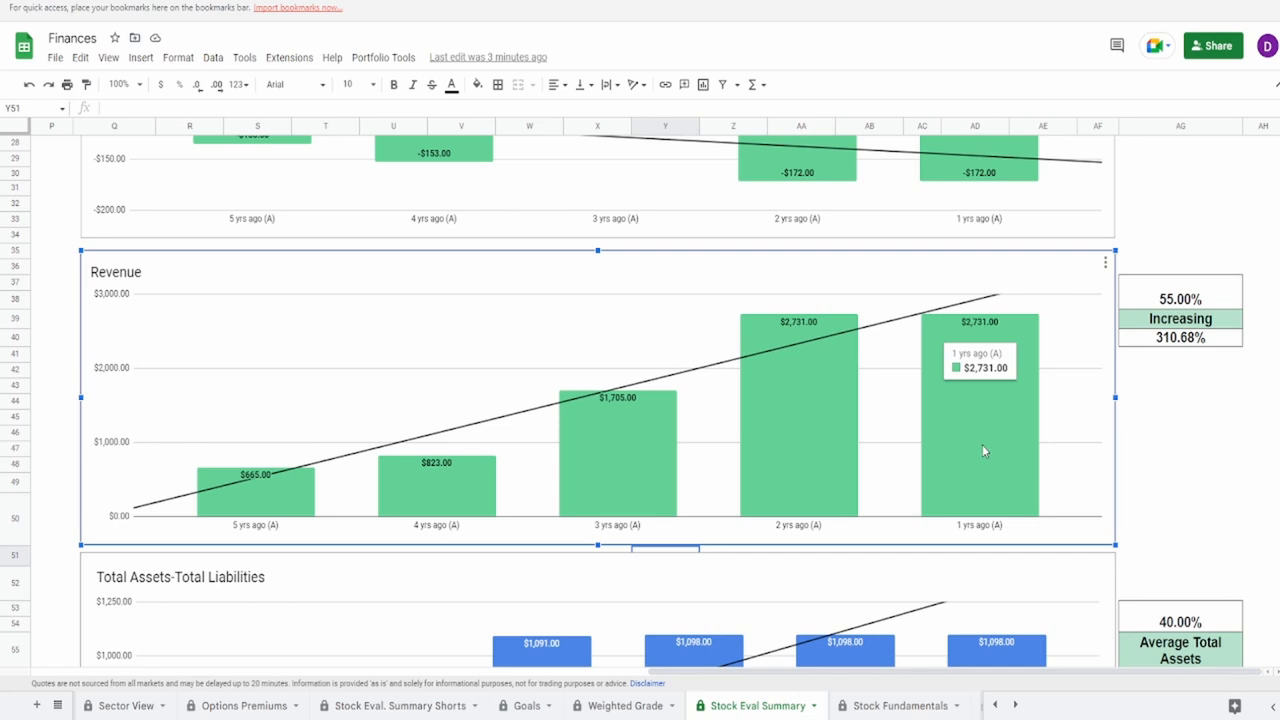
mouse_move(1146, 342)
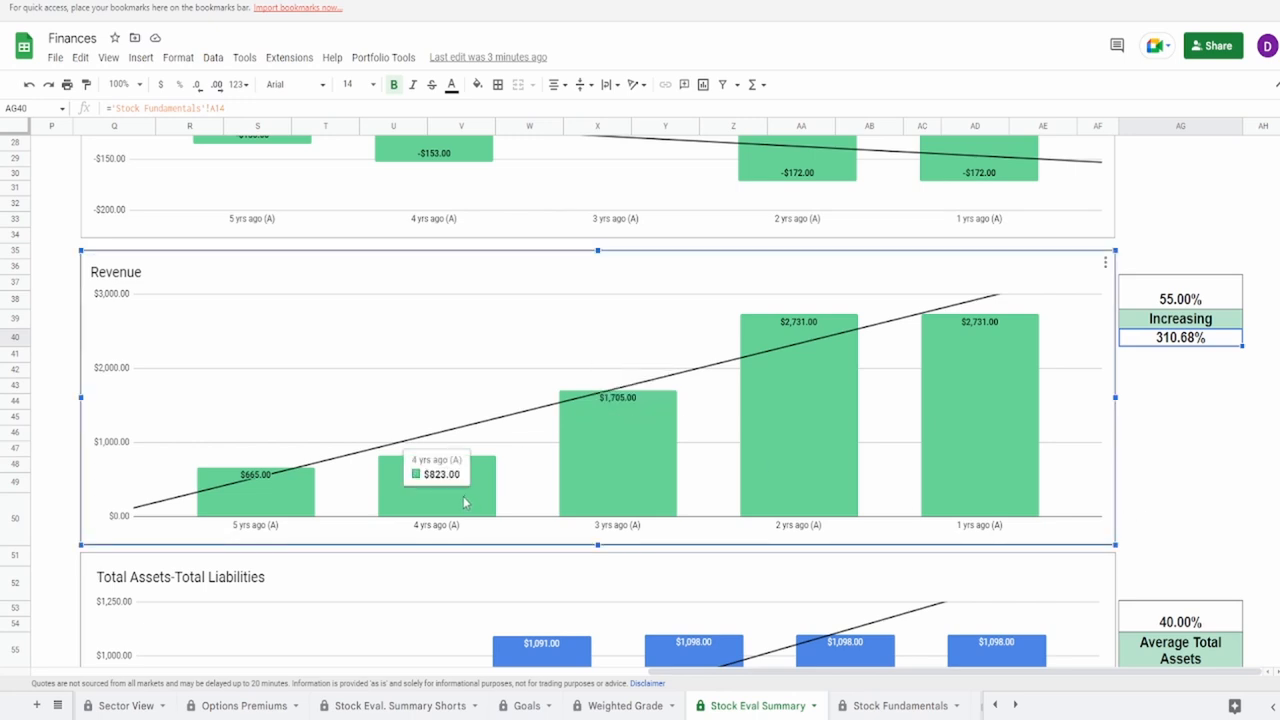
mouse_move(760, 408)
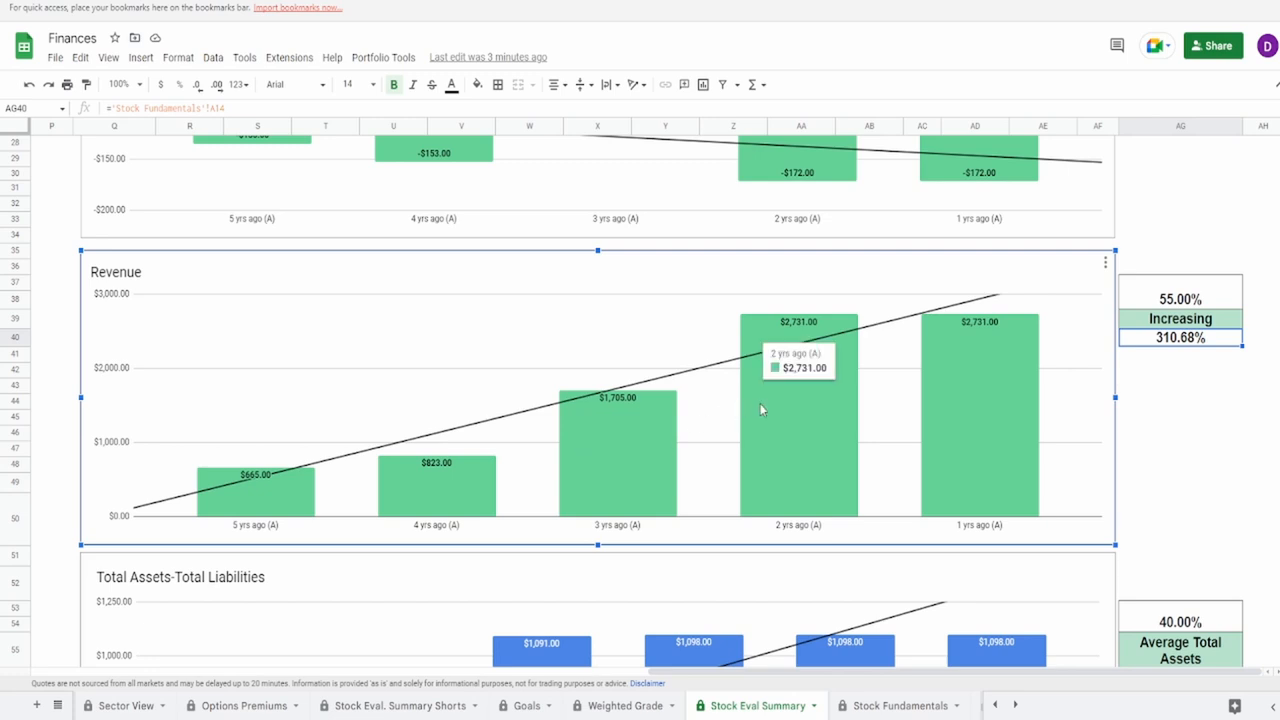
mouse_move(604, 490)
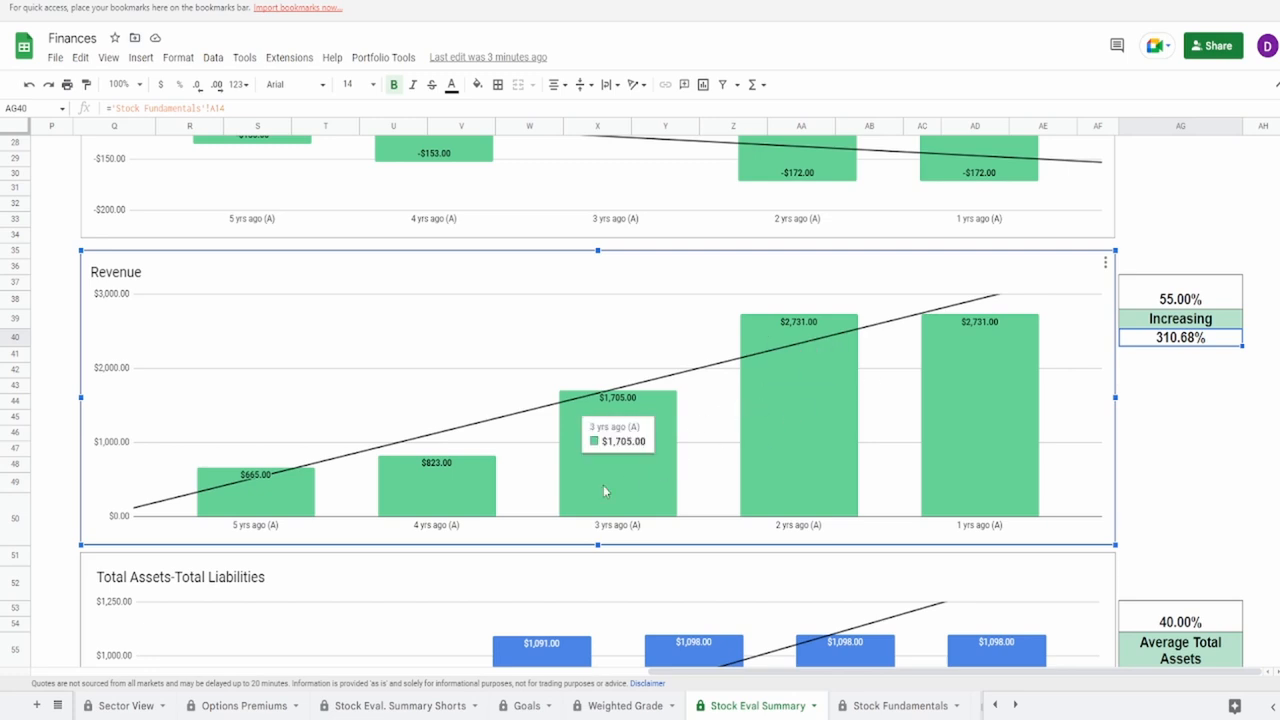
mouse_move(798, 472)
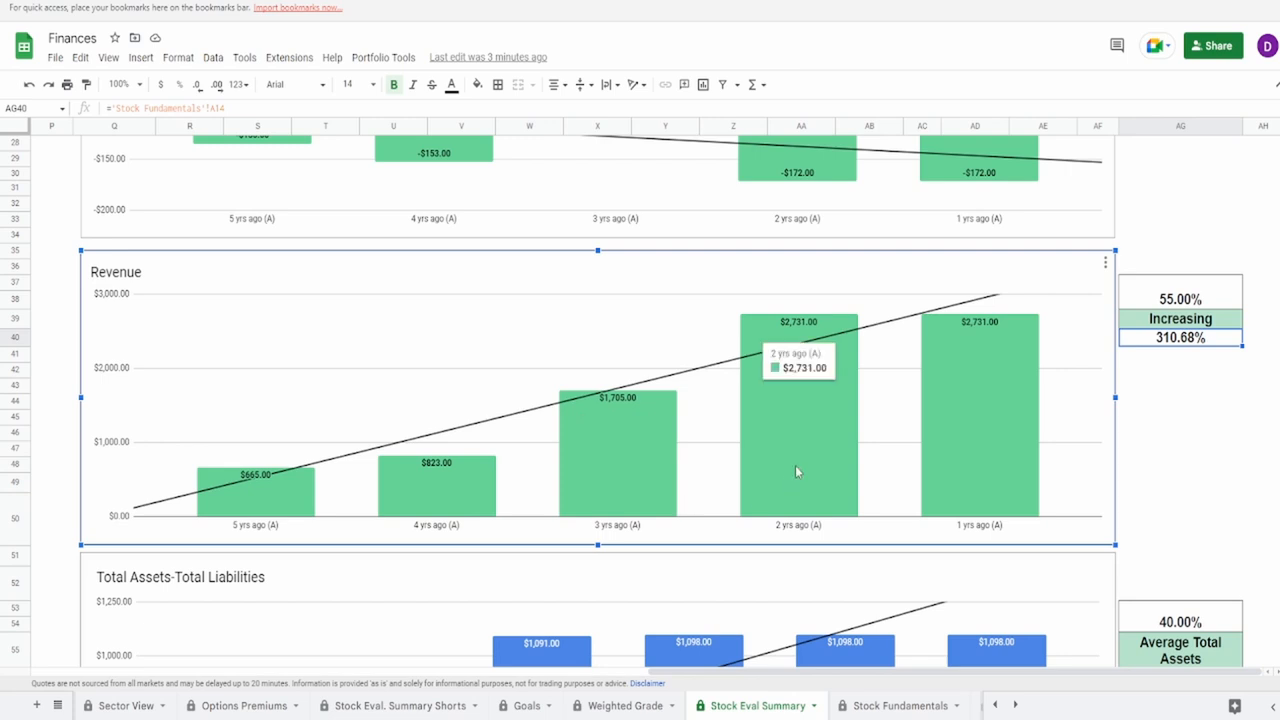
mouse_move(610, 504)
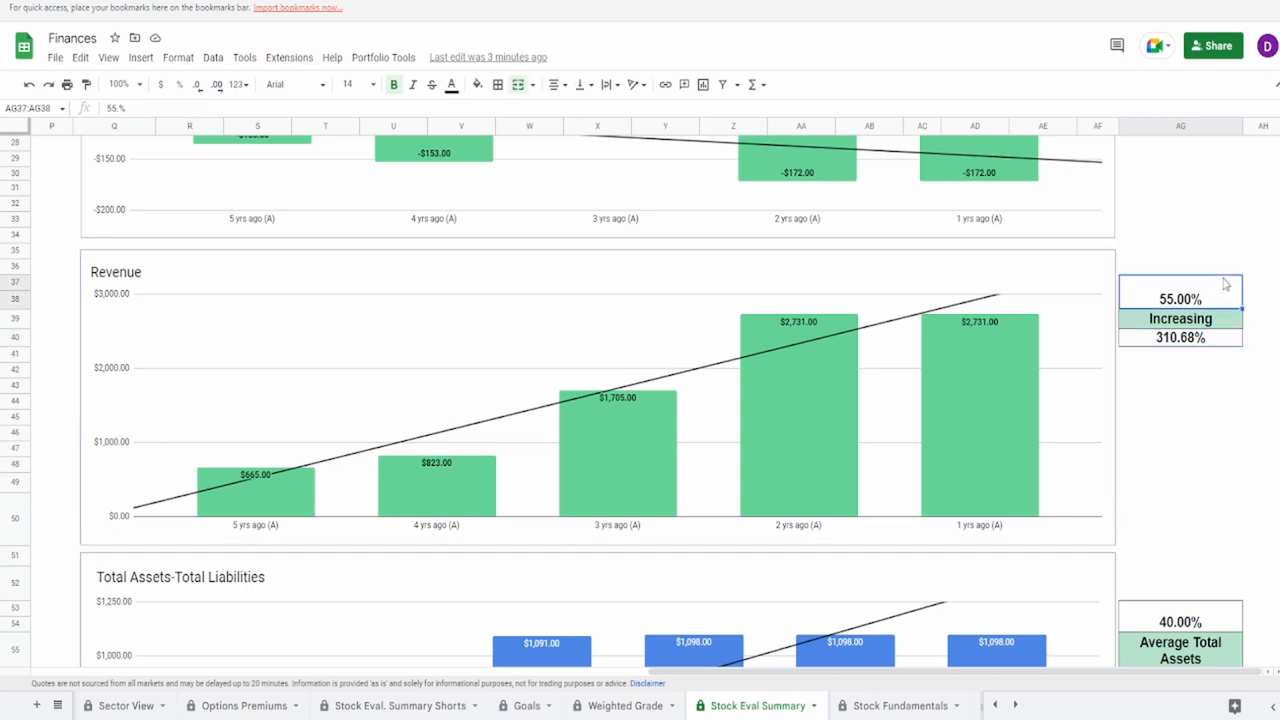
mouse_move(616, 432)
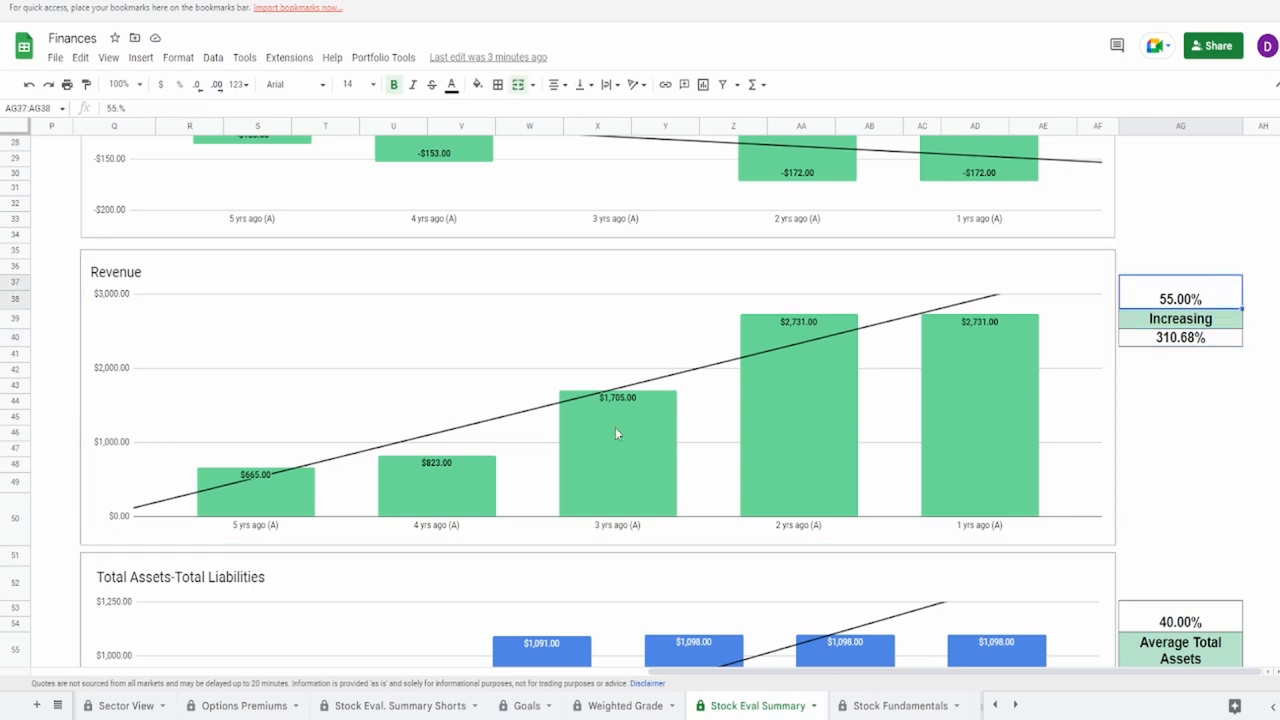
mouse_move(1144, 424)
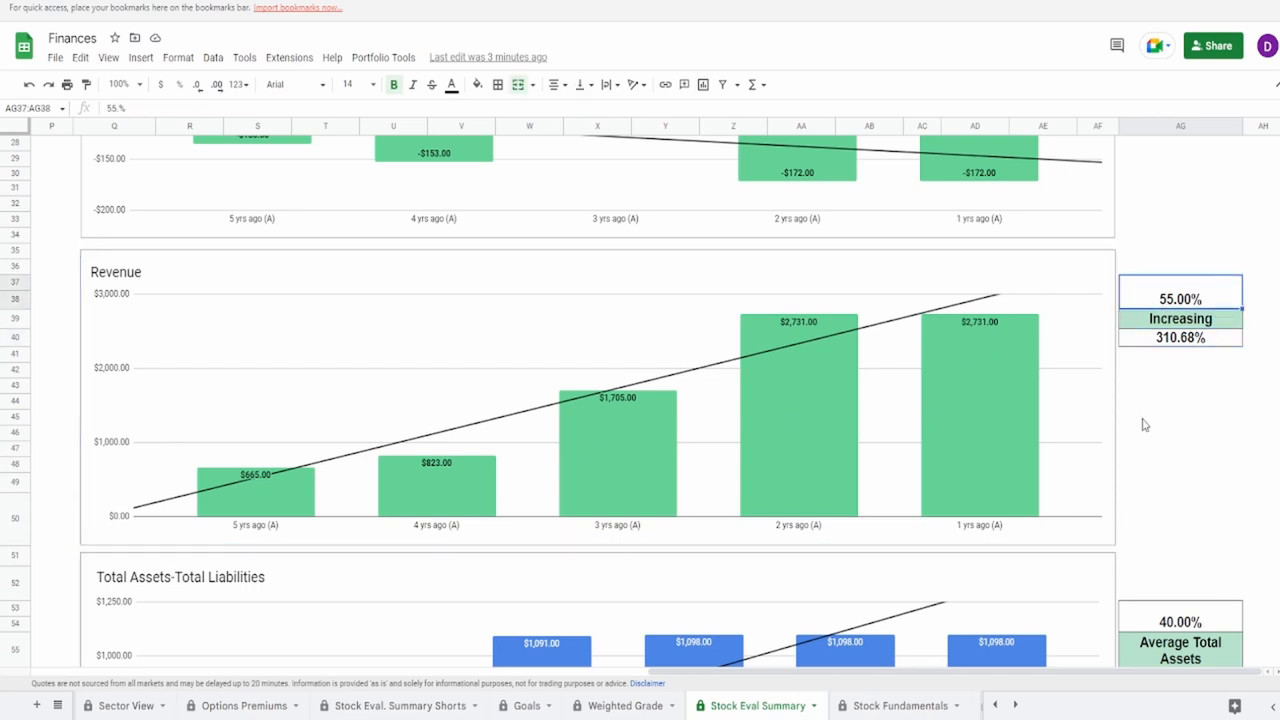
Review the Total Assets-Total Liabilities chart with $1,558.80 average assets, $606.20 liabilities and 40.00% score
scroll("down", 3)
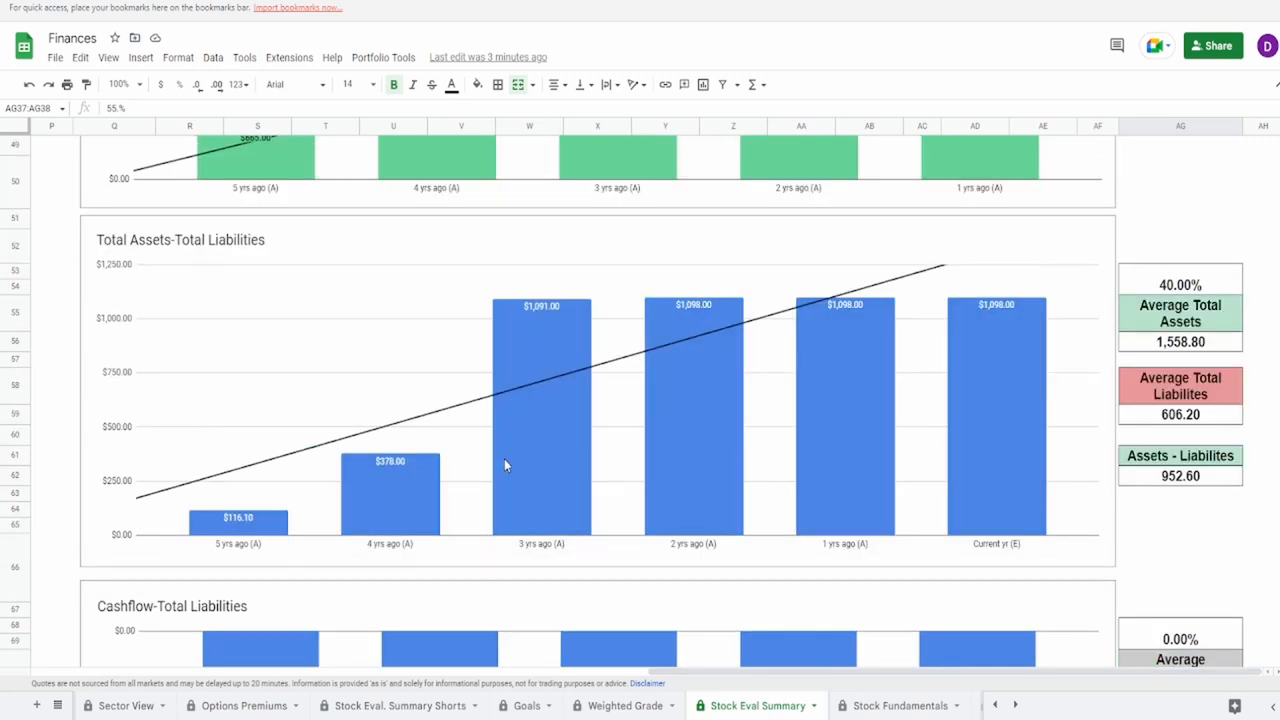
mouse_move(500, 464)
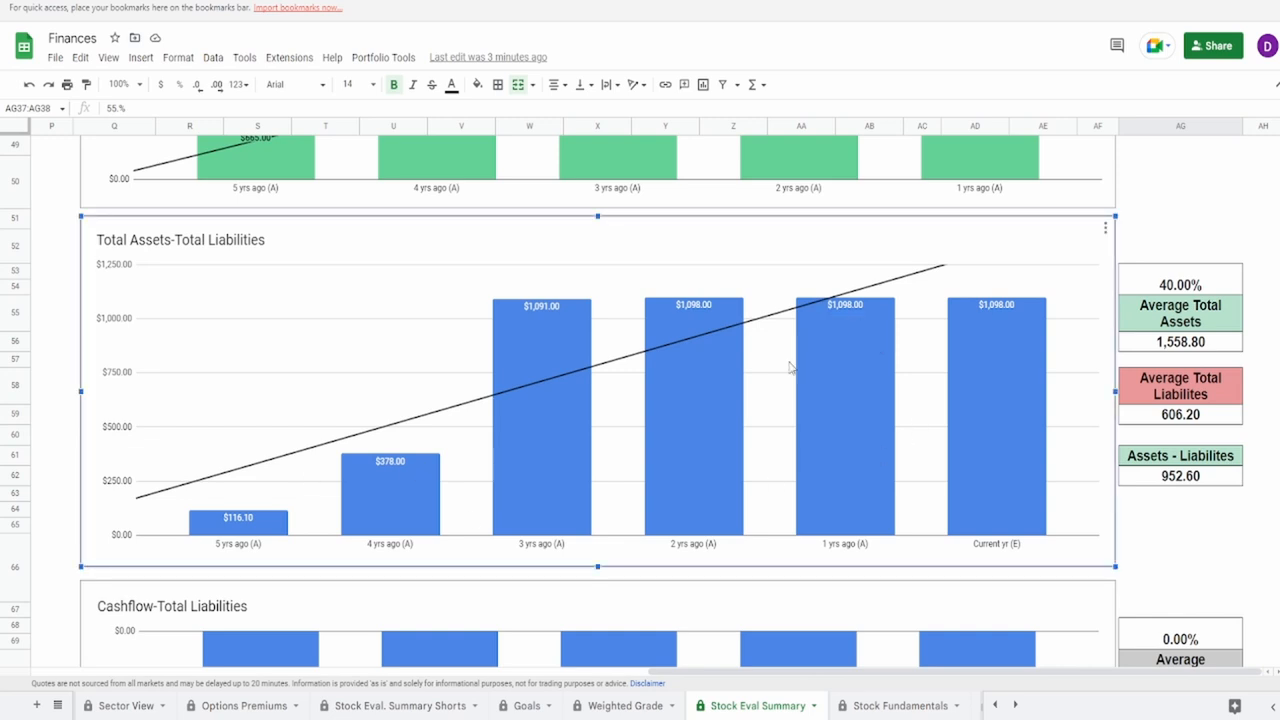
mouse_move(288, 510)
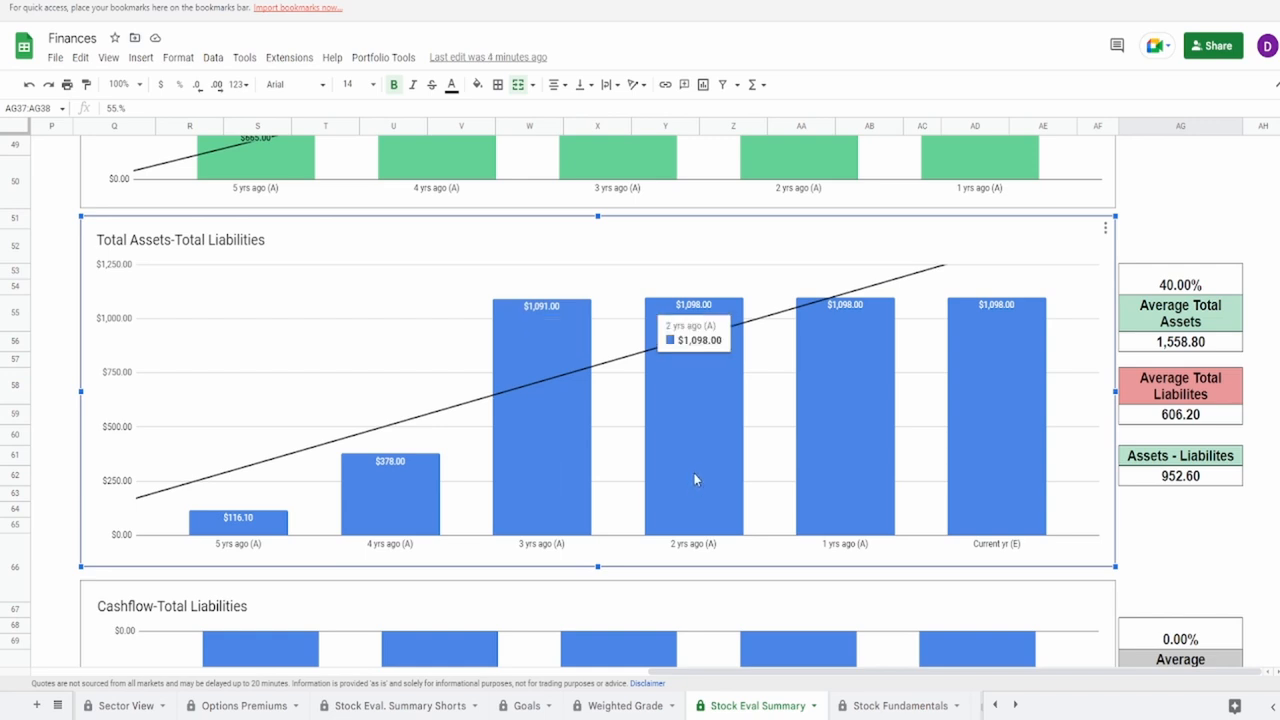
mouse_move(536, 498)
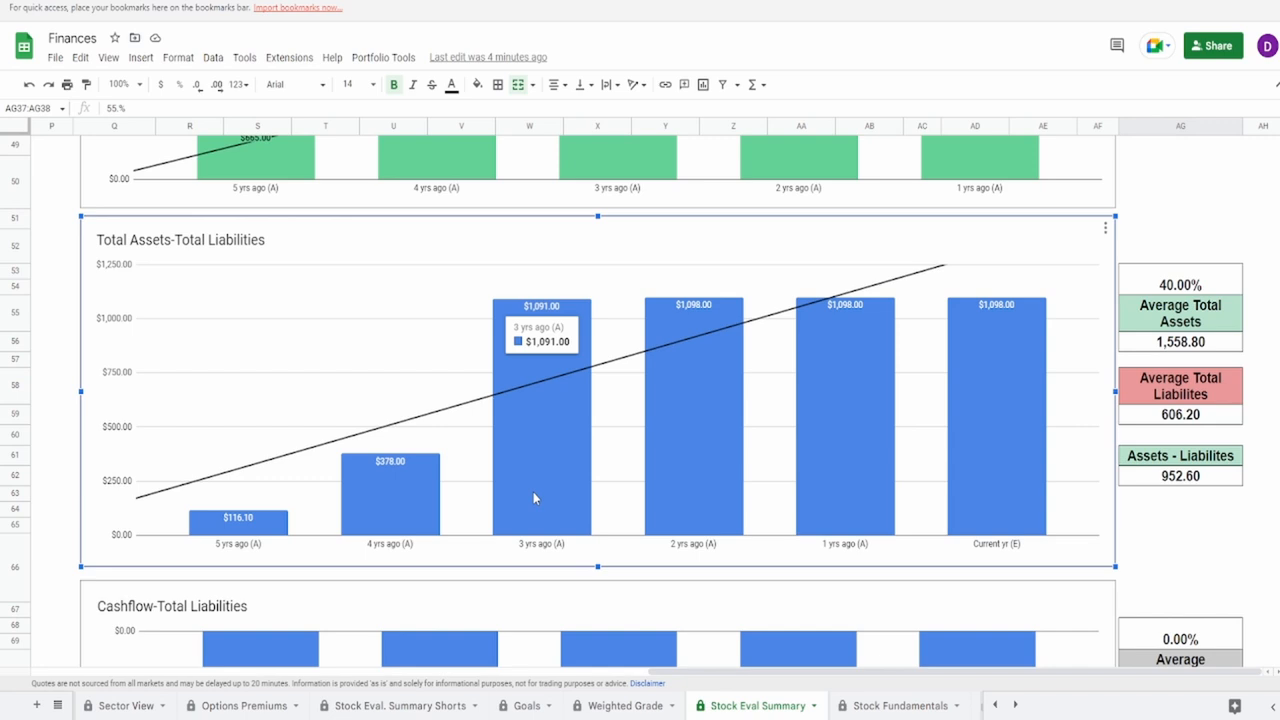
mouse_move(680, 480)
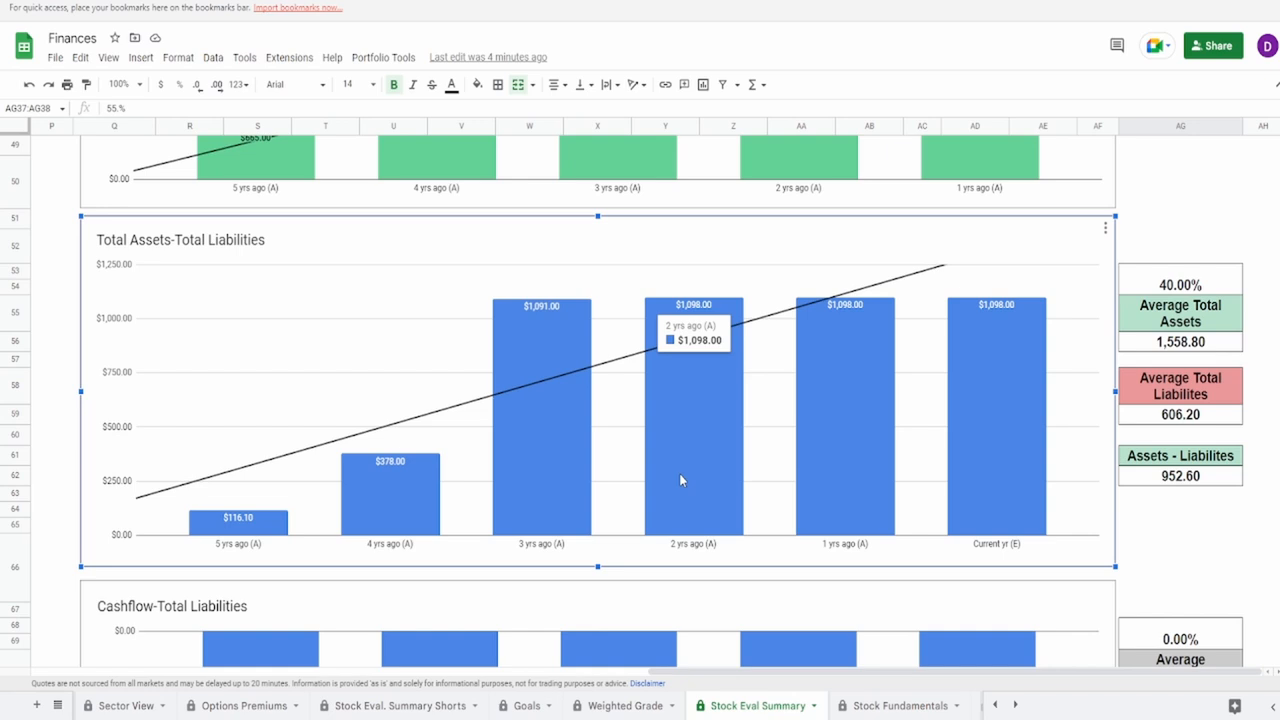
mouse_move(978, 456)
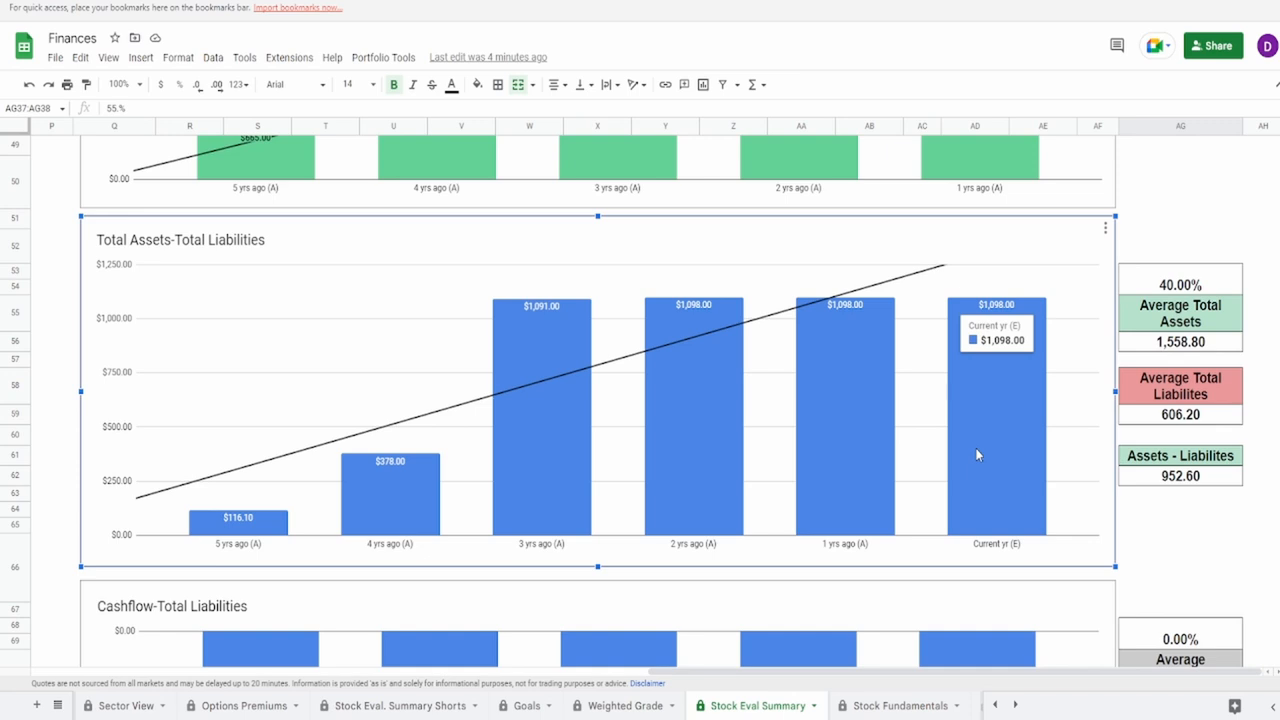
mouse_move(230, 500)
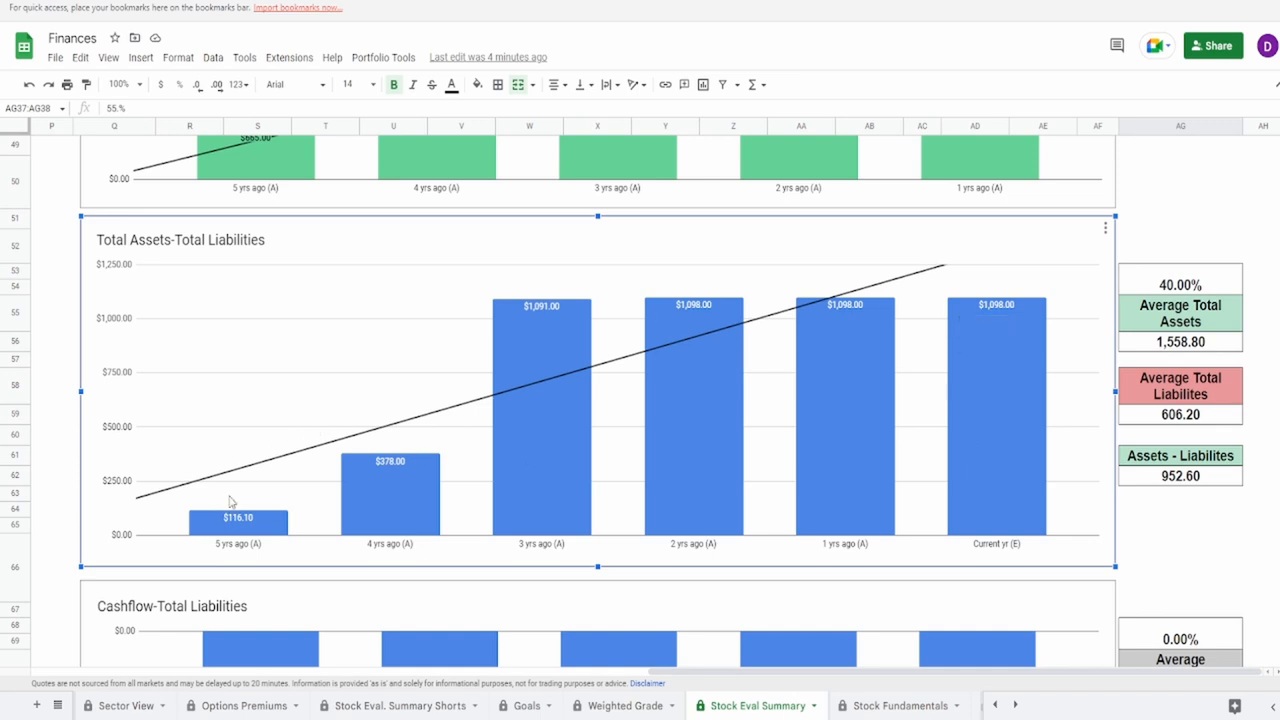
mouse_move(948, 460)
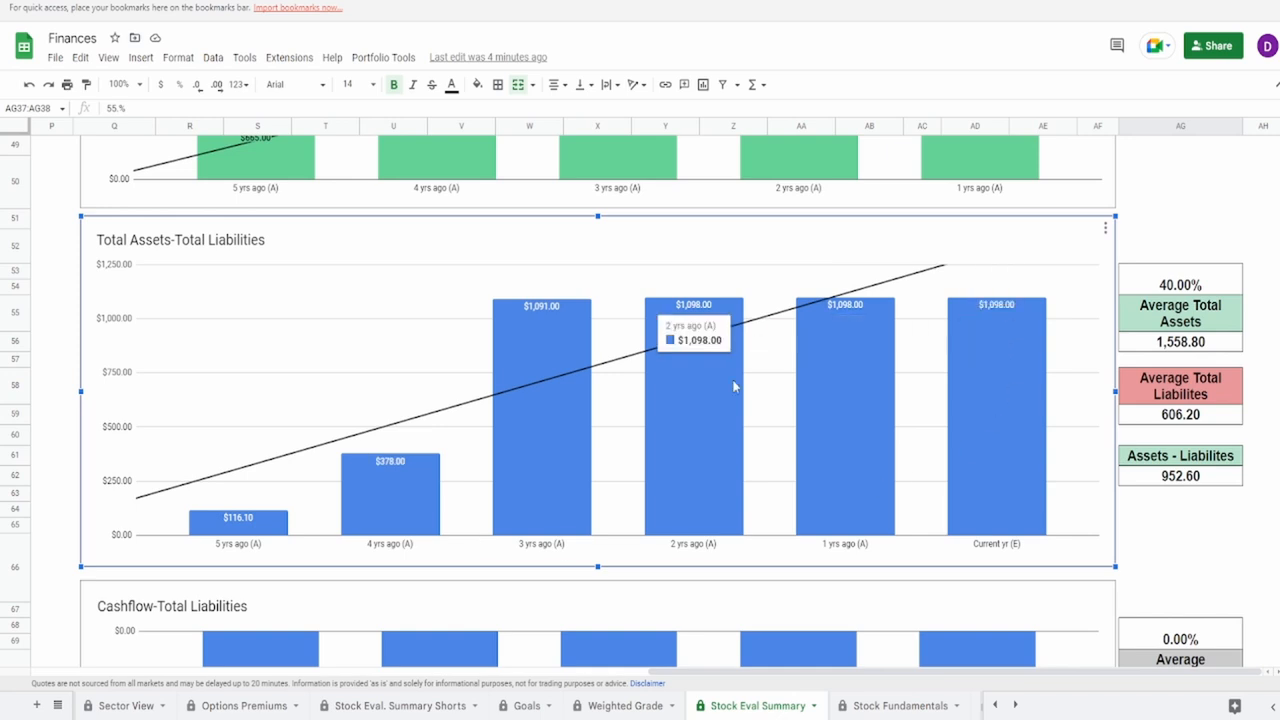
mouse_move(490, 480)
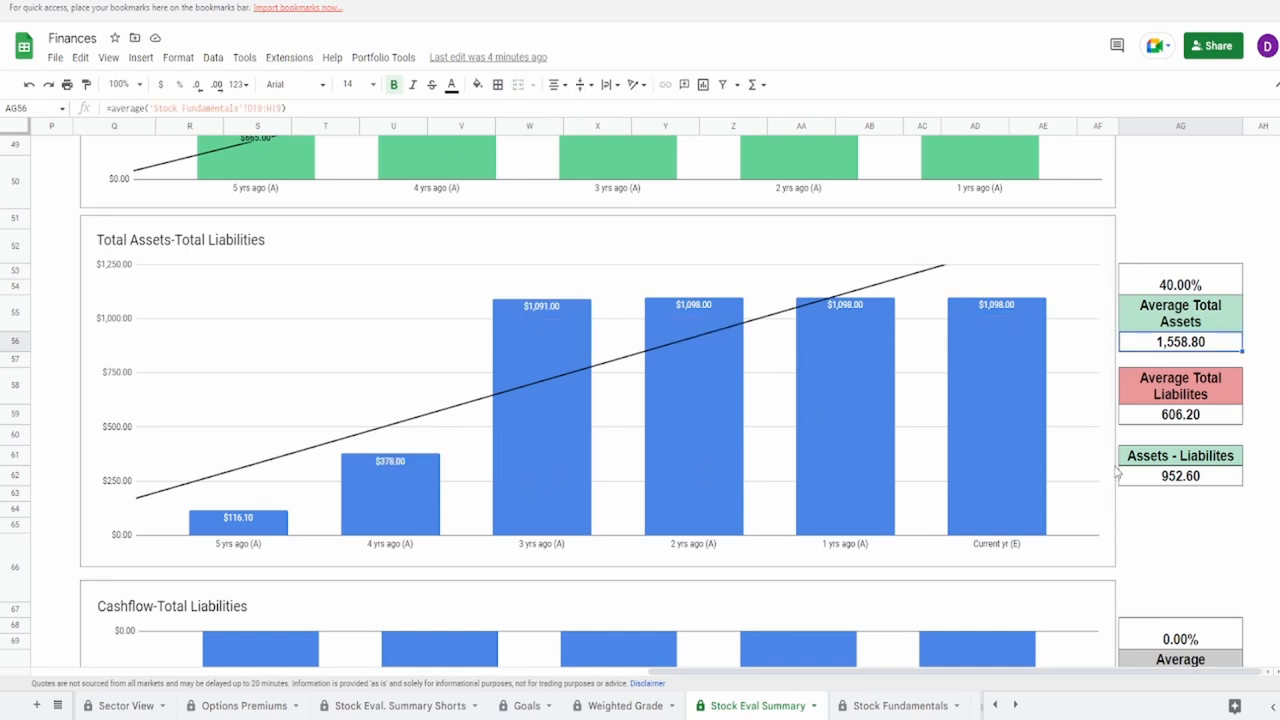
left_click(1180, 414)
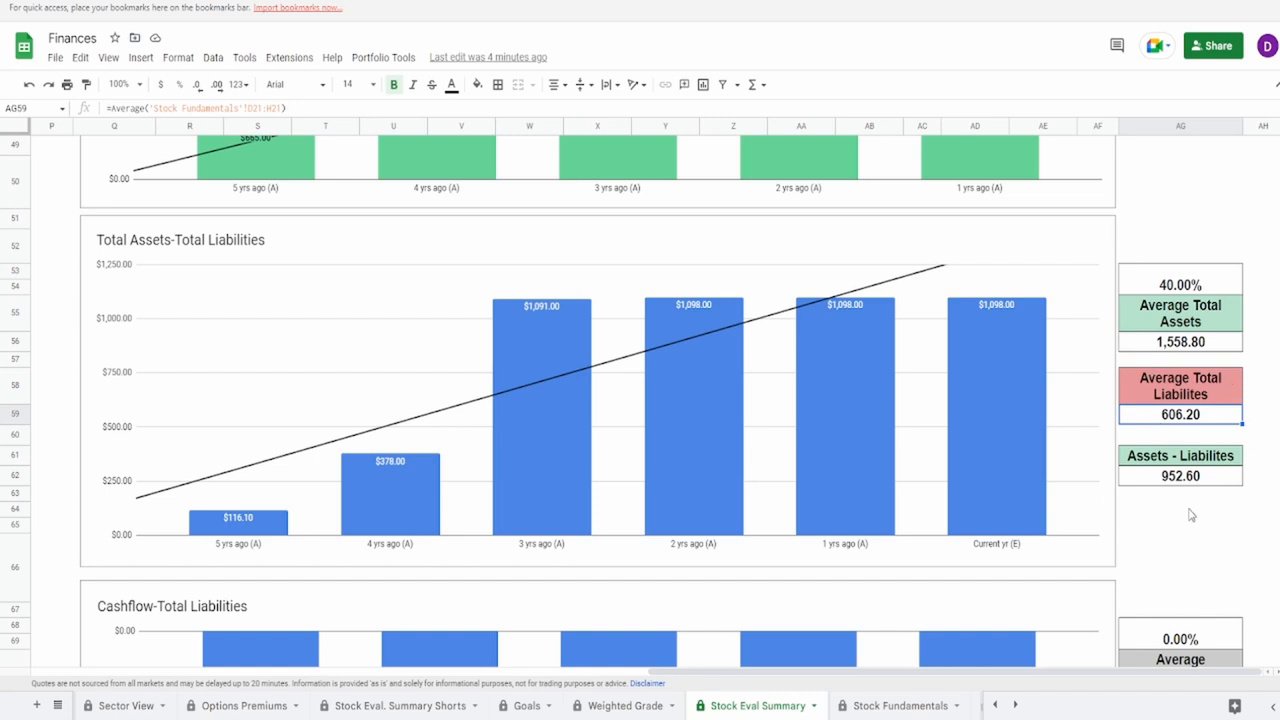
left_click(1180, 476)
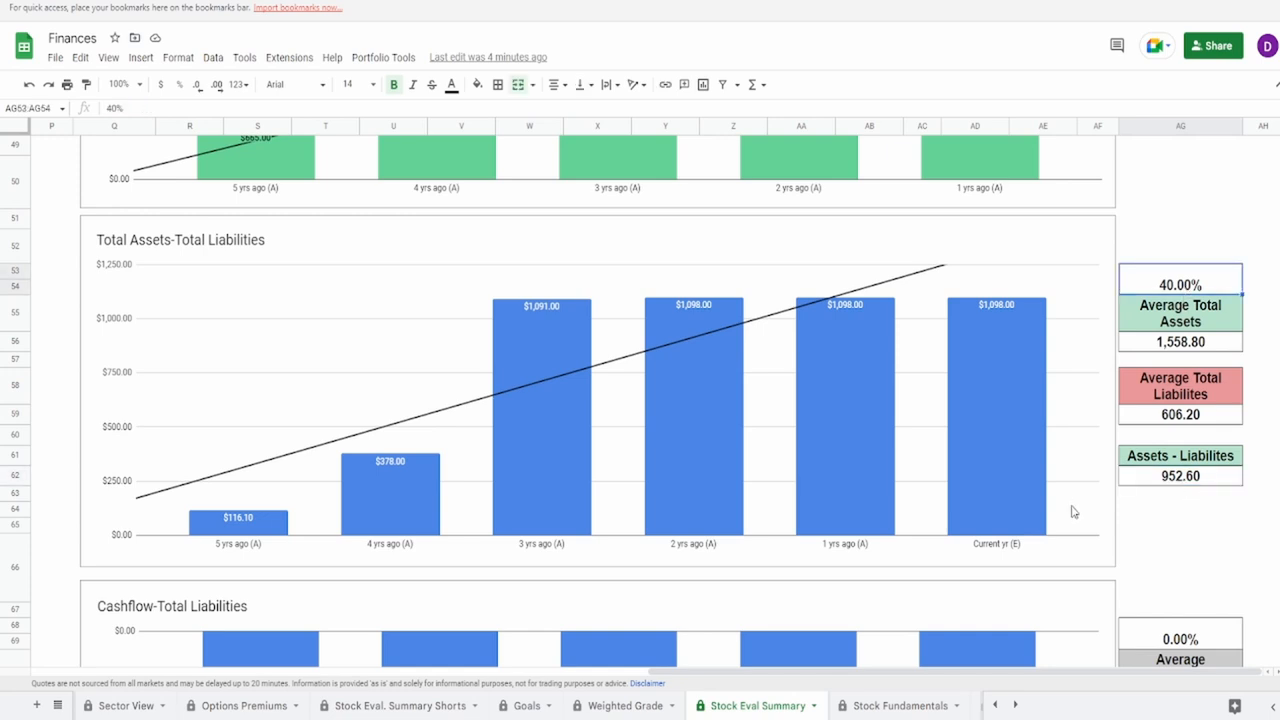
mouse_move(1072, 516)
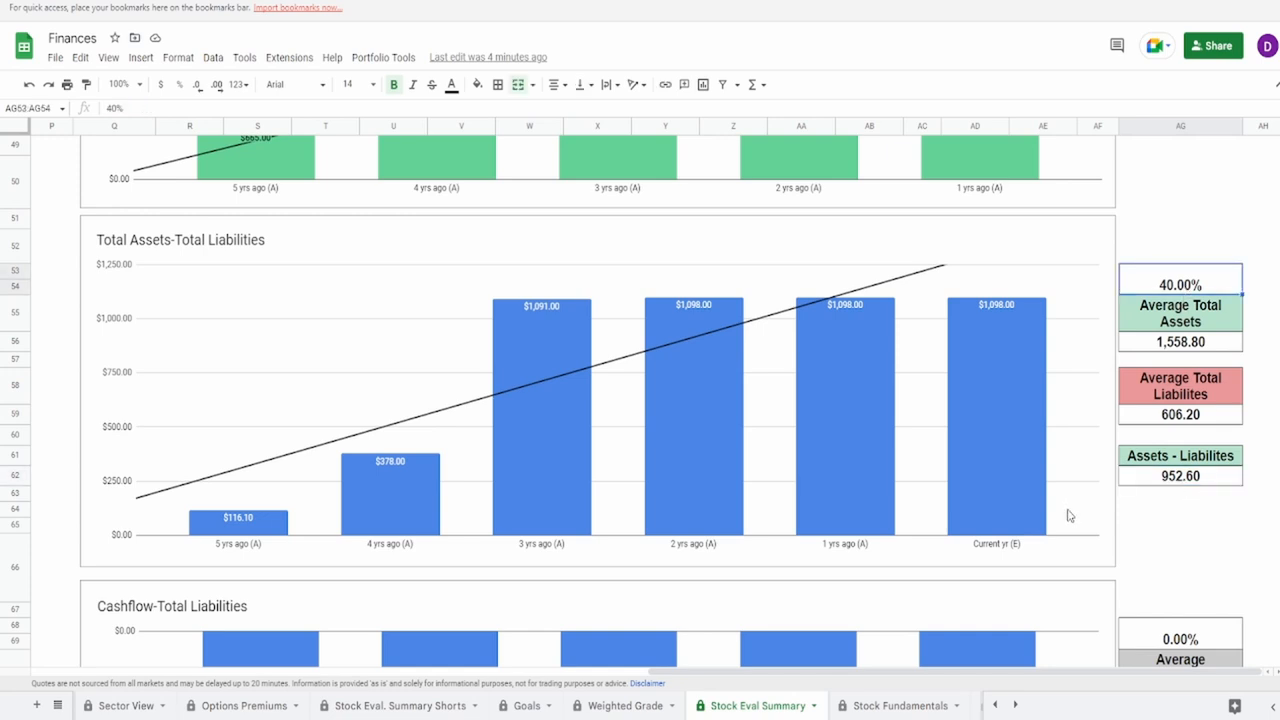
mouse_move(1072, 520)
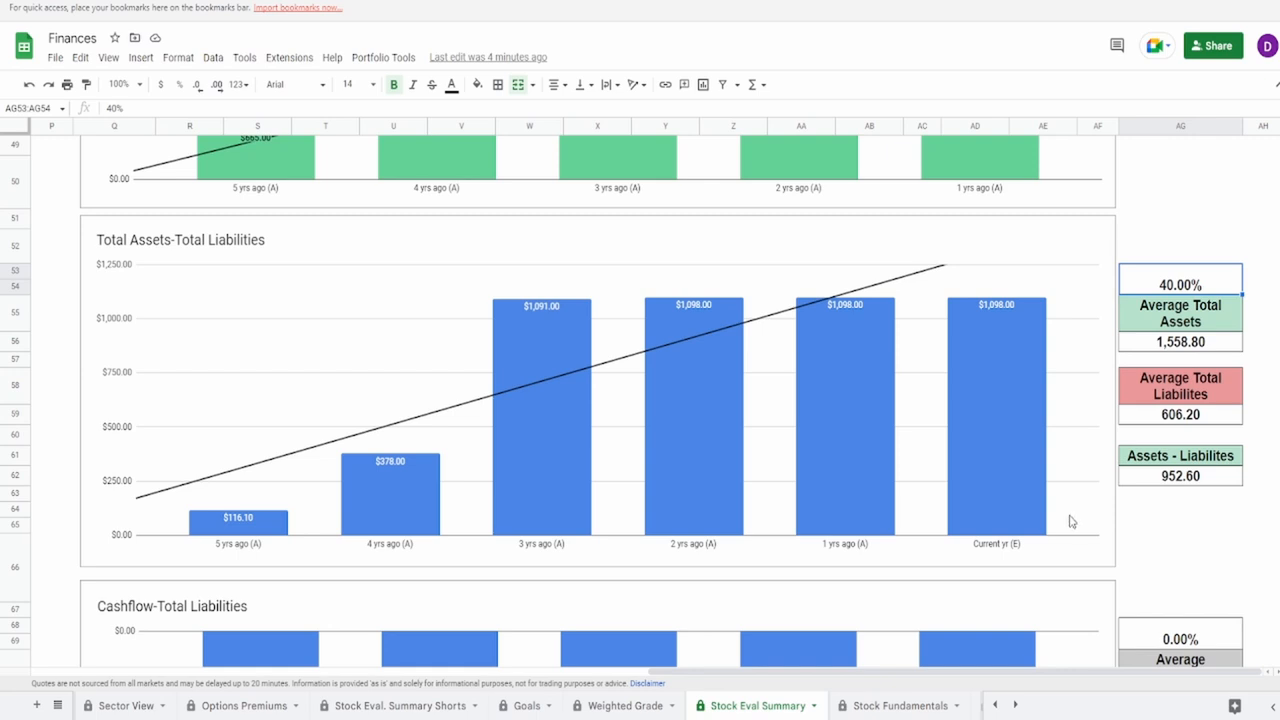
scroll("down", 3)
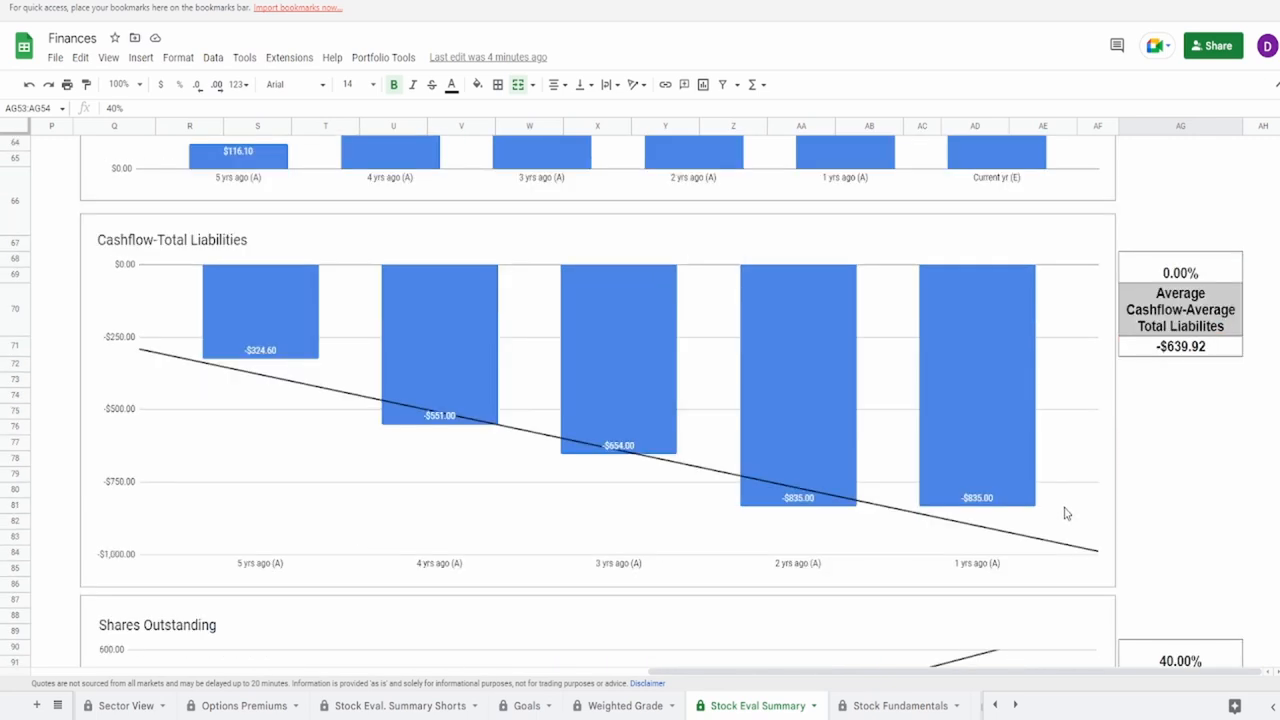
mouse_move(1064, 508)
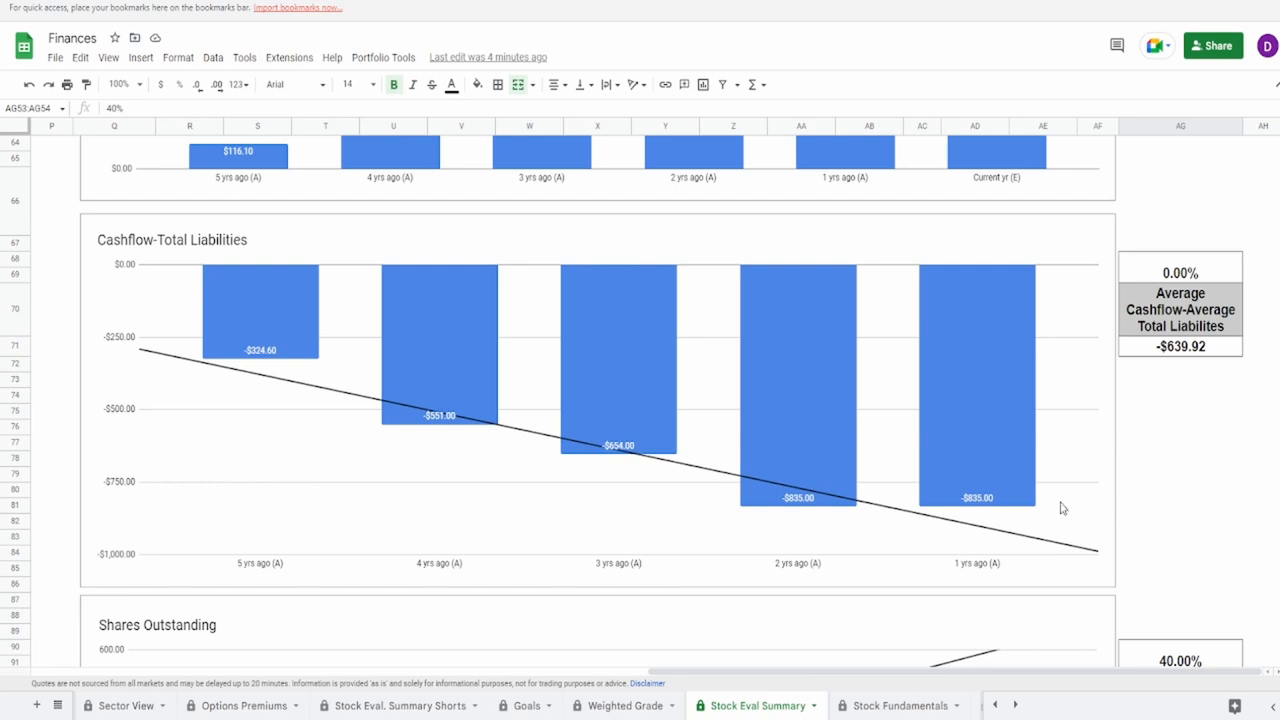
mouse_move(1060, 504)
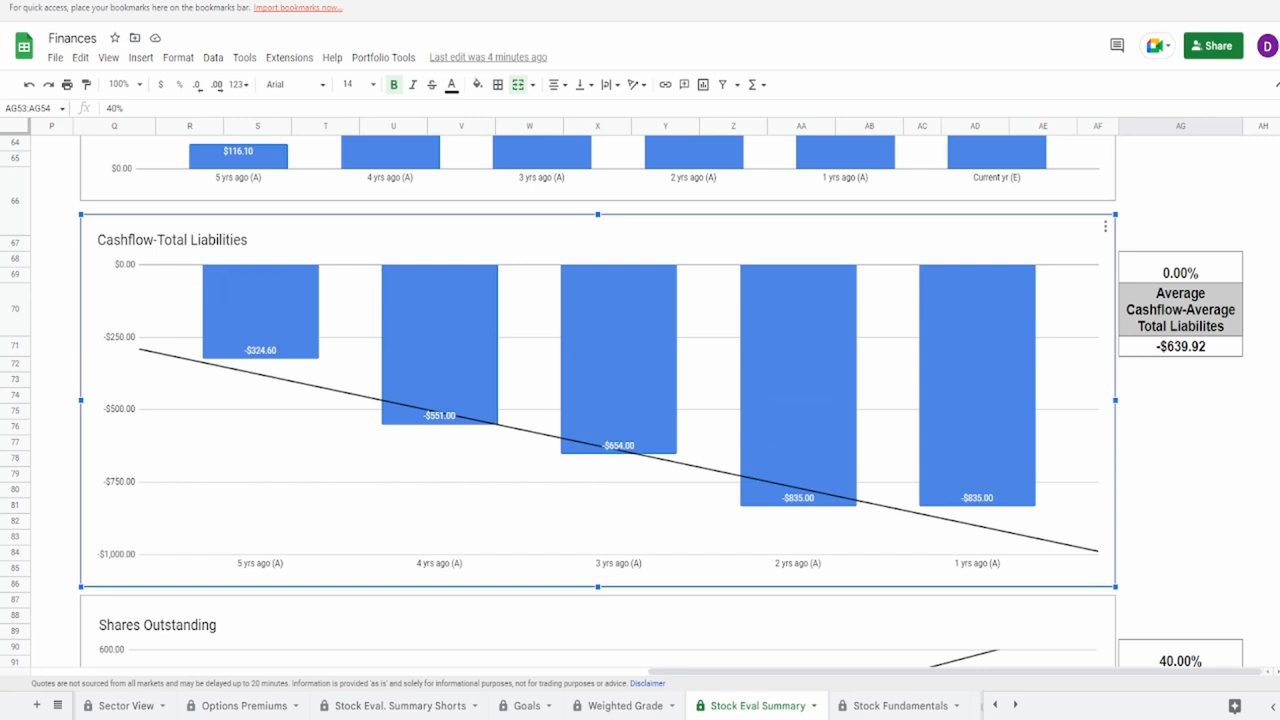
mouse_move(640, 516)
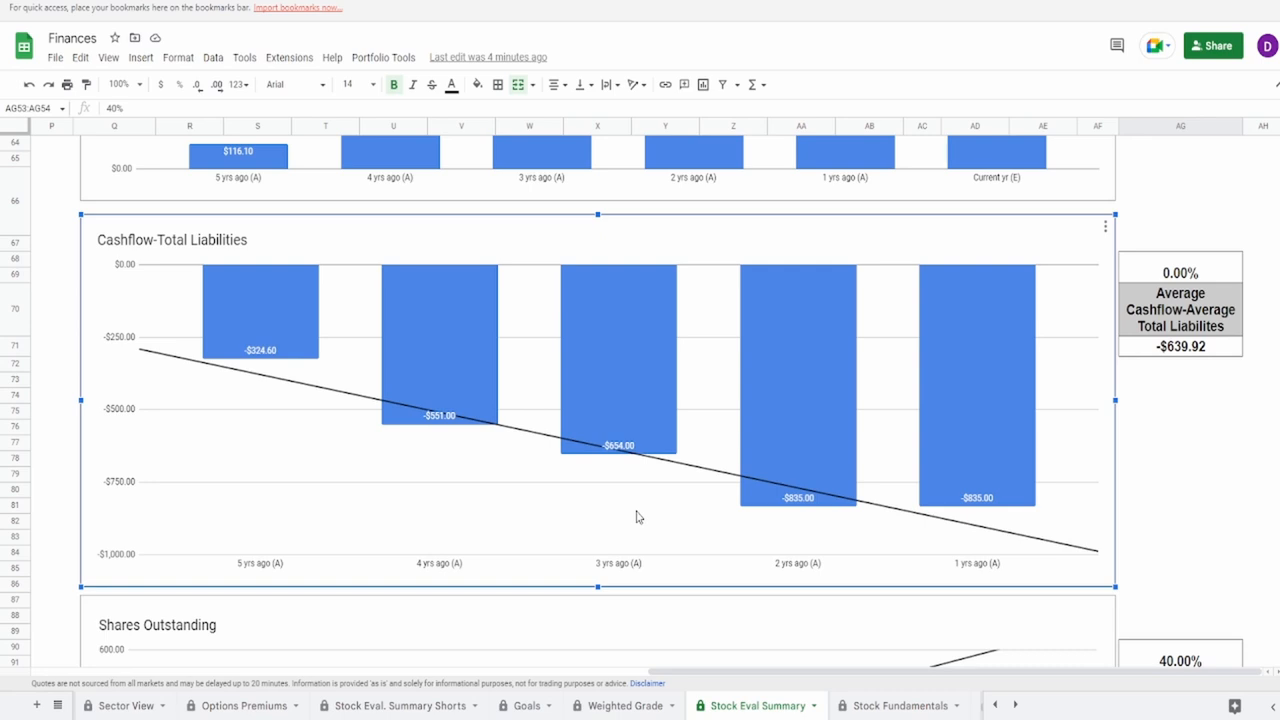
mouse_move(612, 486)
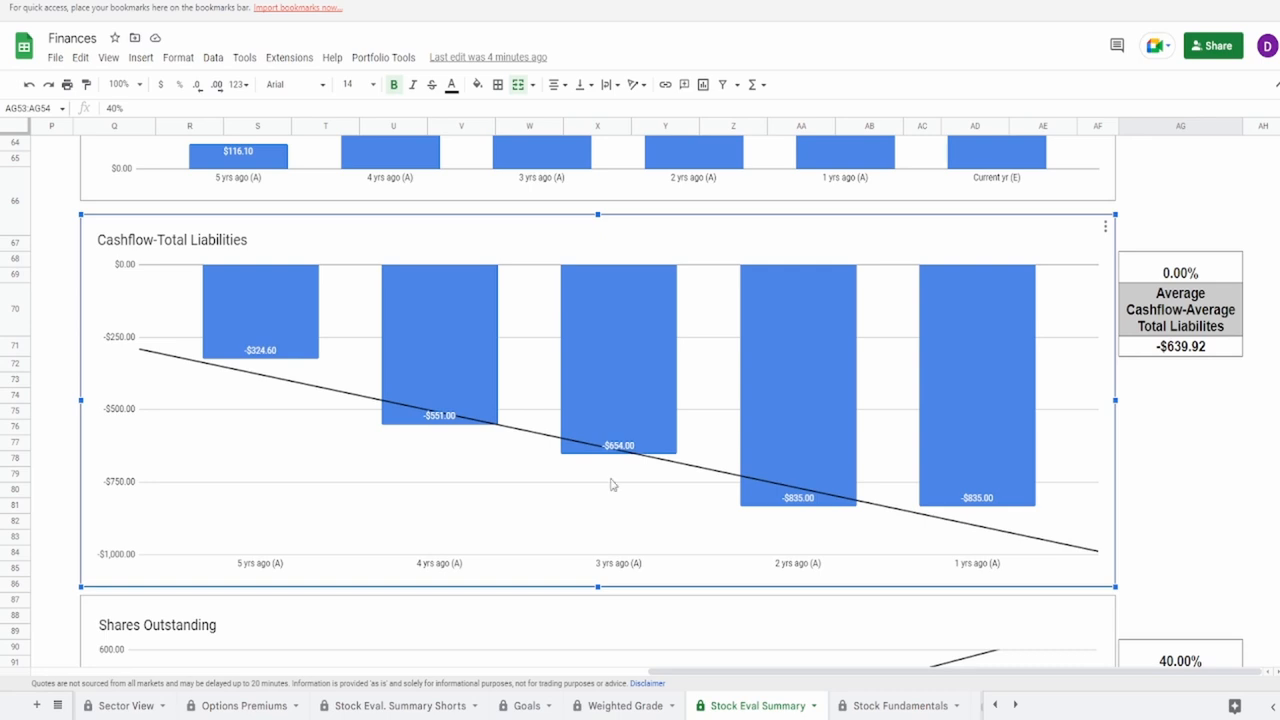
mouse_move(230, 340)
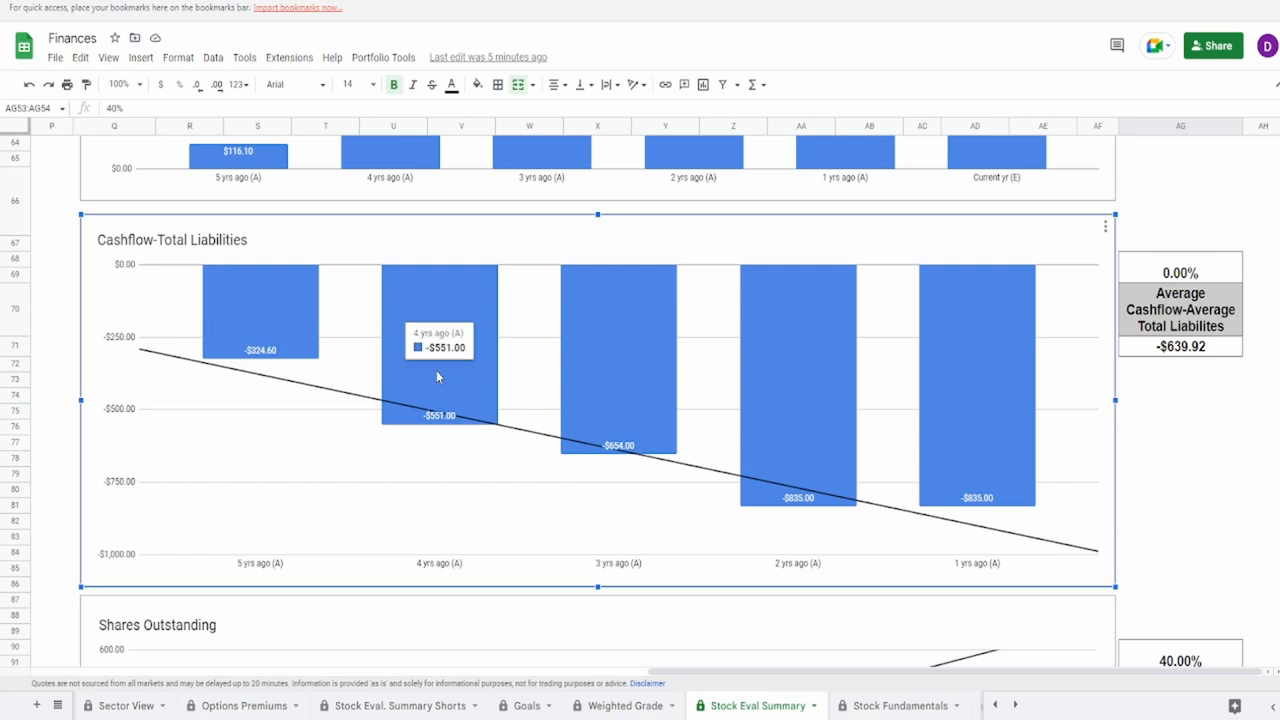
mouse_move(630, 418)
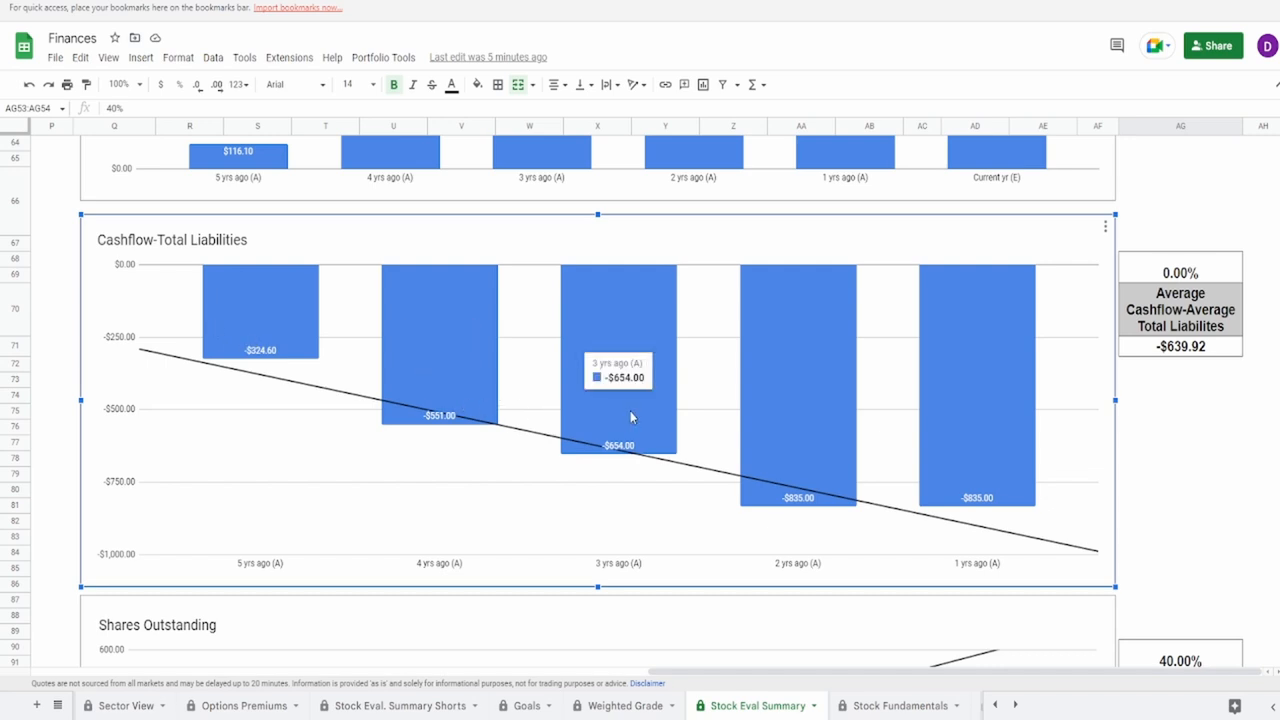
mouse_move(810, 458)
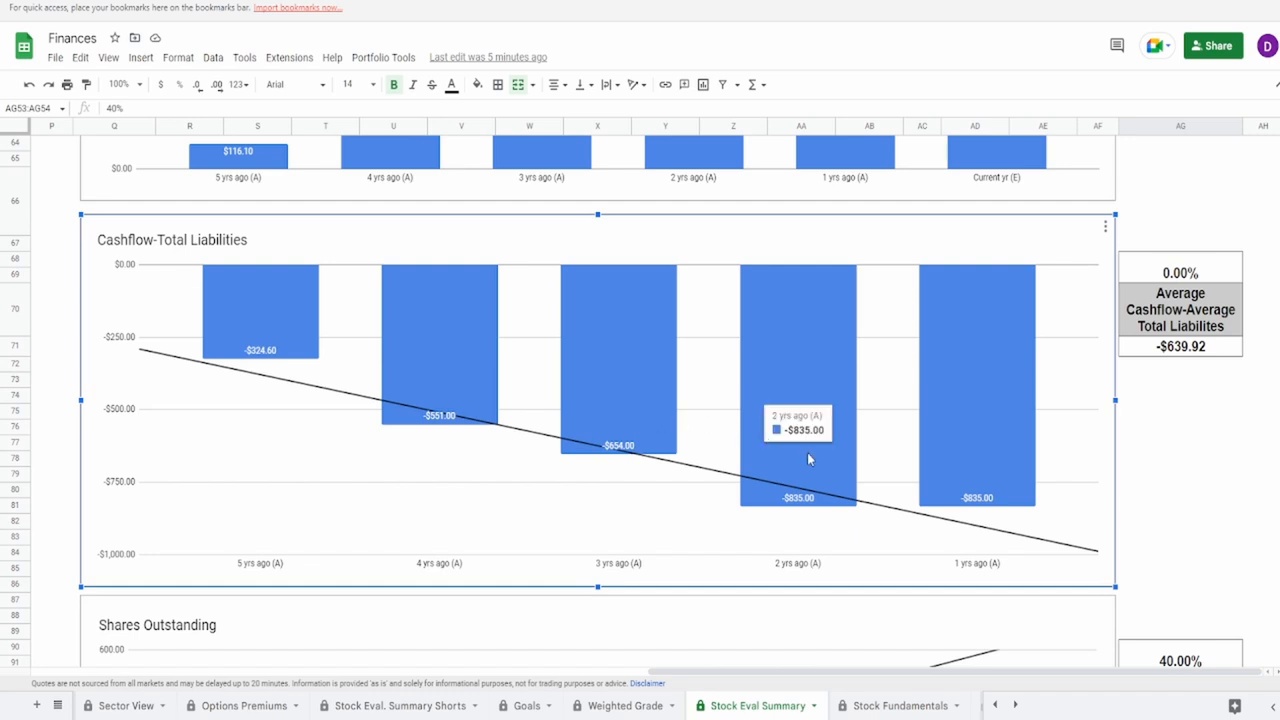
mouse_move(840, 484)
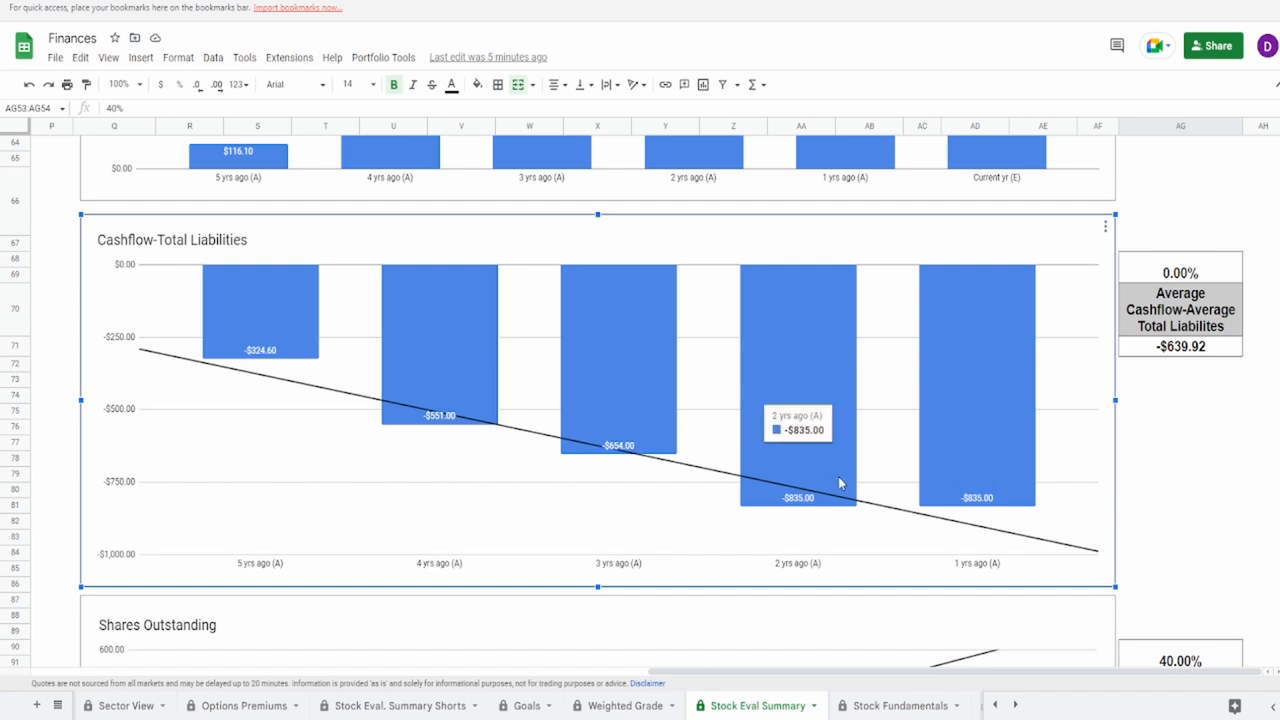
left_click(1180, 346)
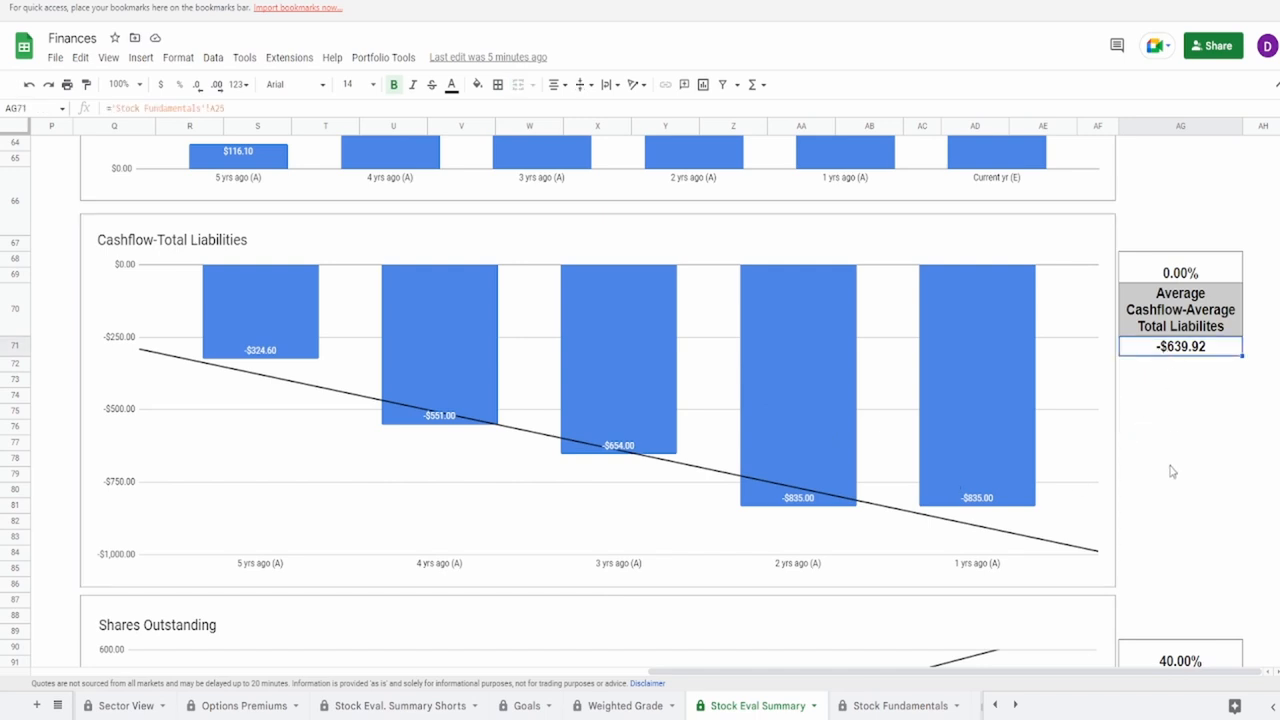
left_click(1180, 272)
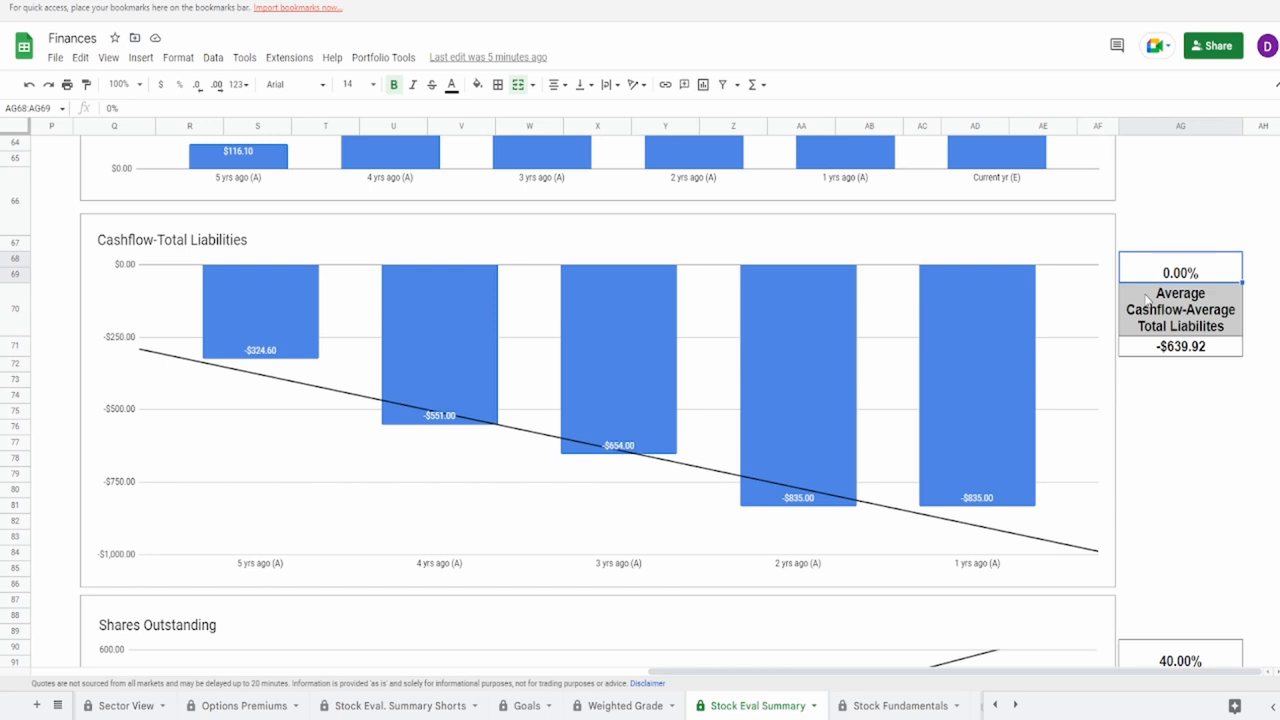
mouse_move(1110, 366)
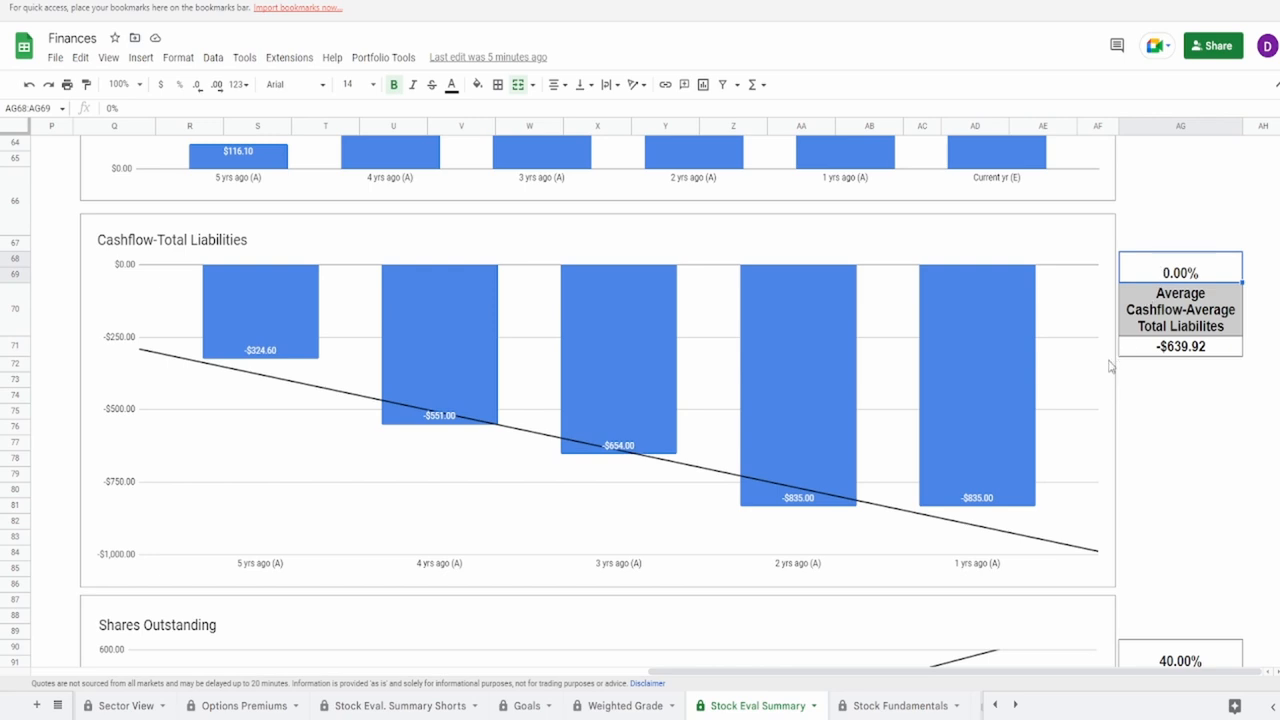
mouse_move(1080, 472)
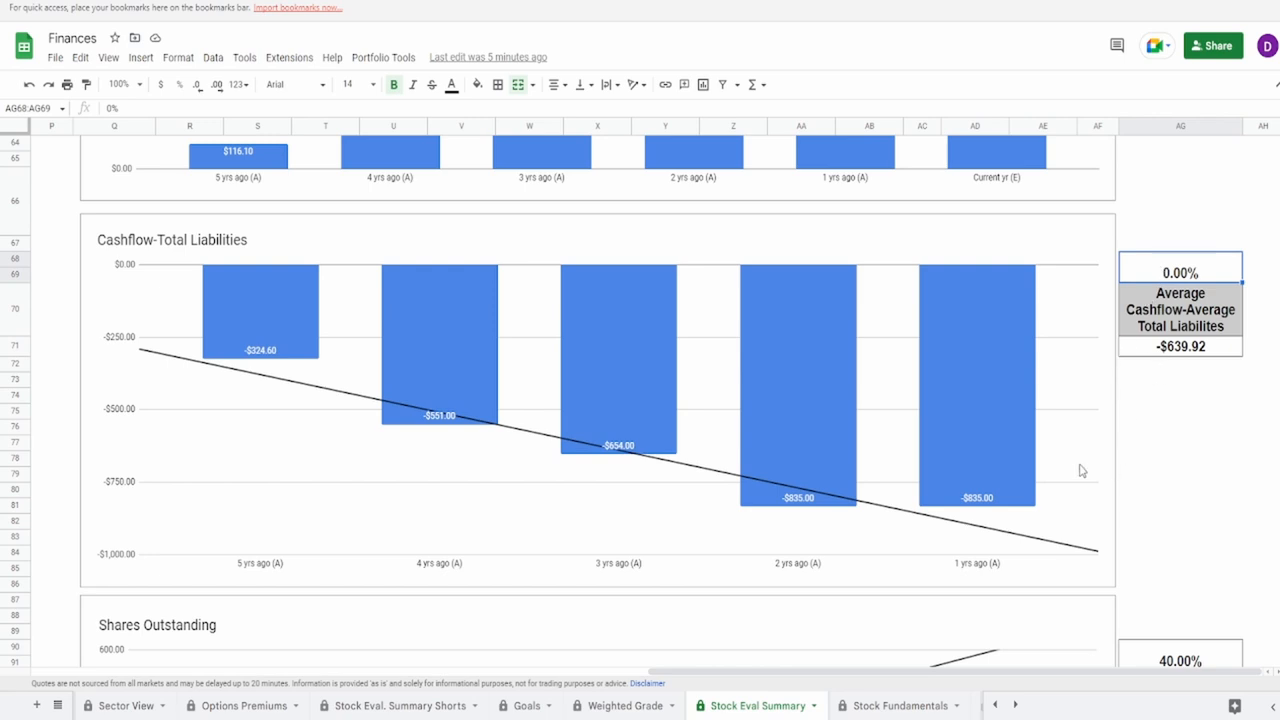
Review the Shares Outstanding chart and the formula behind the 168.38% five-year increase
scroll("down", 3)
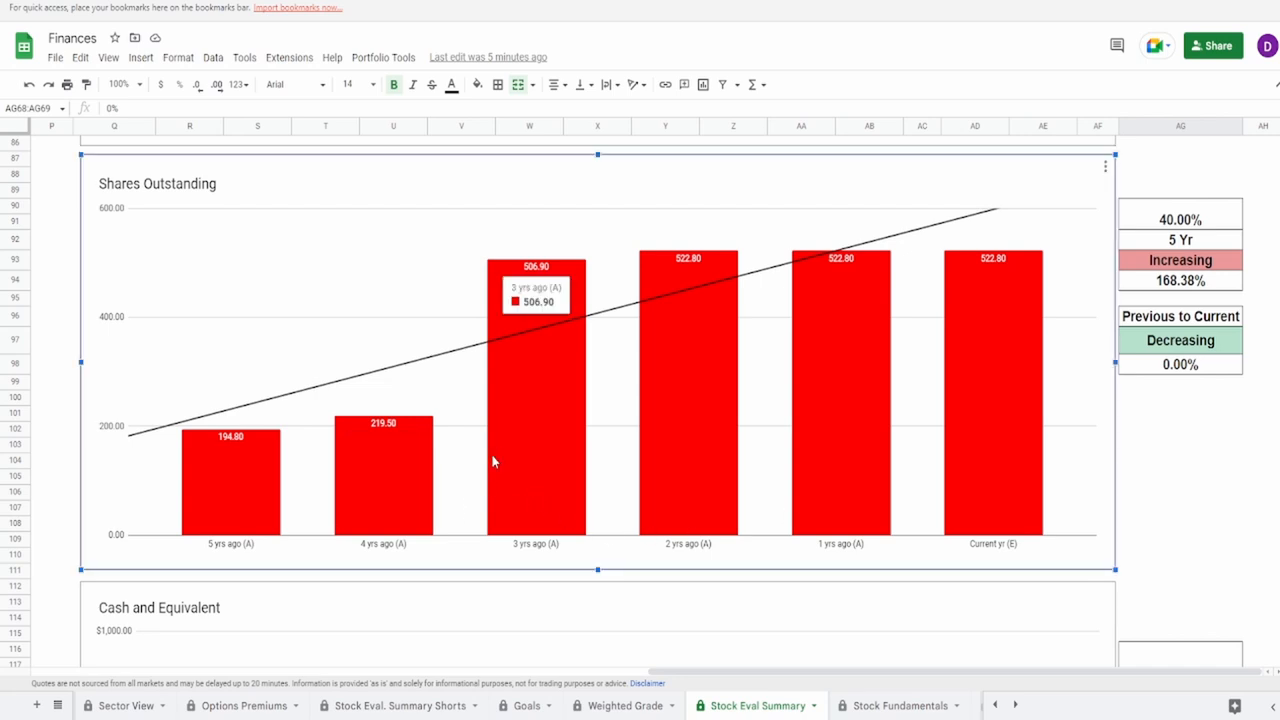
mouse_move(252, 488)
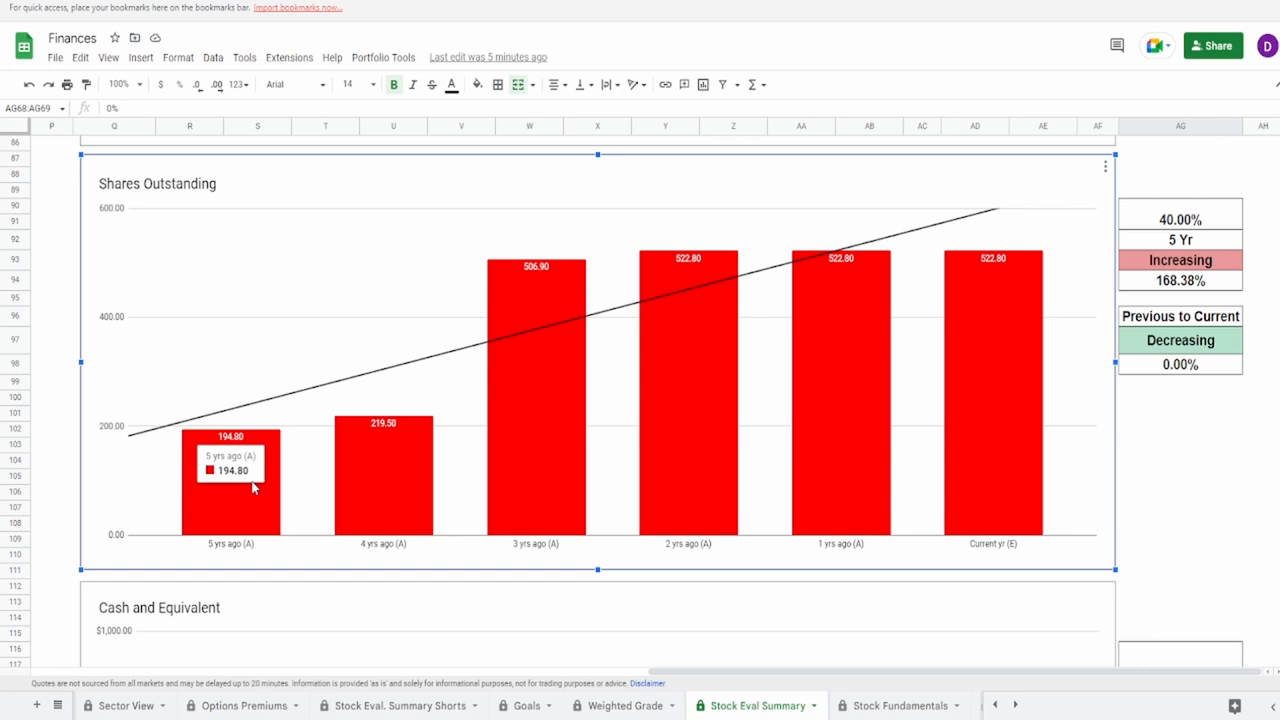
mouse_move(1016, 432)
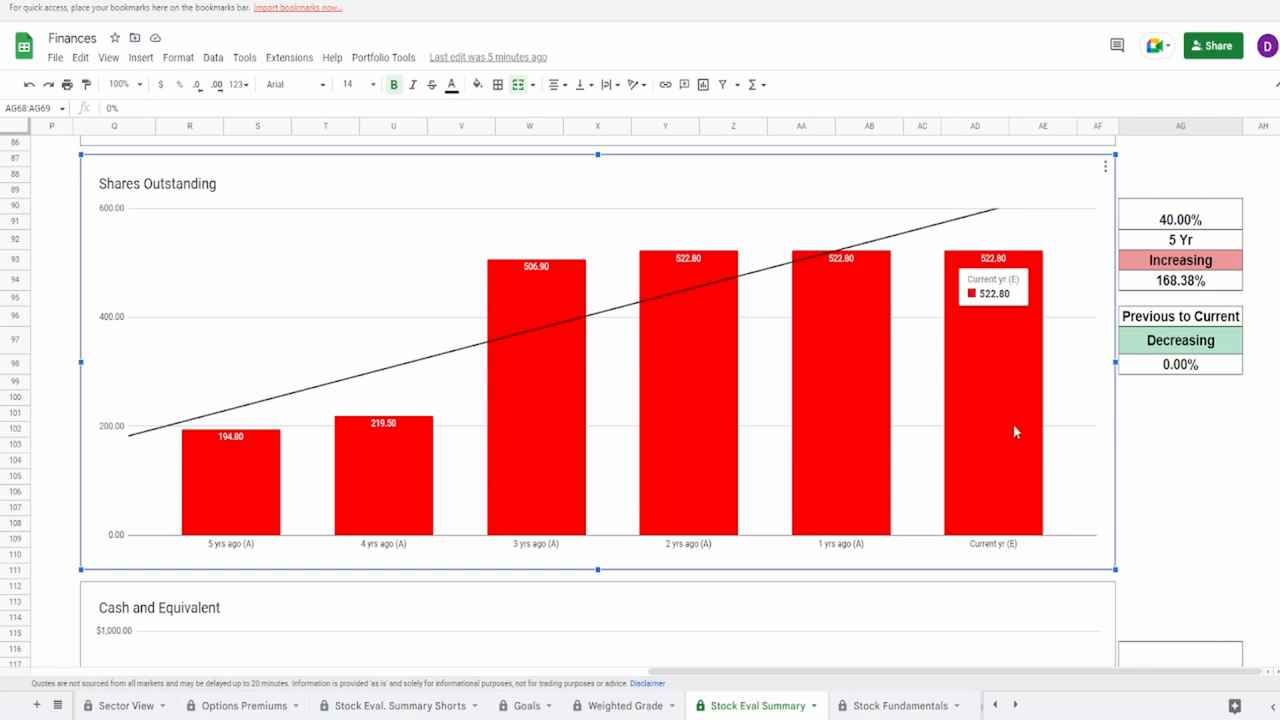
mouse_move(1180, 270)
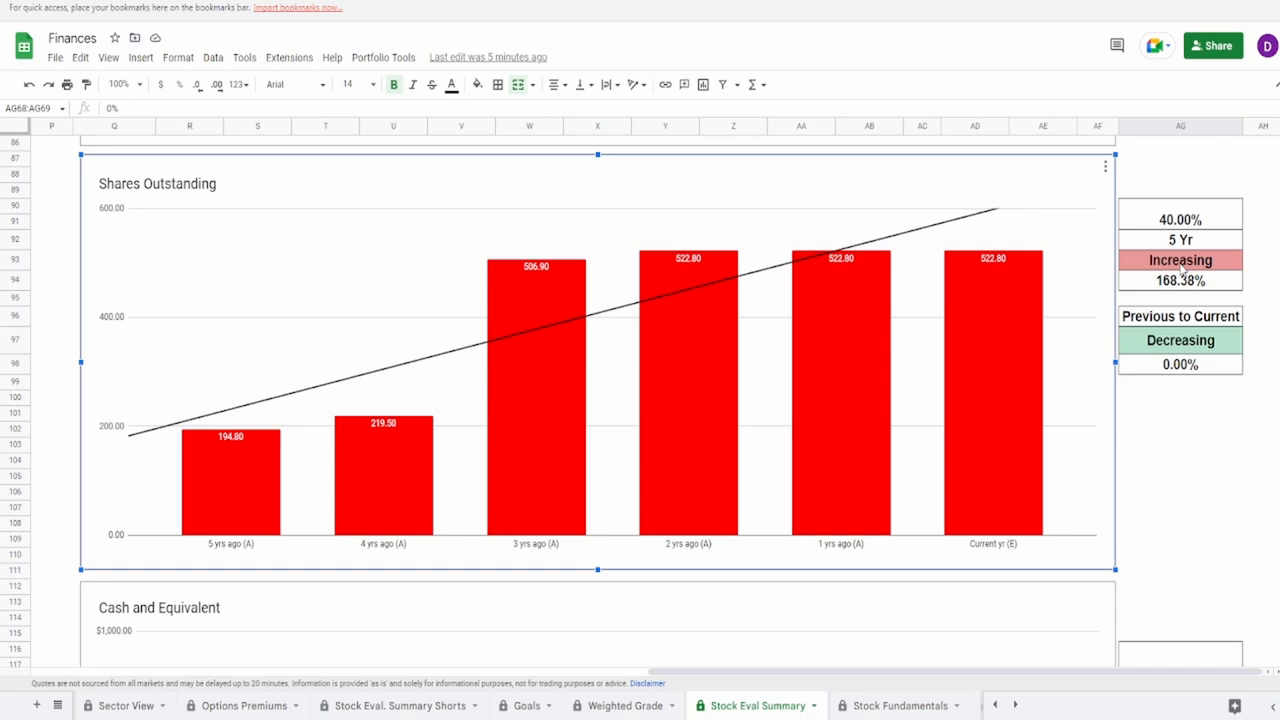
left_click(1180, 280)
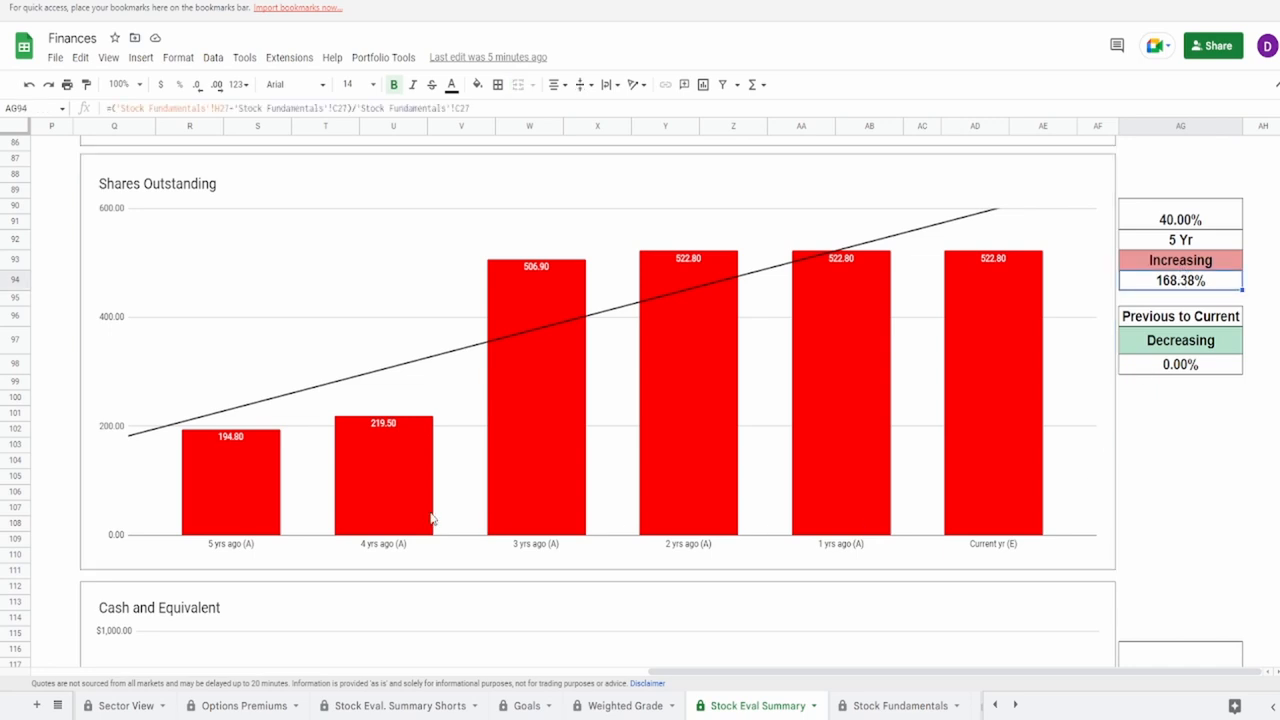
left_click(484, 448)
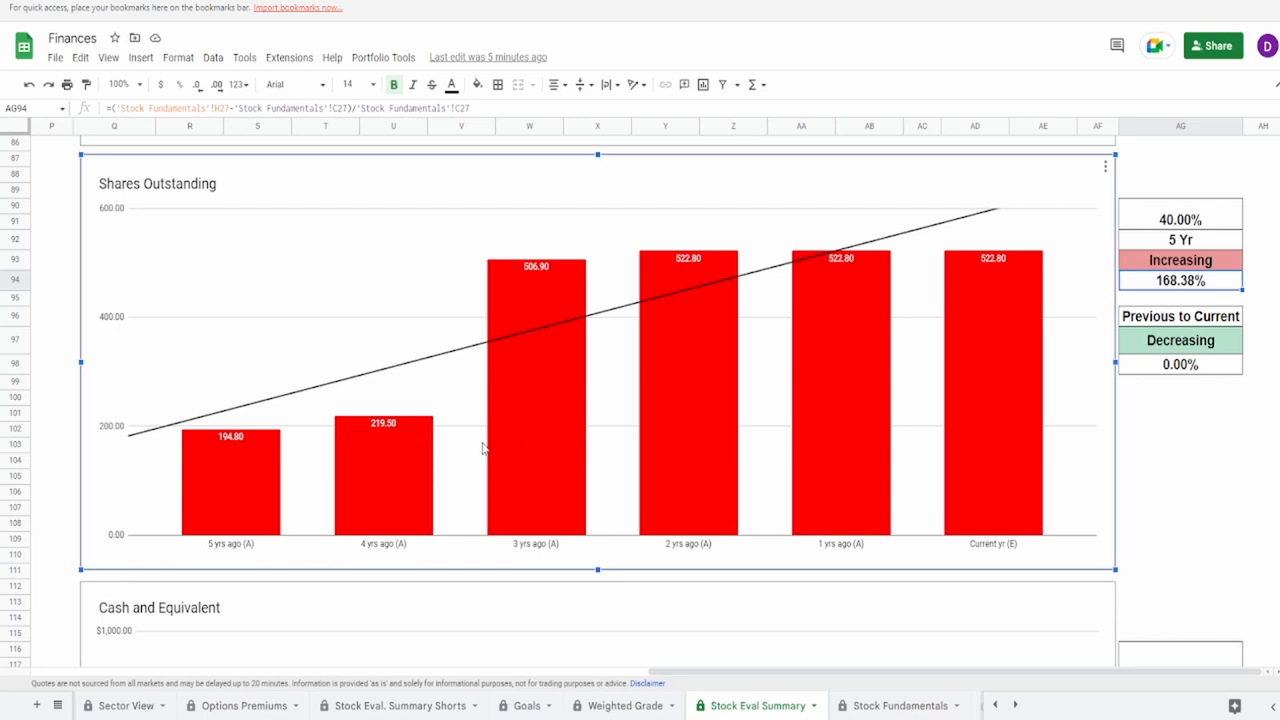
mouse_move(510, 452)
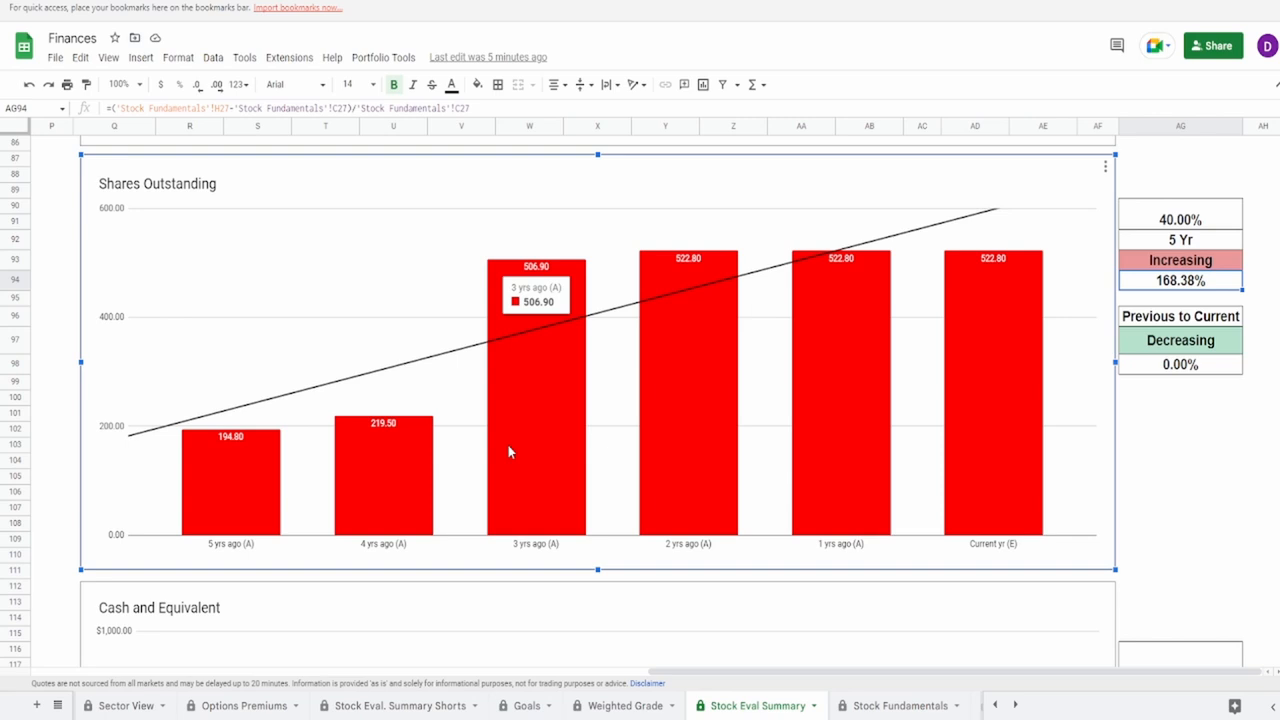
mouse_move(658, 460)
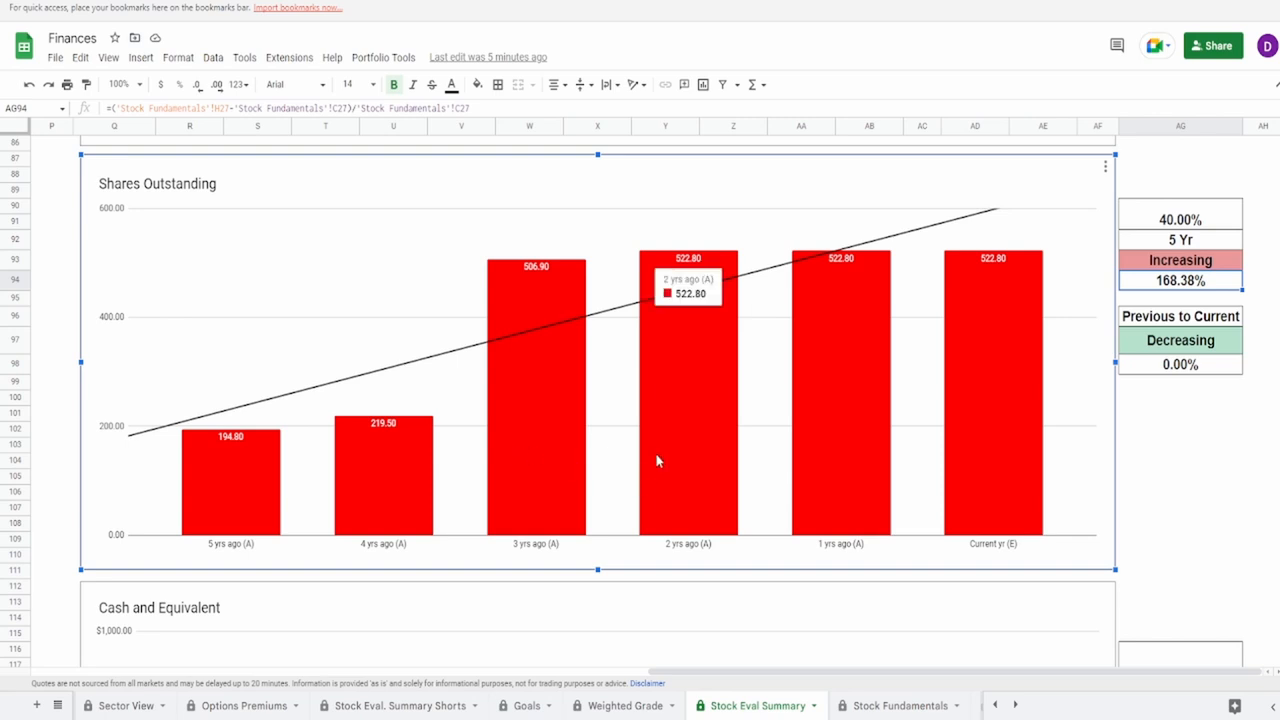
mouse_move(660, 458)
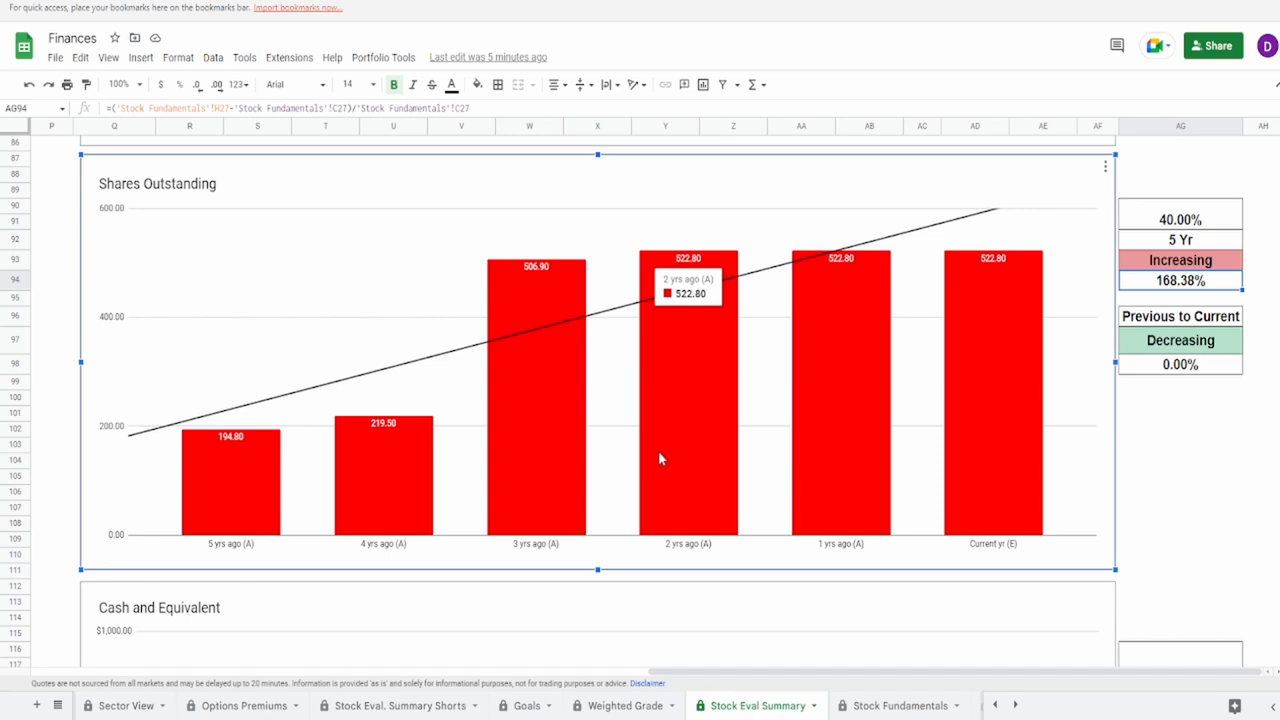
mouse_move(552, 450)
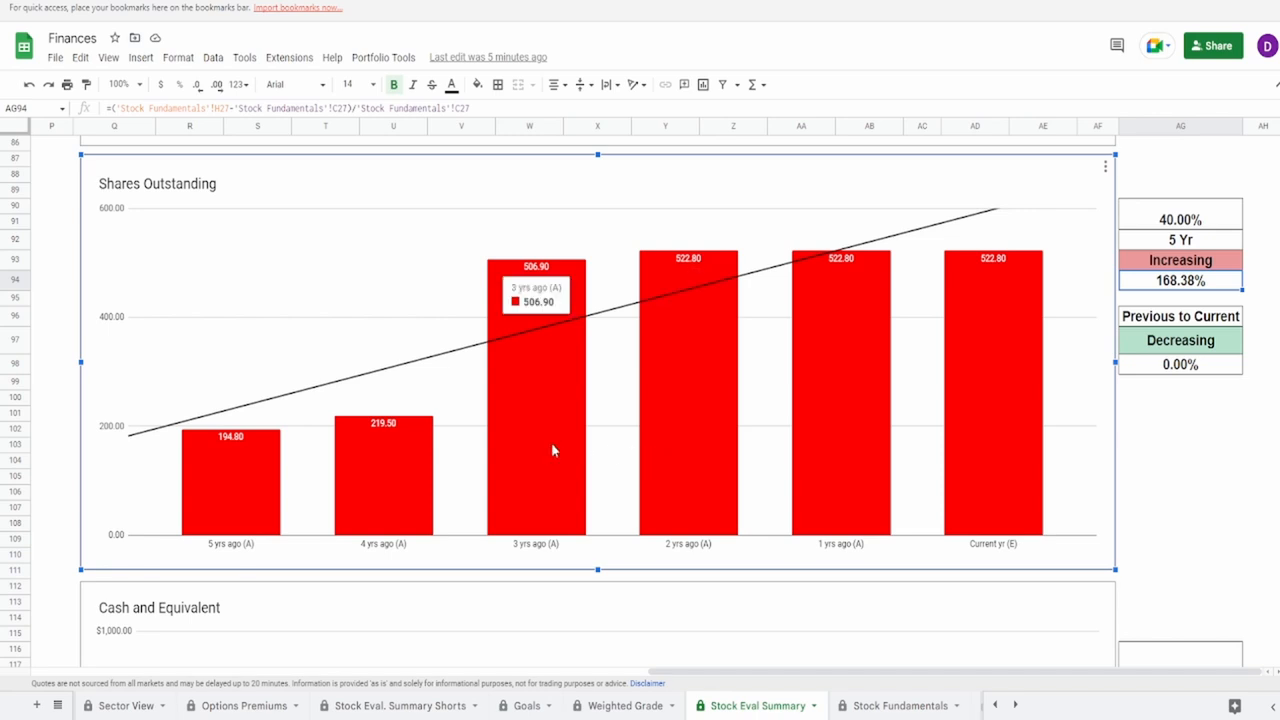
mouse_move(672, 448)
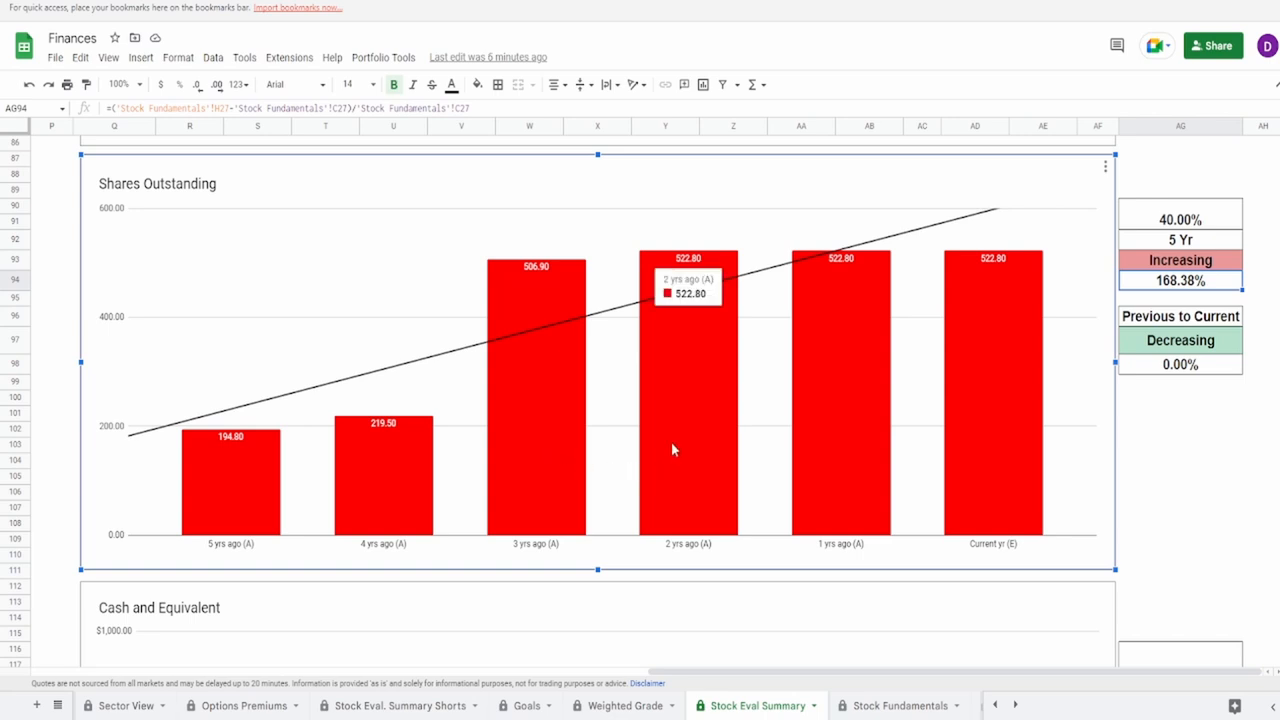
mouse_move(790, 420)
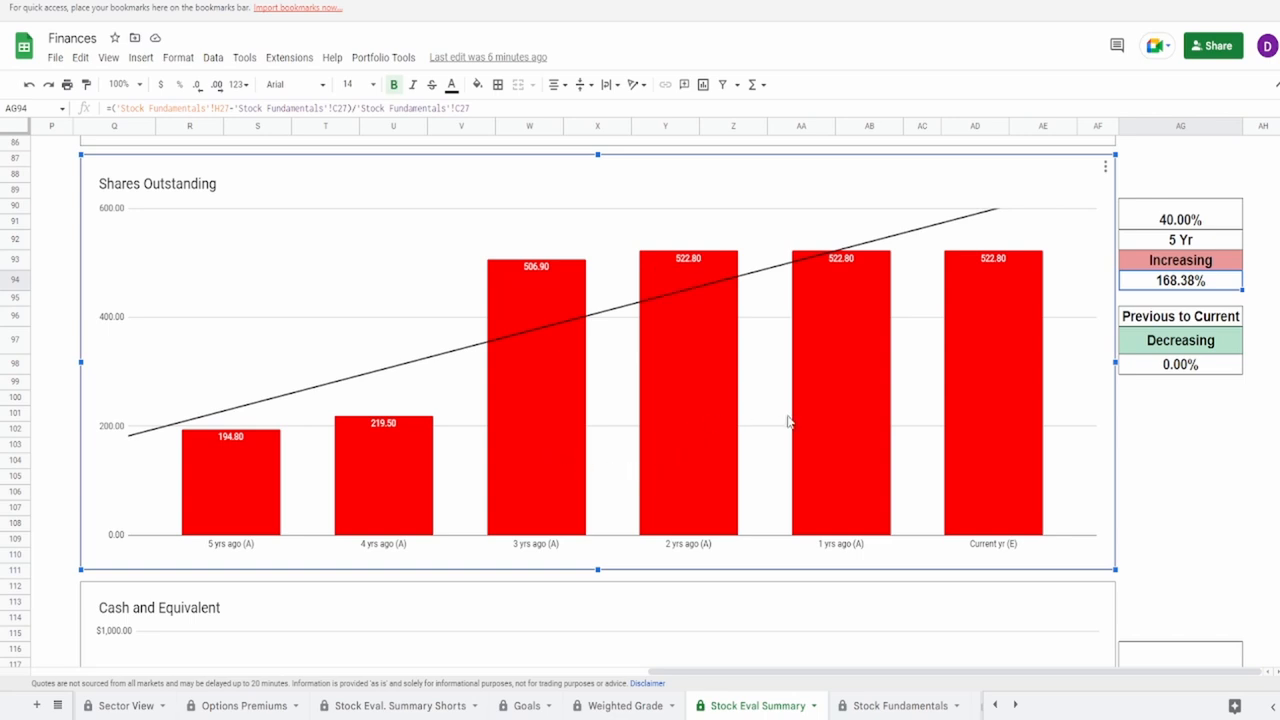
mouse_move(784, 436)
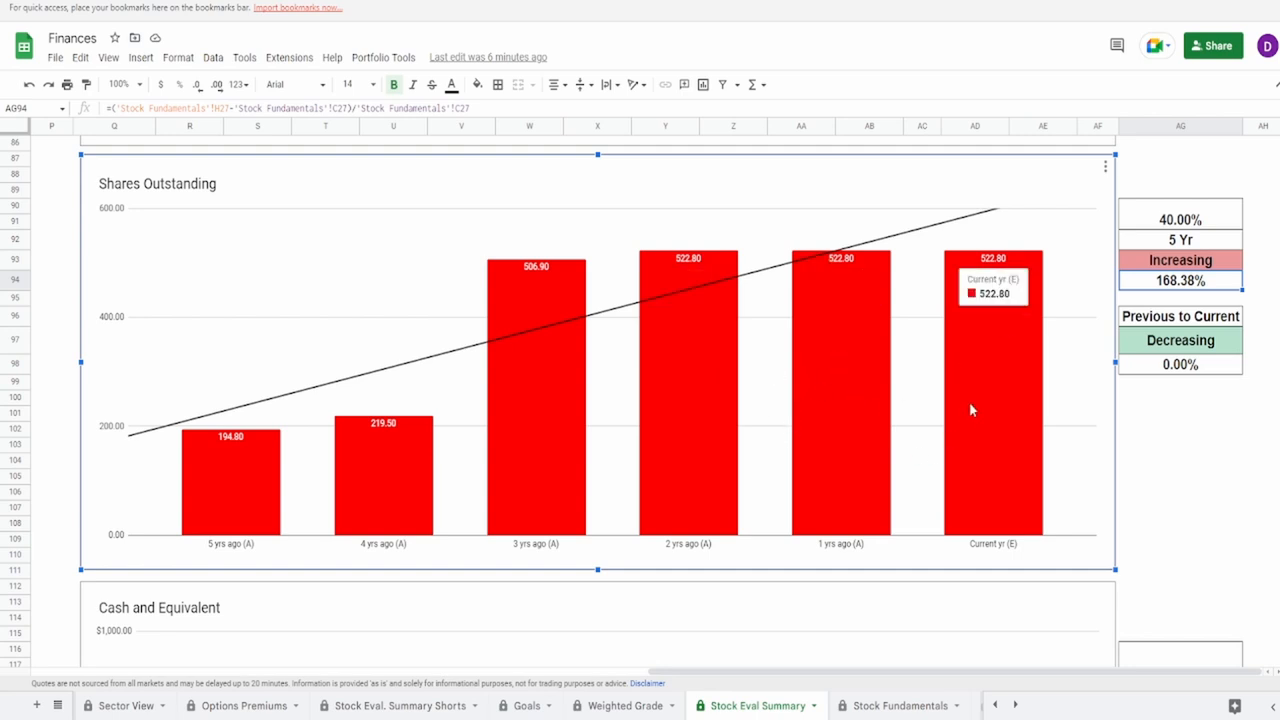
mouse_move(704, 456)
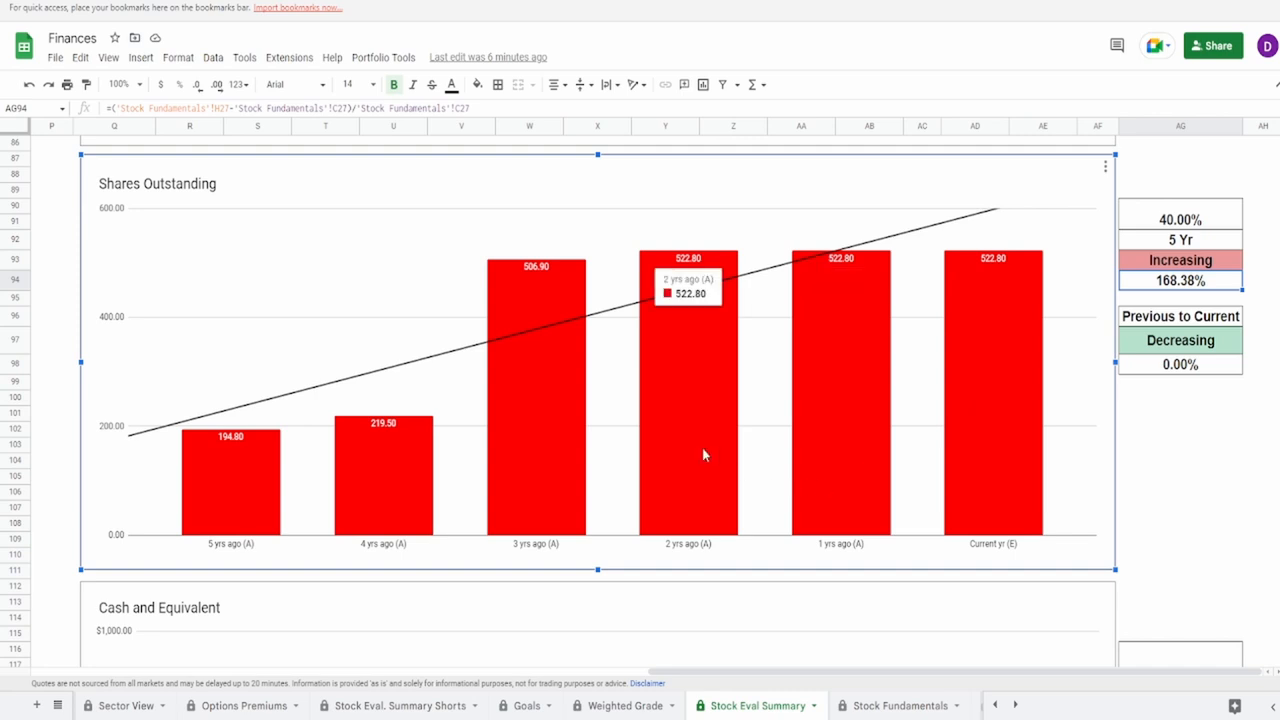
mouse_move(854, 470)
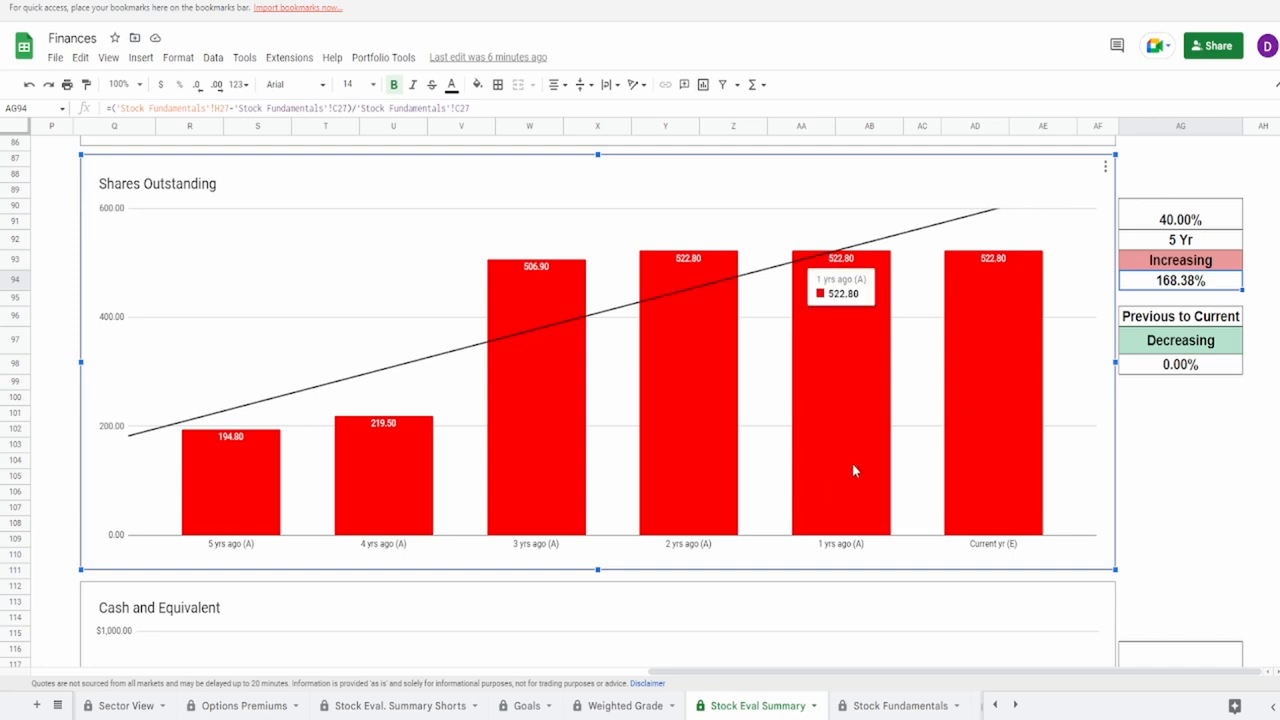
mouse_move(716, 482)
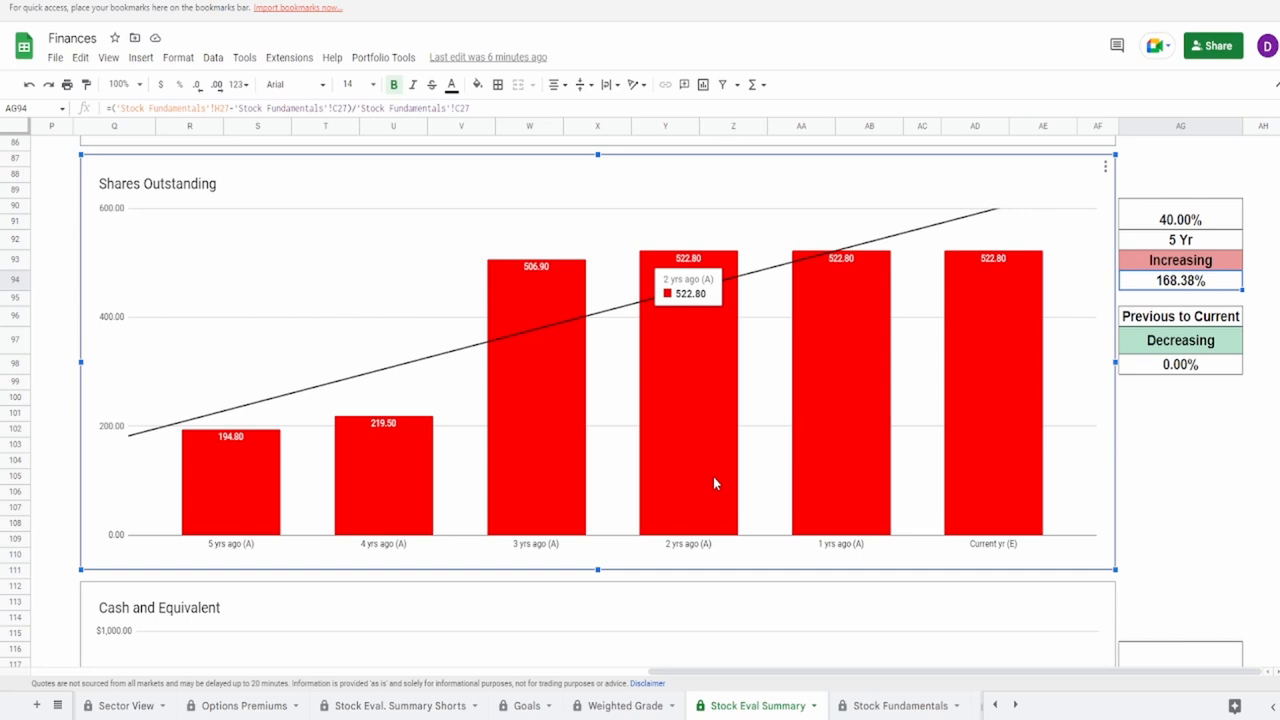
mouse_move(1164, 212)
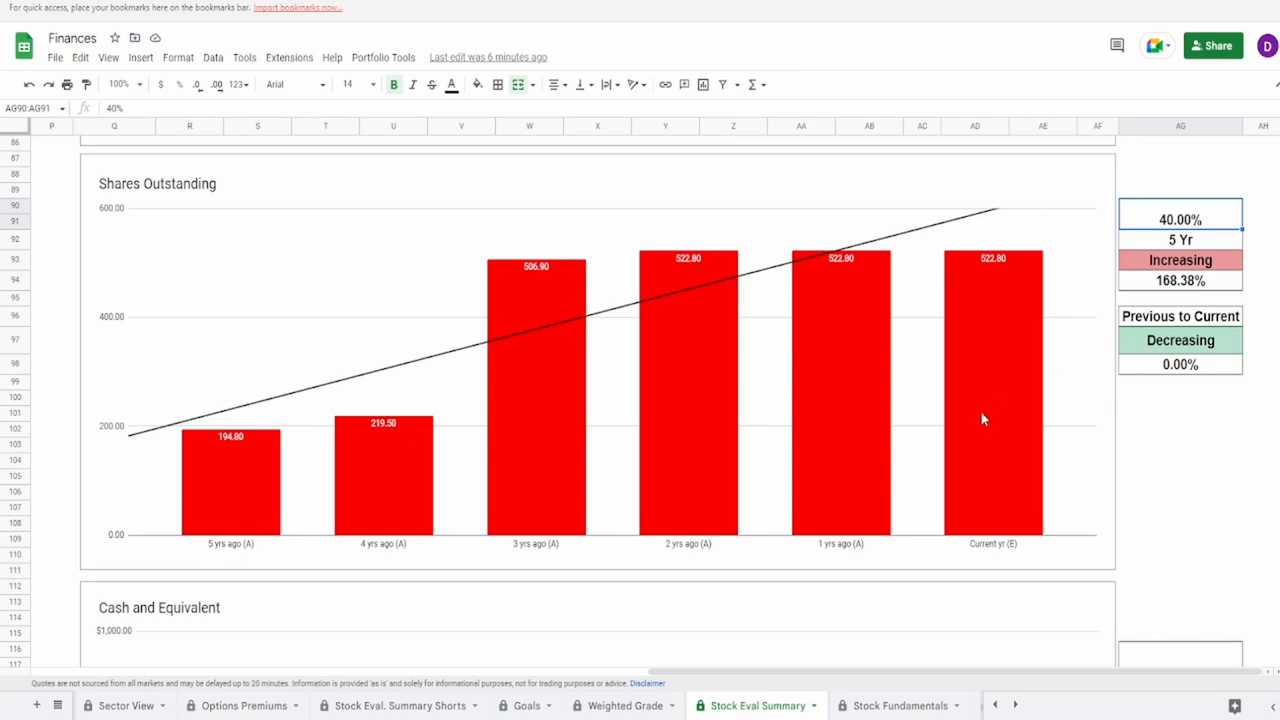
mouse_move(790, 592)
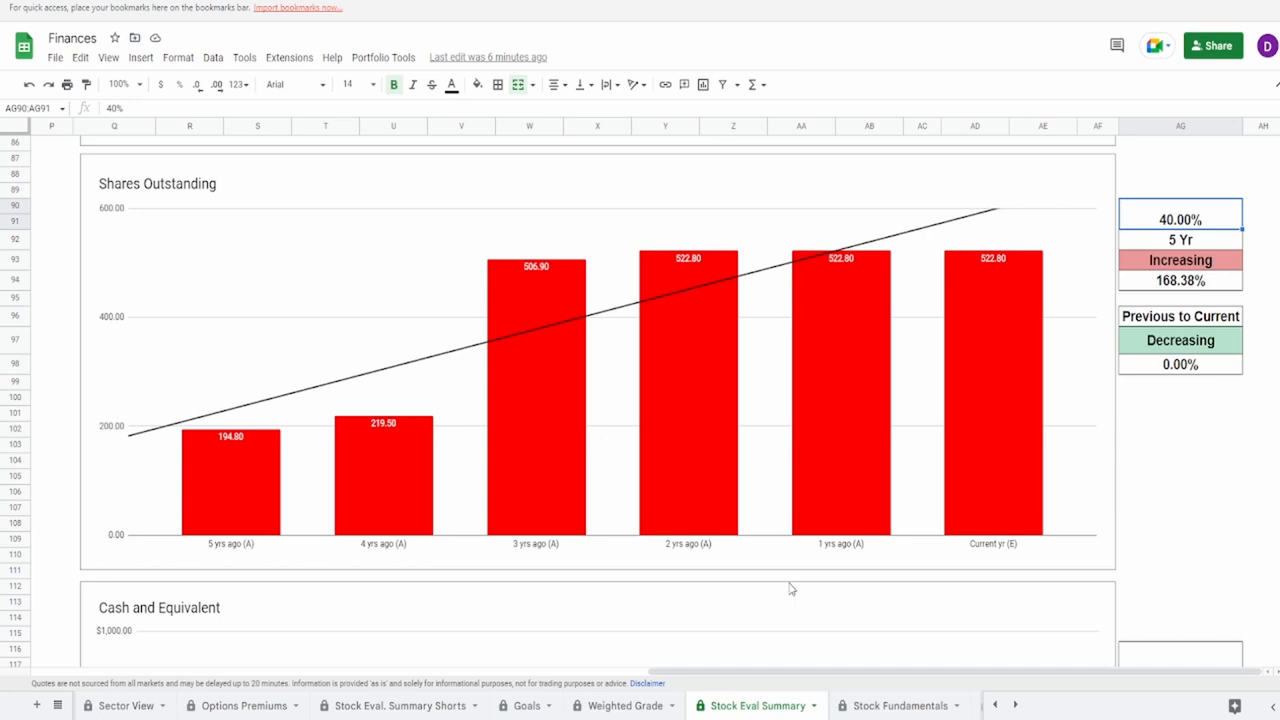
View the Cash and Equivalent chart's $530.40 average cash and move to the Weighted Grade sheet
scroll("down", 3)
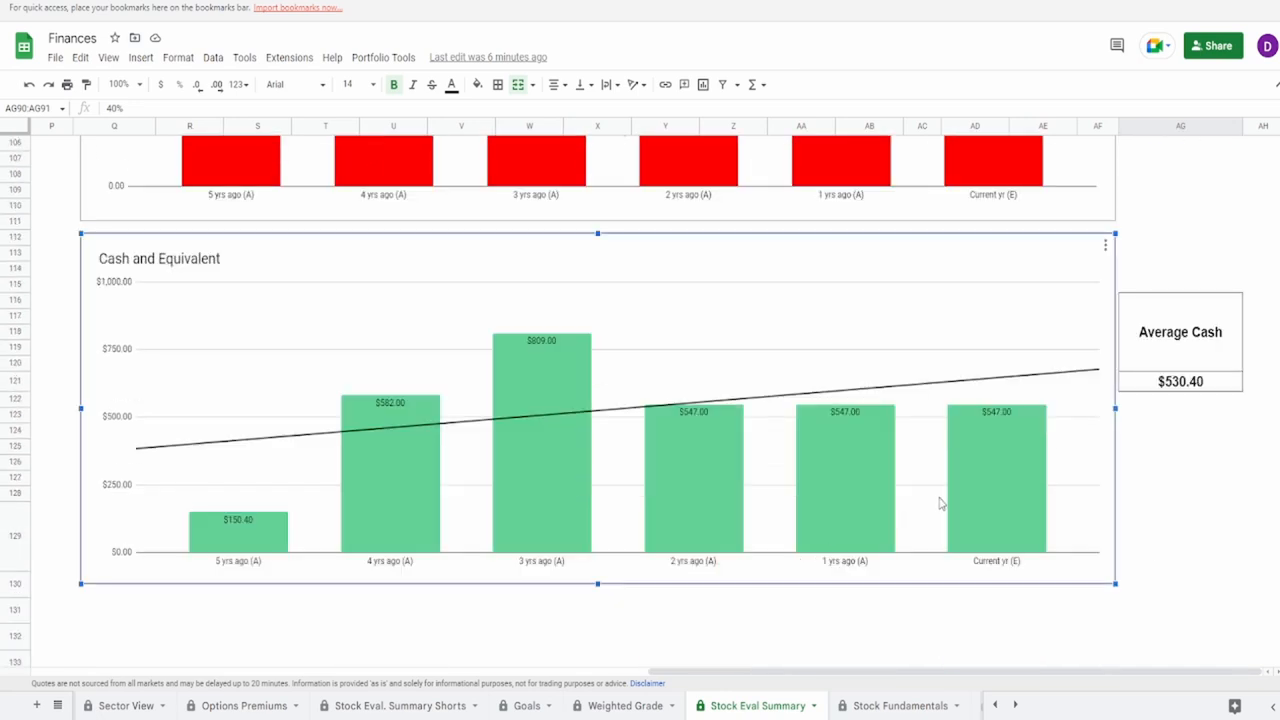
mouse_move(1134, 460)
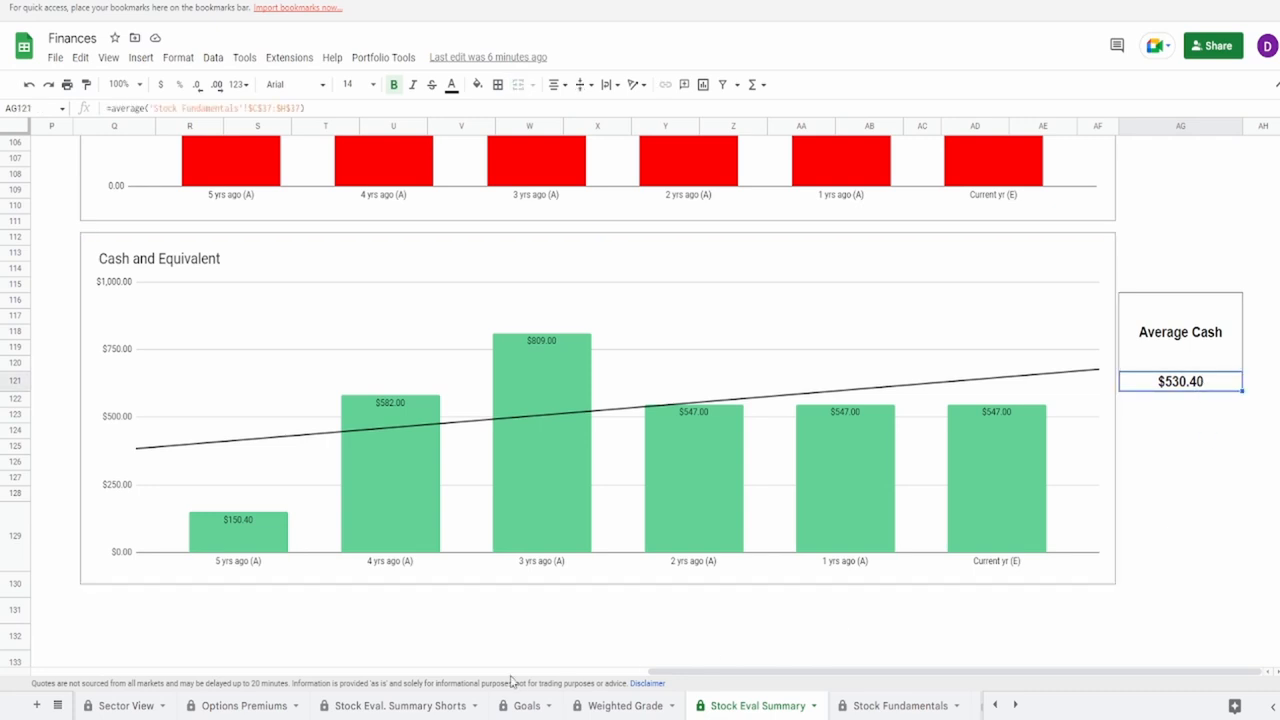
left_click(622, 704)
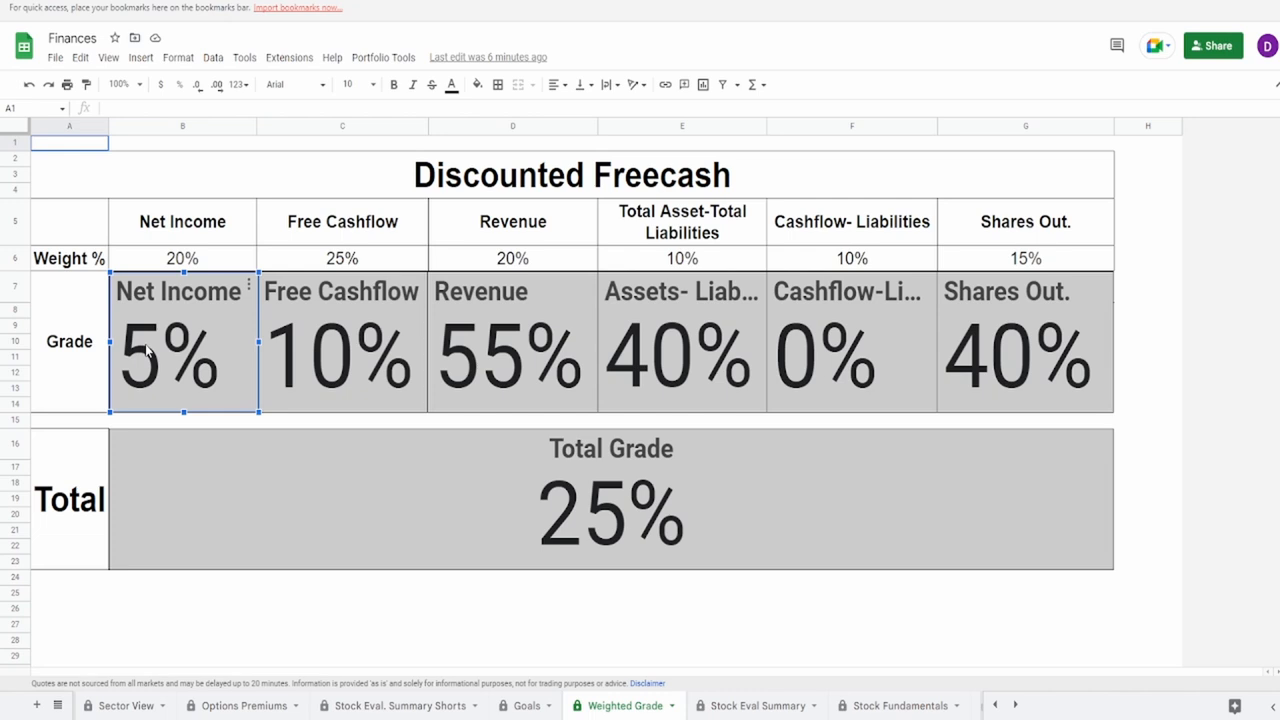
left_click(342, 356)
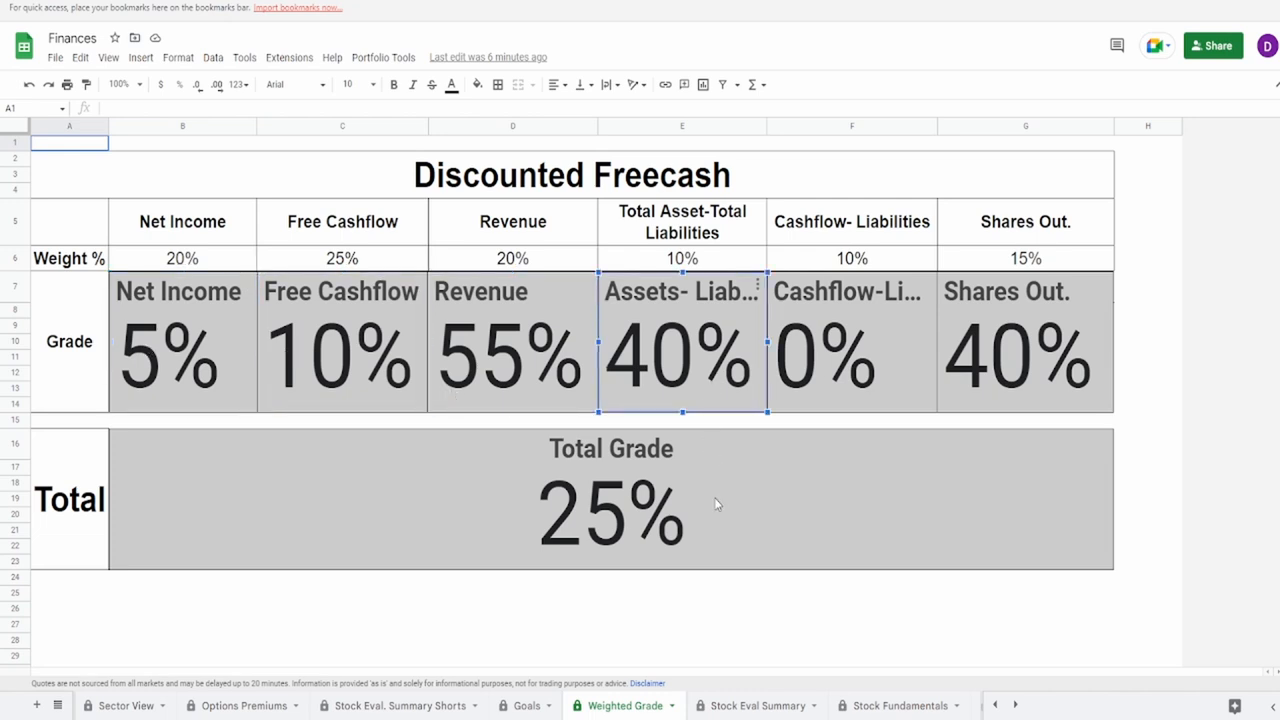
left_click(852, 360)
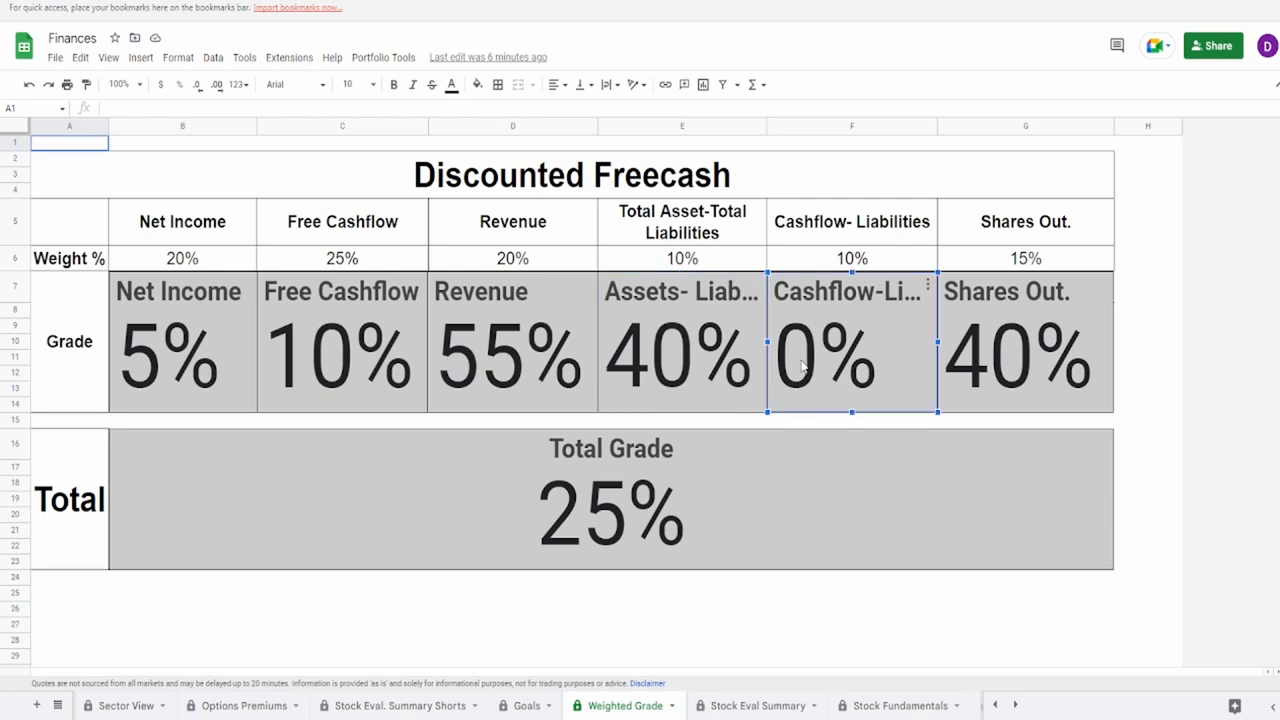
left_click(1024, 340)
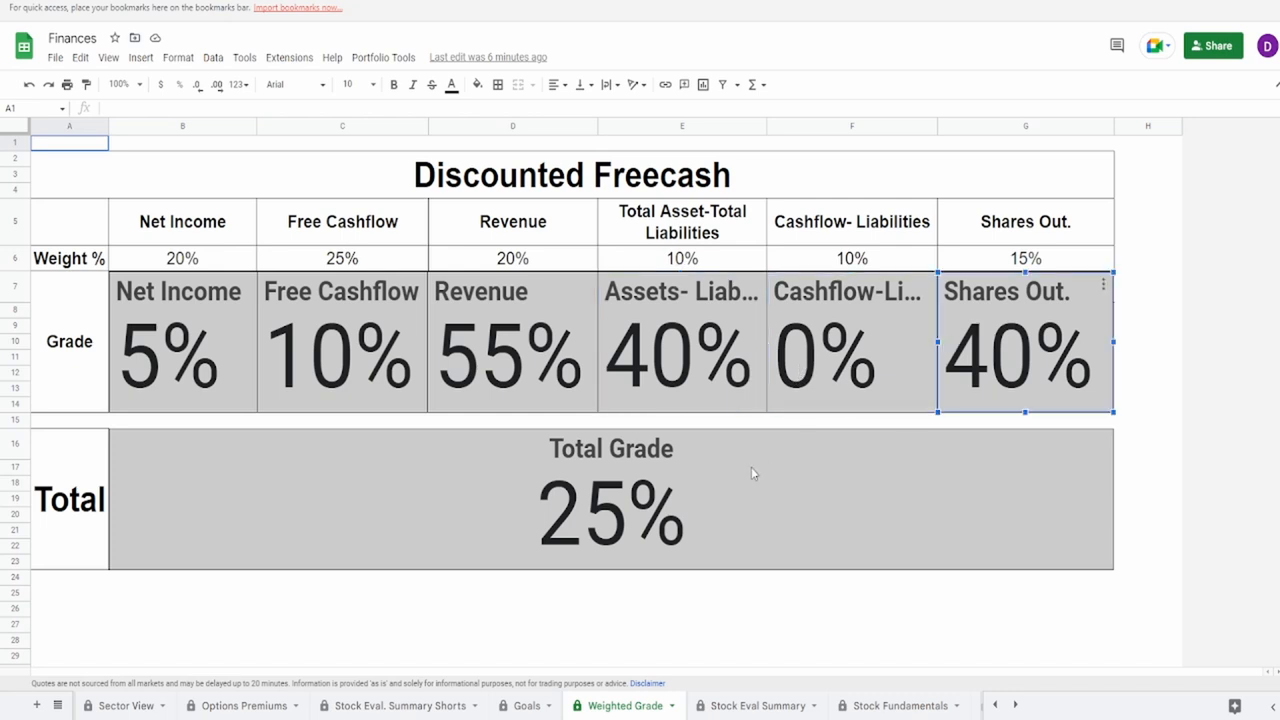
left_click(612, 500)
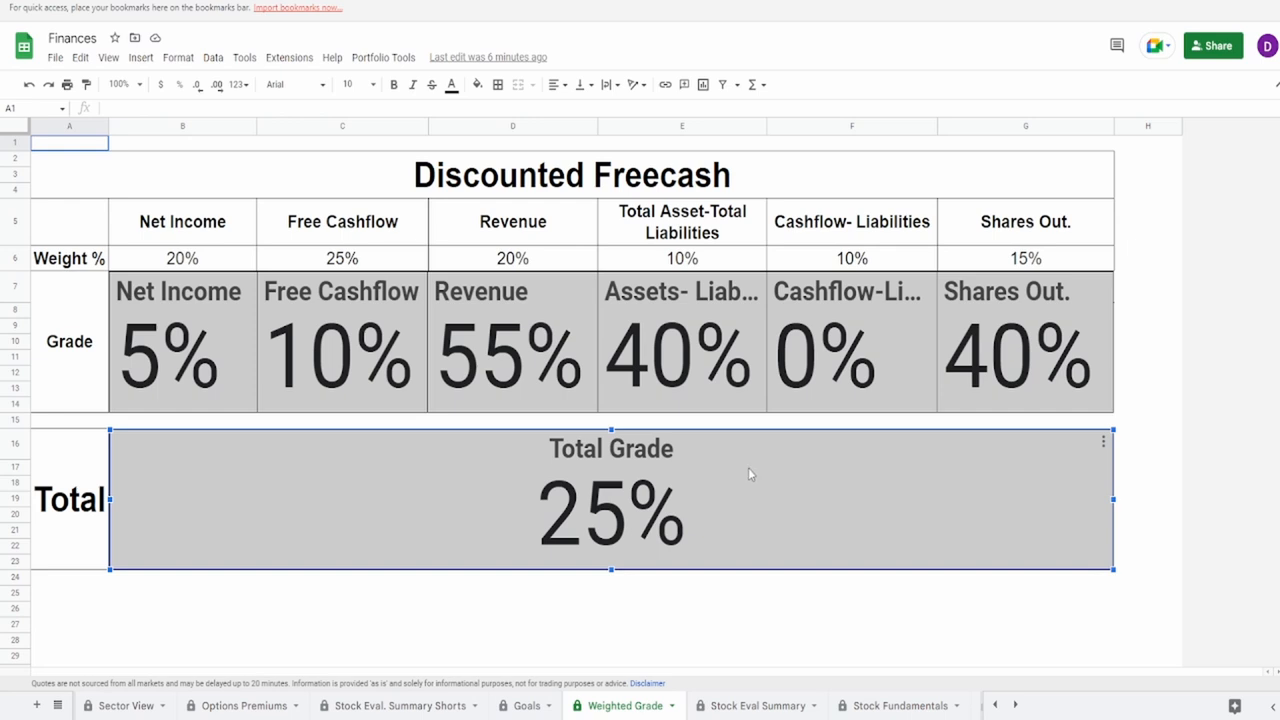
mouse_move(628, 552)
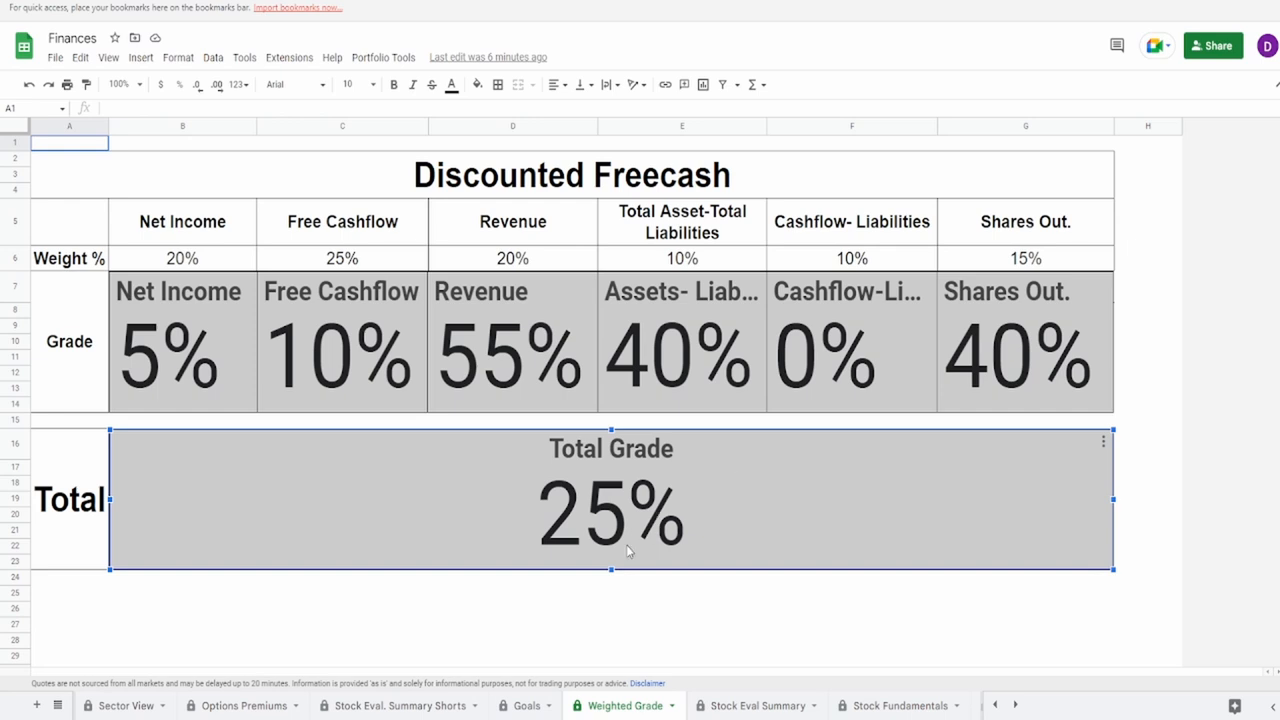
left_click(182, 342)
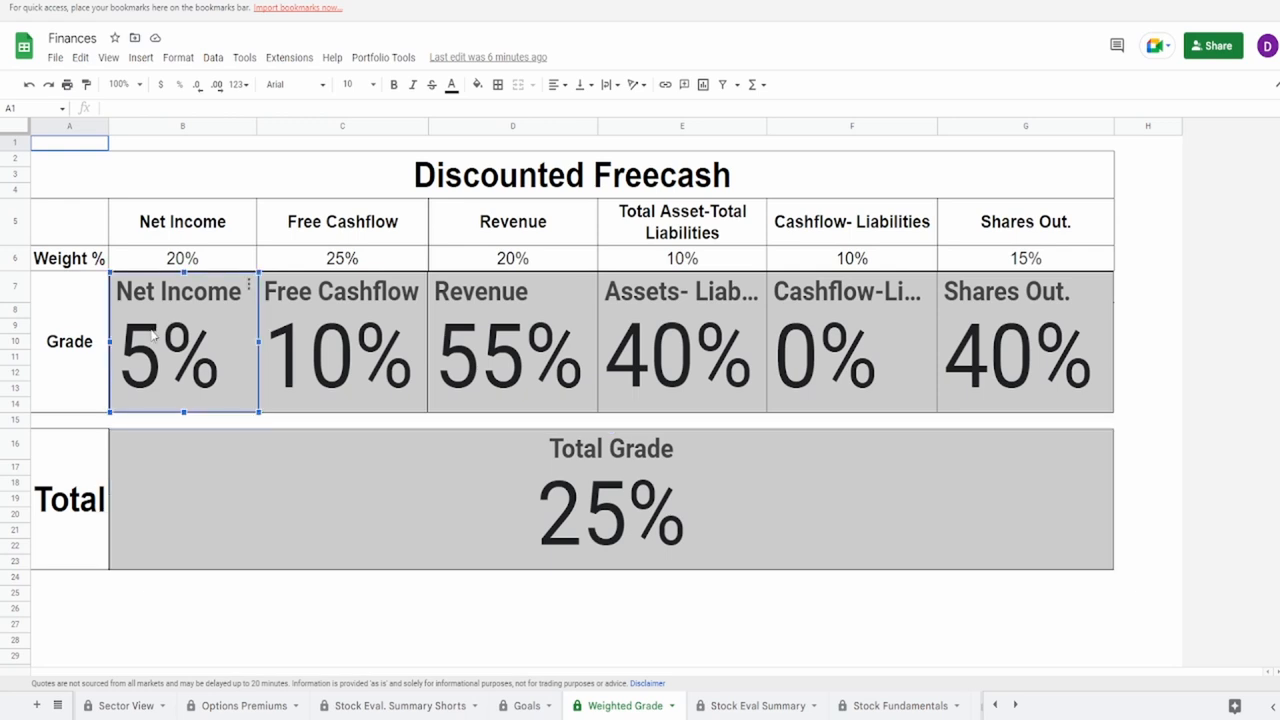
left_click(342, 356)
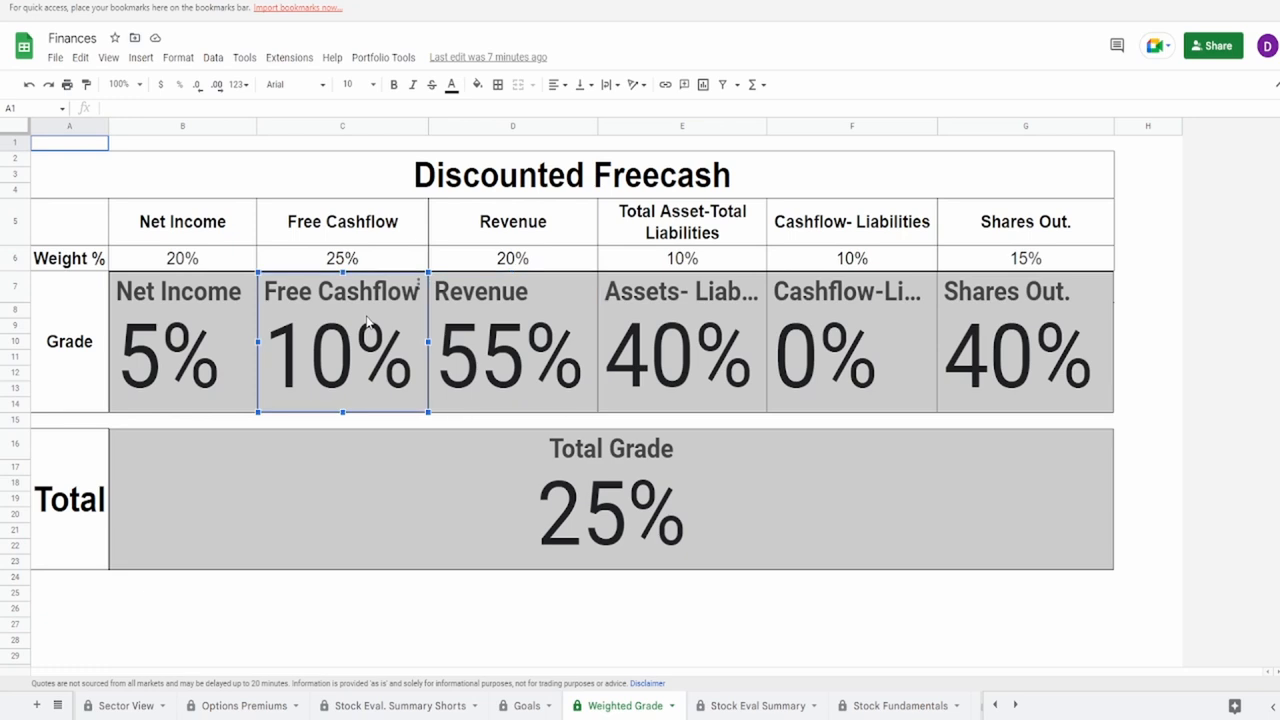
mouse_move(368, 308)
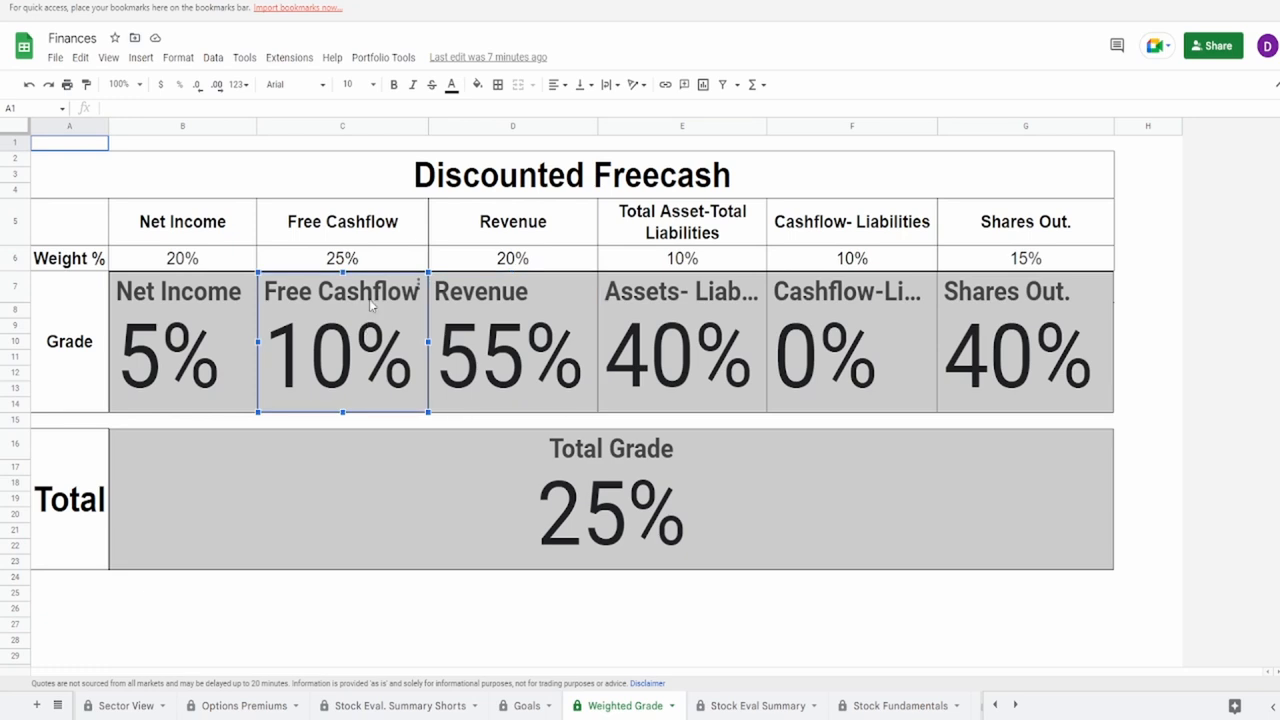
left_click(610, 500)
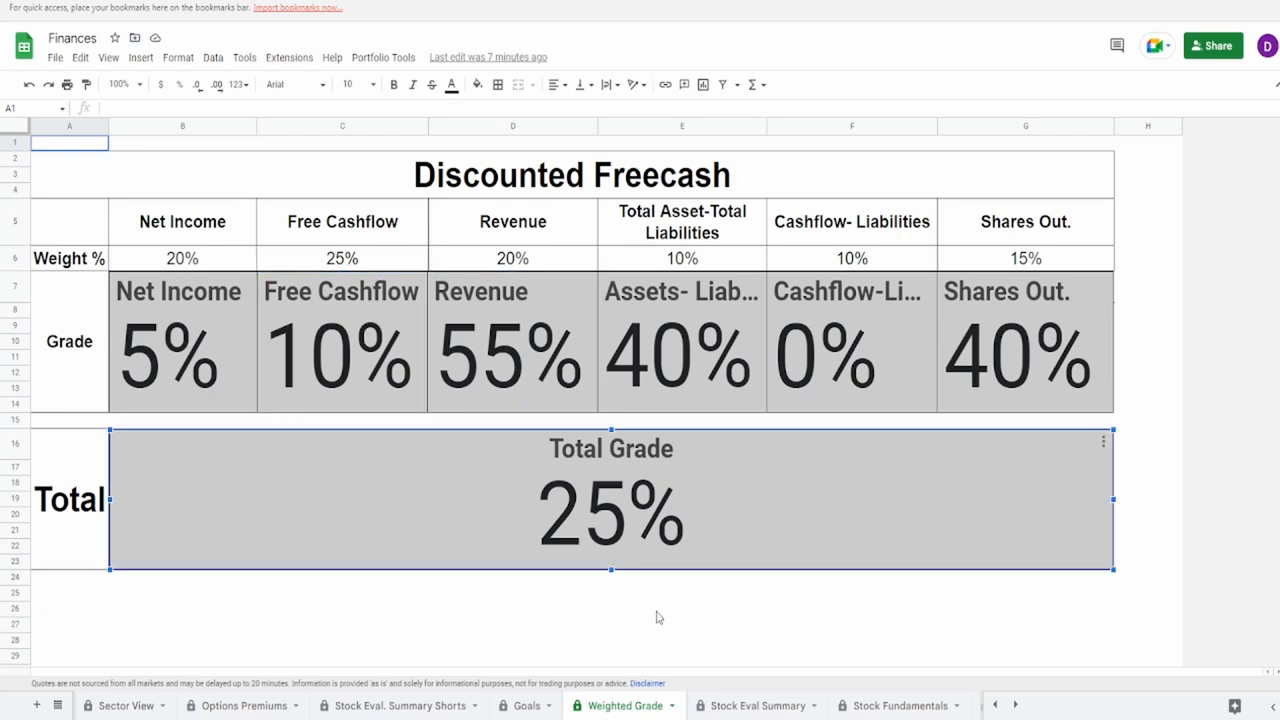
mouse_move(616, 612)
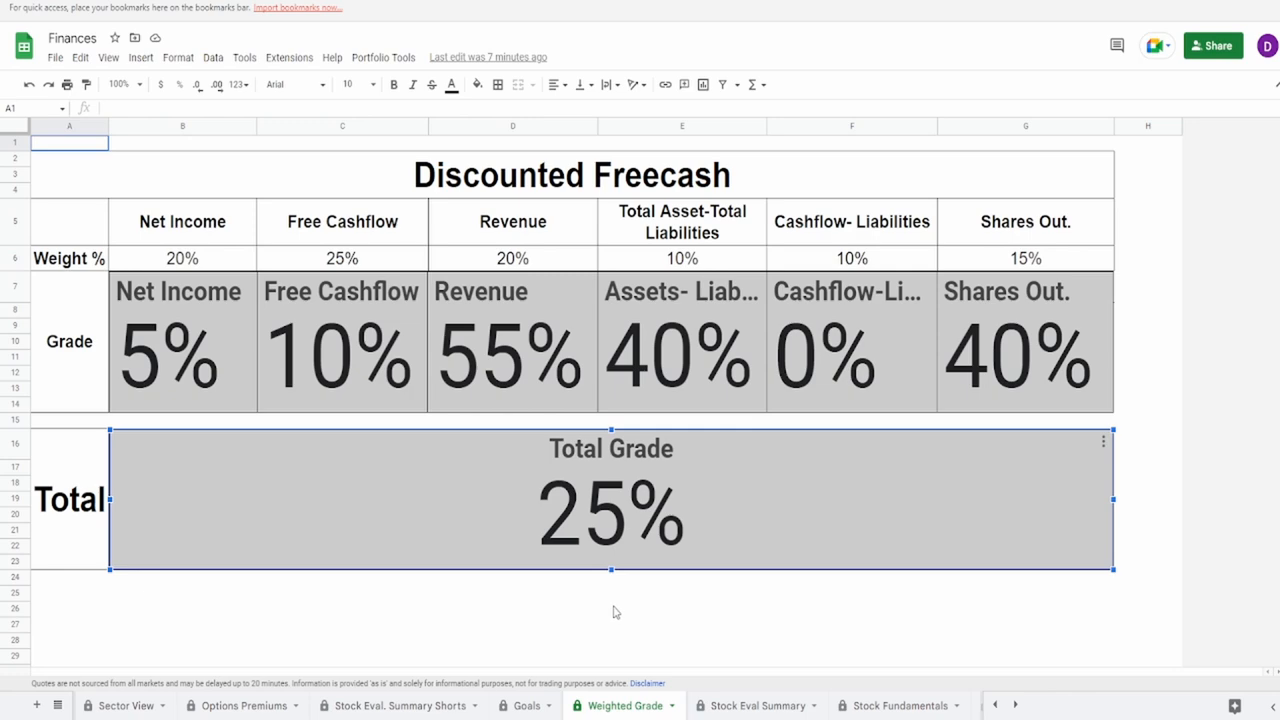
Review the $17.33 share price and the high and low after-debt target price cells in the DCF calculator
left_click(756, 704)
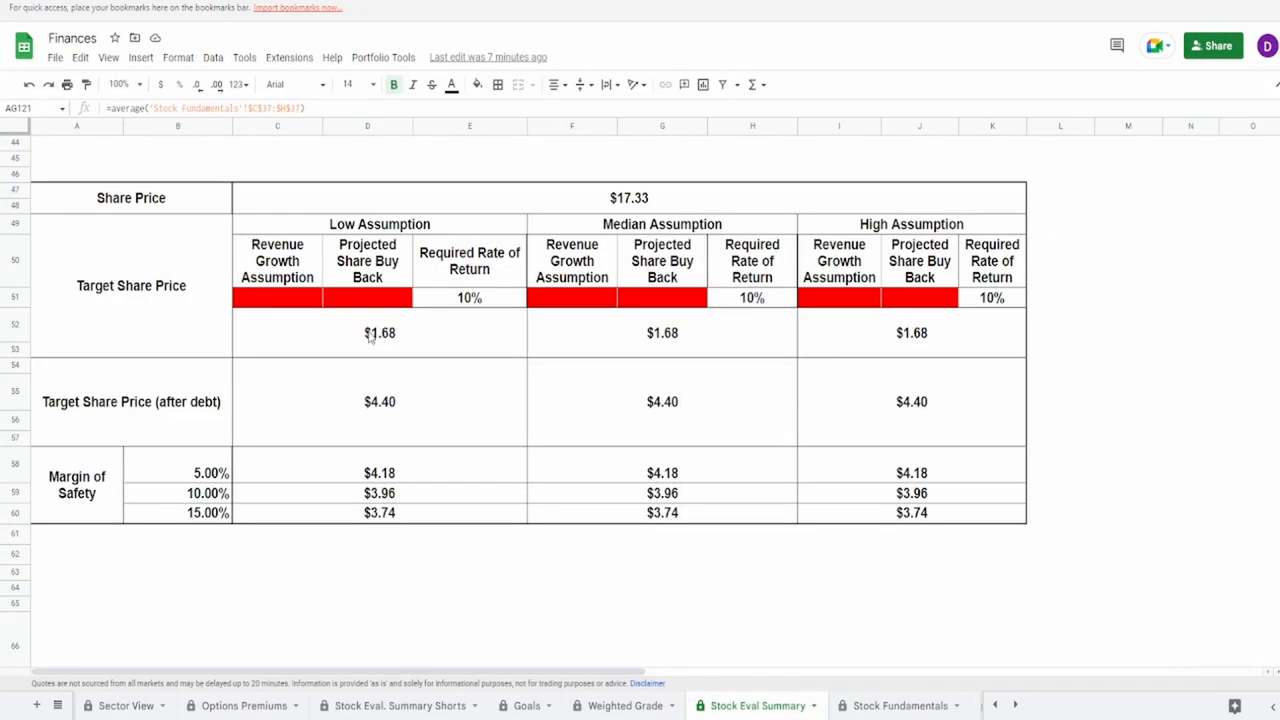
mouse_move(364, 332)
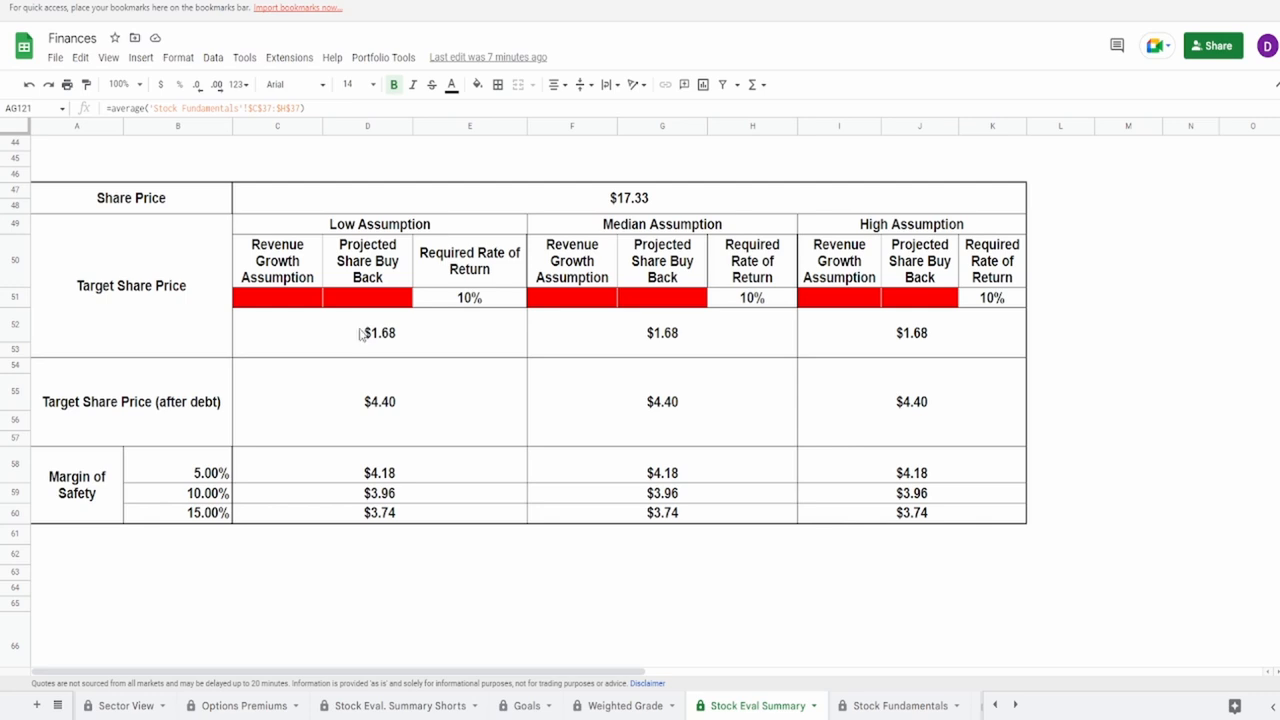
left_click(628, 198)
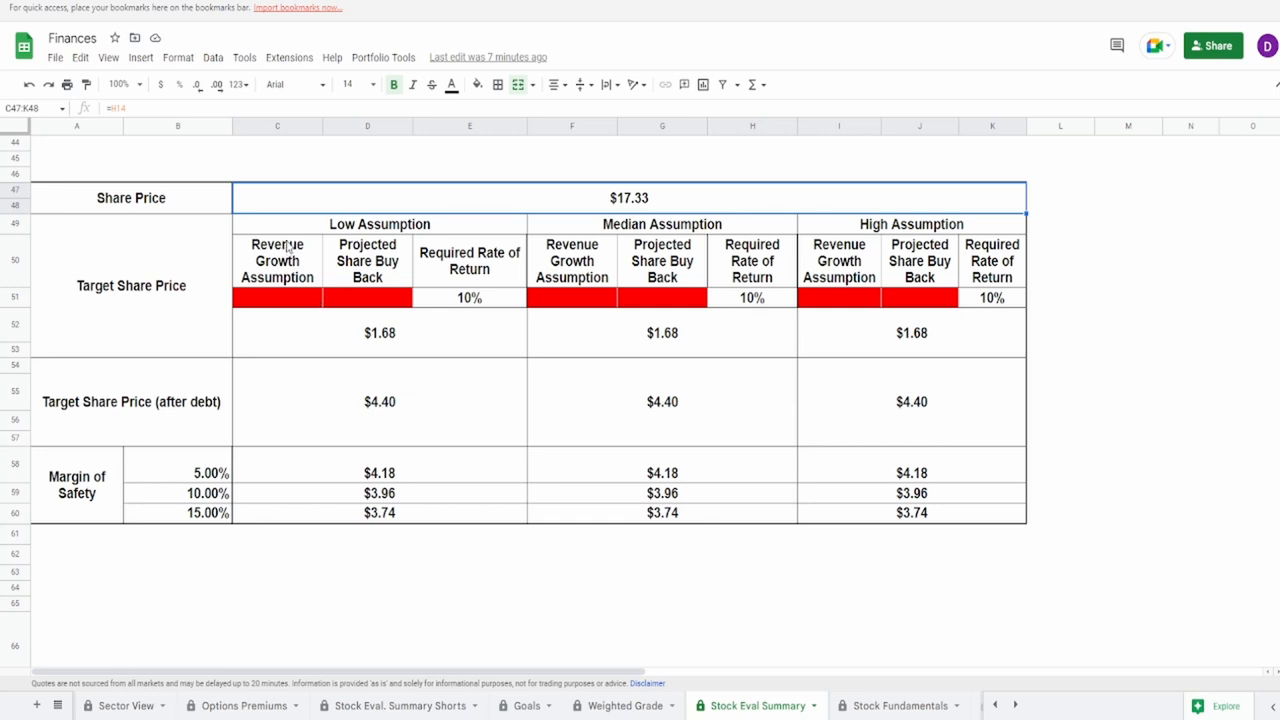
left_click(912, 400)
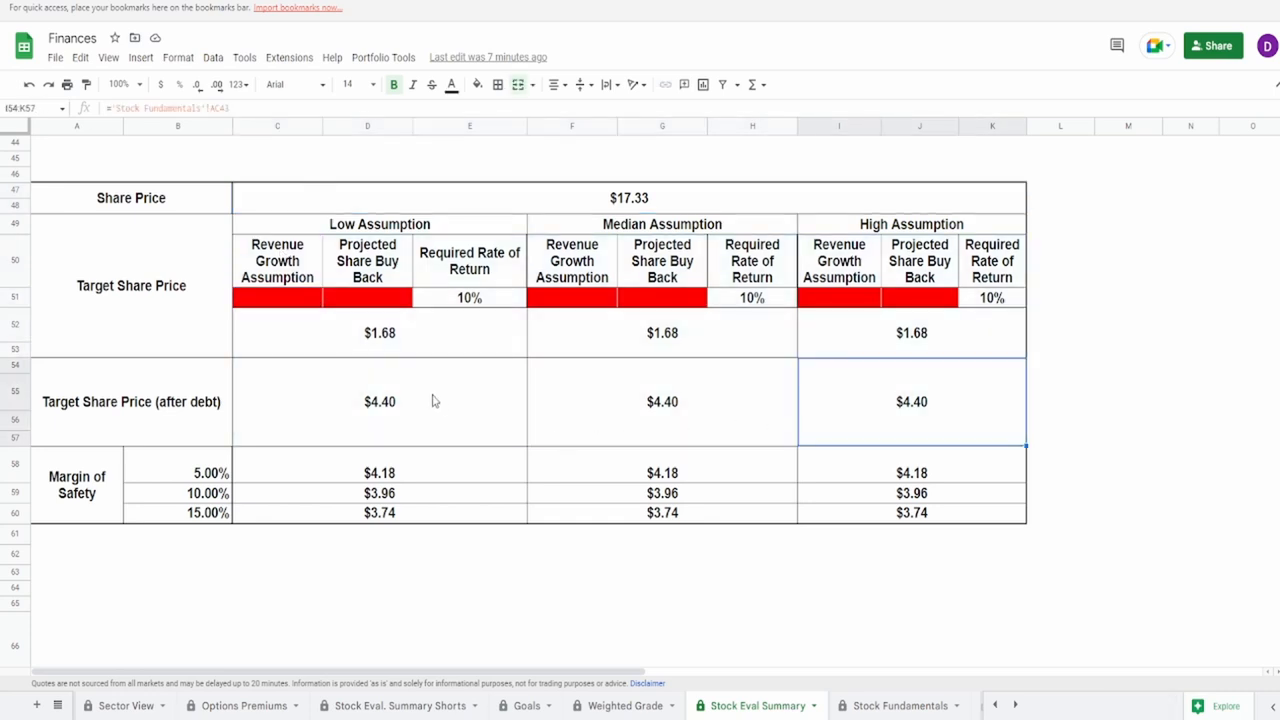
left_click(380, 332)
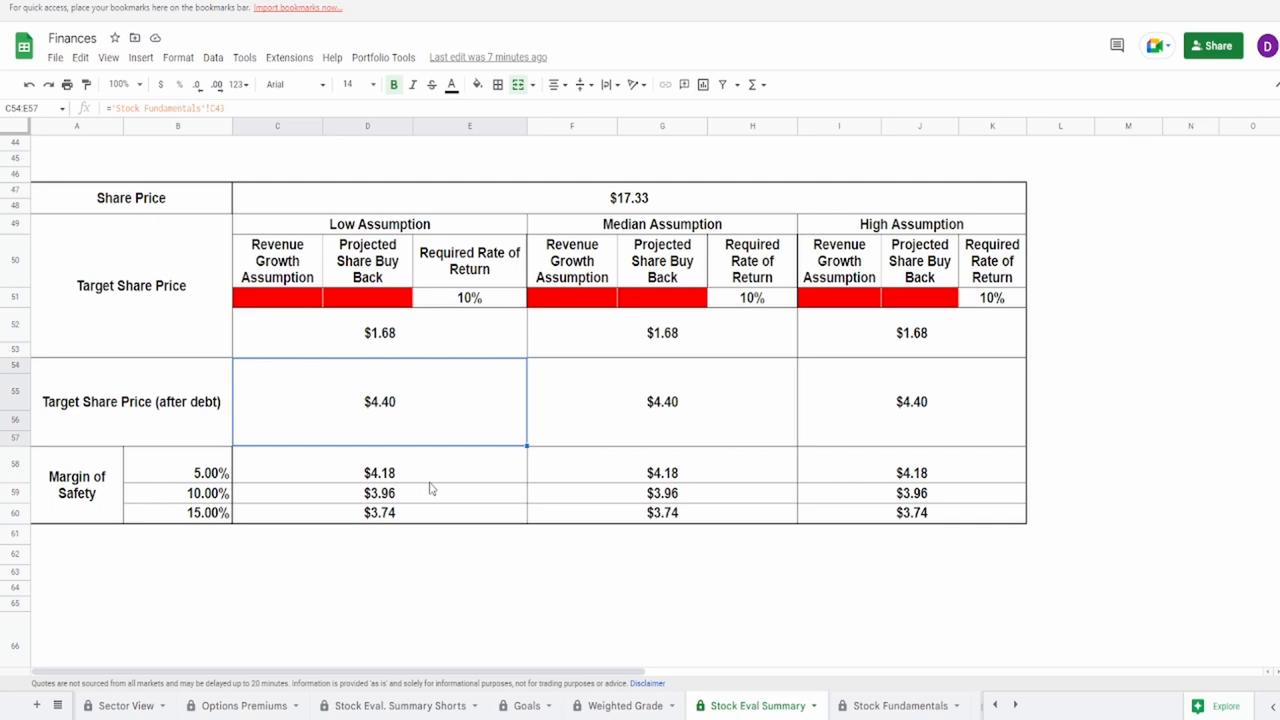
mouse_move(456, 444)
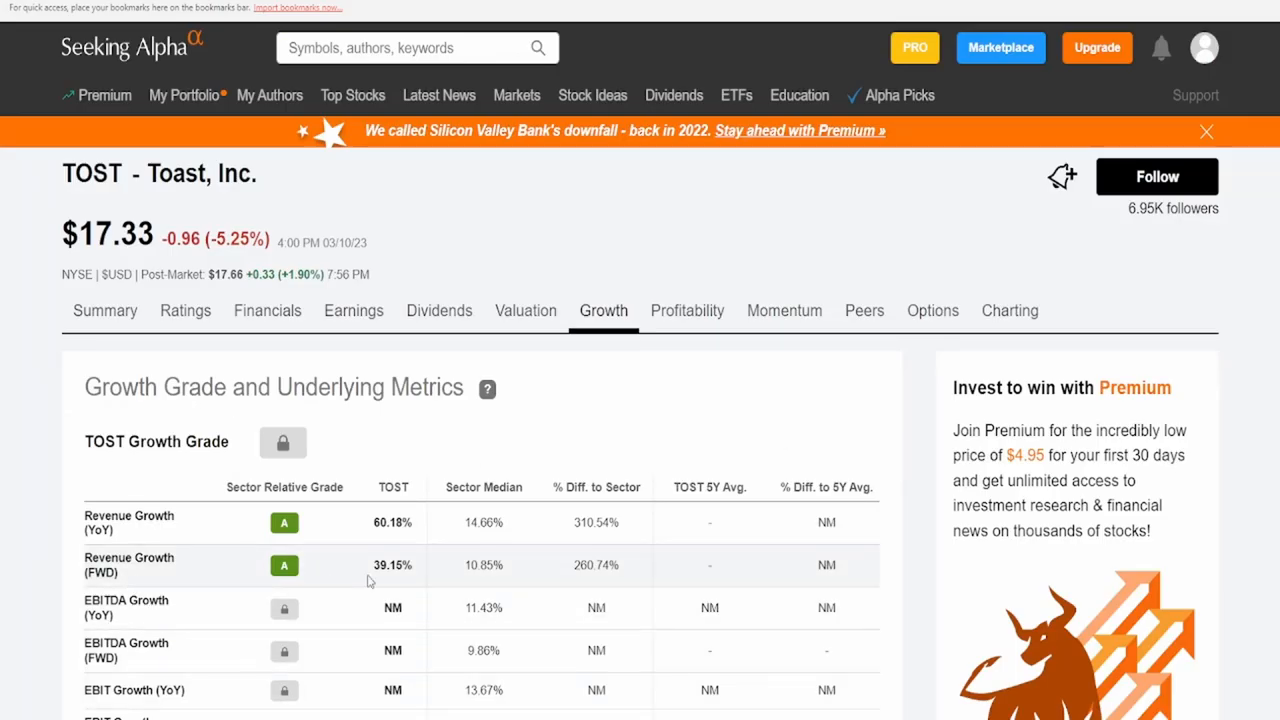
Pick out TOST's 39.15% forward revenue growth value on the Growth tab
double_click(392, 564)
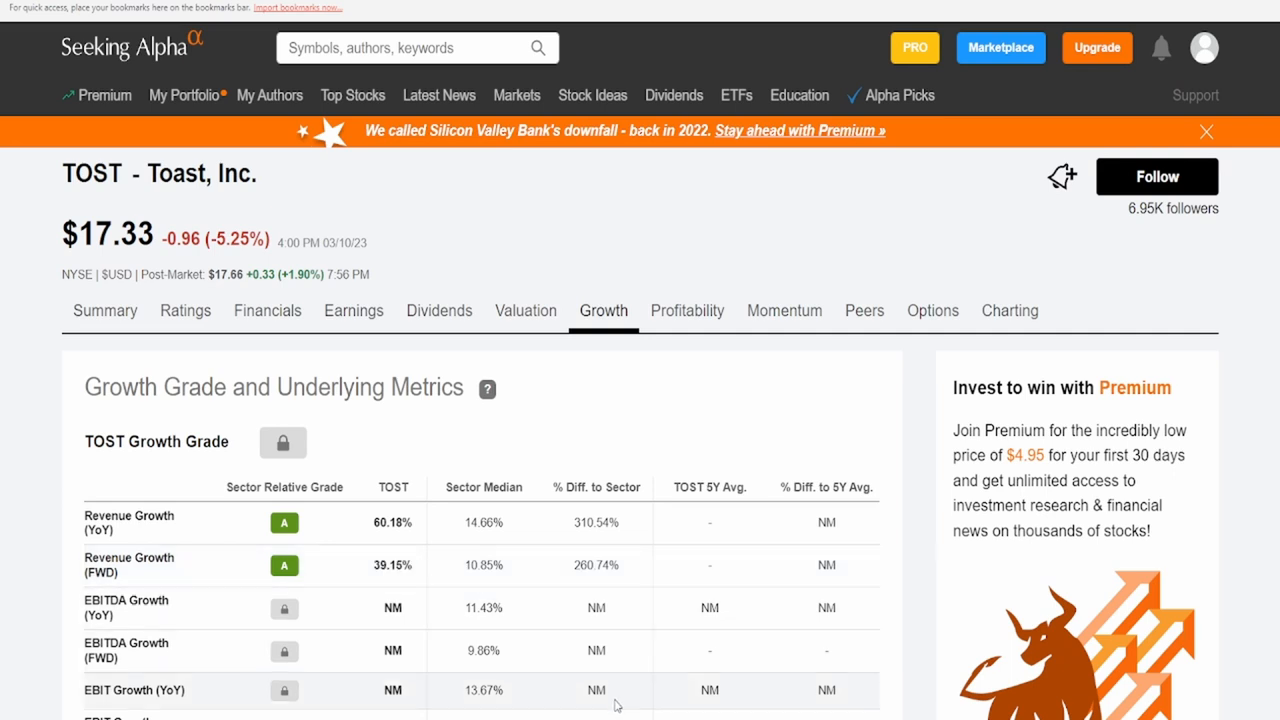
mouse_move(220, 418)
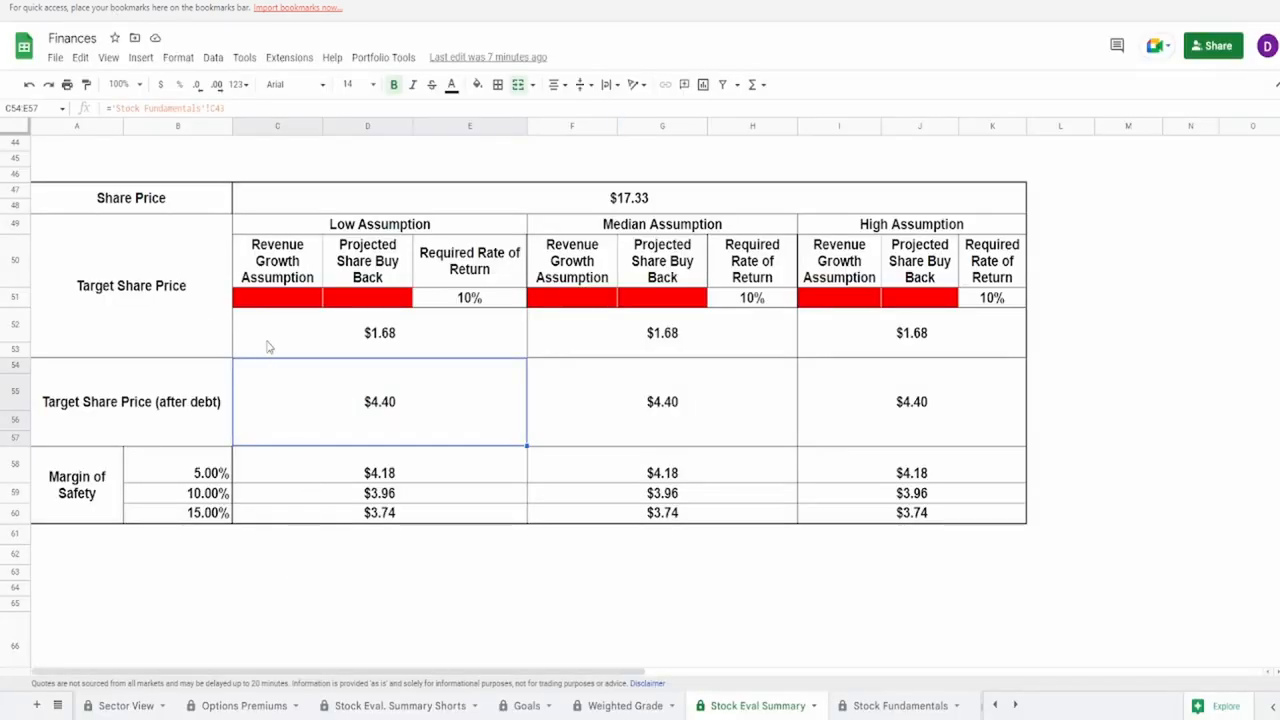
Enter 3% low-scenario revenue growth and move to the high-scenario growth cell
left_click(276, 296)
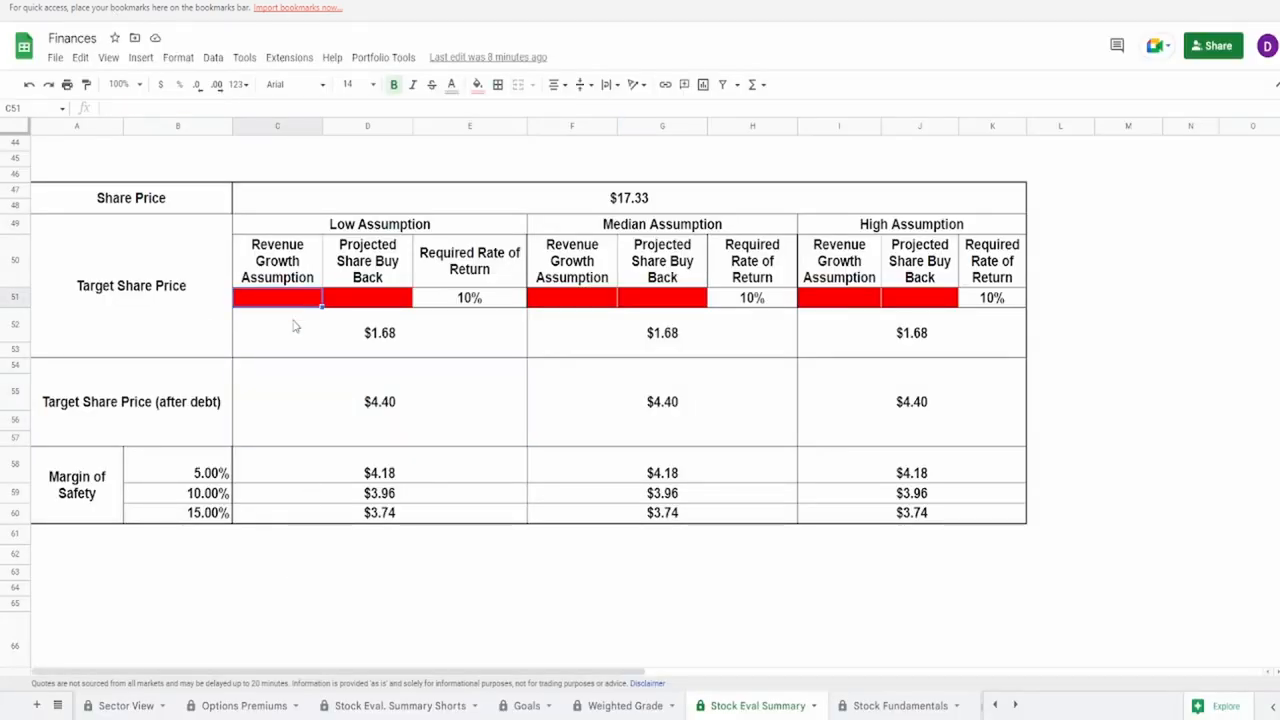
type("3%")
left_click(572, 298)
type("4")
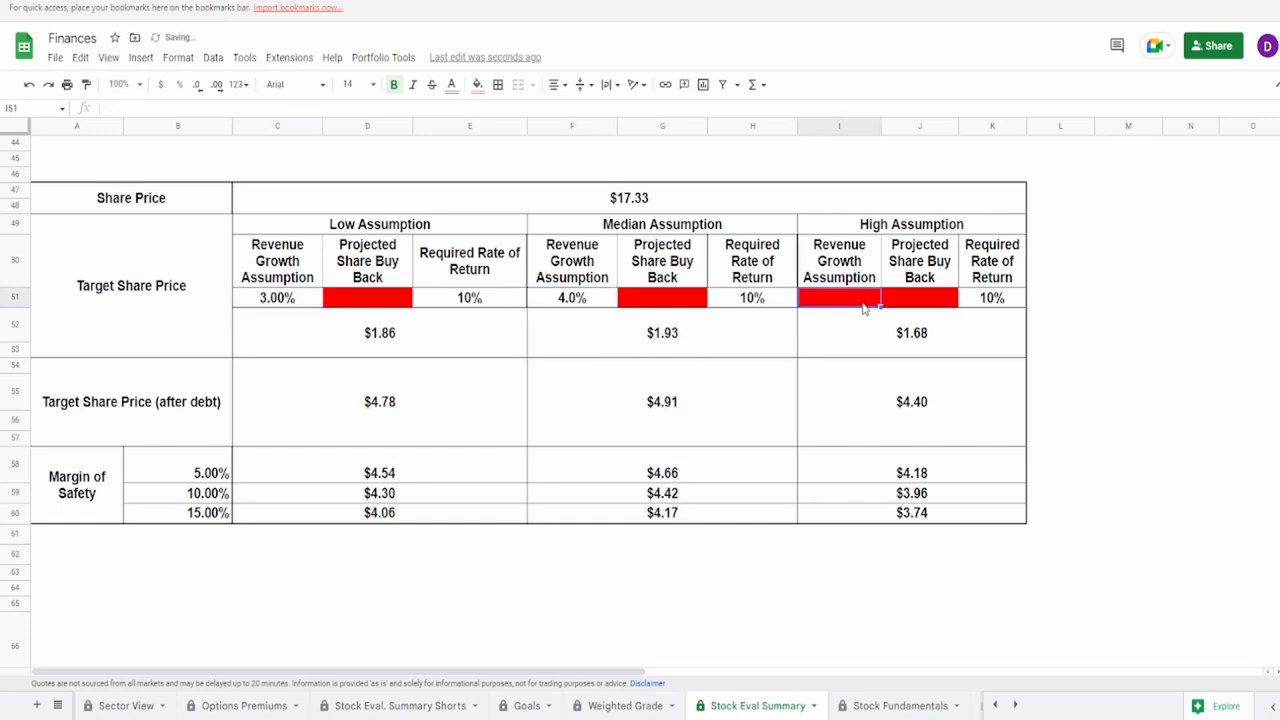
left_click(368, 296)
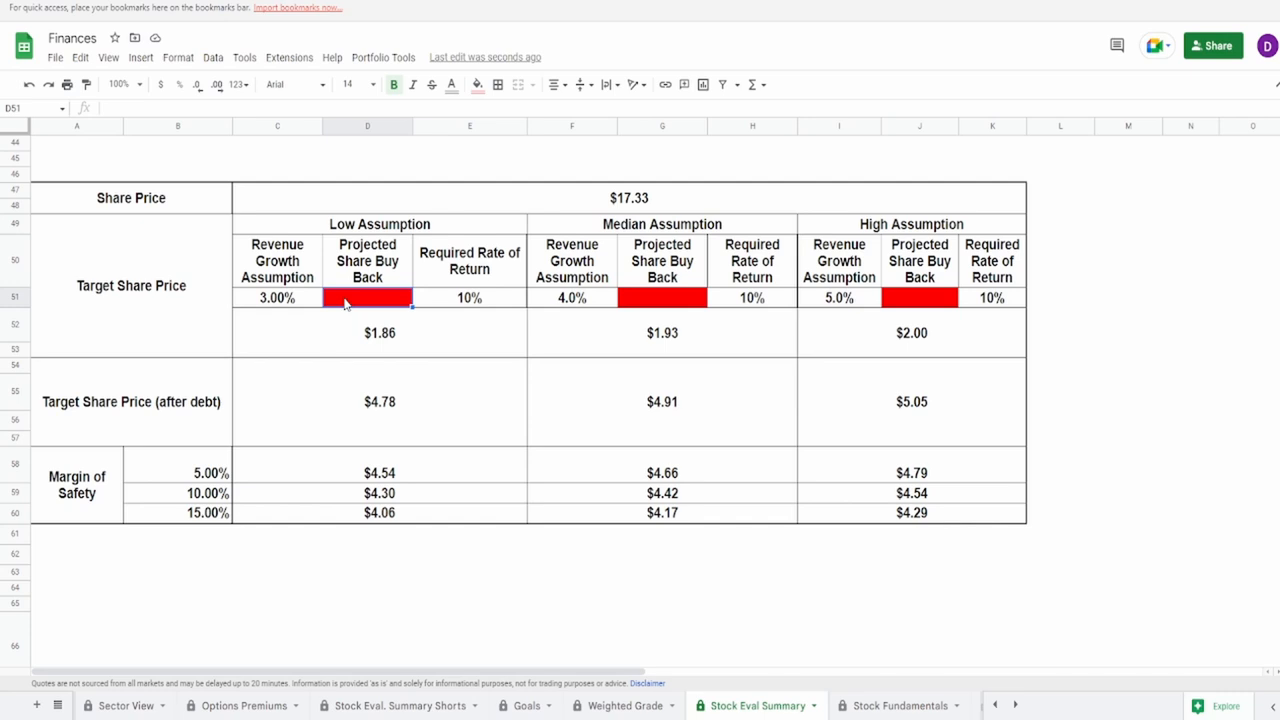
mouse_move(344, 330)
type("-5")
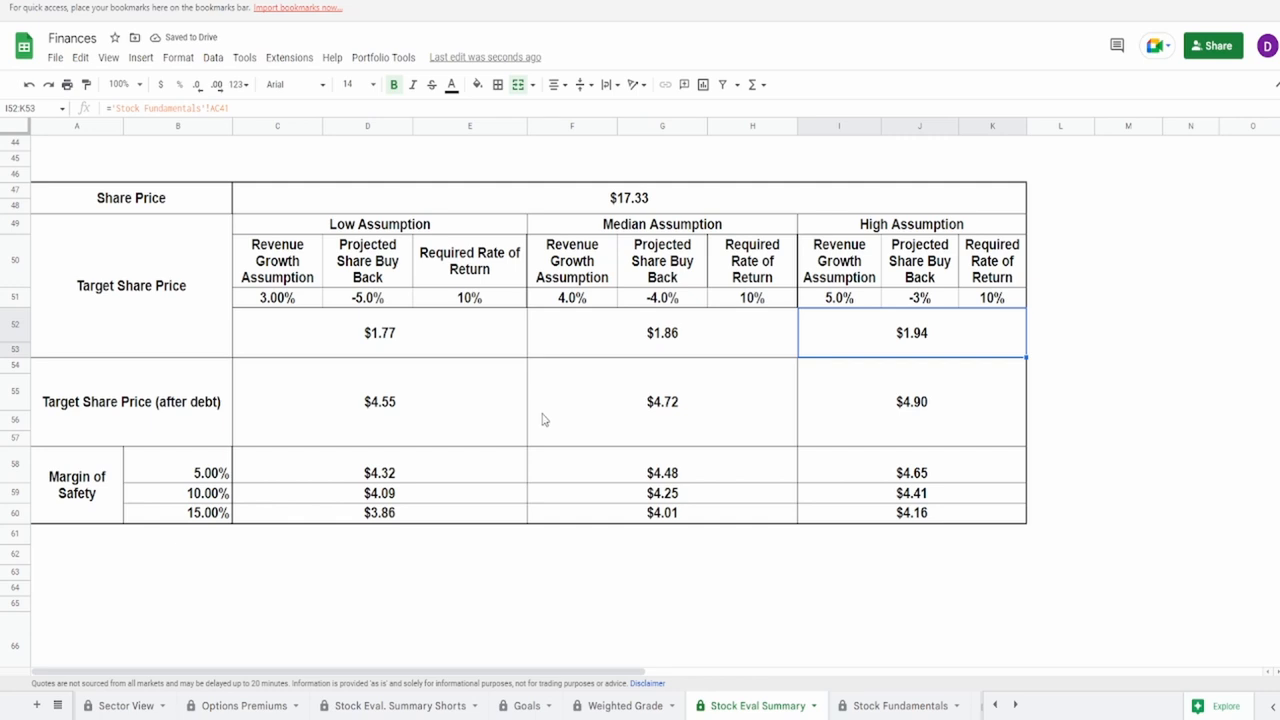
left_click(368, 296)
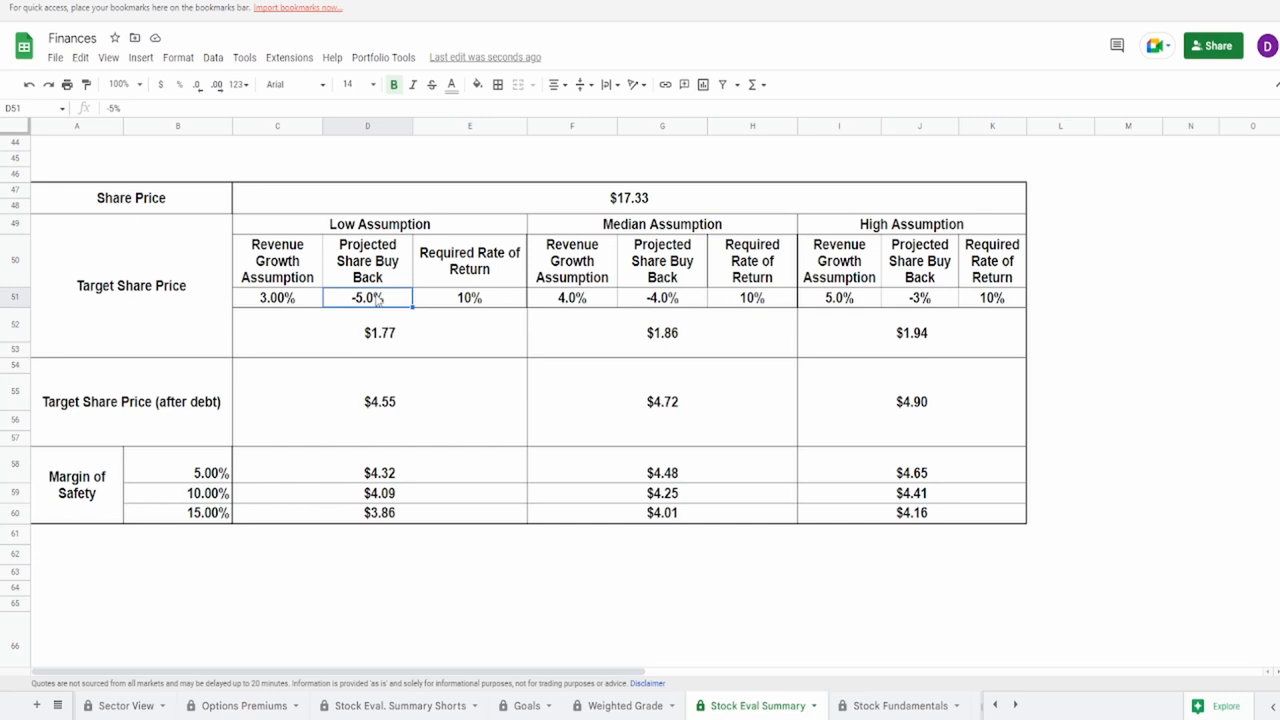
mouse_move(870, 290)
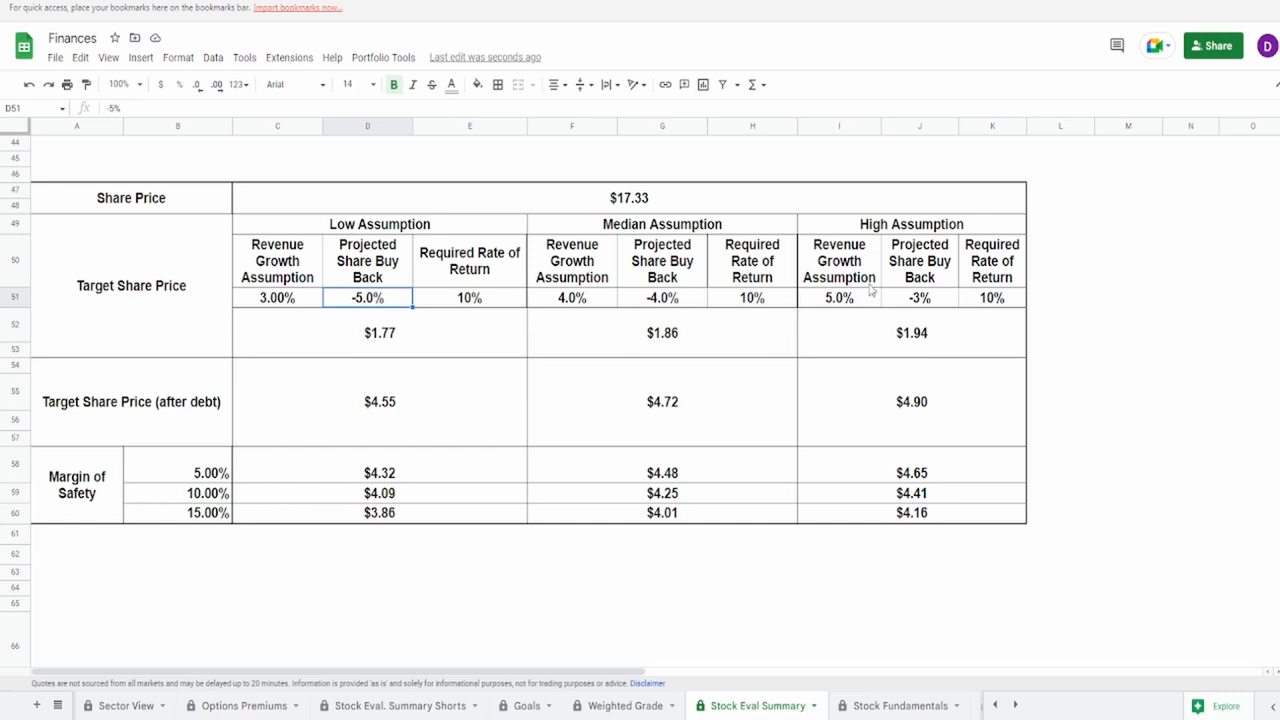
mouse_move(378, 362)
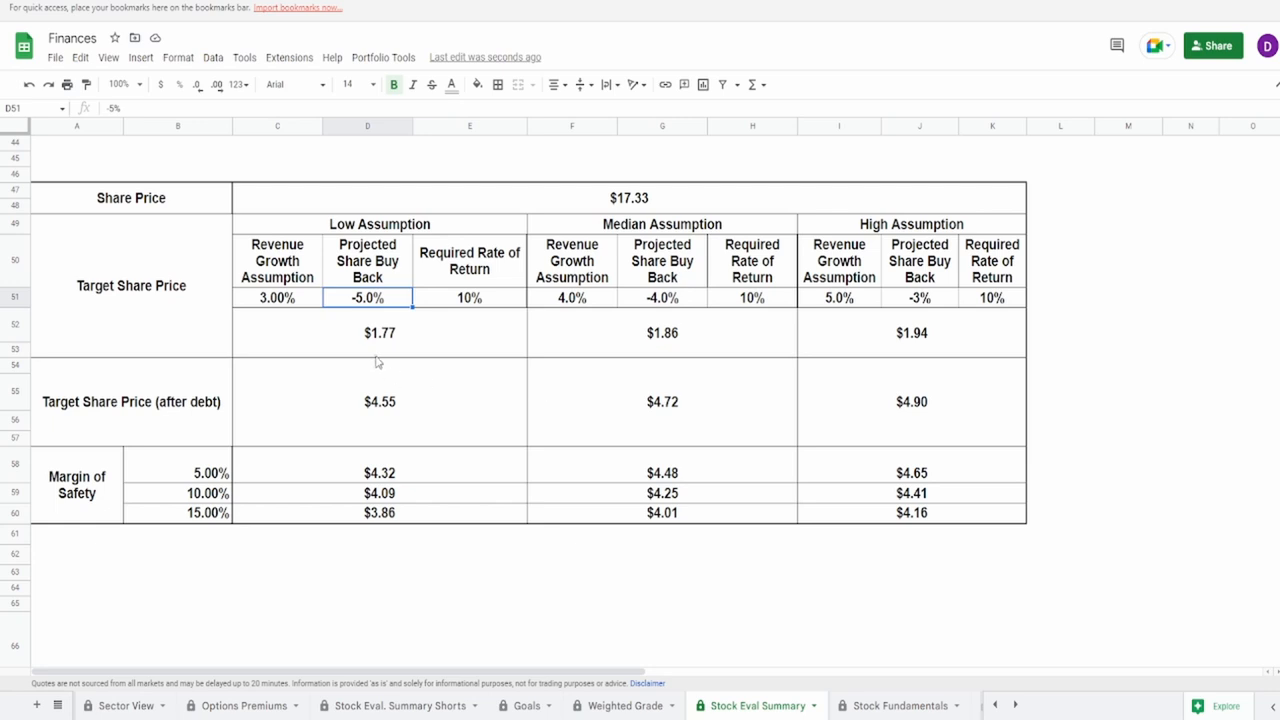
left_click(468, 260)
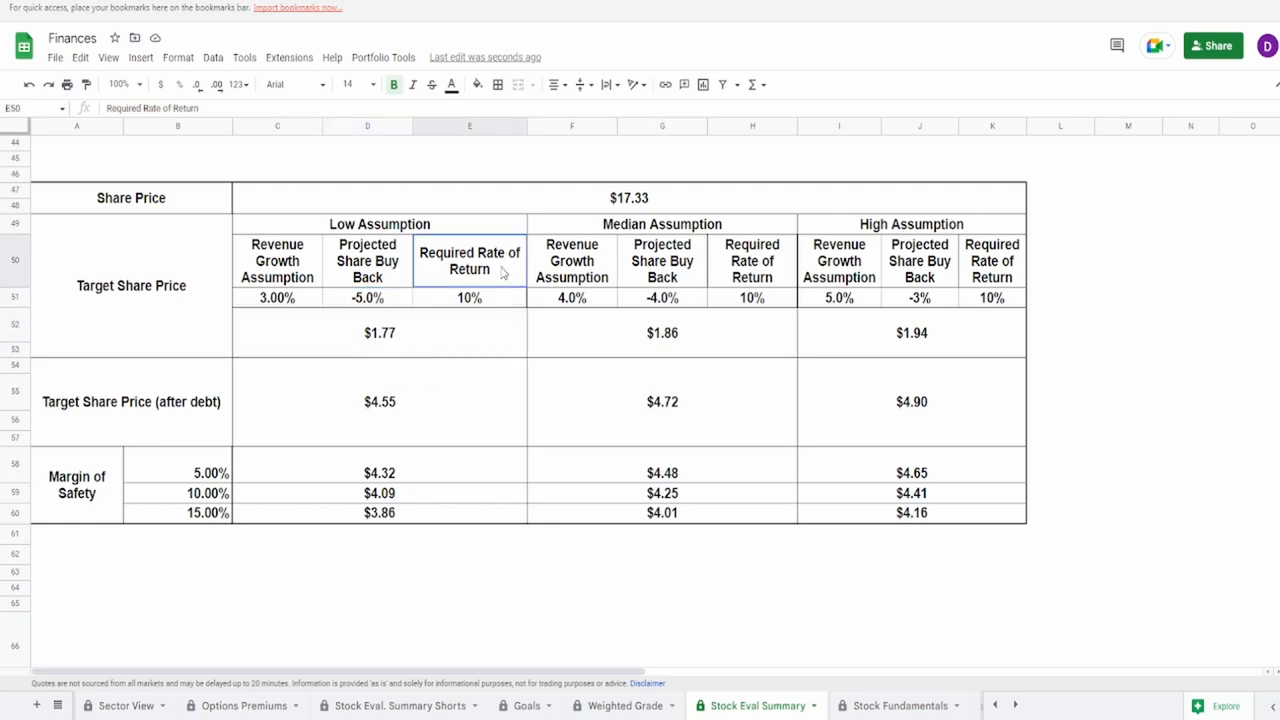
left_click(380, 332)
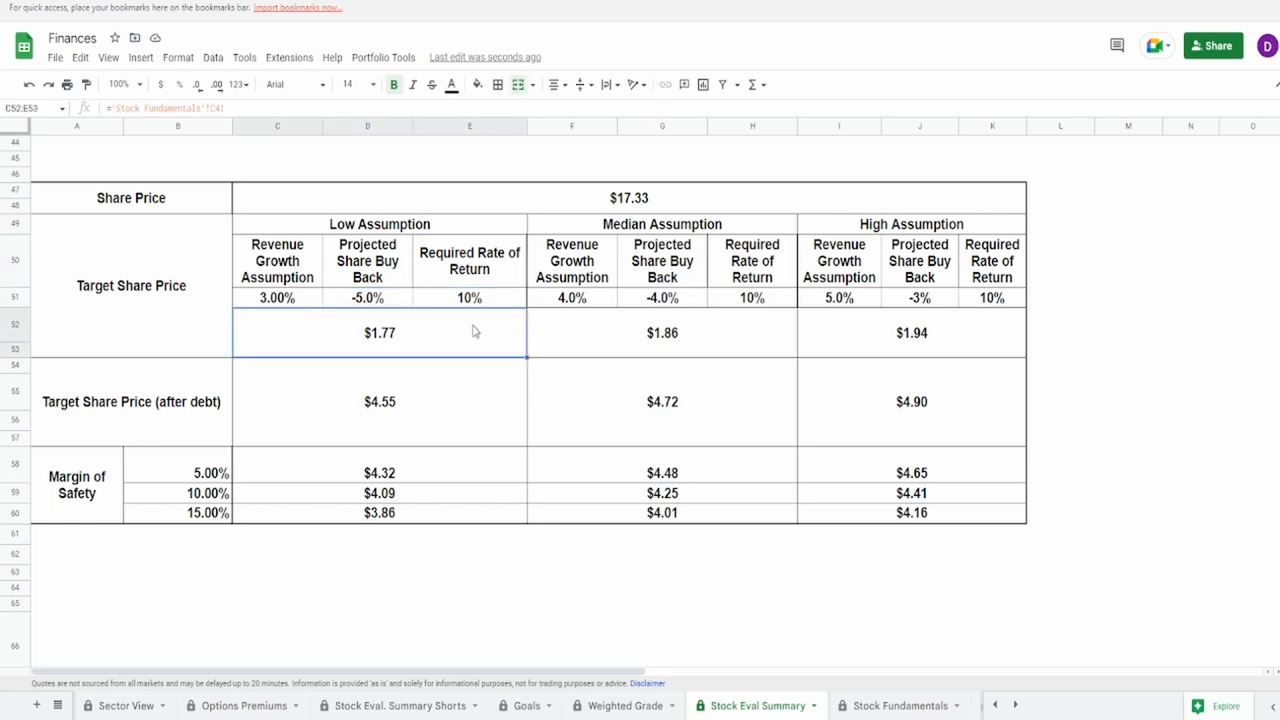
mouse_move(826, 396)
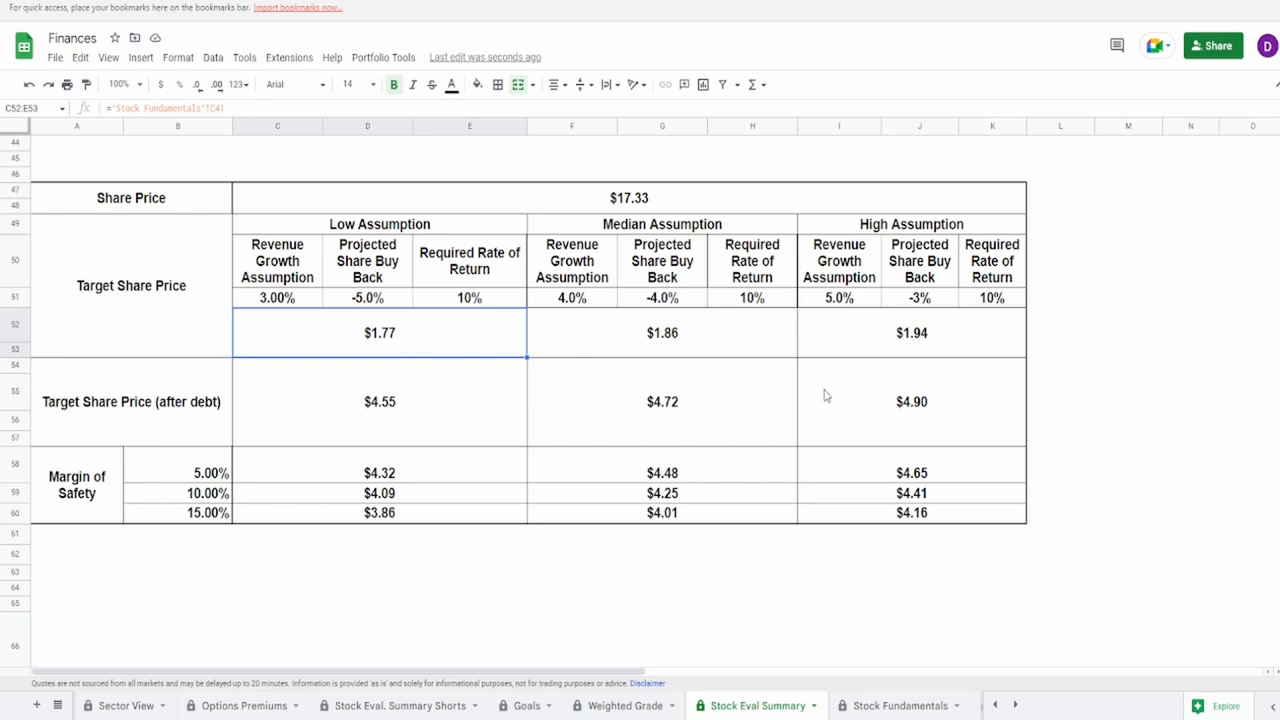
left_click(912, 332)
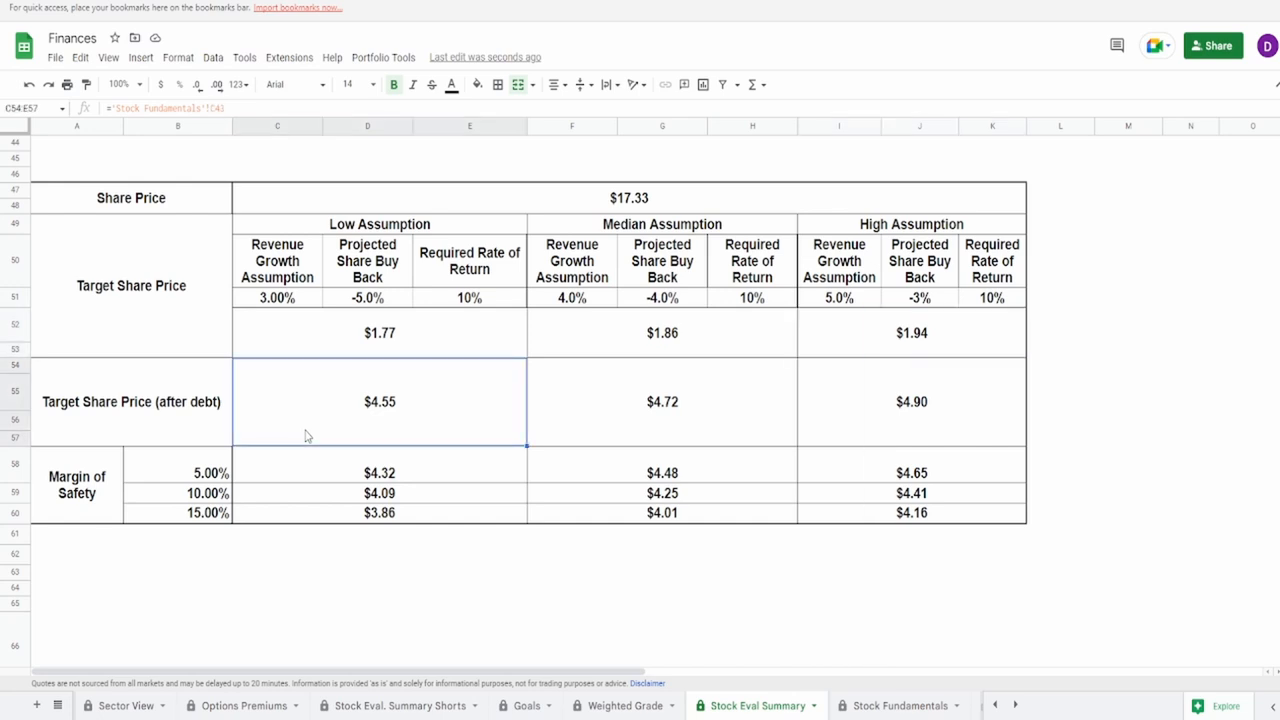
left_click(912, 400)
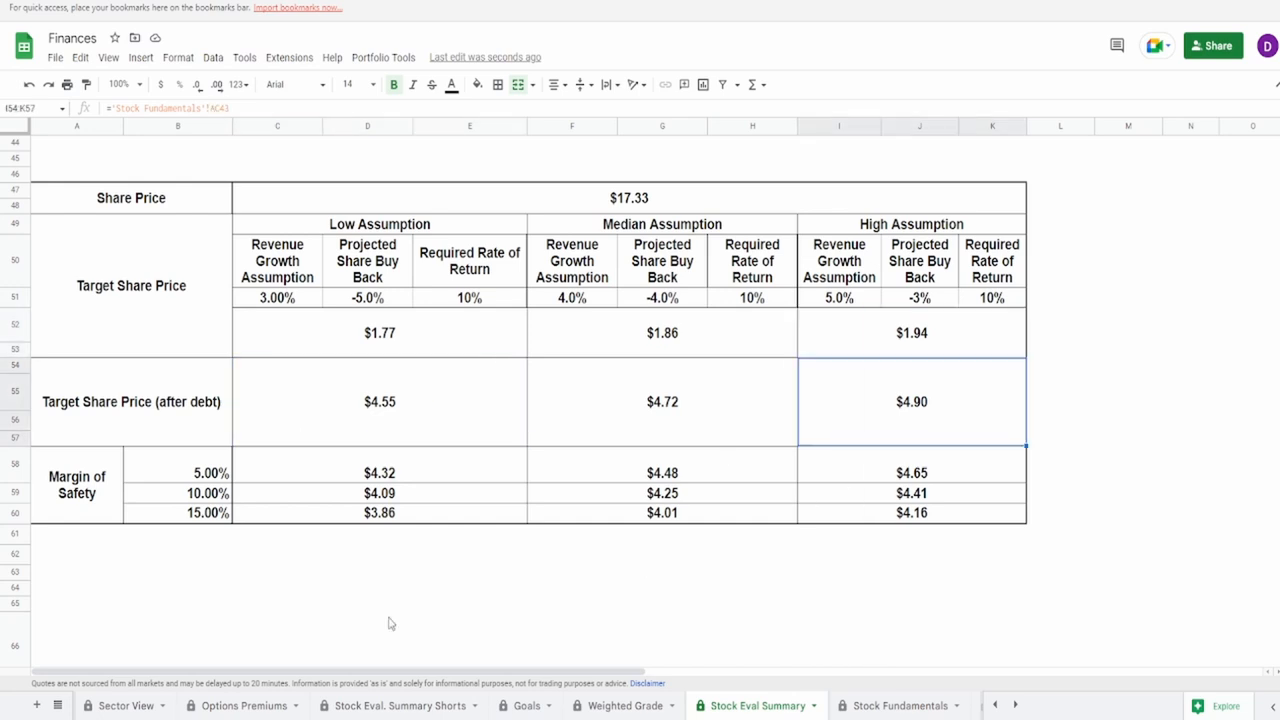
left_click(178, 472)
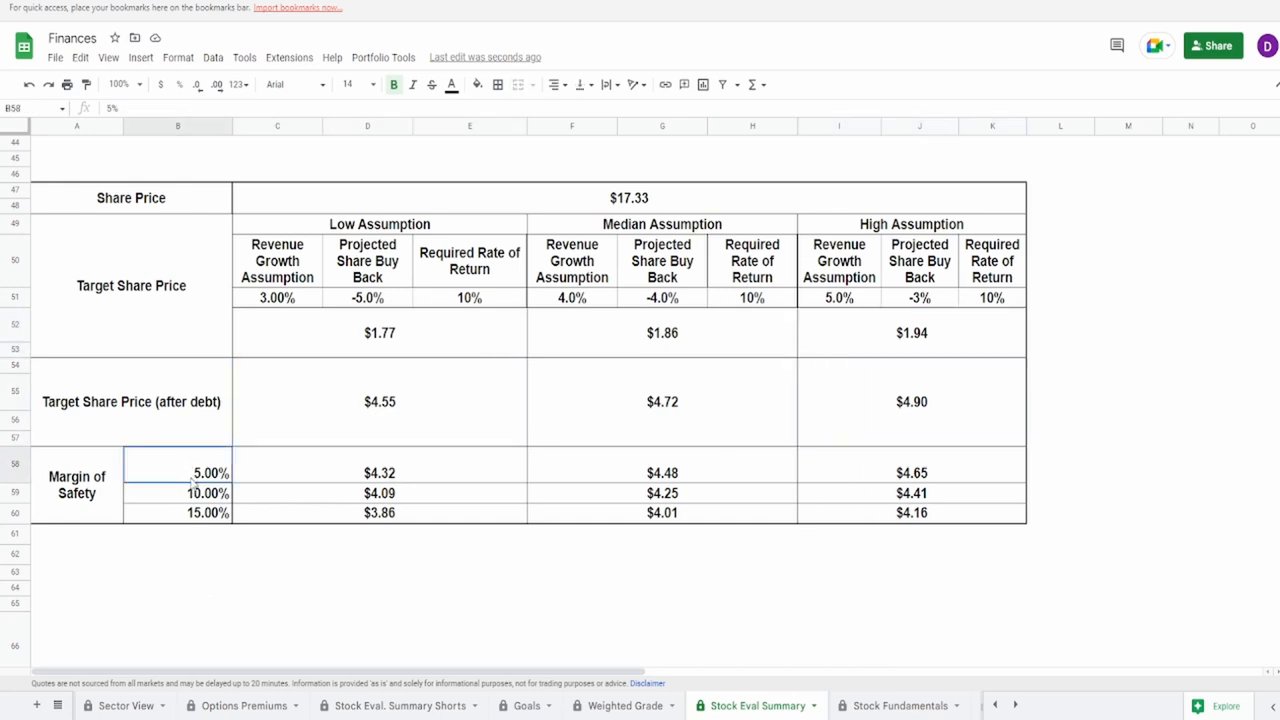
left_click(380, 512)
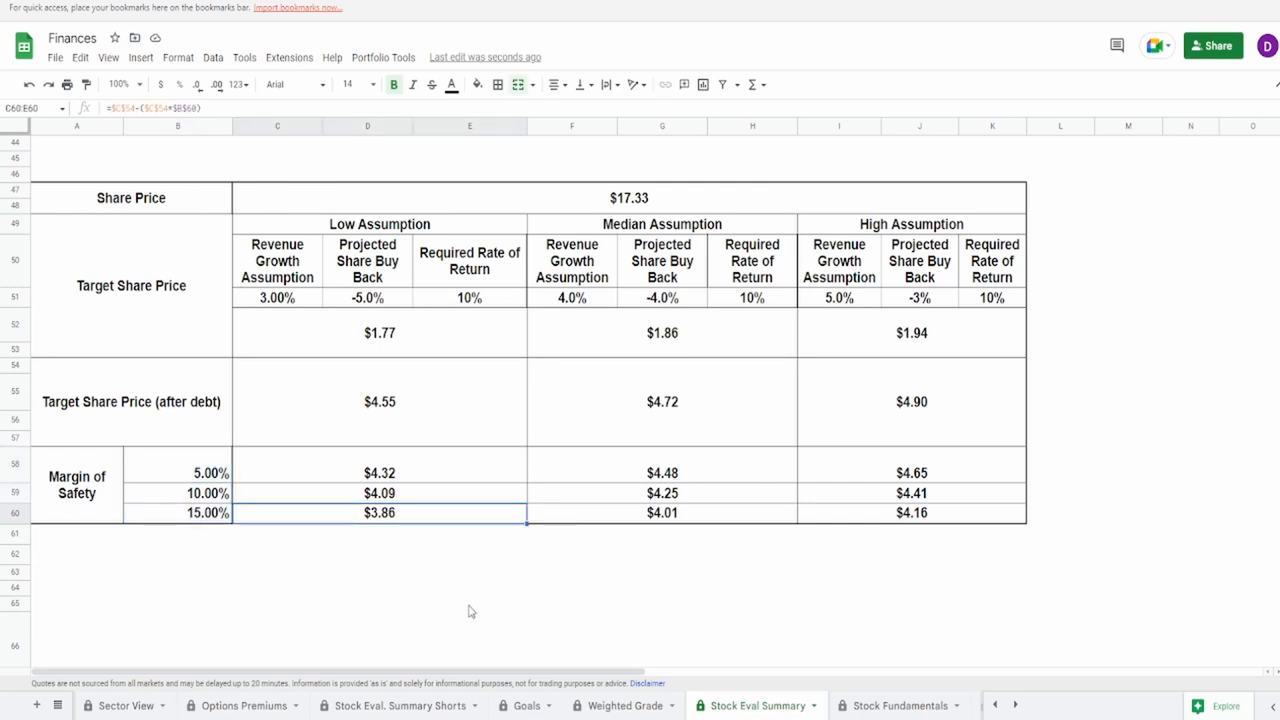
left_click(912, 472)
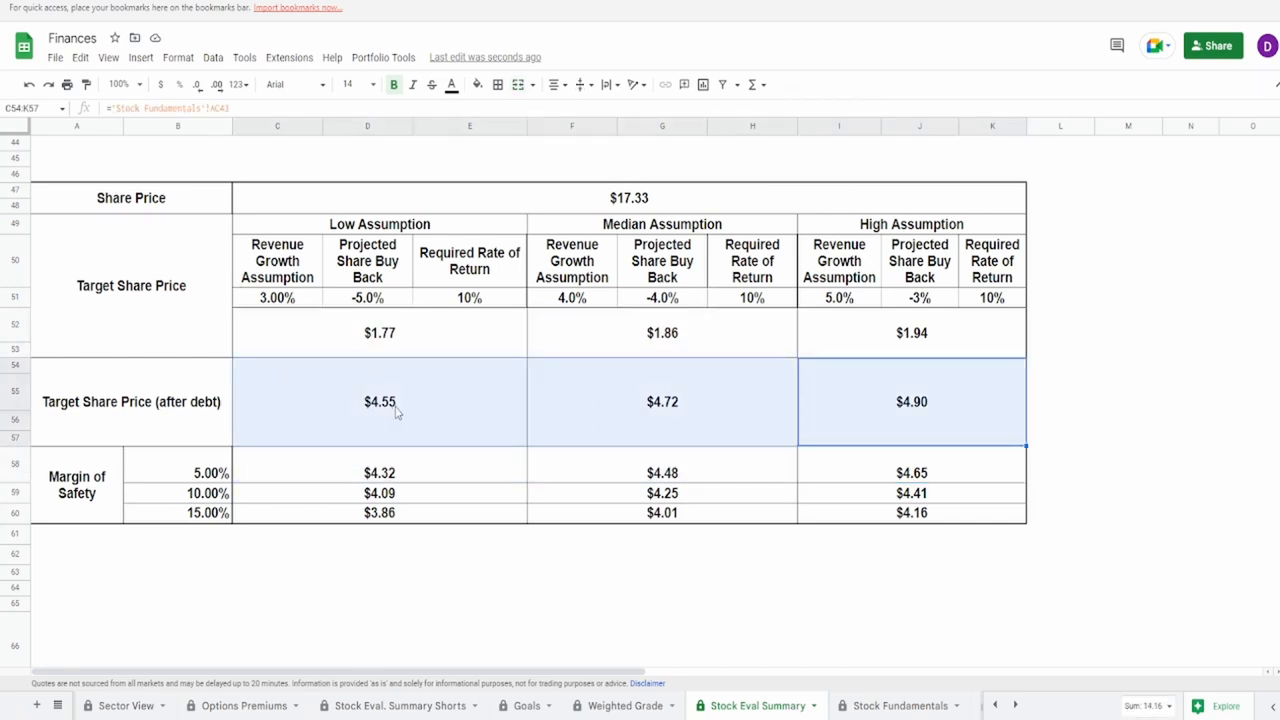
mouse_move(384, 436)
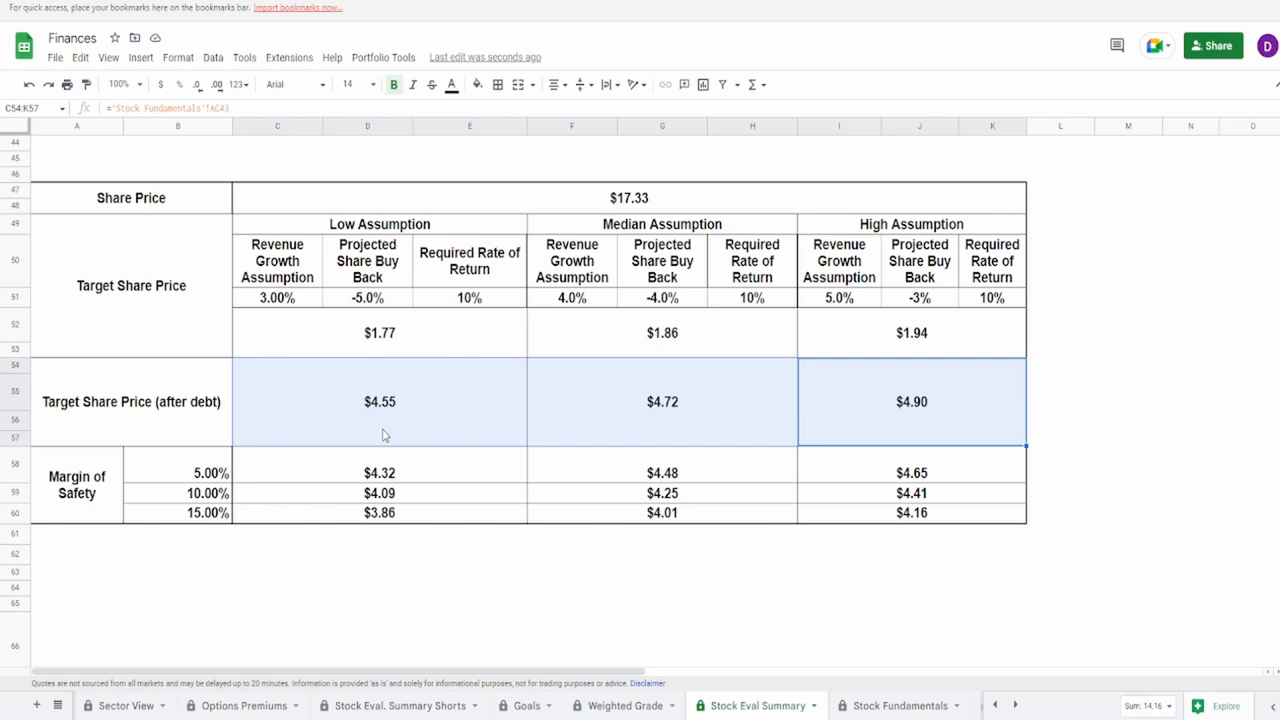
mouse_move(278, 312)
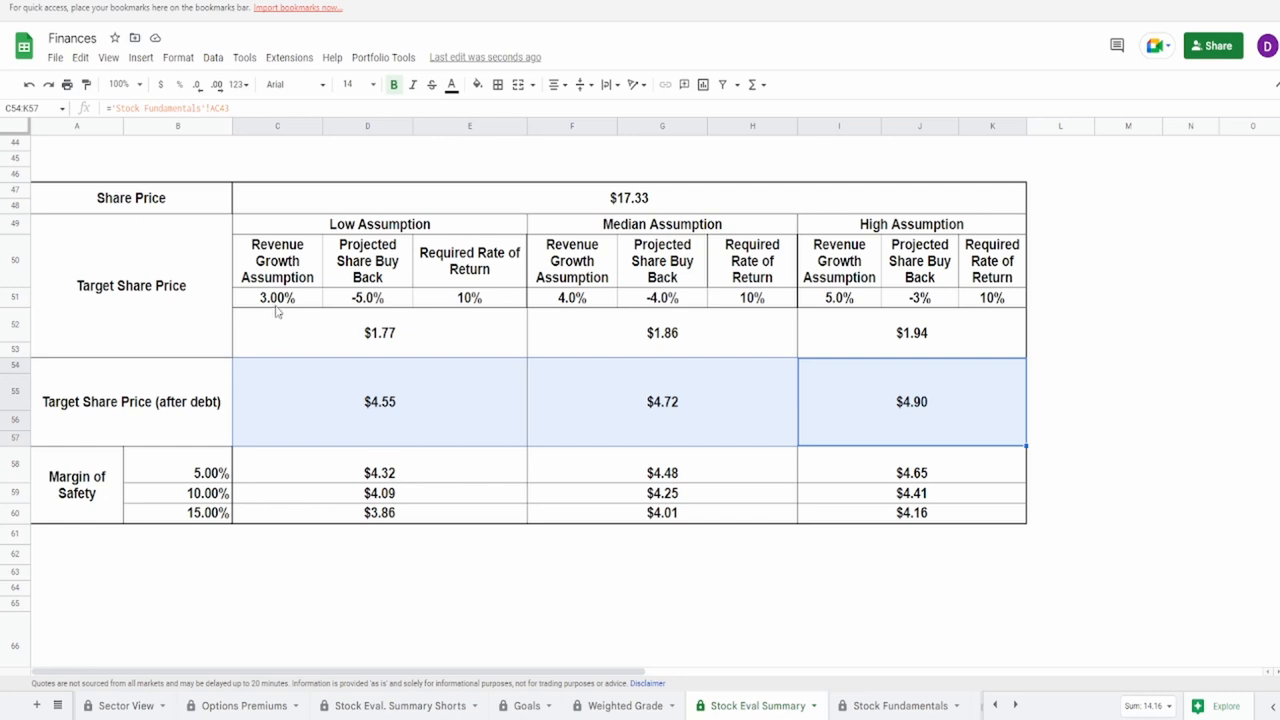
left_click(276, 296)
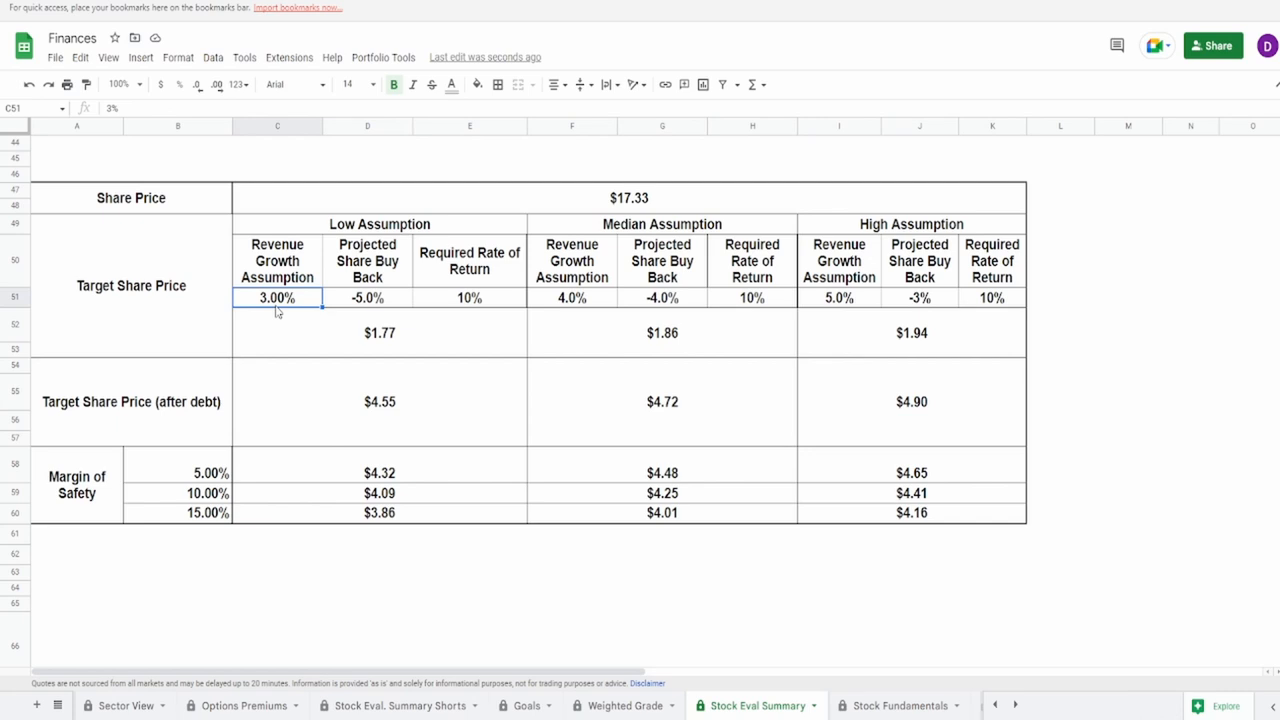
mouse_move(824, 304)
type("40")
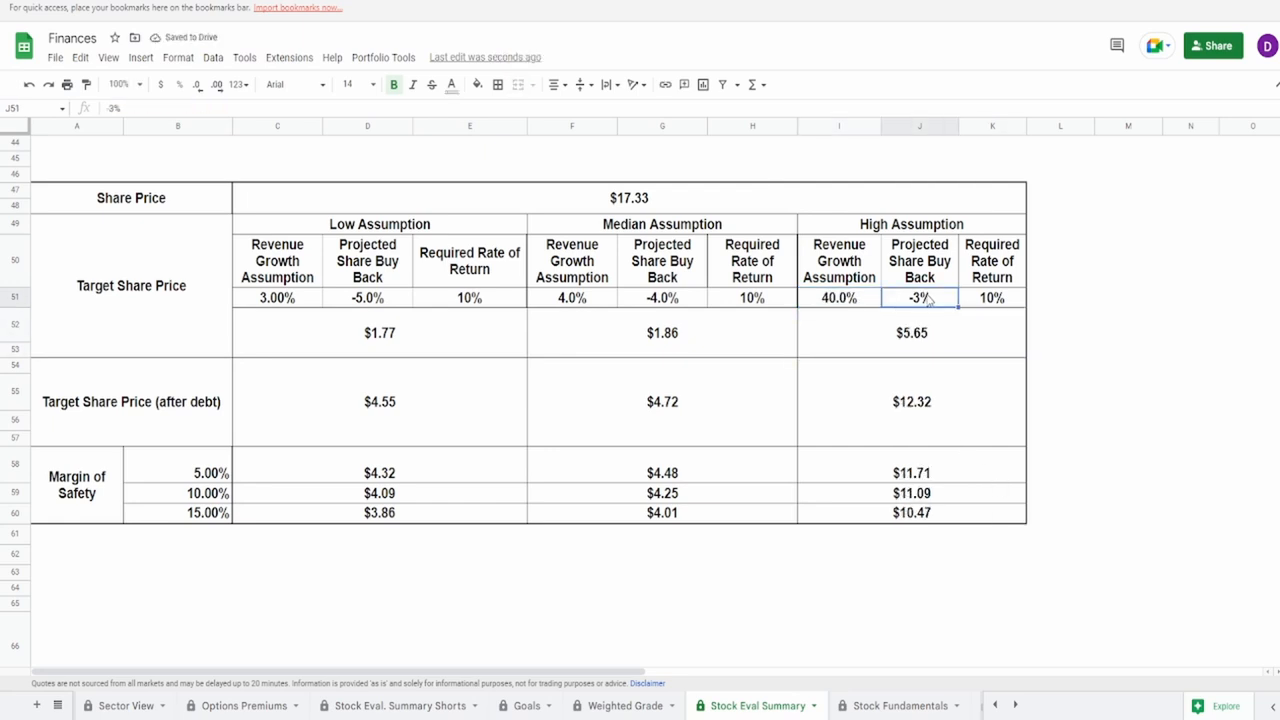
type("3%")
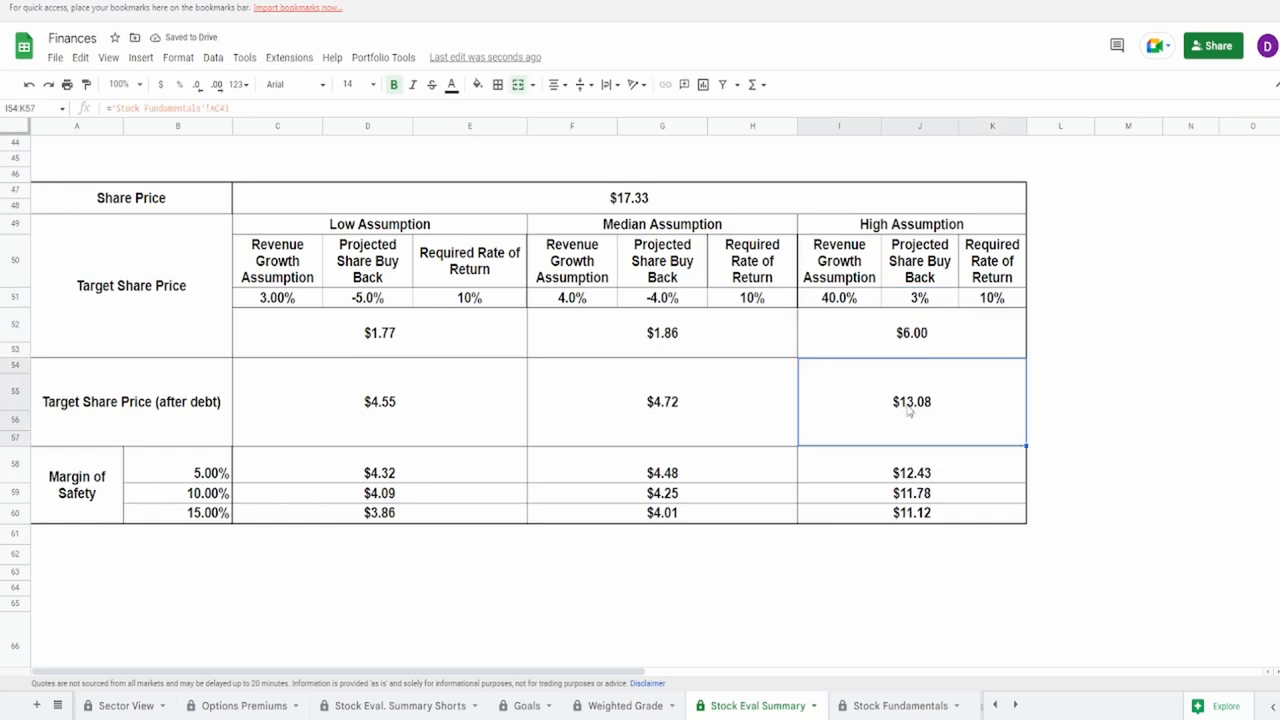
mouse_move(912, 390)
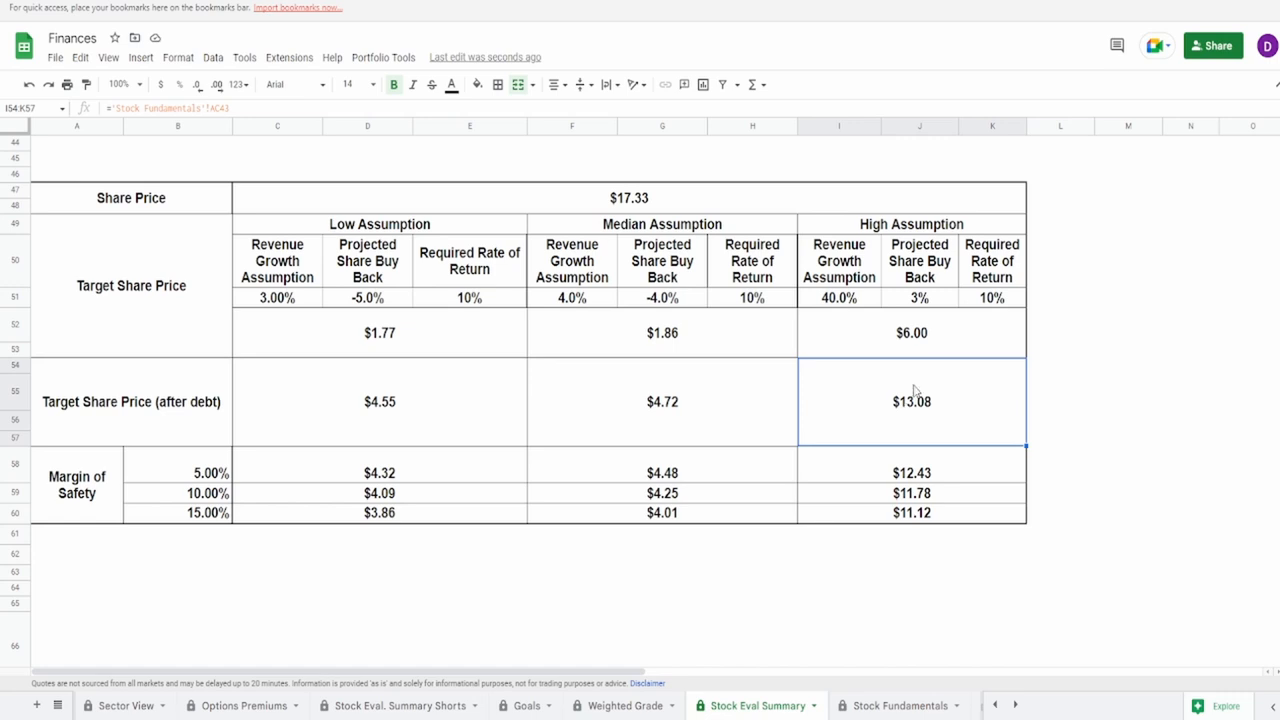
mouse_move(892, 412)
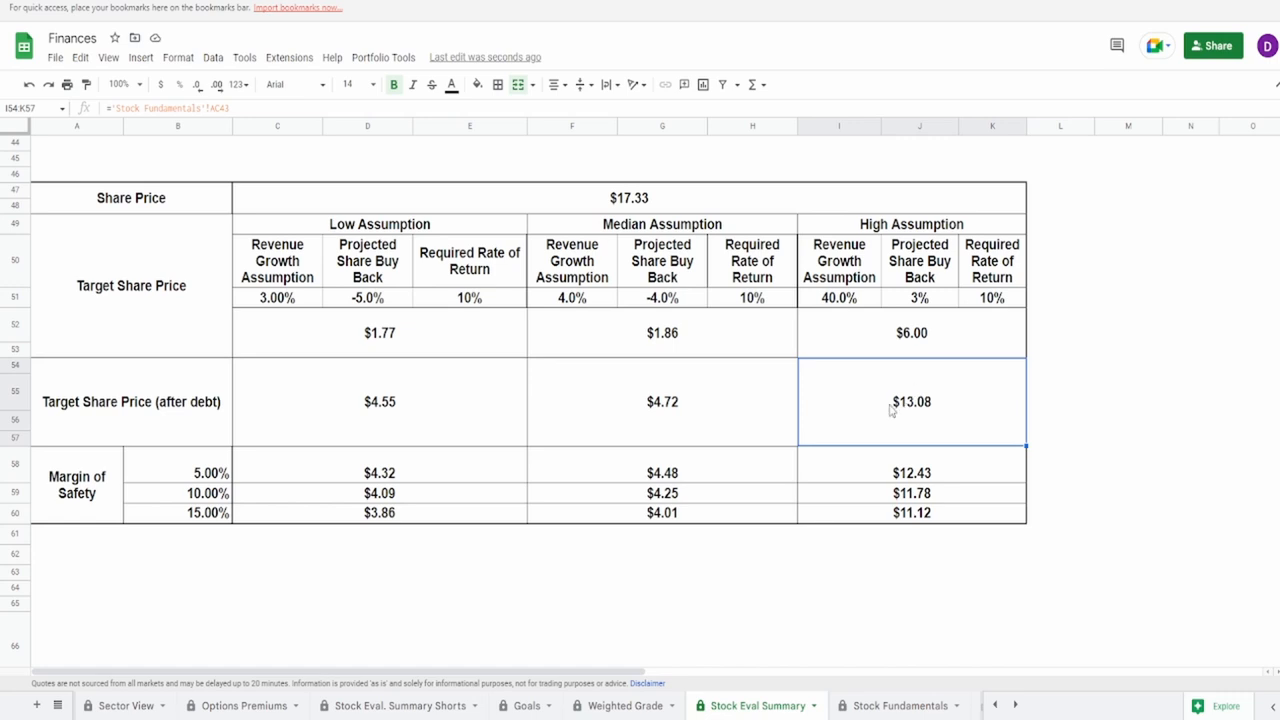
left_click(838, 296)
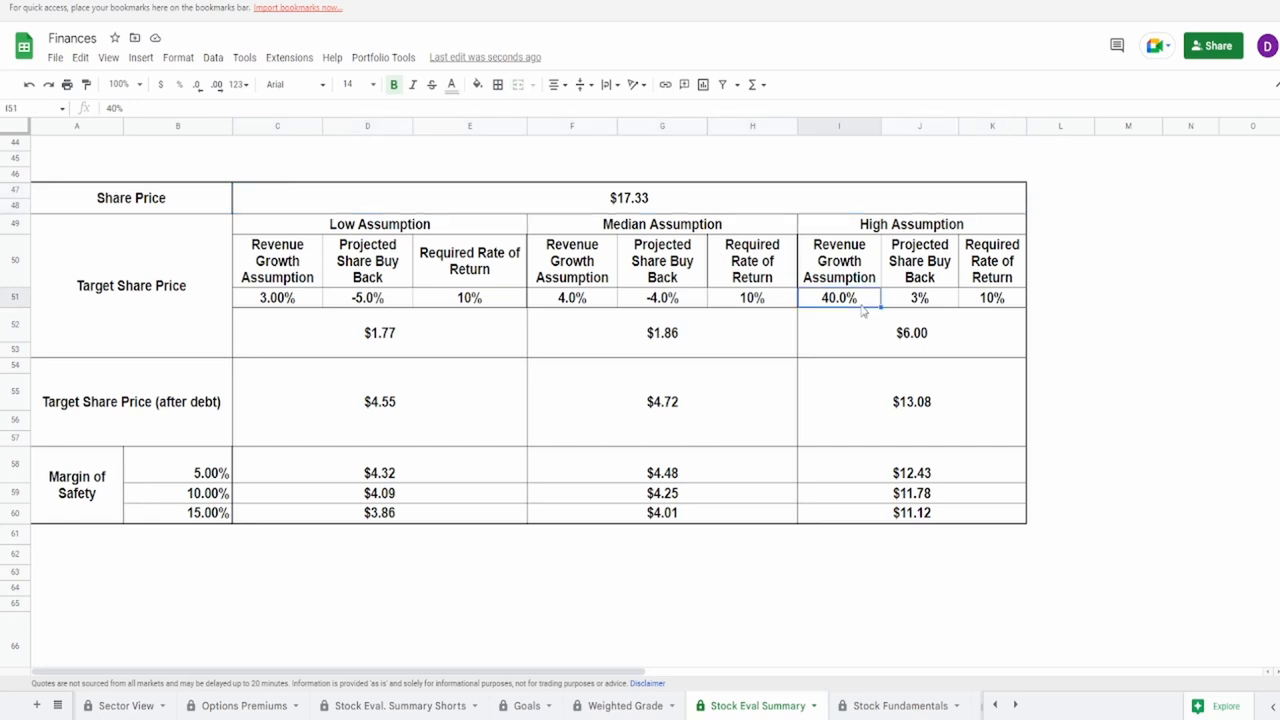
mouse_move(856, 328)
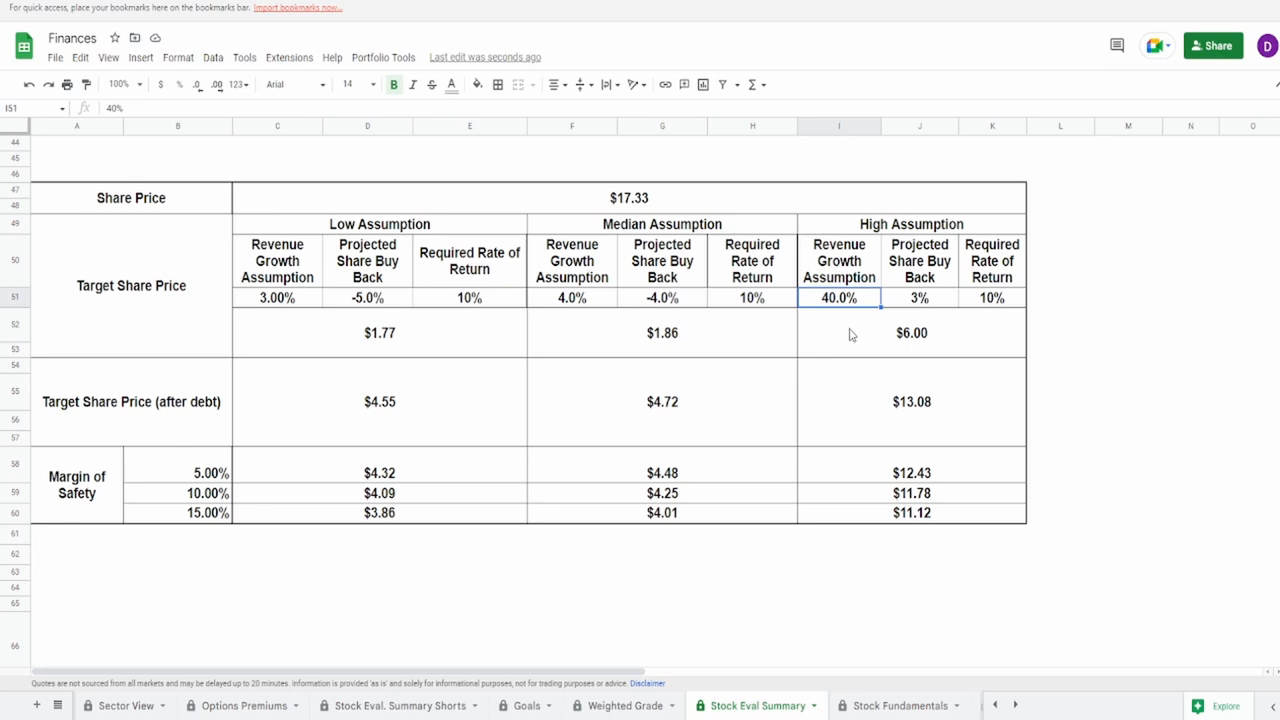
left_click(912, 400)
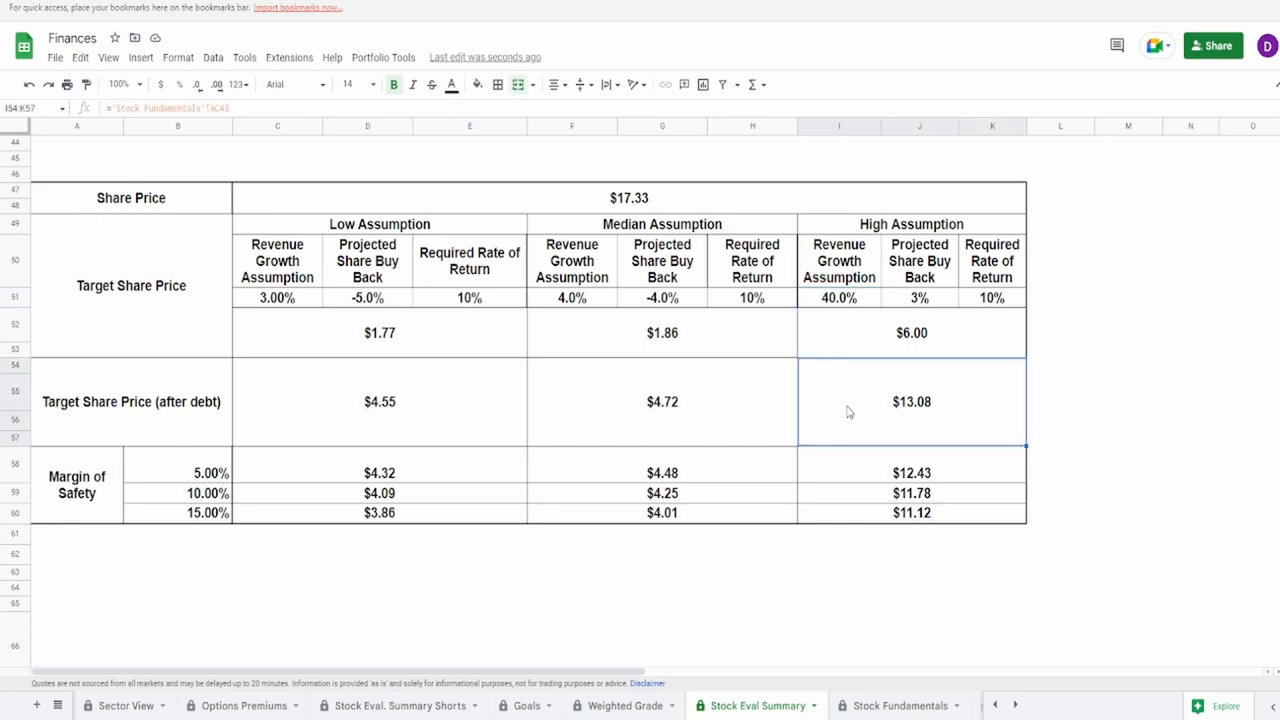
type("5%")
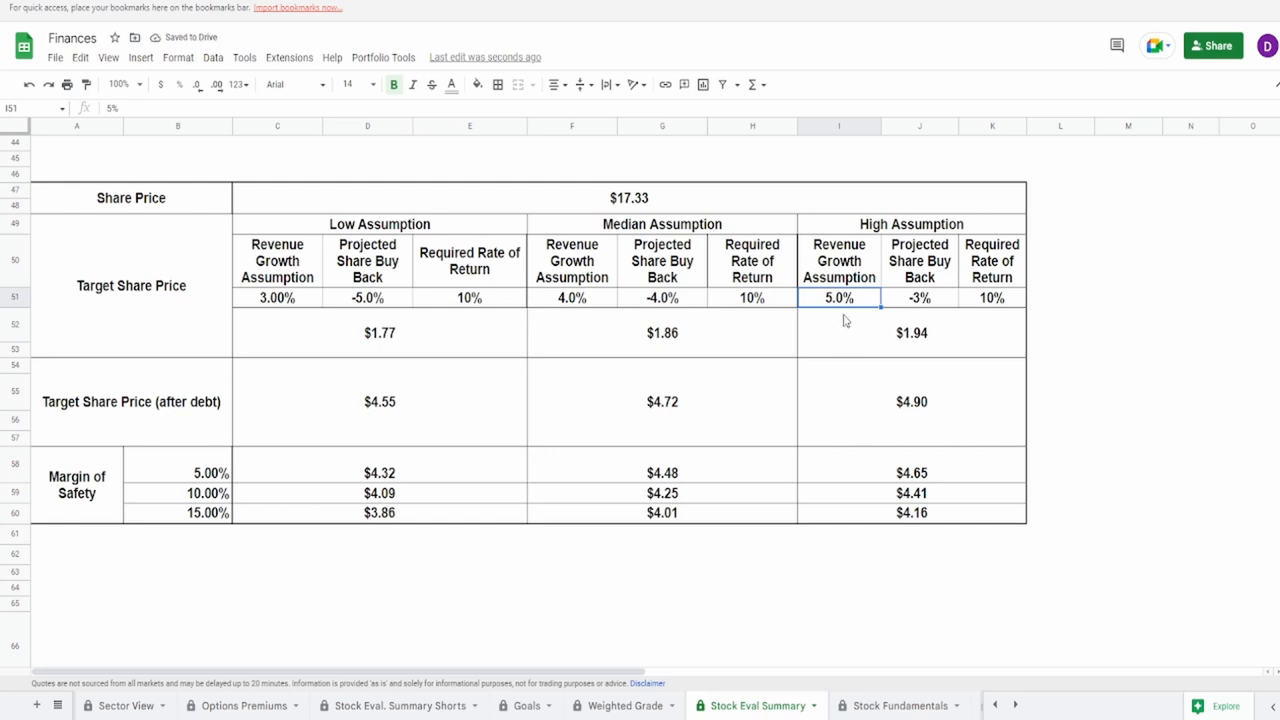
mouse_move(852, 276)
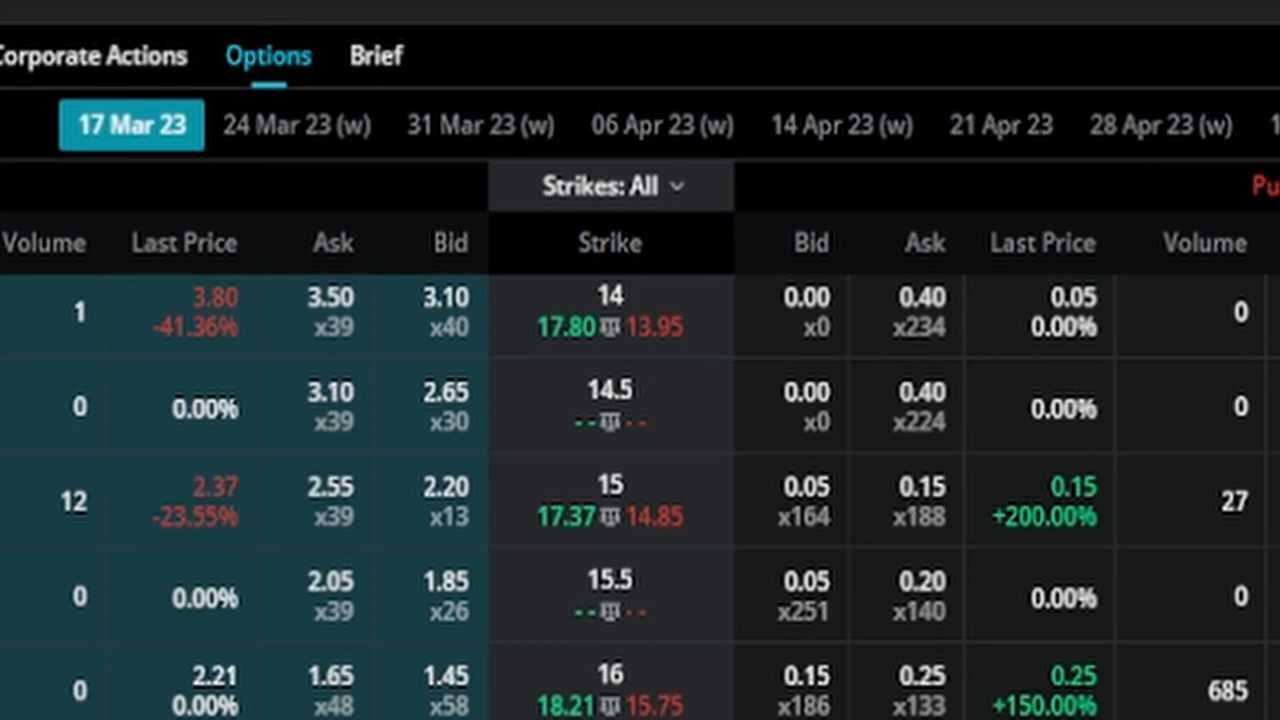
mouse_move(176, 150)
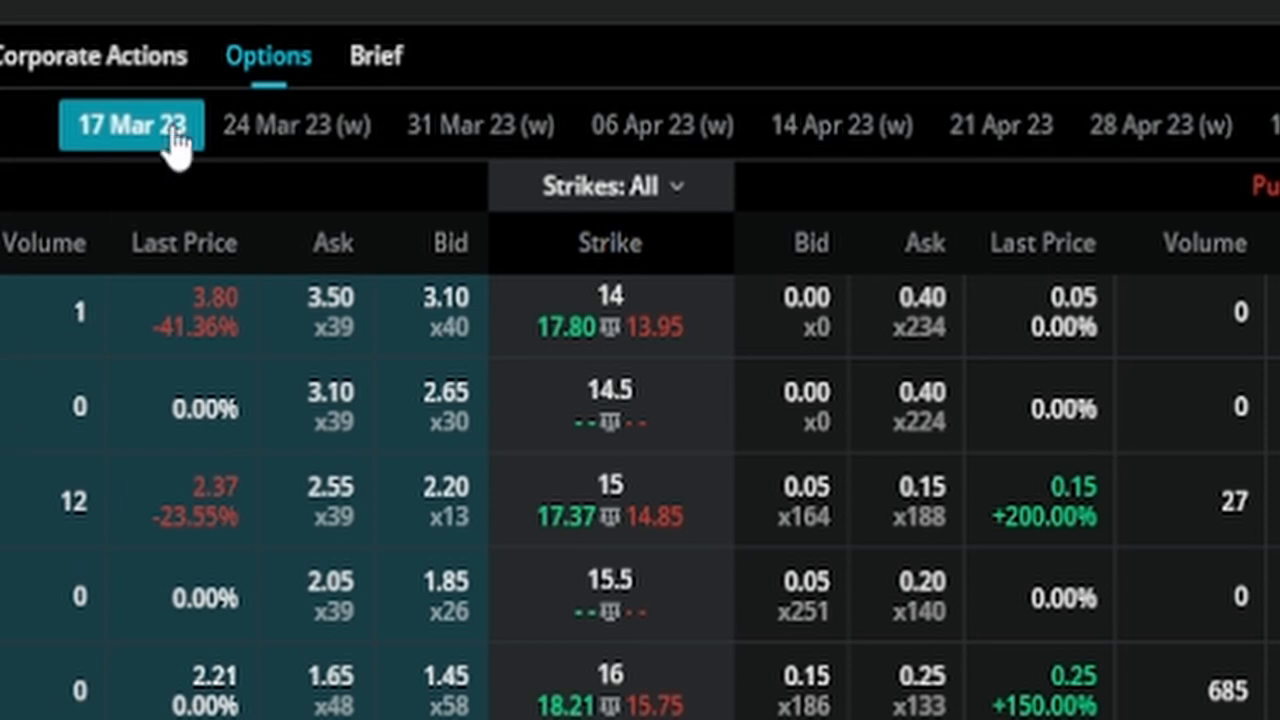
mouse_move(676, 244)
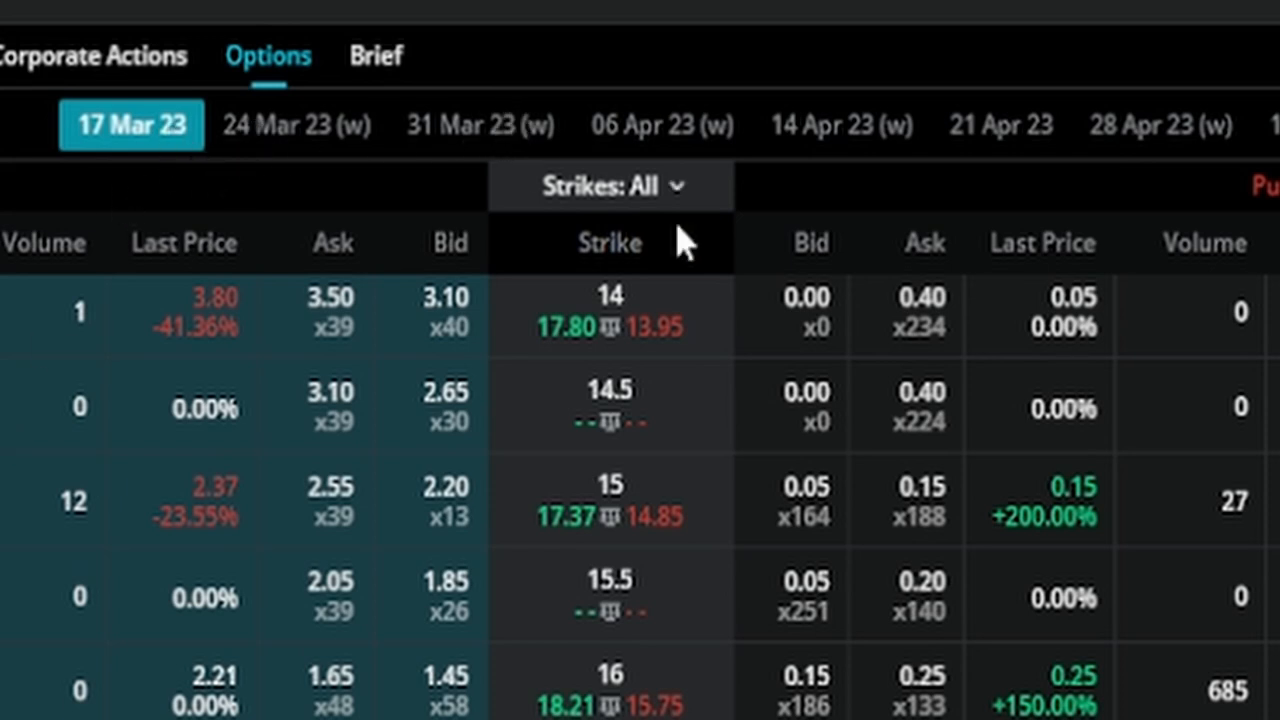
mouse_move(1020, 244)
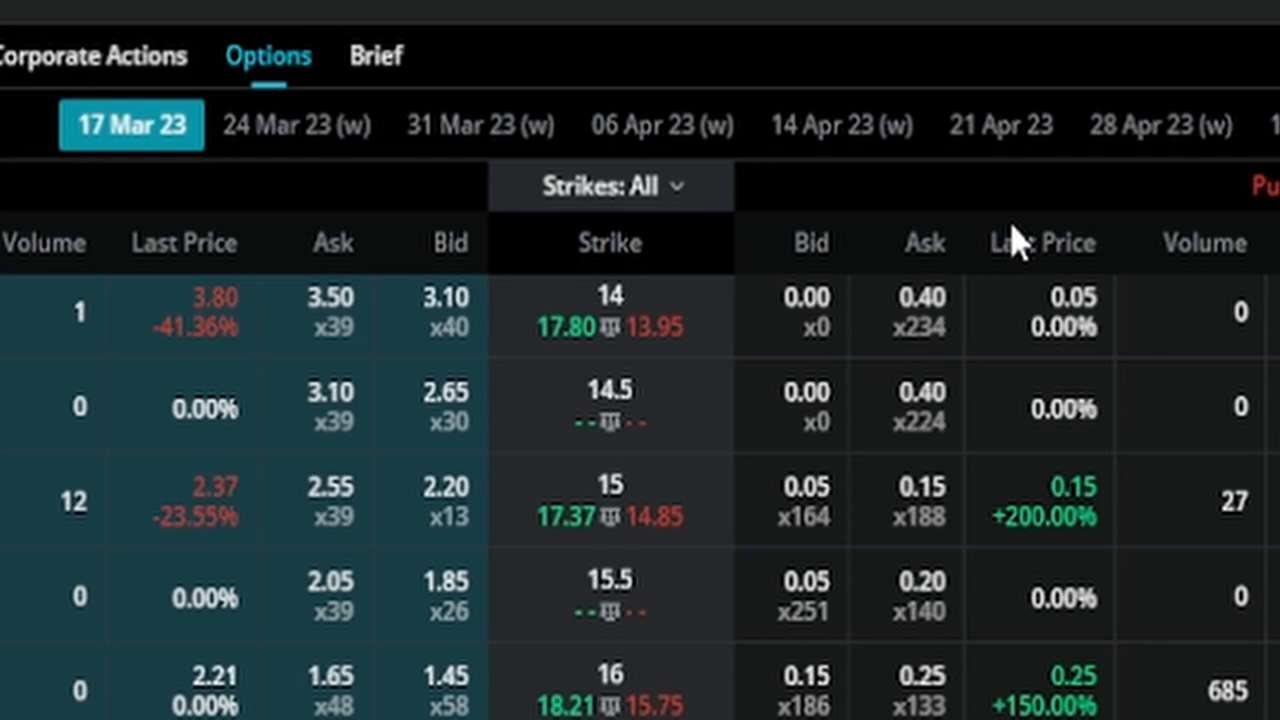
Scroll the options chain down to the strikes around the $17.33 TOST price line
scroll("down", 3)
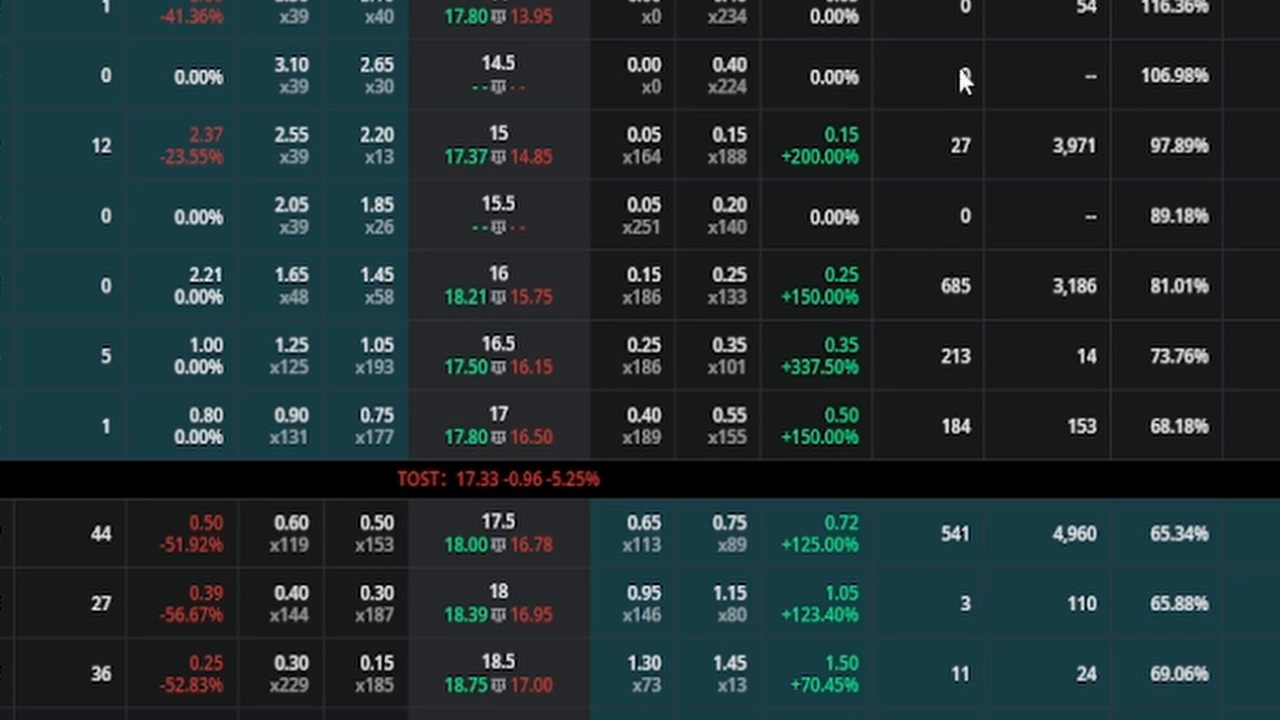
mouse_move(938, 474)
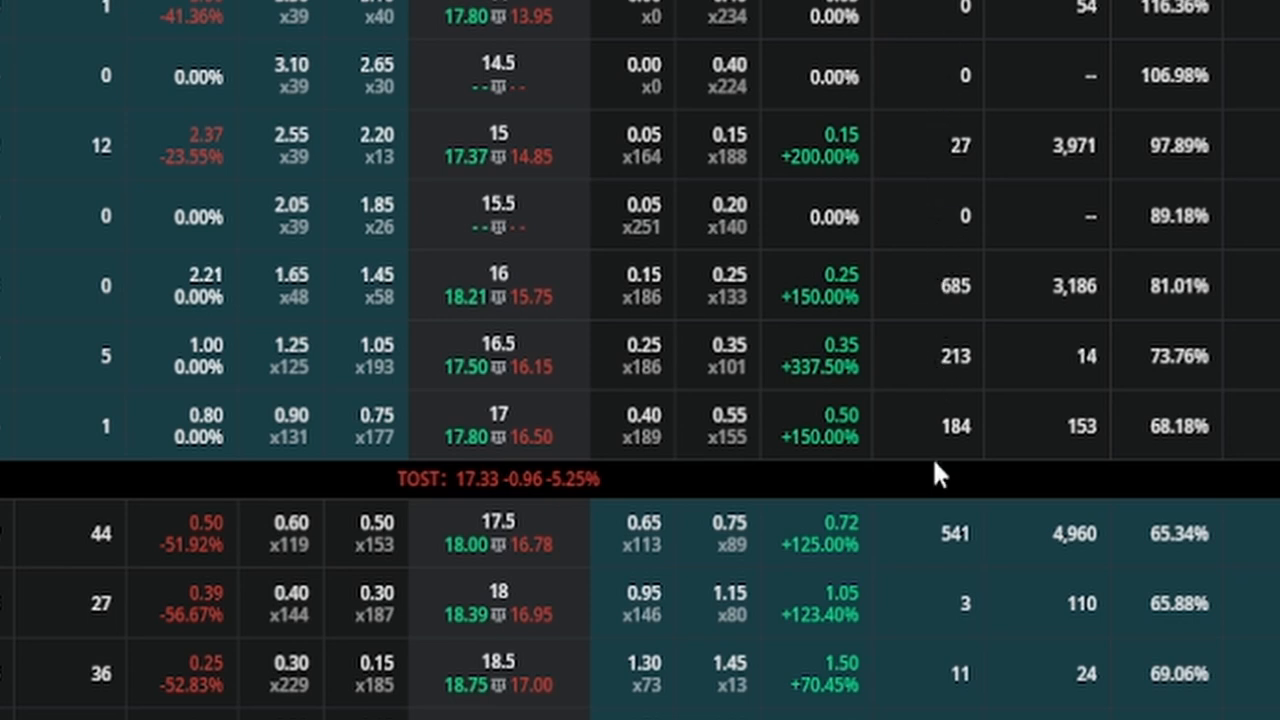
mouse_move(470, 432)
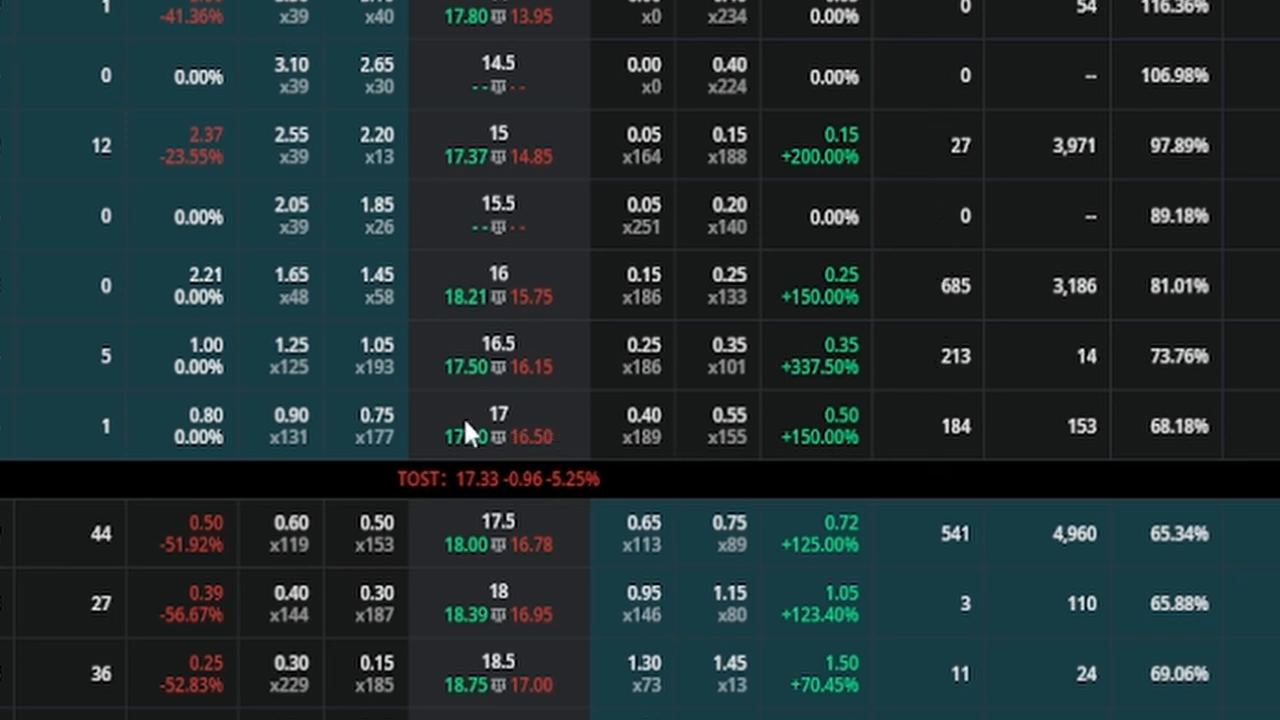
mouse_move(680, 430)
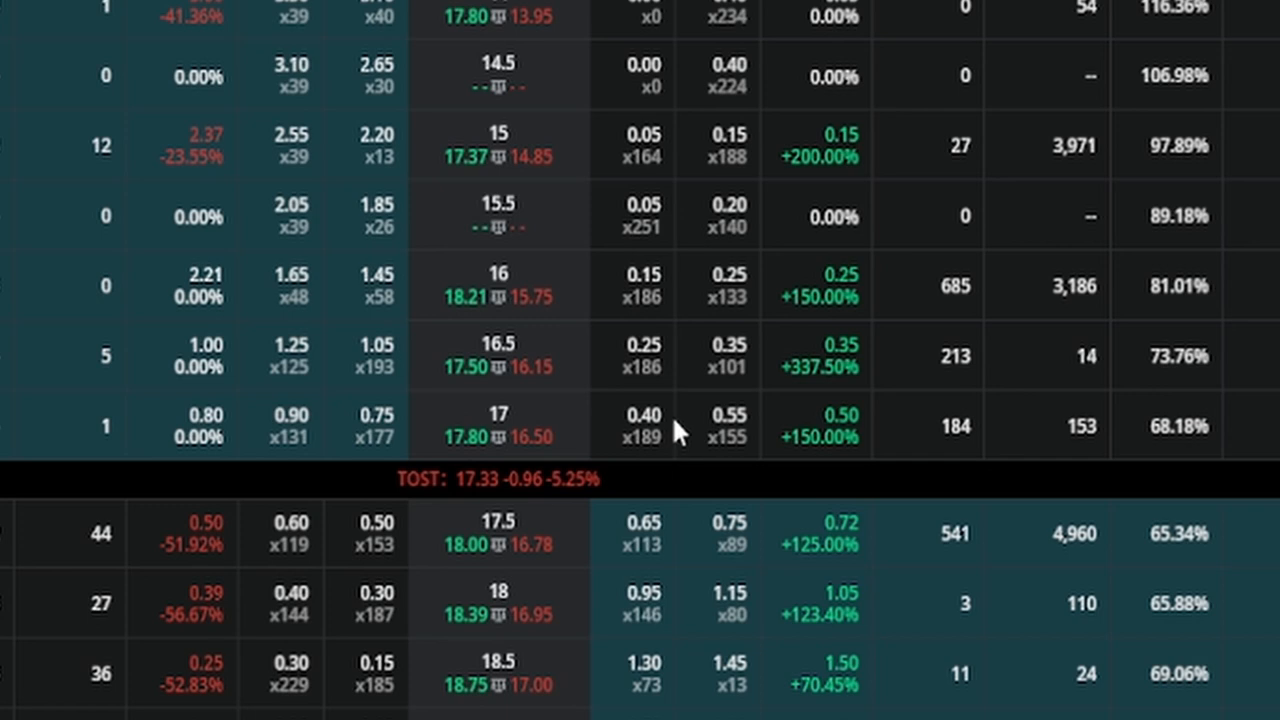
mouse_move(676, 444)
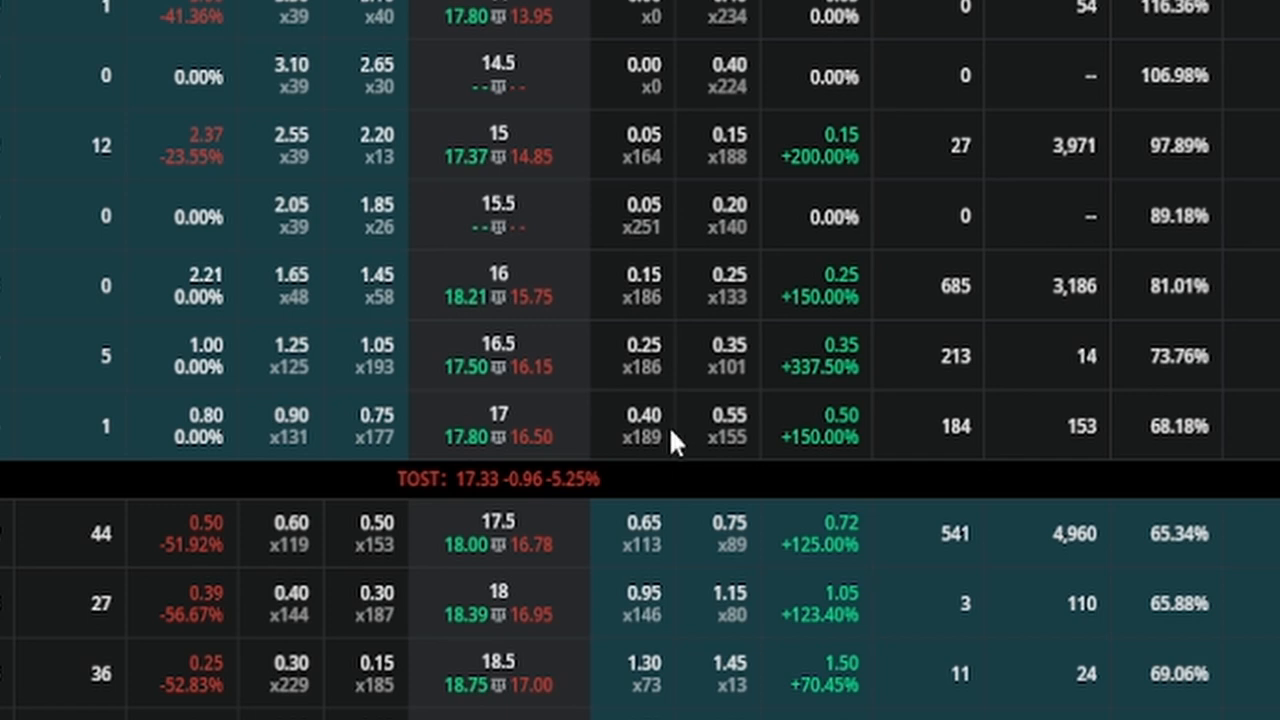
mouse_move(538, 452)
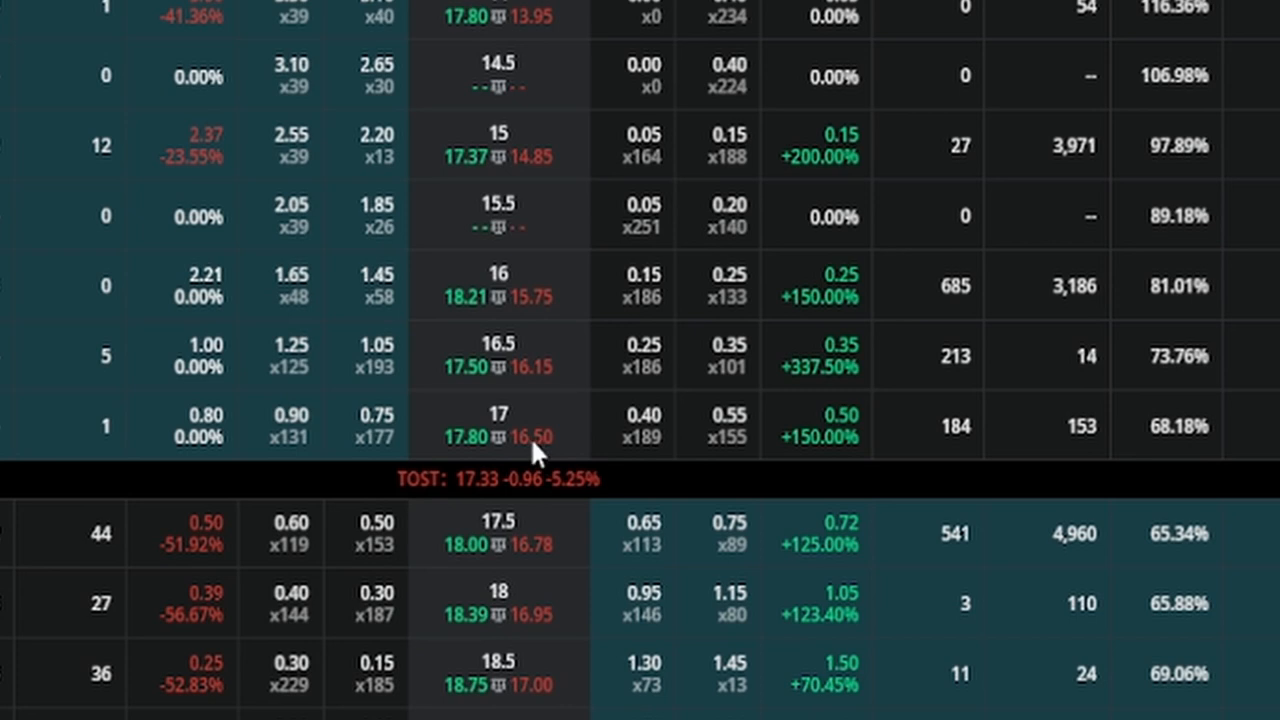
mouse_move(612, 444)
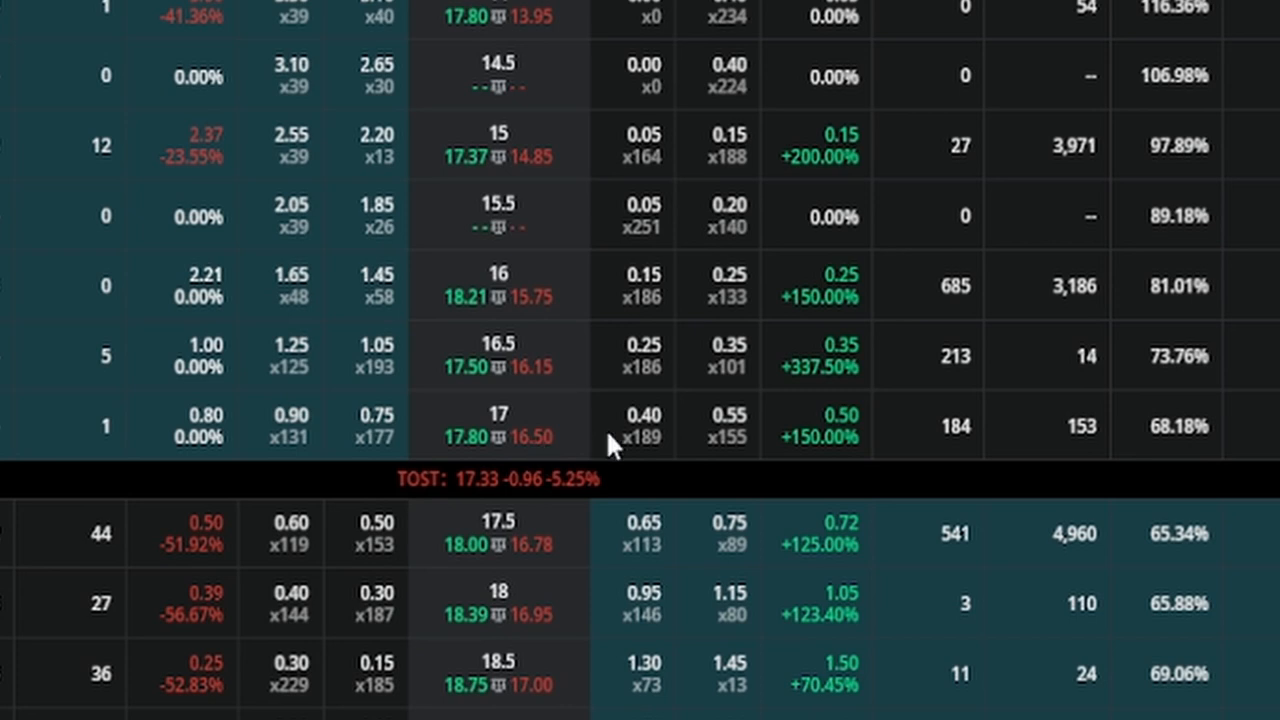
mouse_move(680, 390)
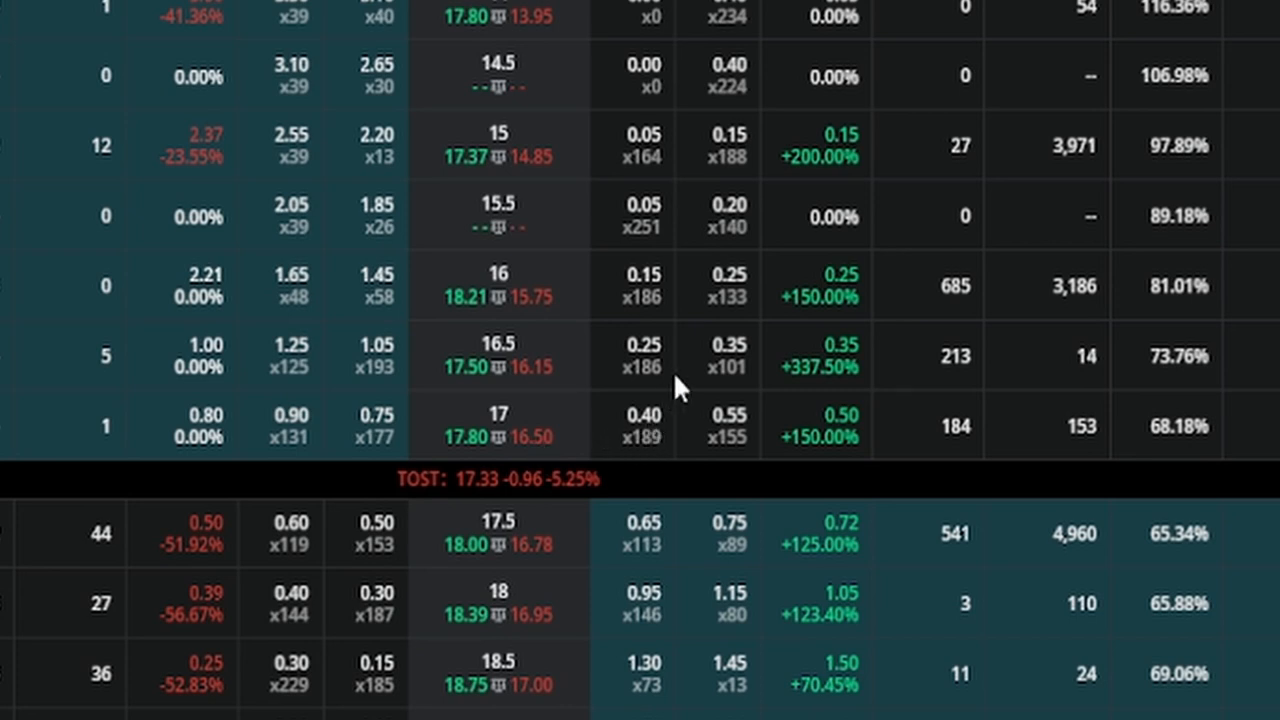
mouse_move(678, 364)
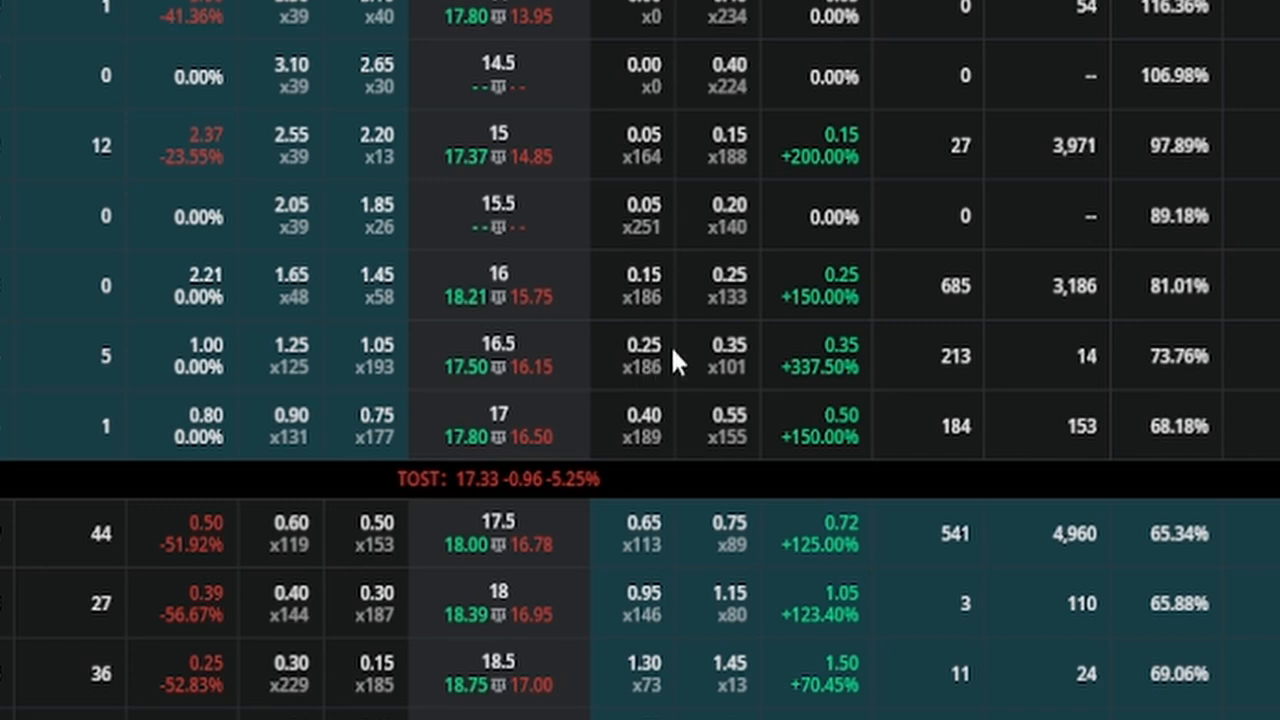
mouse_move(308, 622)
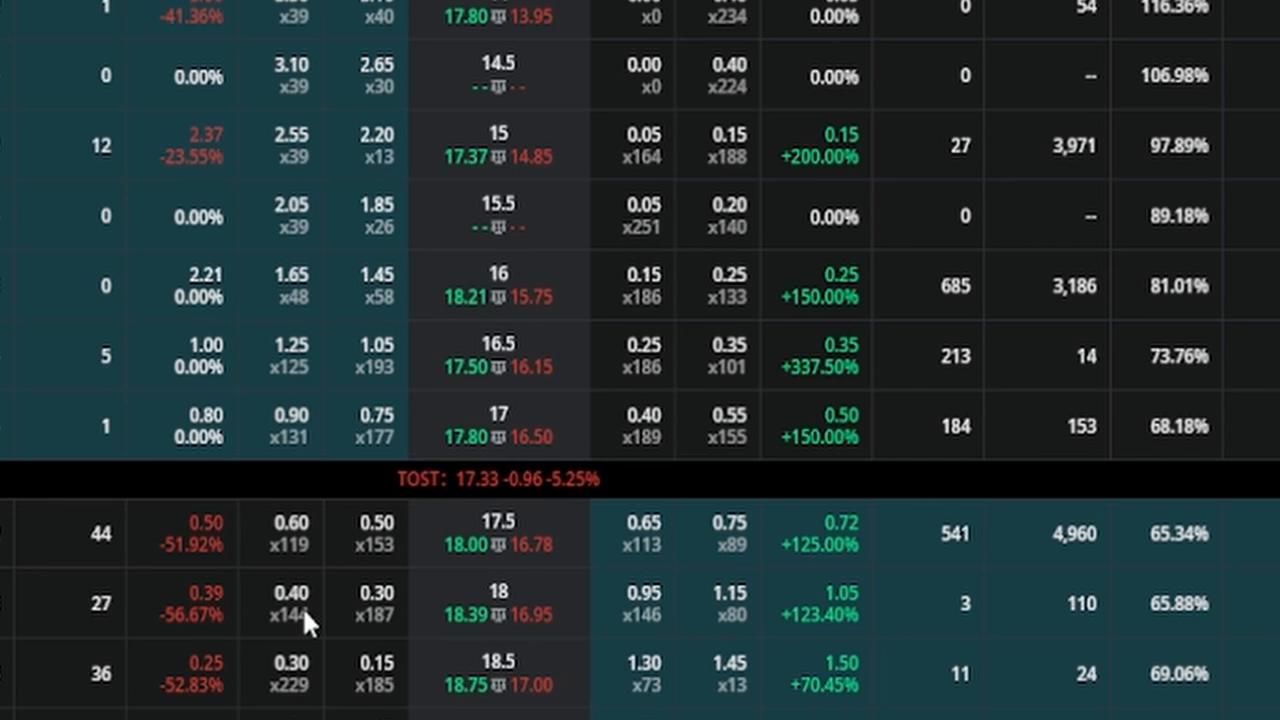
mouse_move(398, 584)
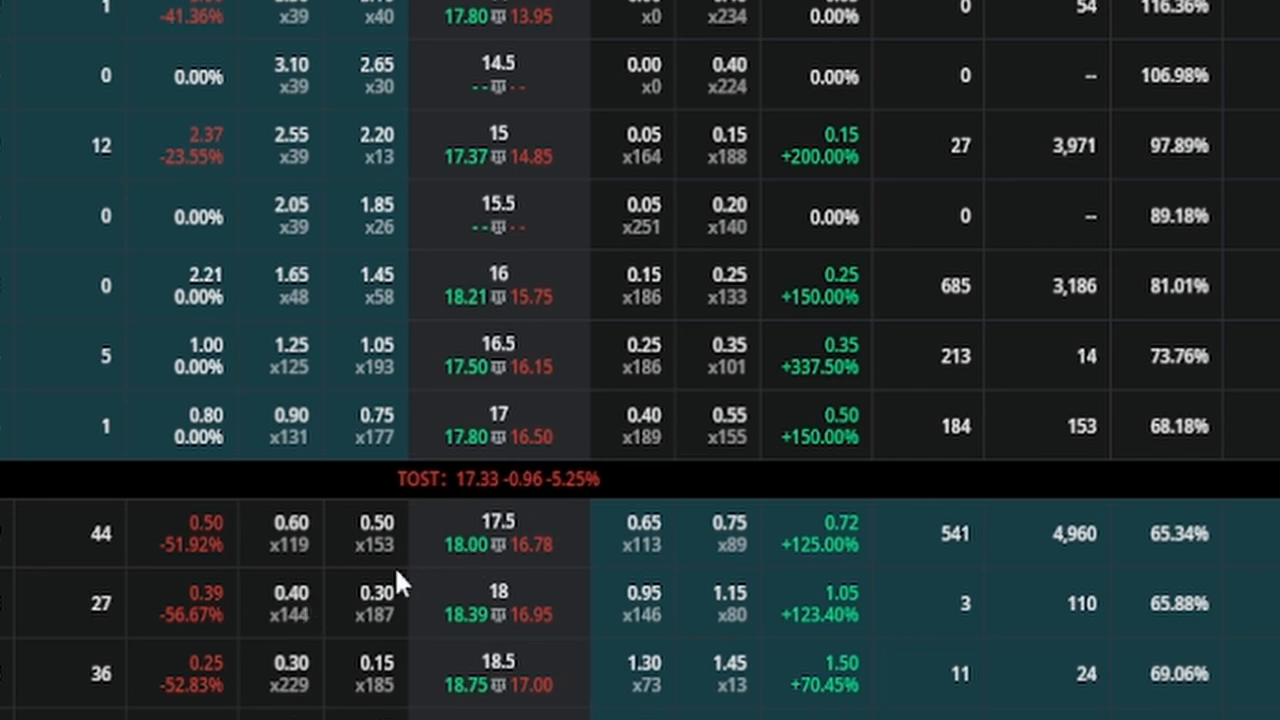
mouse_move(340, 536)
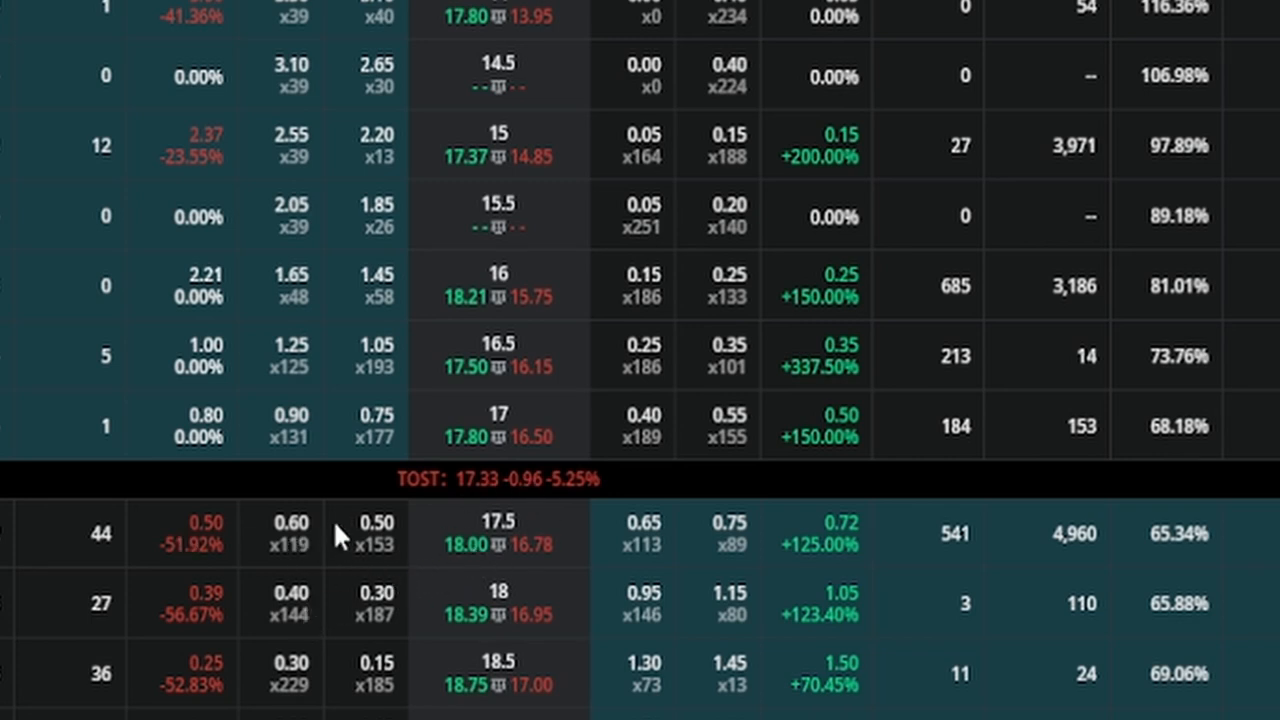
mouse_move(530, 624)
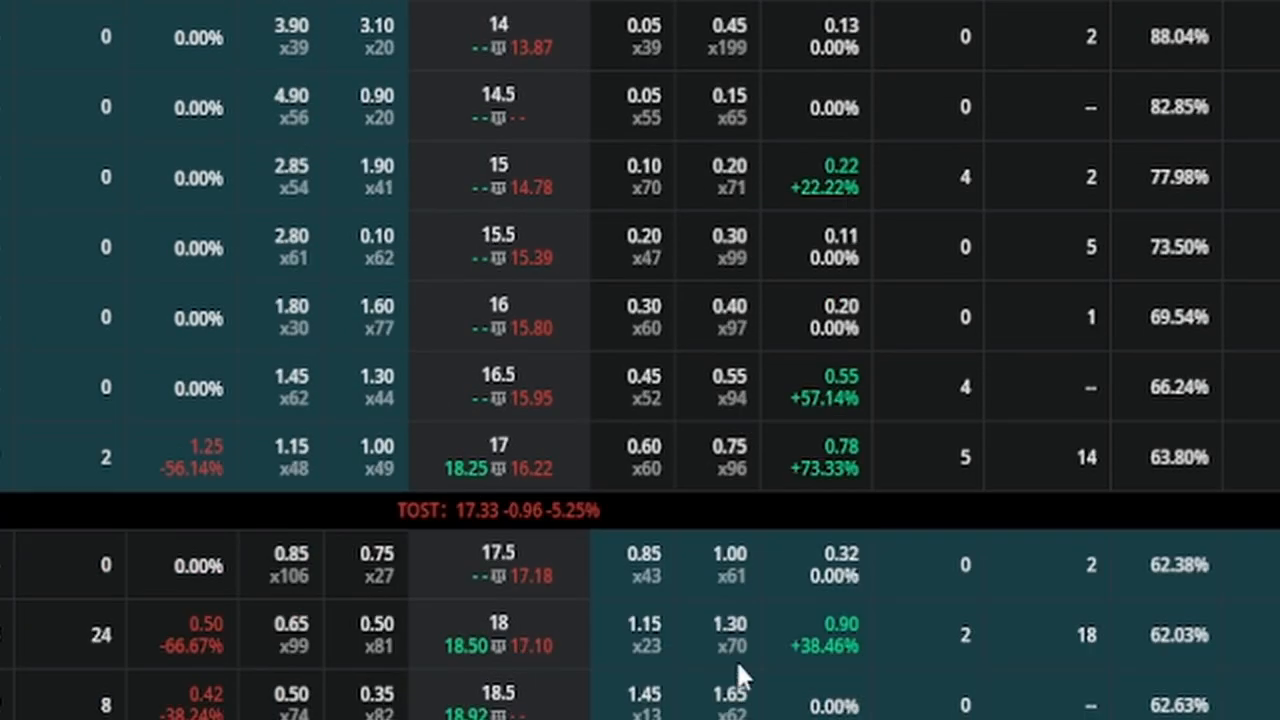
mouse_move(640, 490)
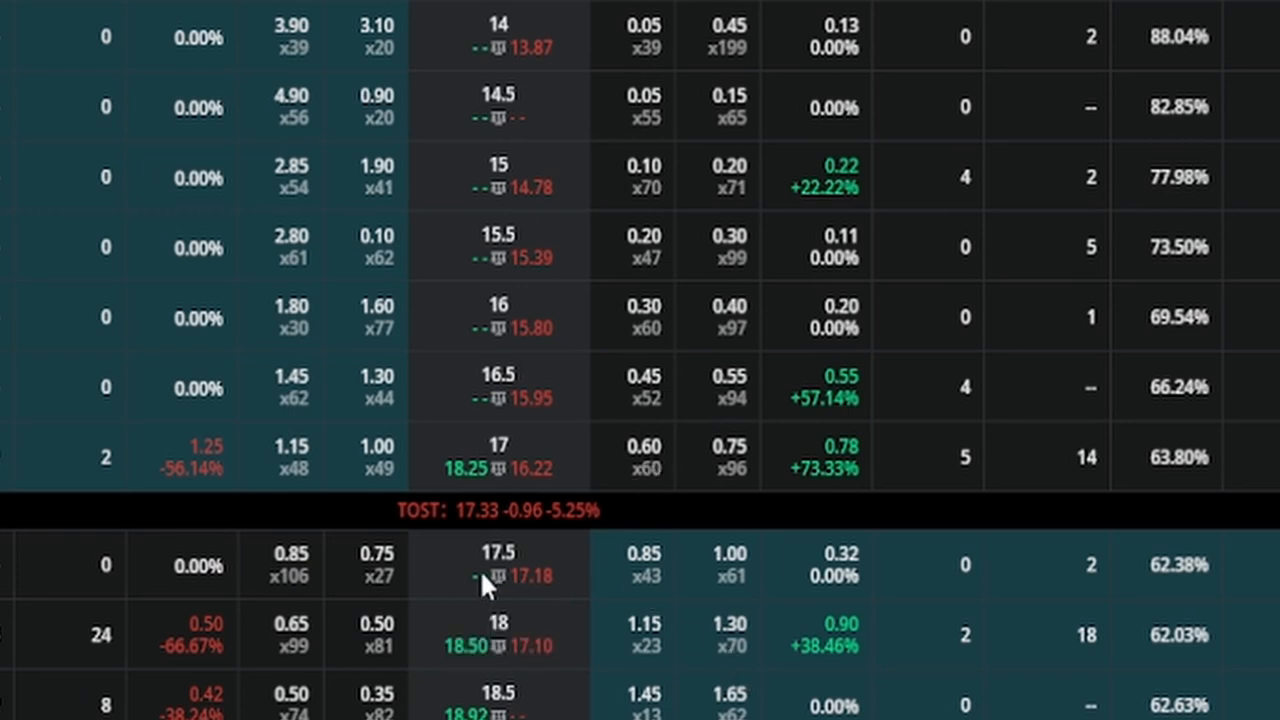
mouse_move(456, 560)
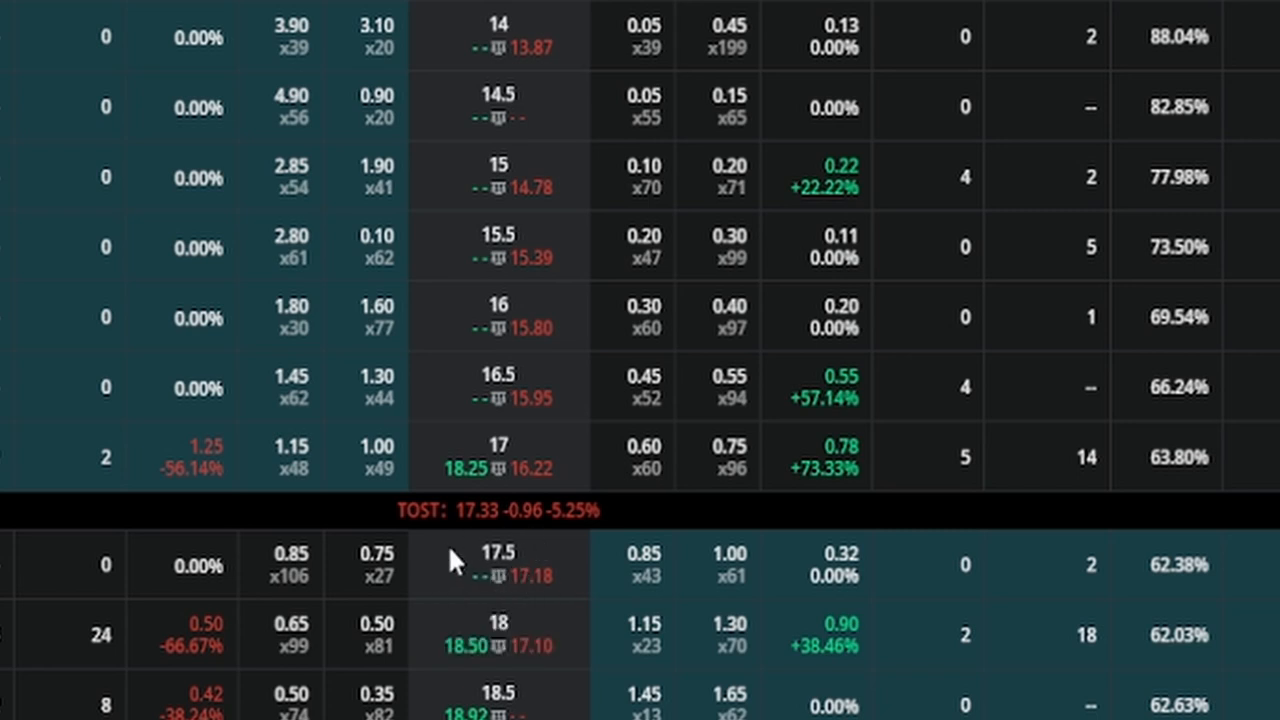
mouse_move(350, 584)
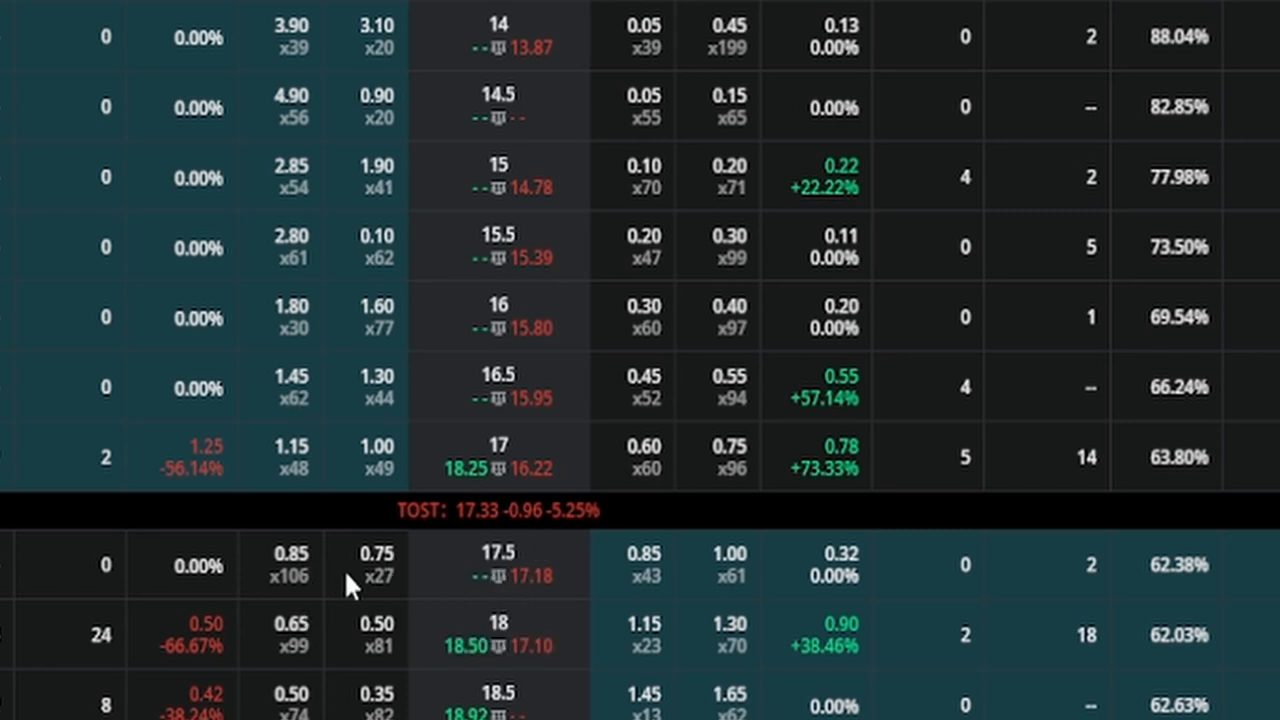